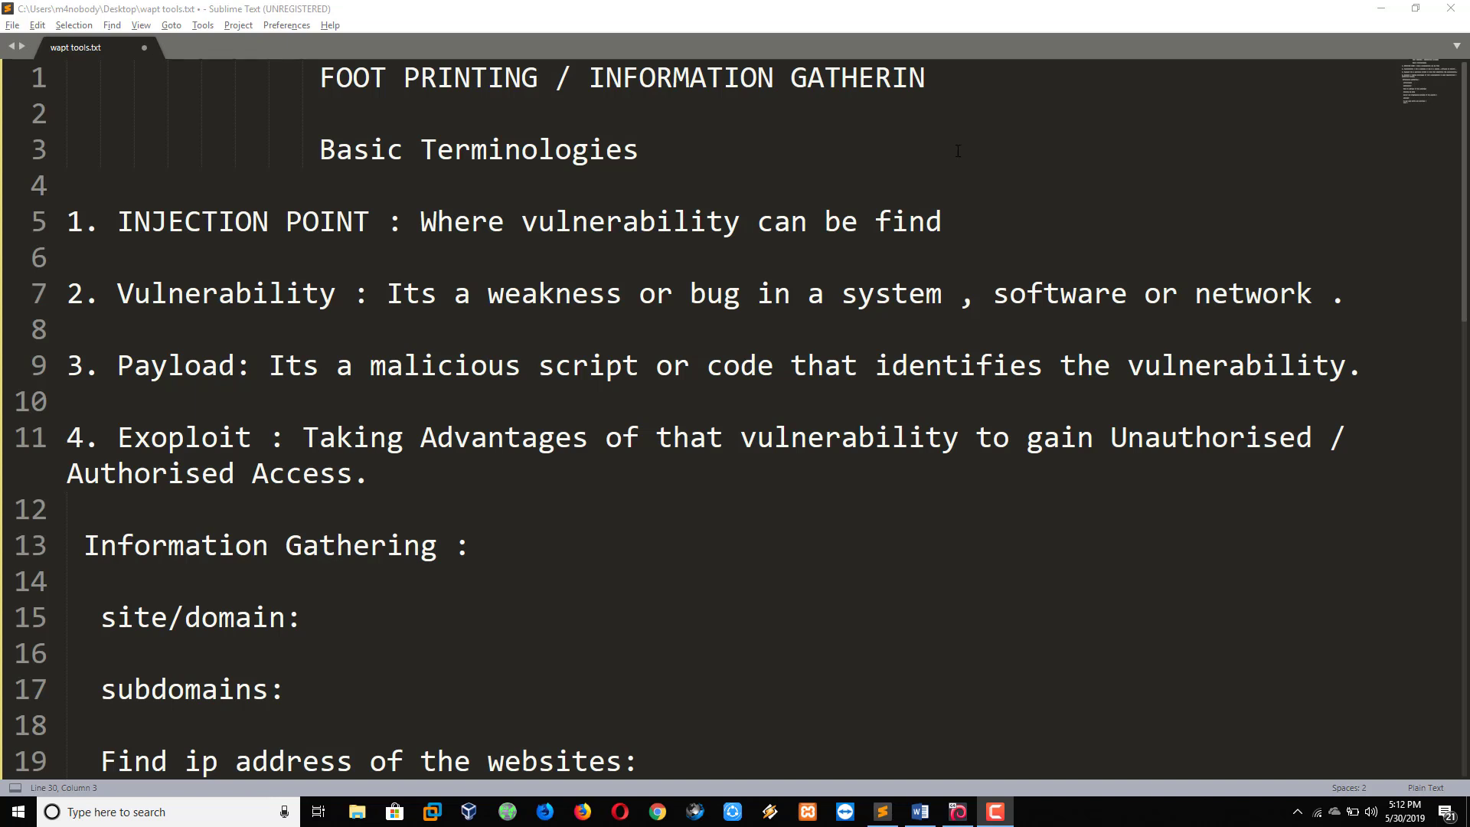
Add 'G' so the heading reads 'FOOT PRINTING / INFORMATION GATHERING', then scroll down the notes.
left_click(929, 78)
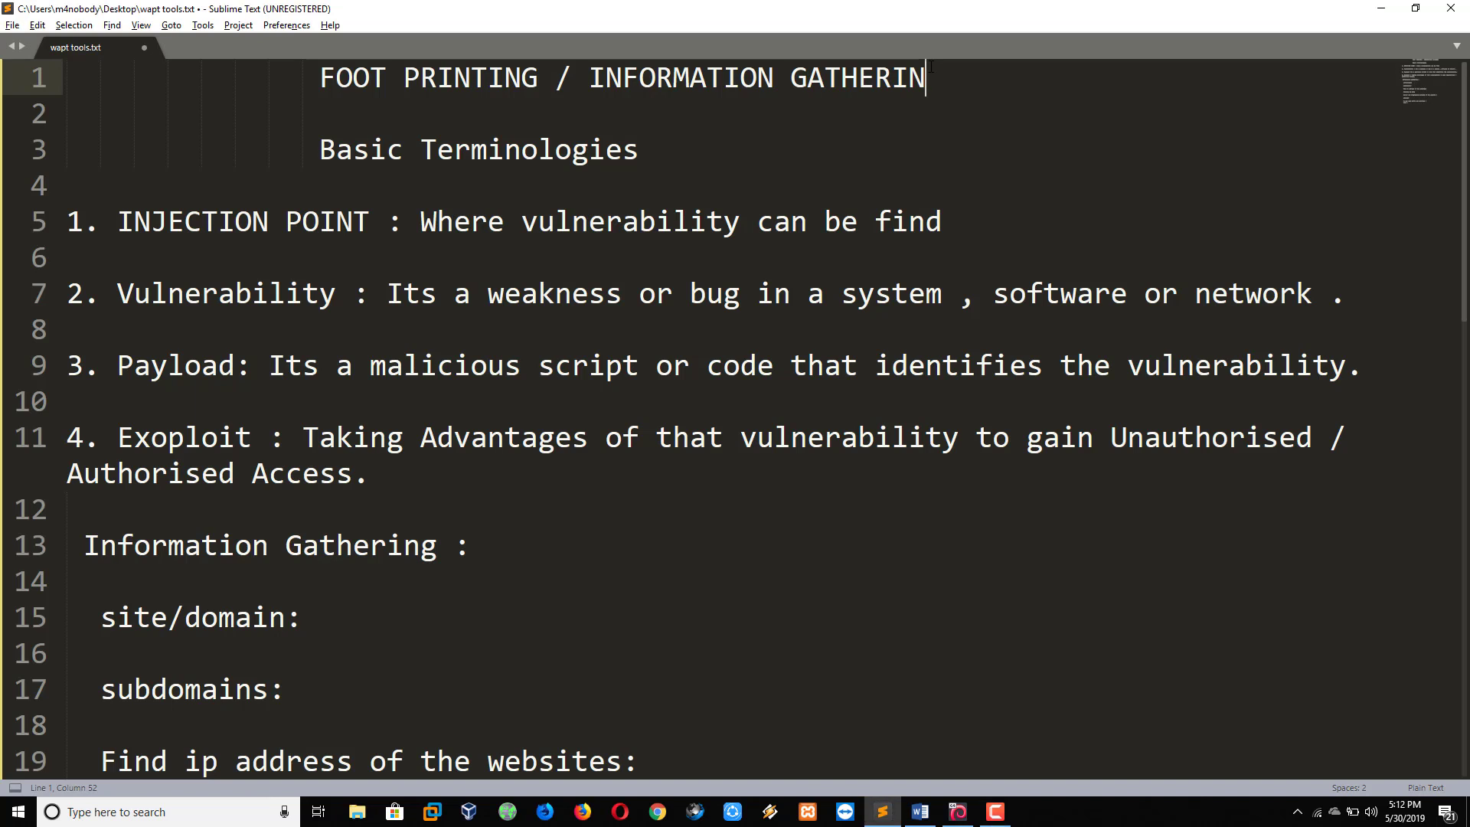
type("G")
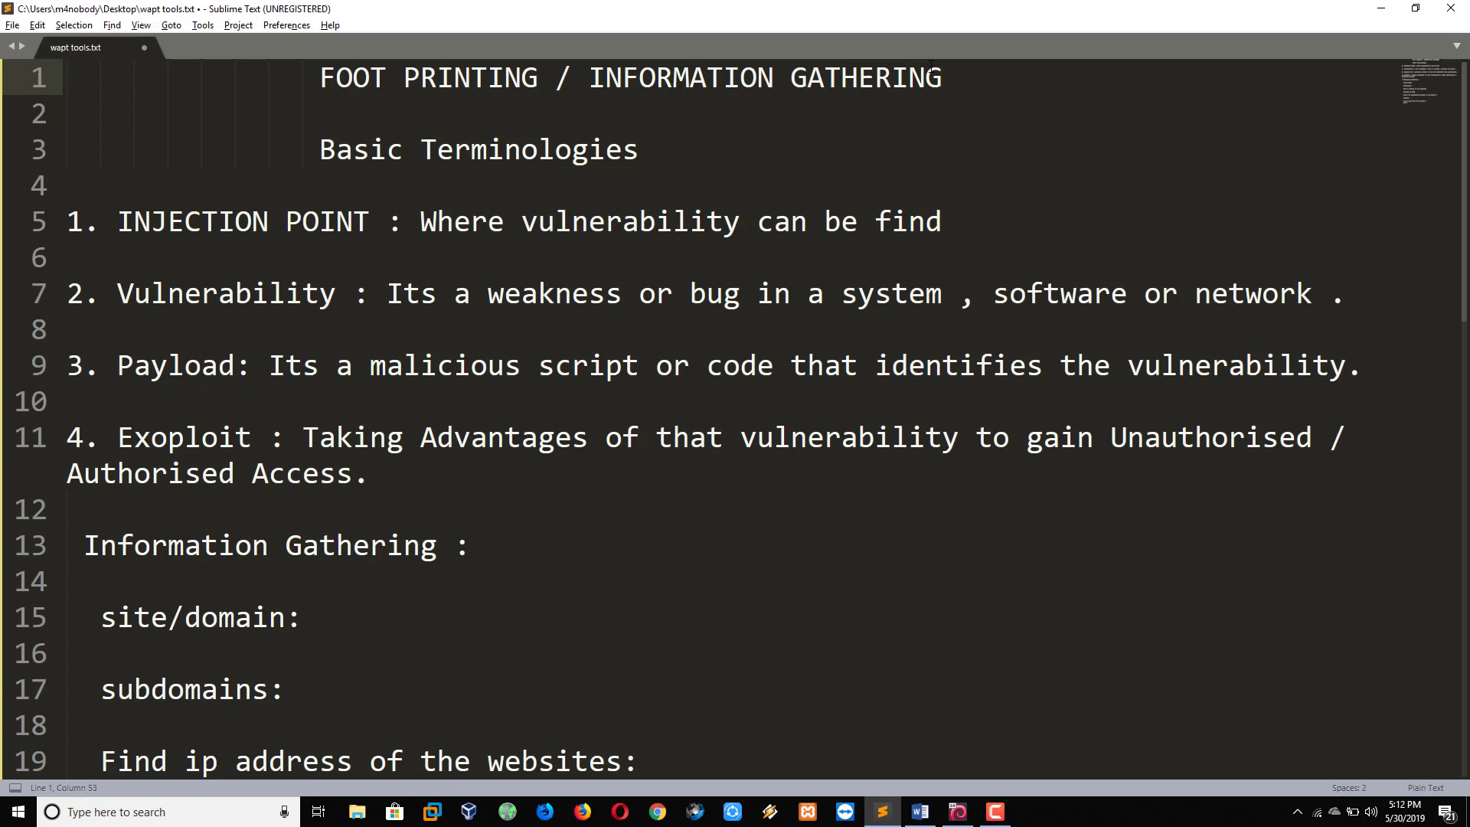
left_click(640, 149)
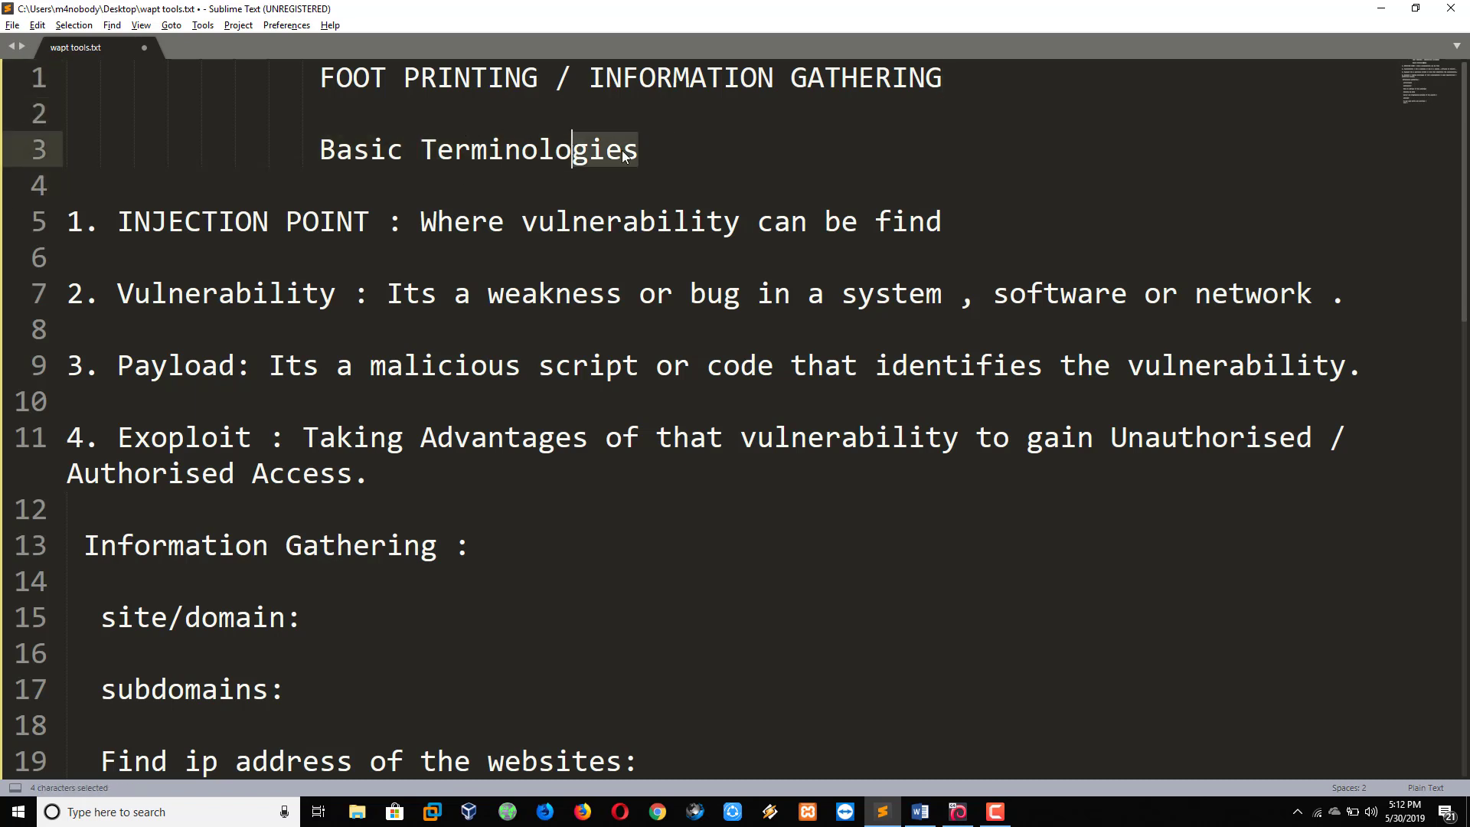
left_click(638, 149)
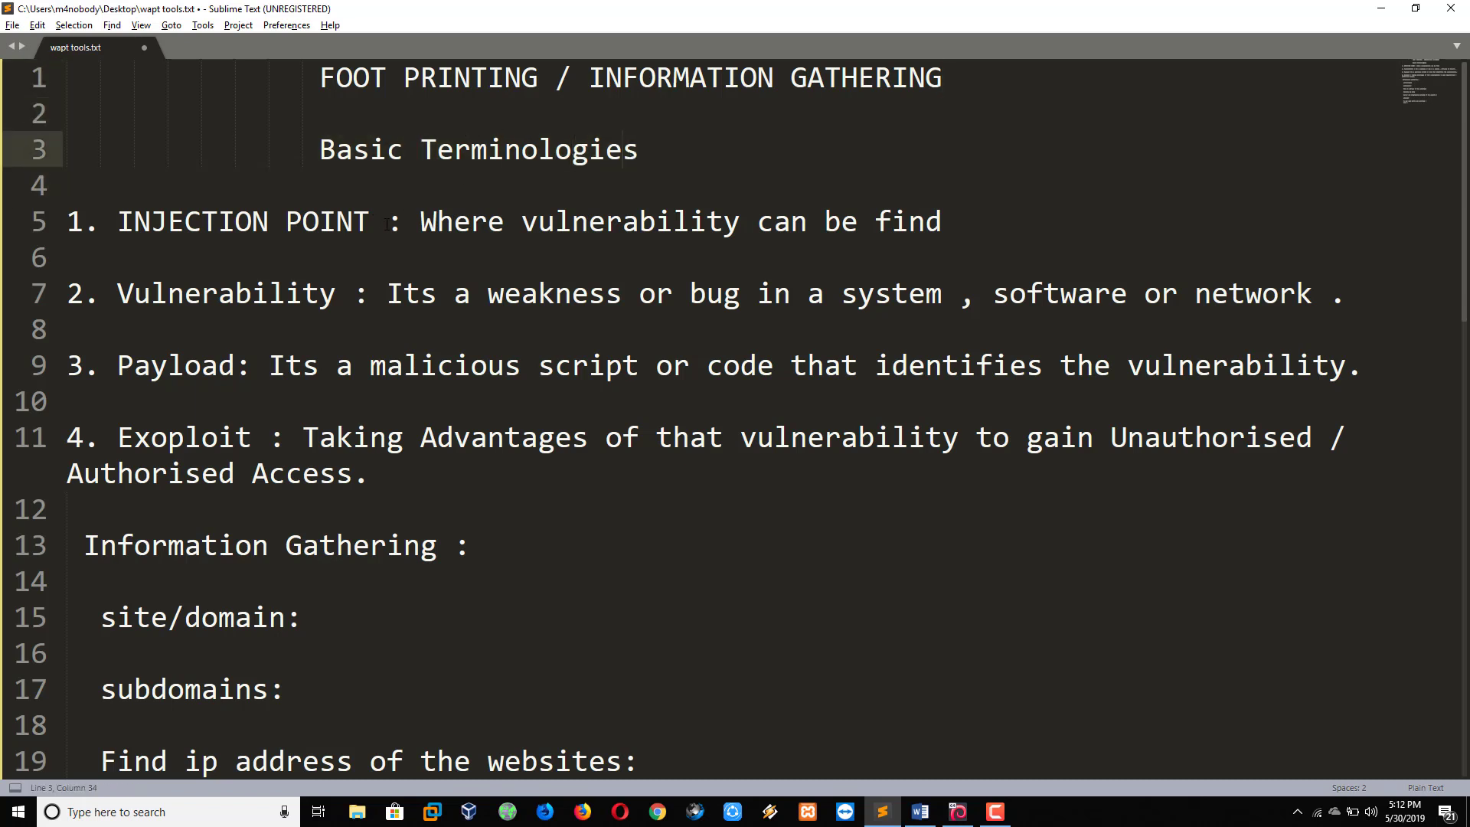
left_click(636, 150)
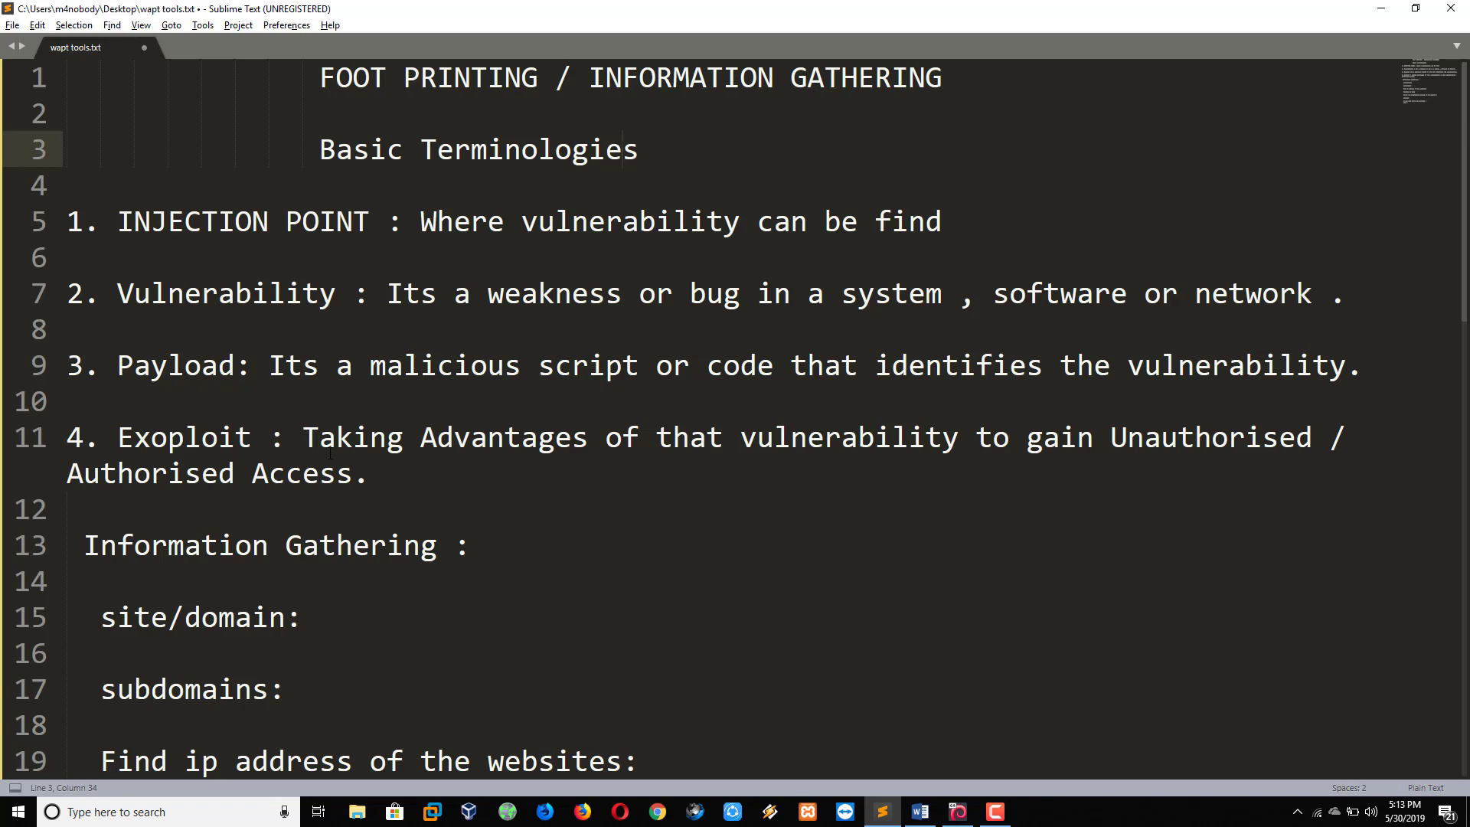
left_click(626, 149)
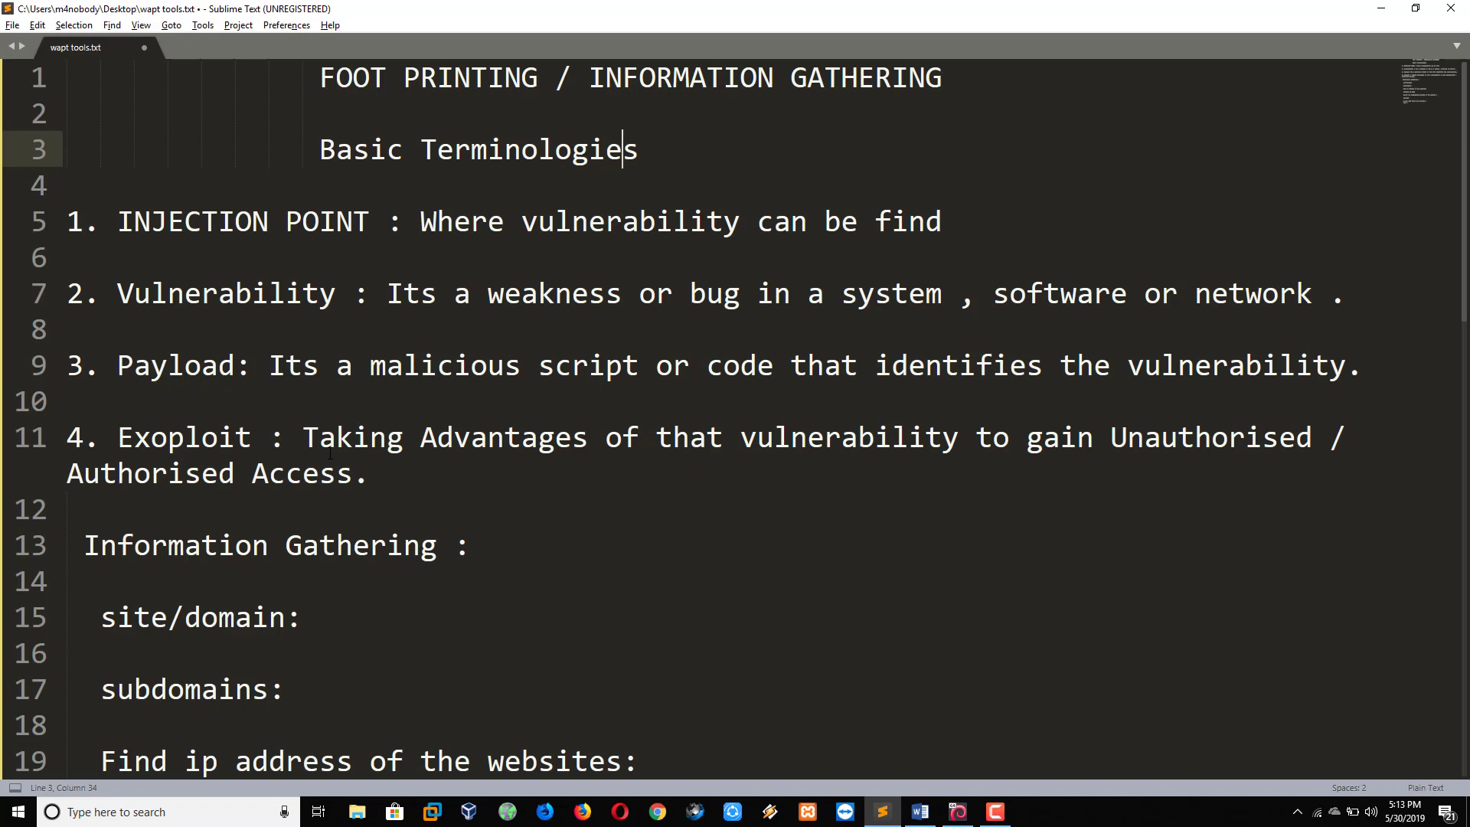
scroll("down", 3)
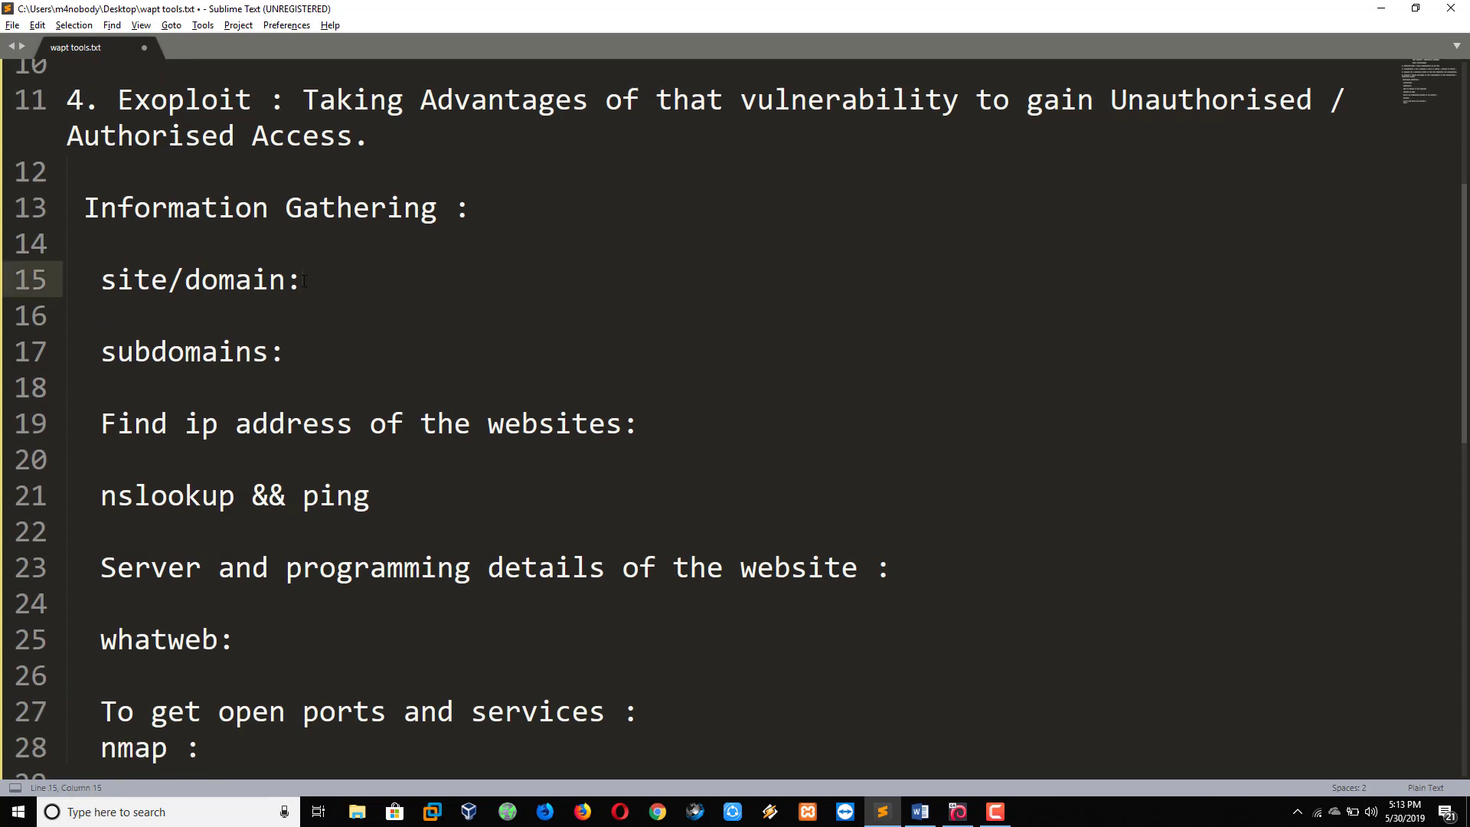
Type target.com after the site/domain label.
type("t")
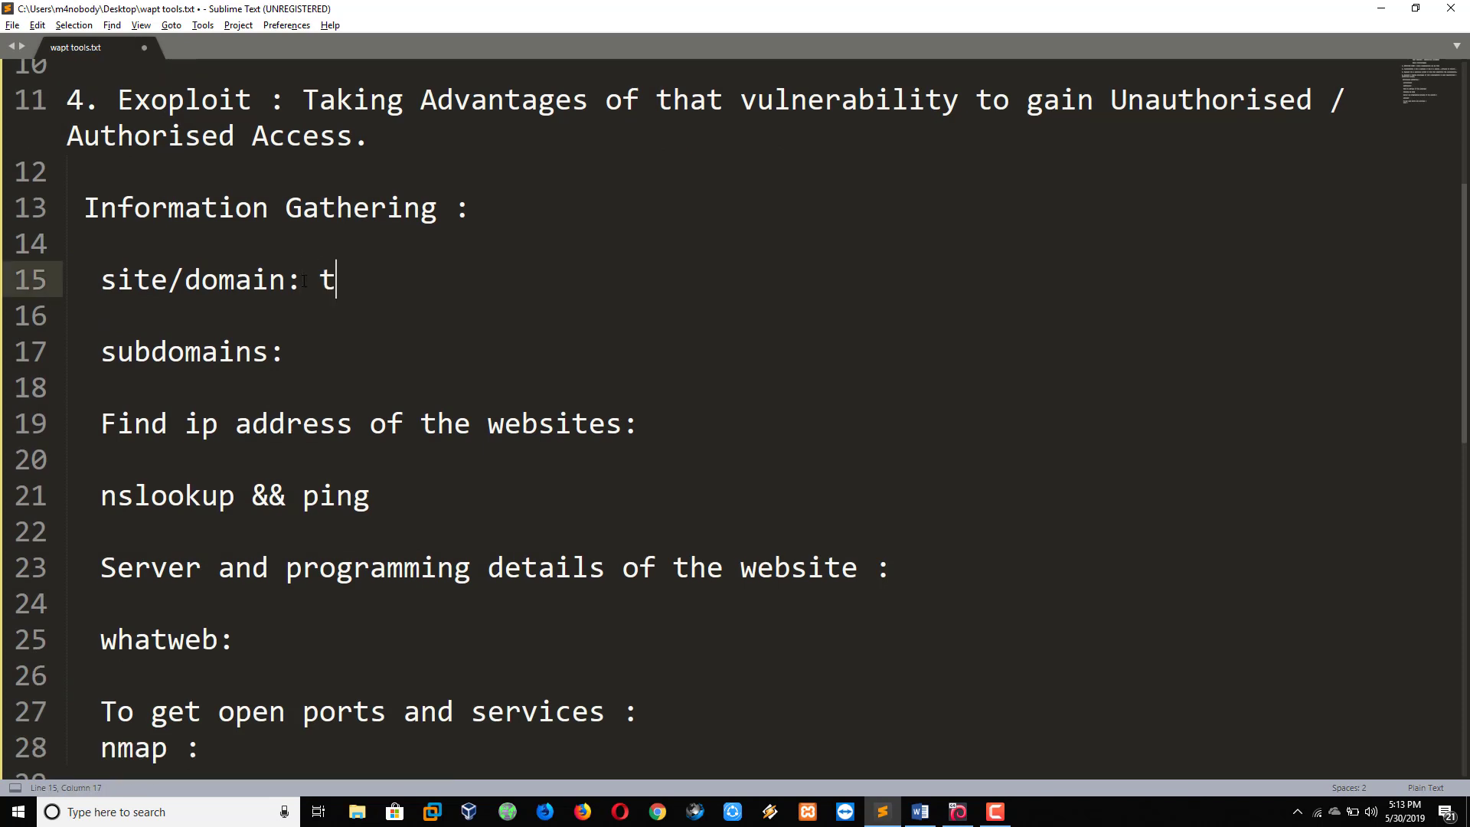
type("argewt")
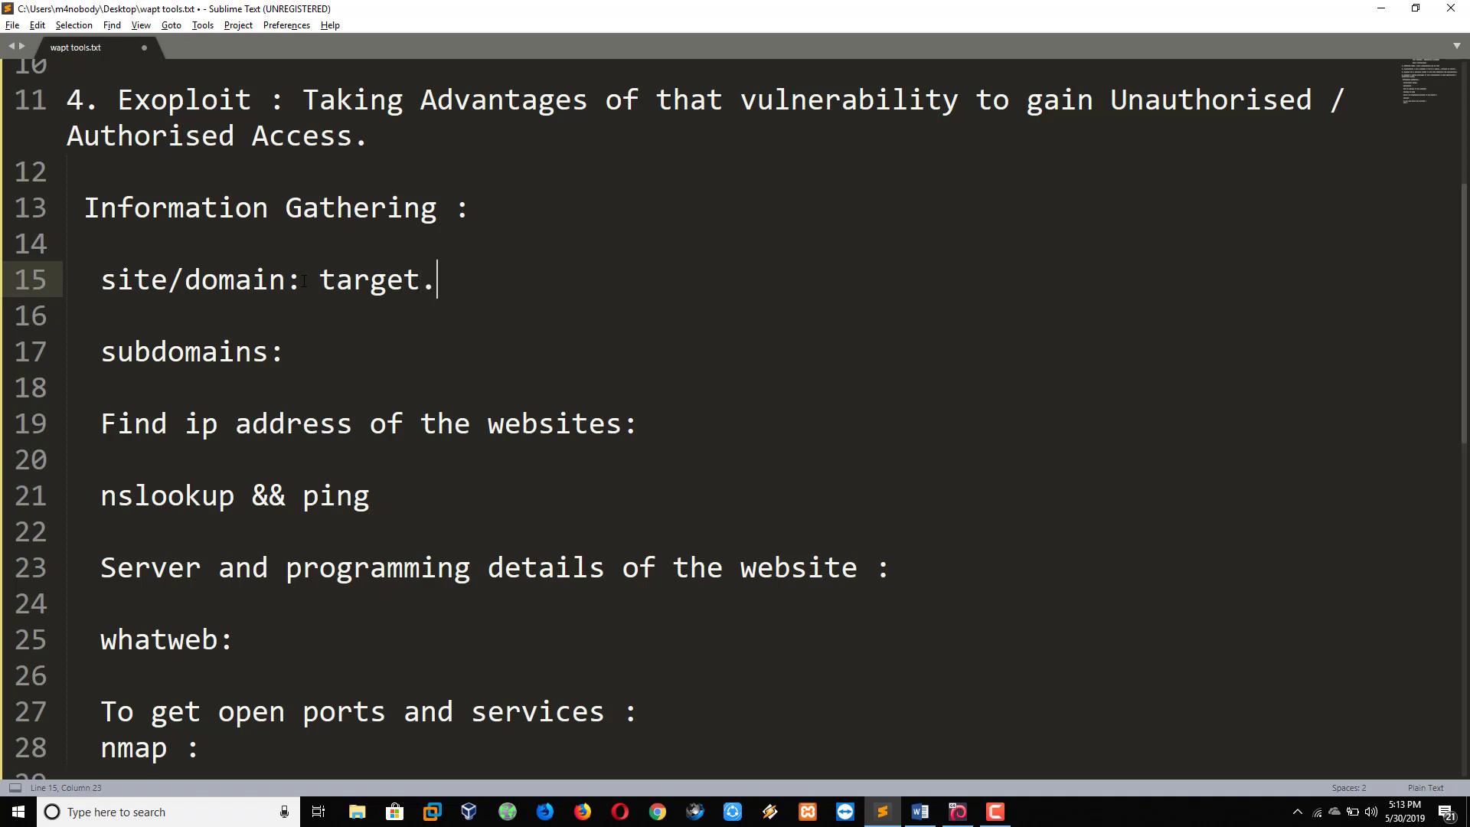
type("com")
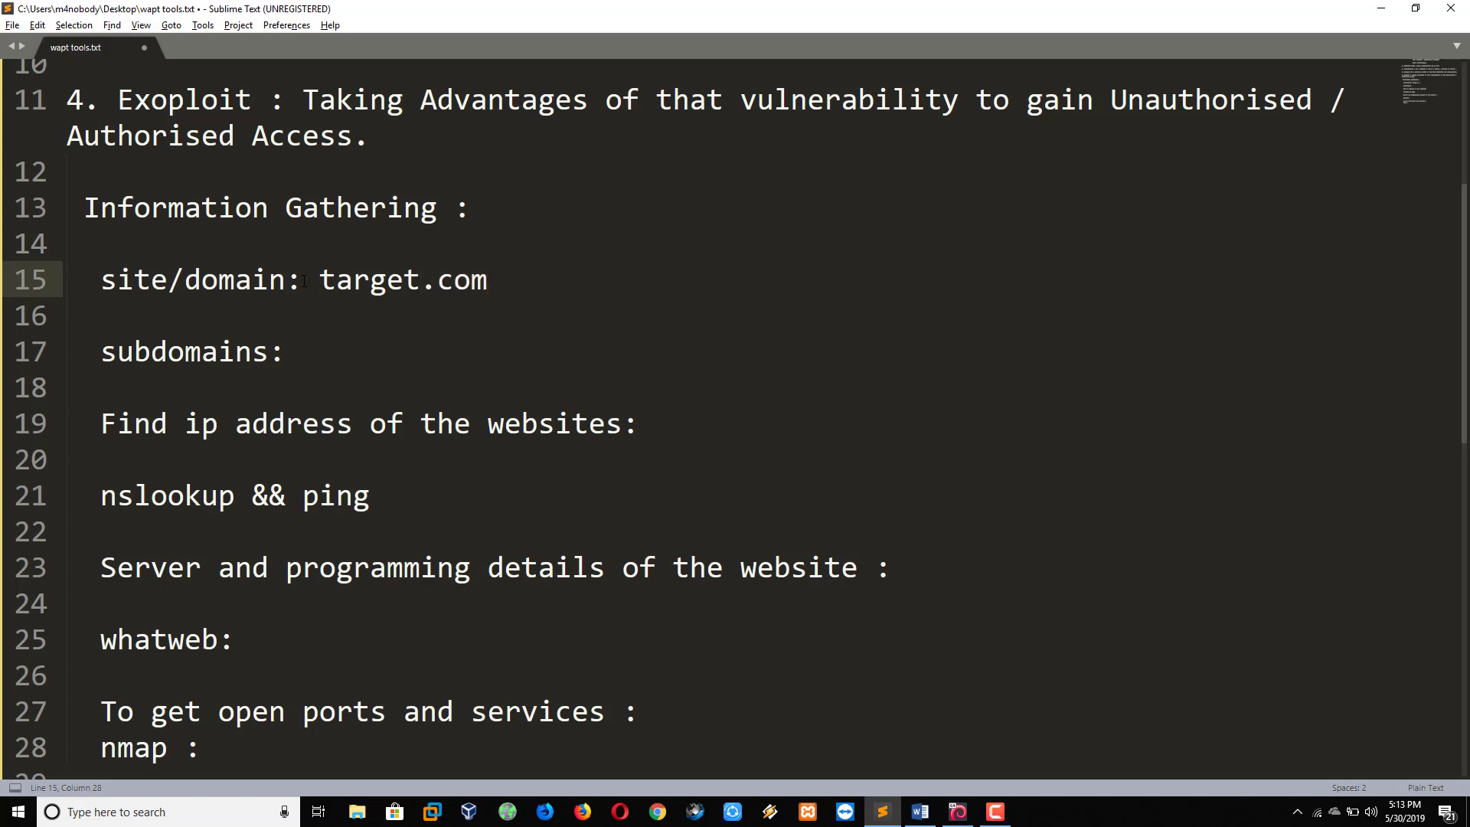
double_click(403, 280)
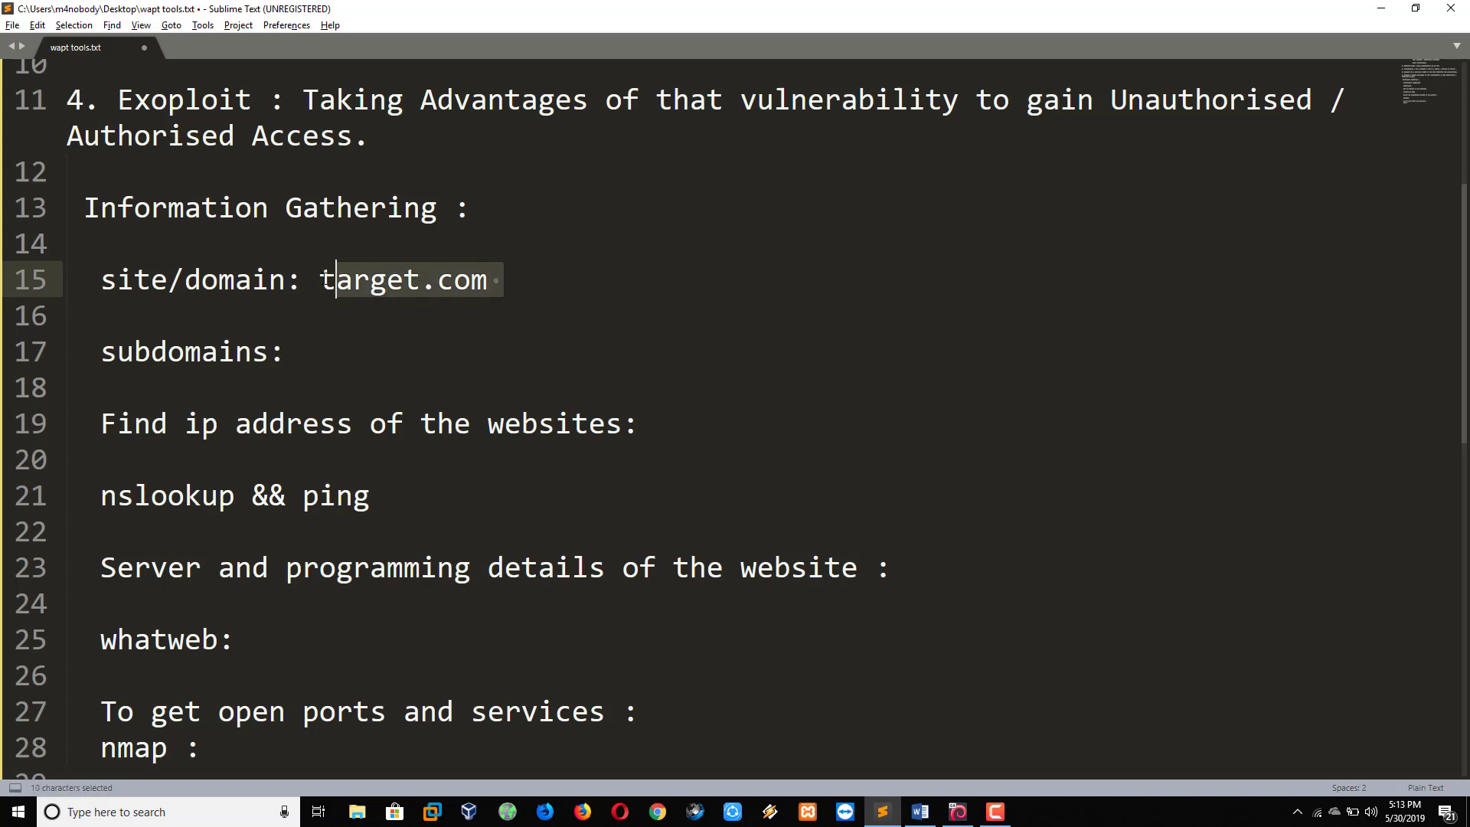
left_click(501, 279)
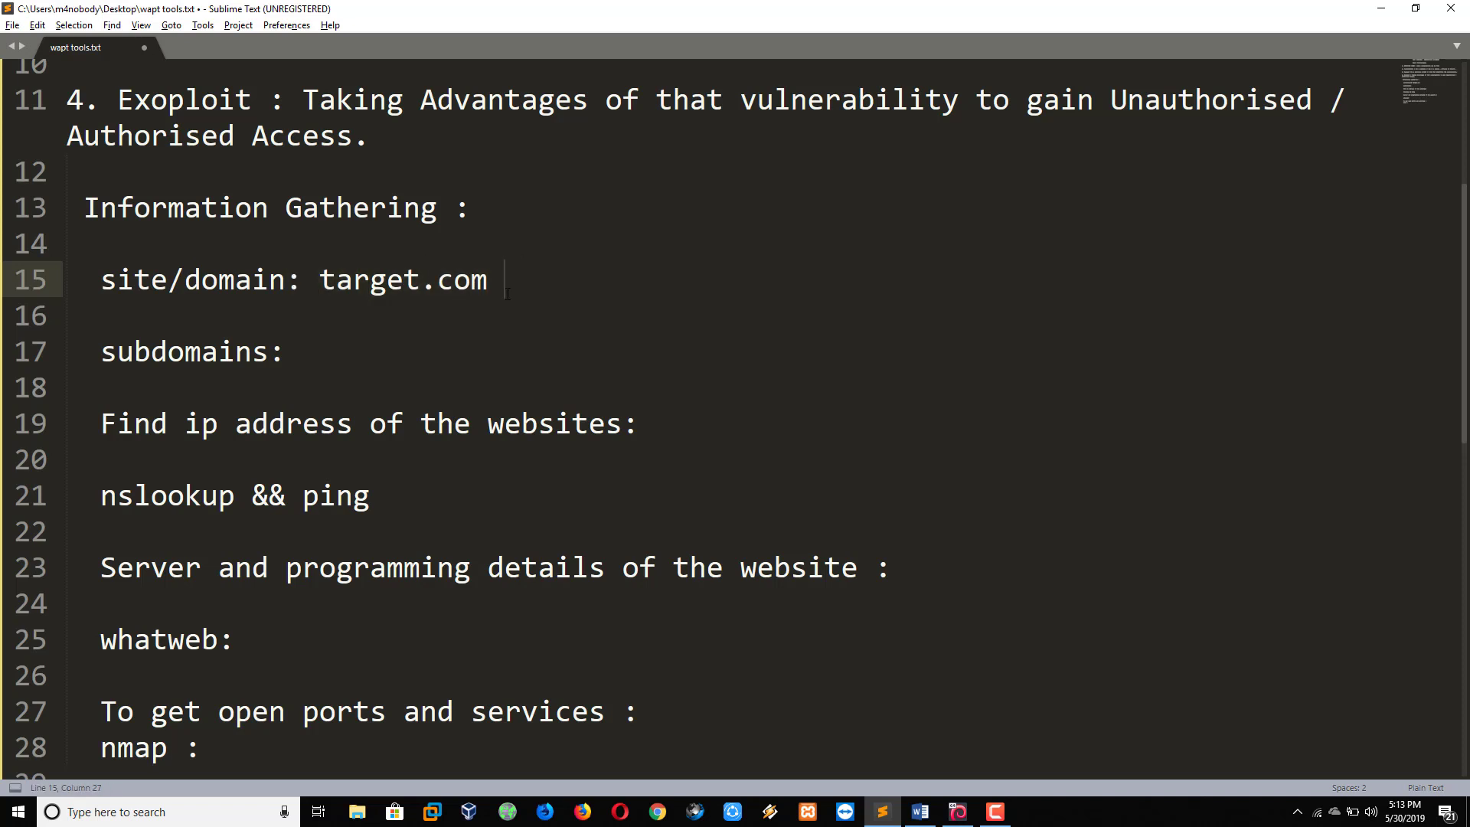
mouse_move(414, 322)
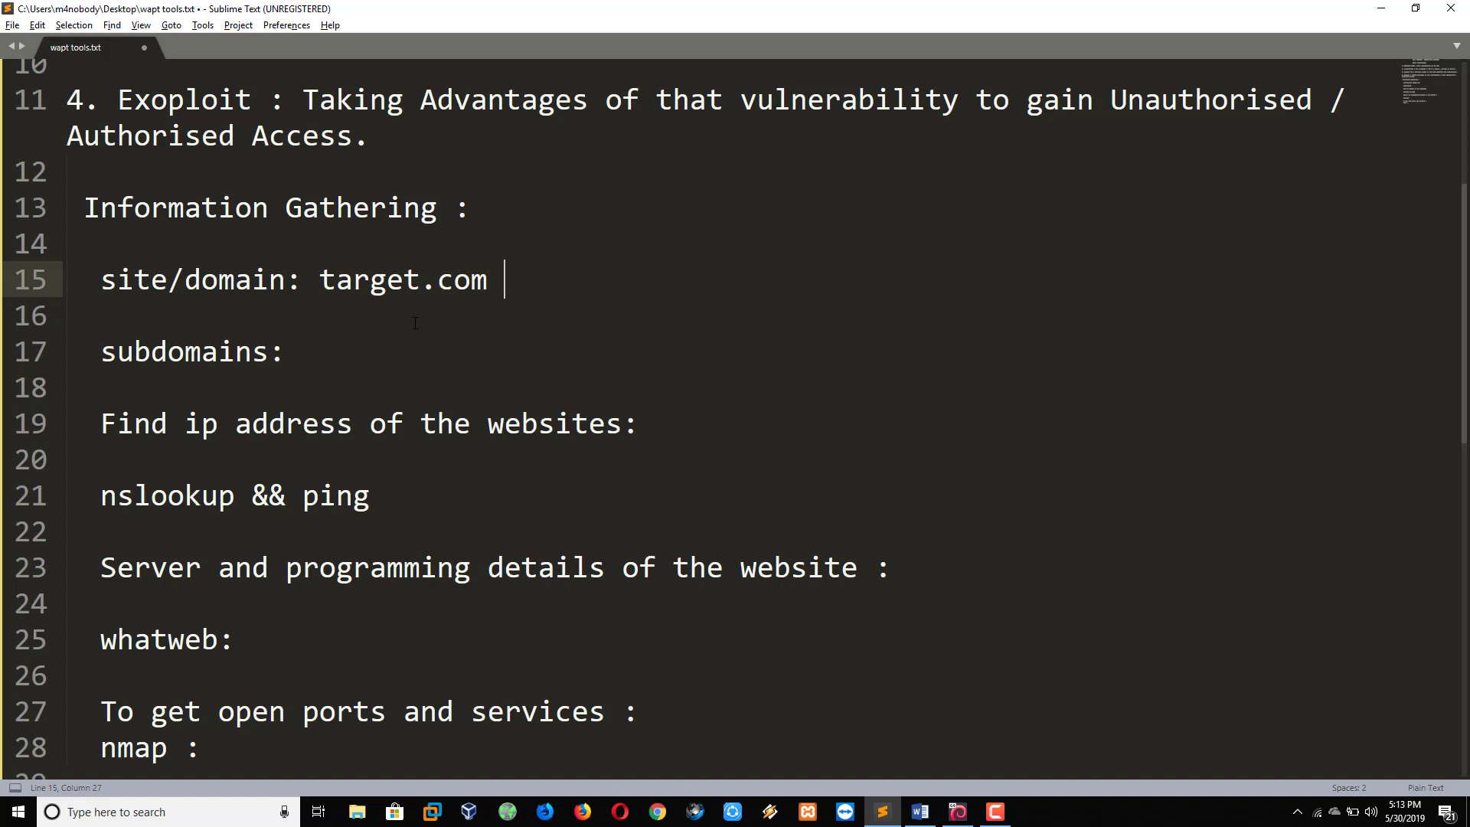
Enter virustotal.com after the subdomains label.
left_click(285, 351)
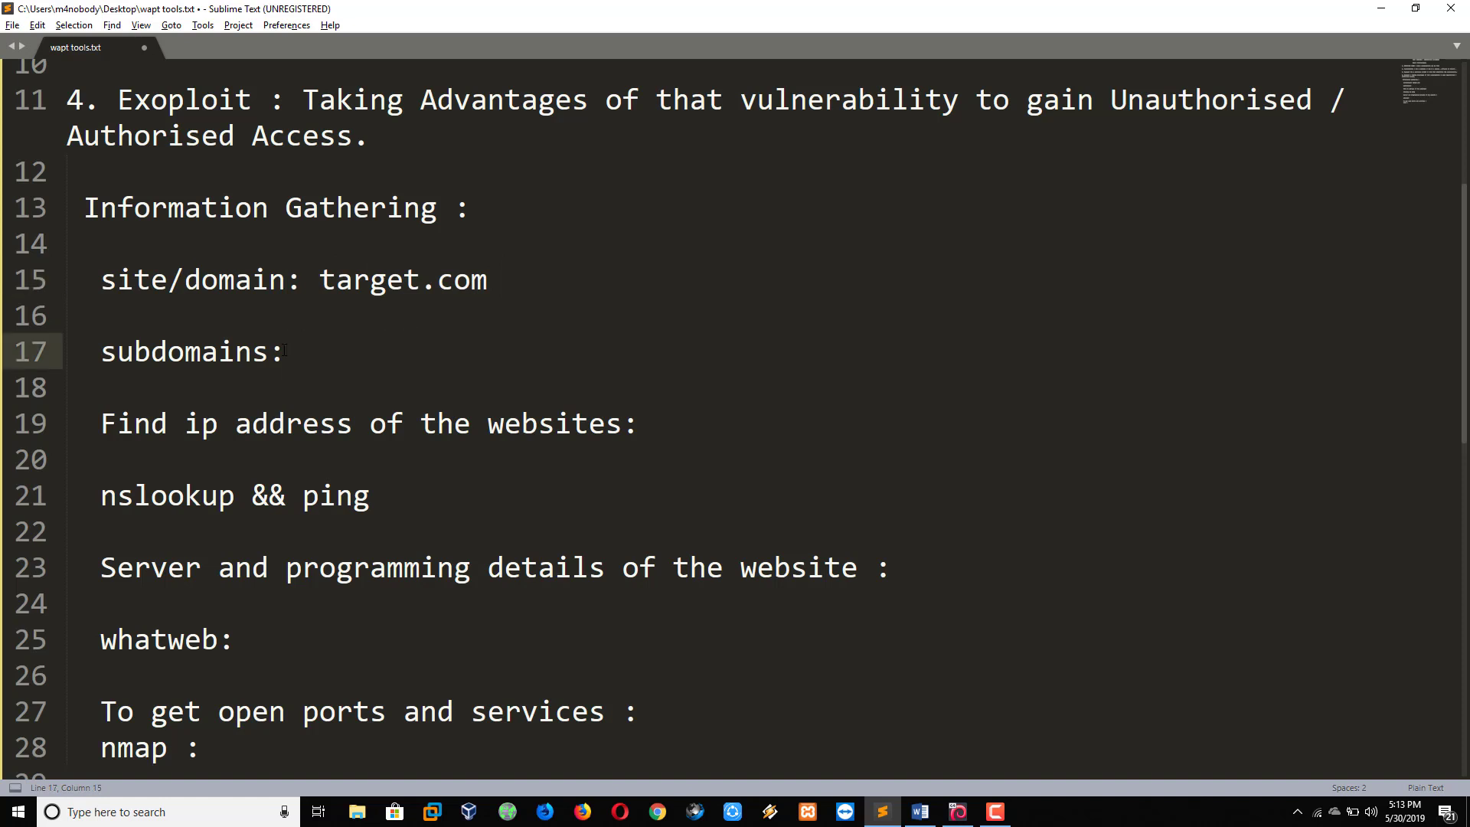
left_click(301, 351)
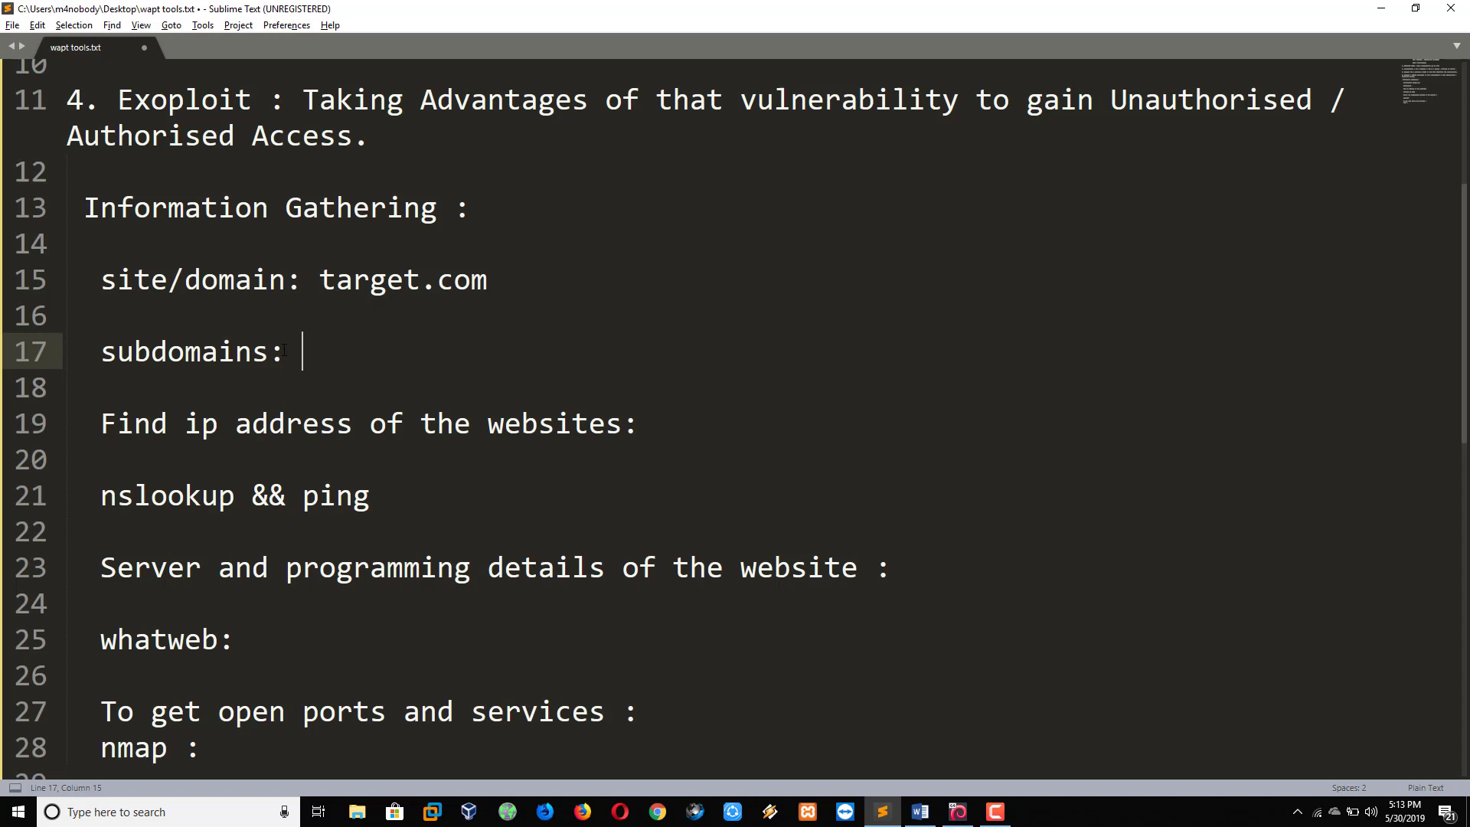
type("virust")
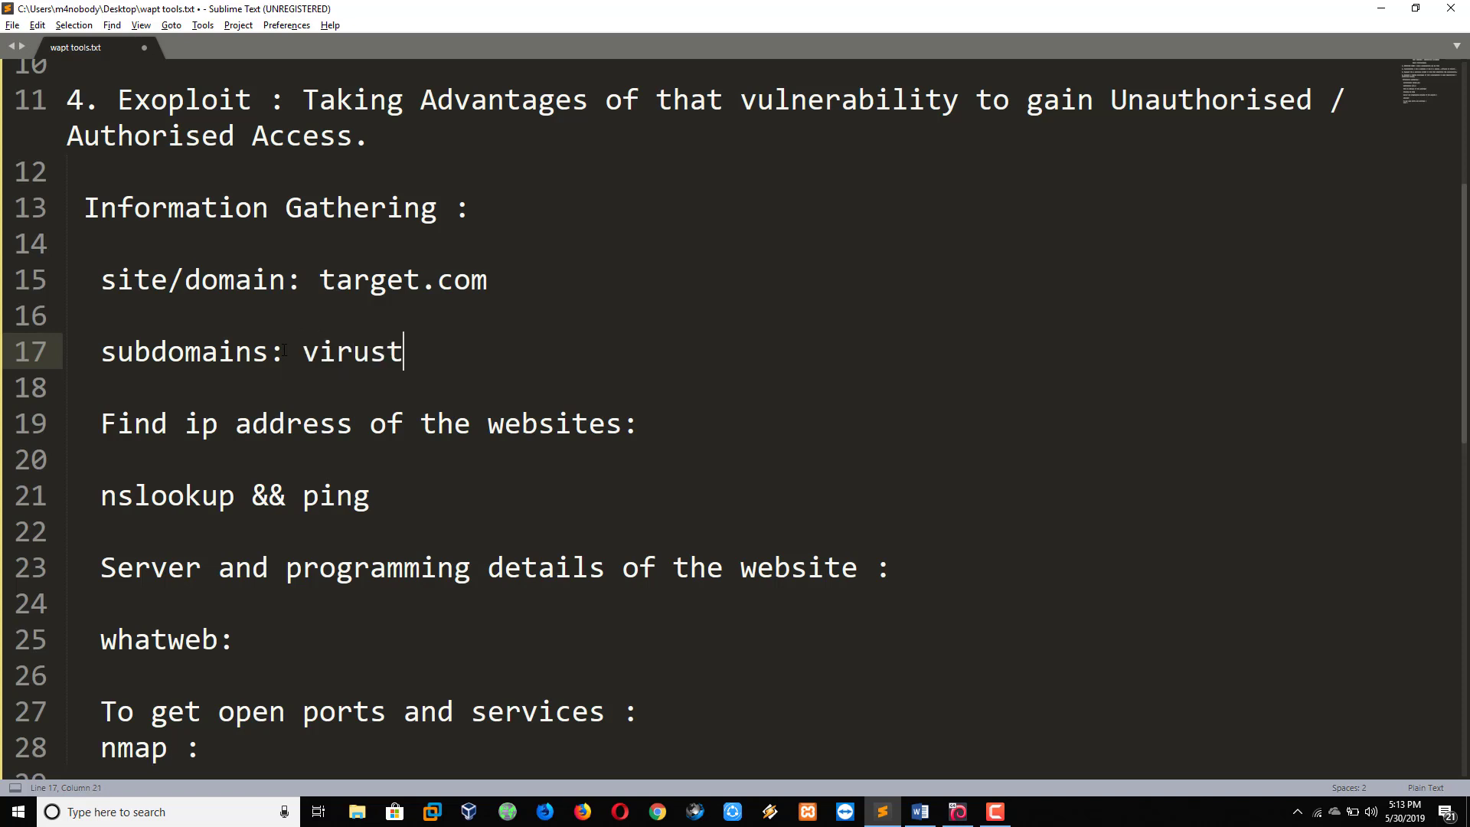
type("otal")
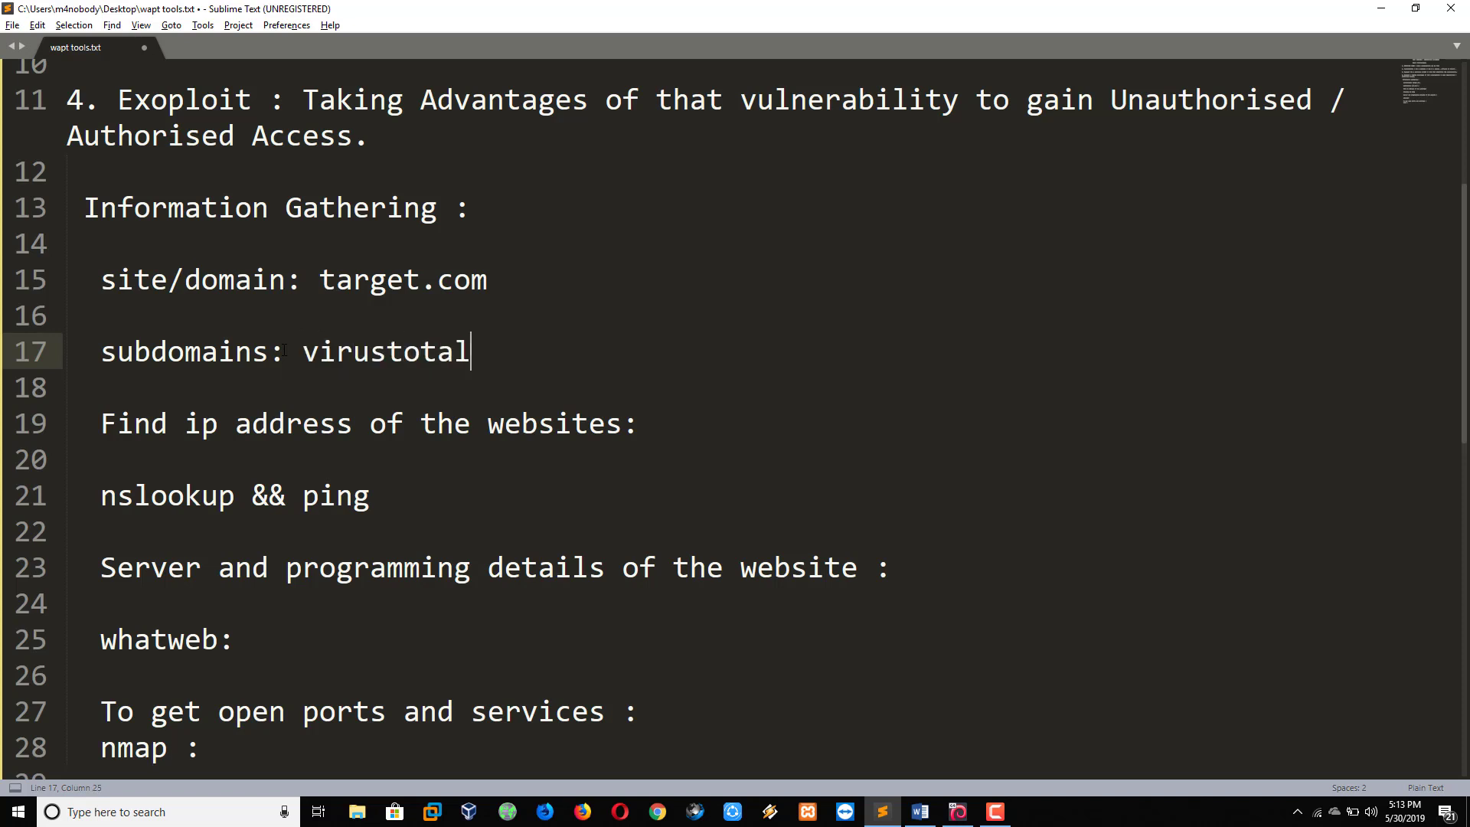
type(".com")
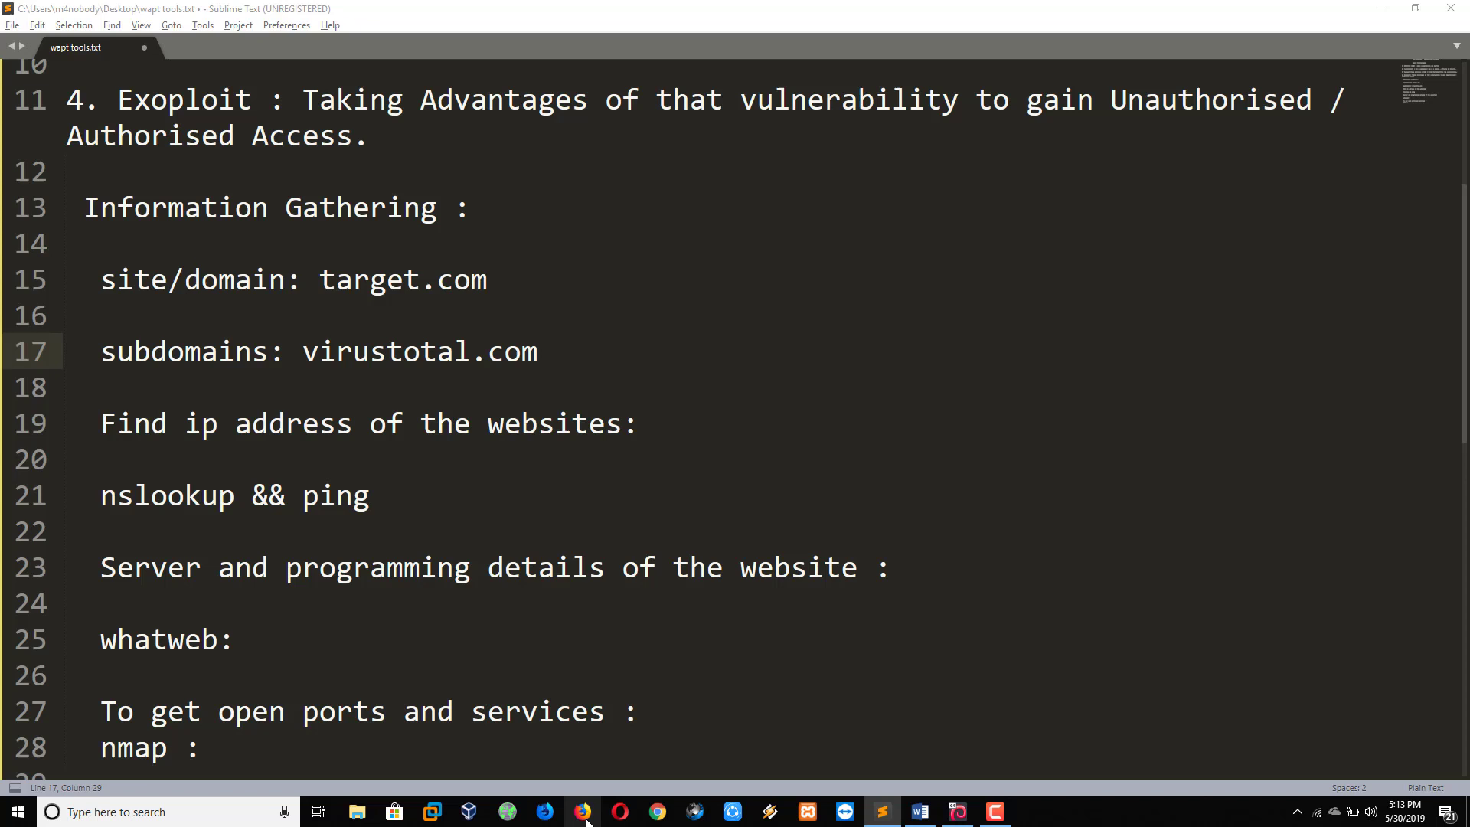
left_click(582, 812)
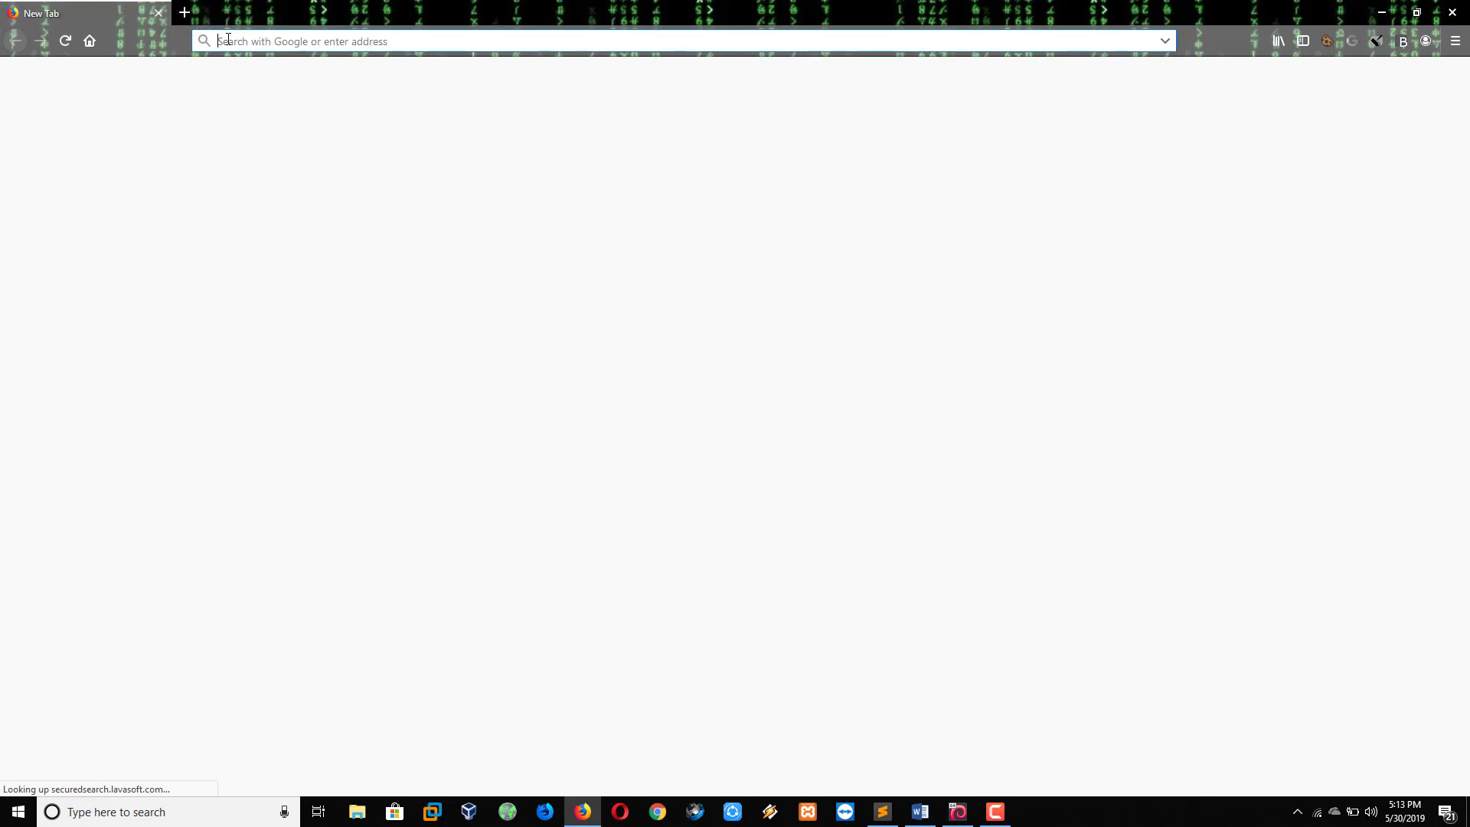
Go to virustotal.com and search for microsoft.com to open its domain report.
type("virustotal.com/")
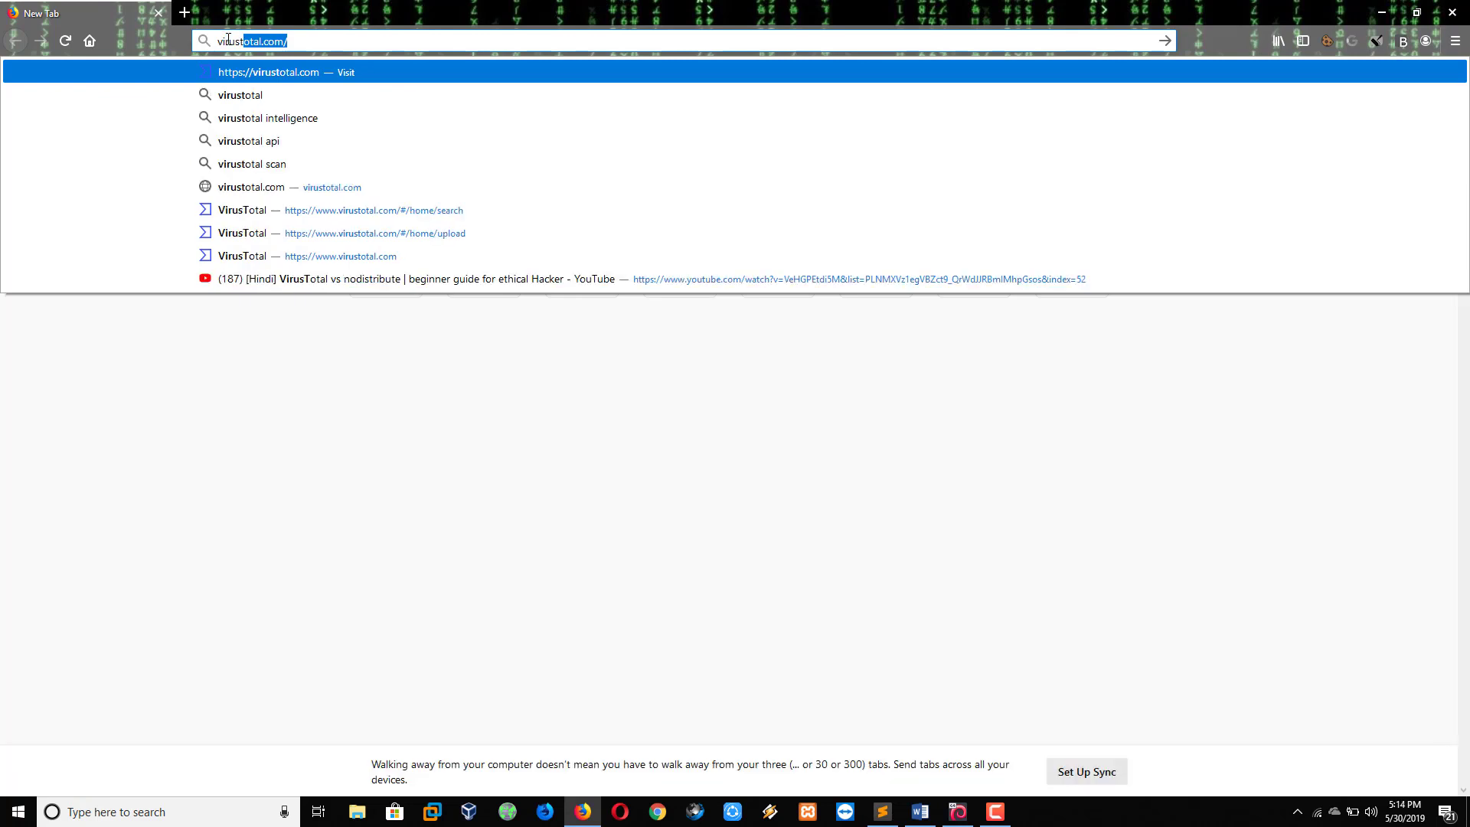
key("Return")
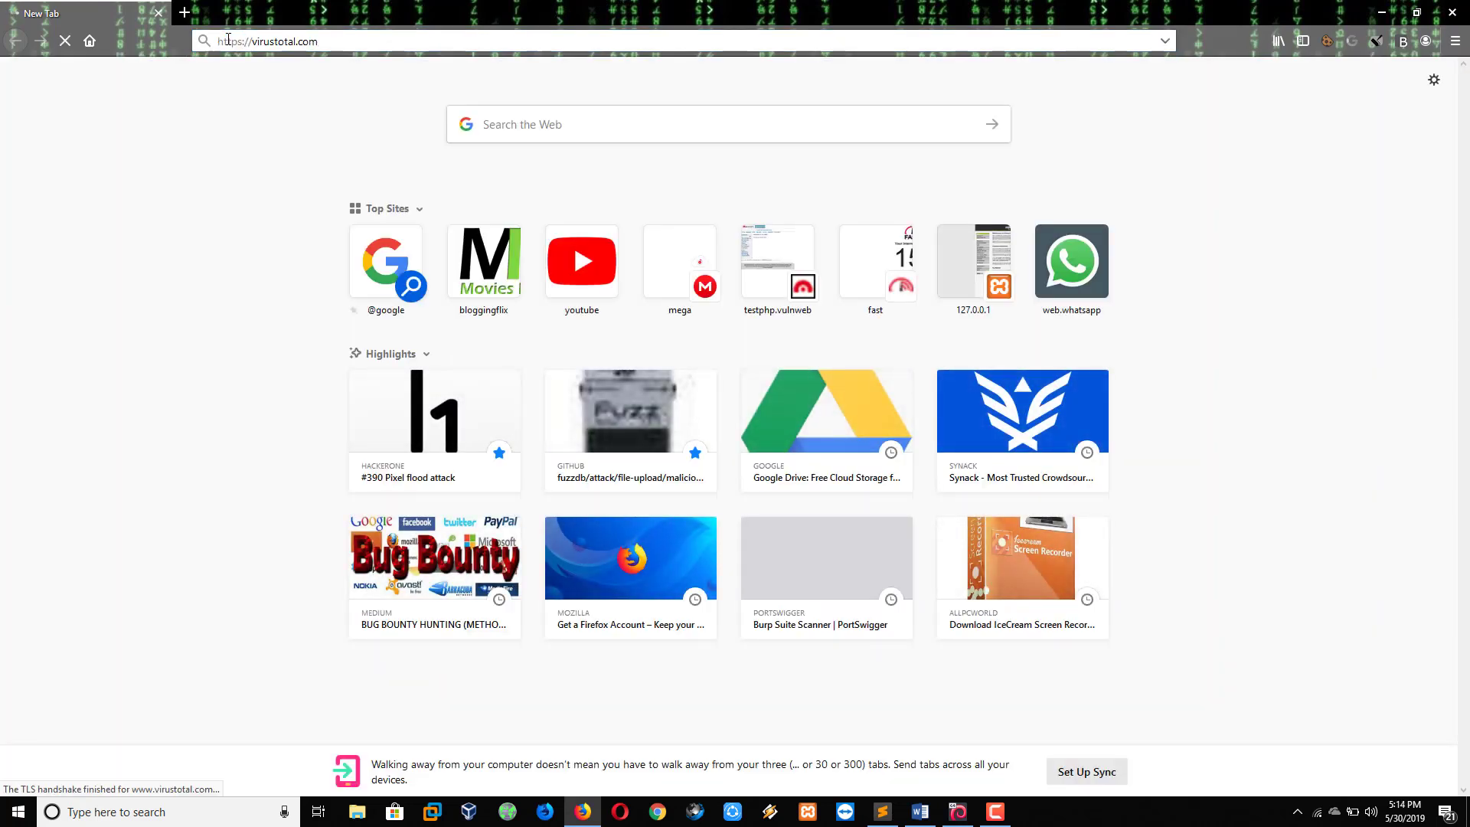
key("Return")
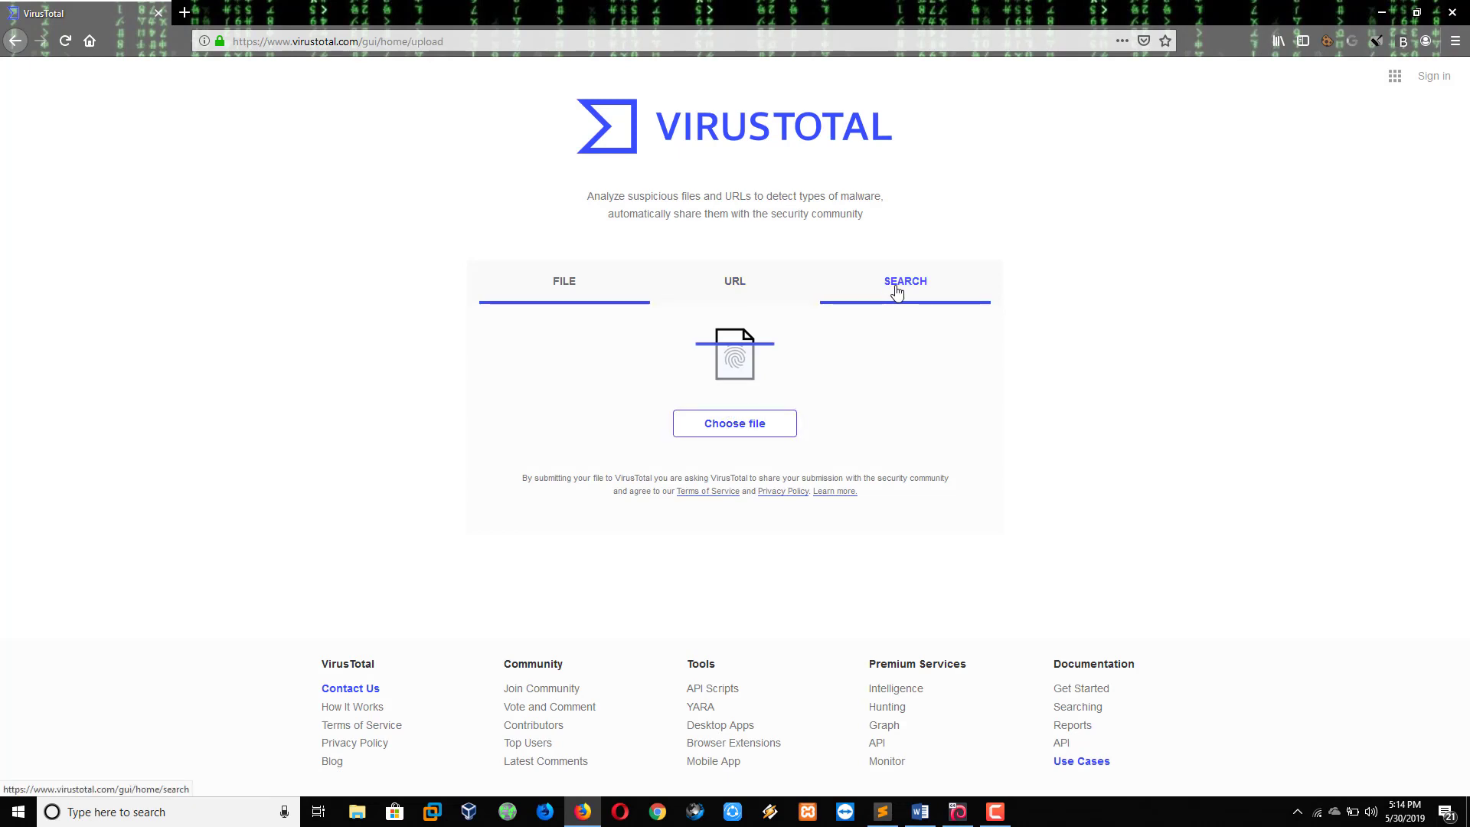
left_click(904, 281)
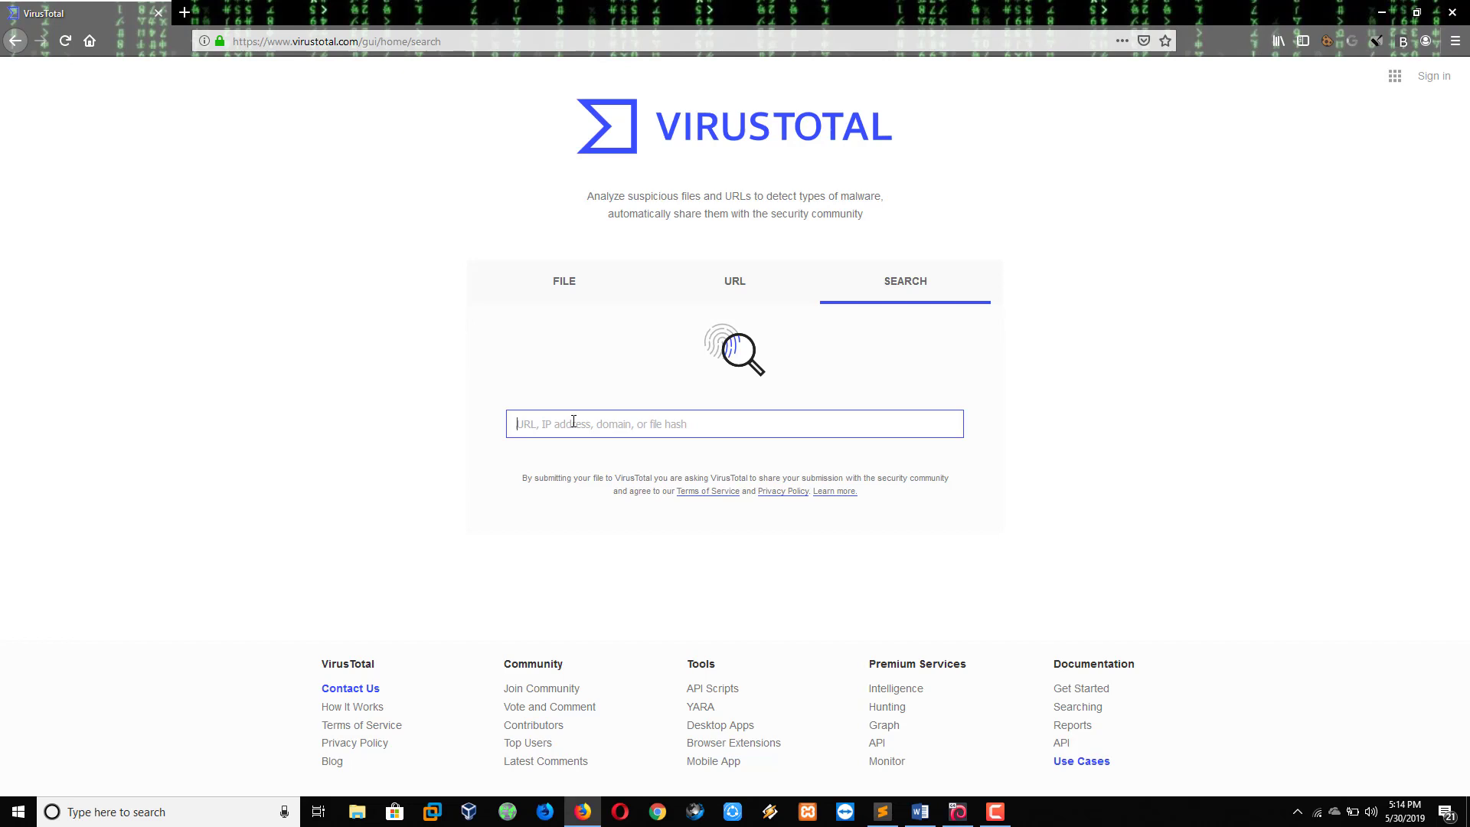
type("mic")
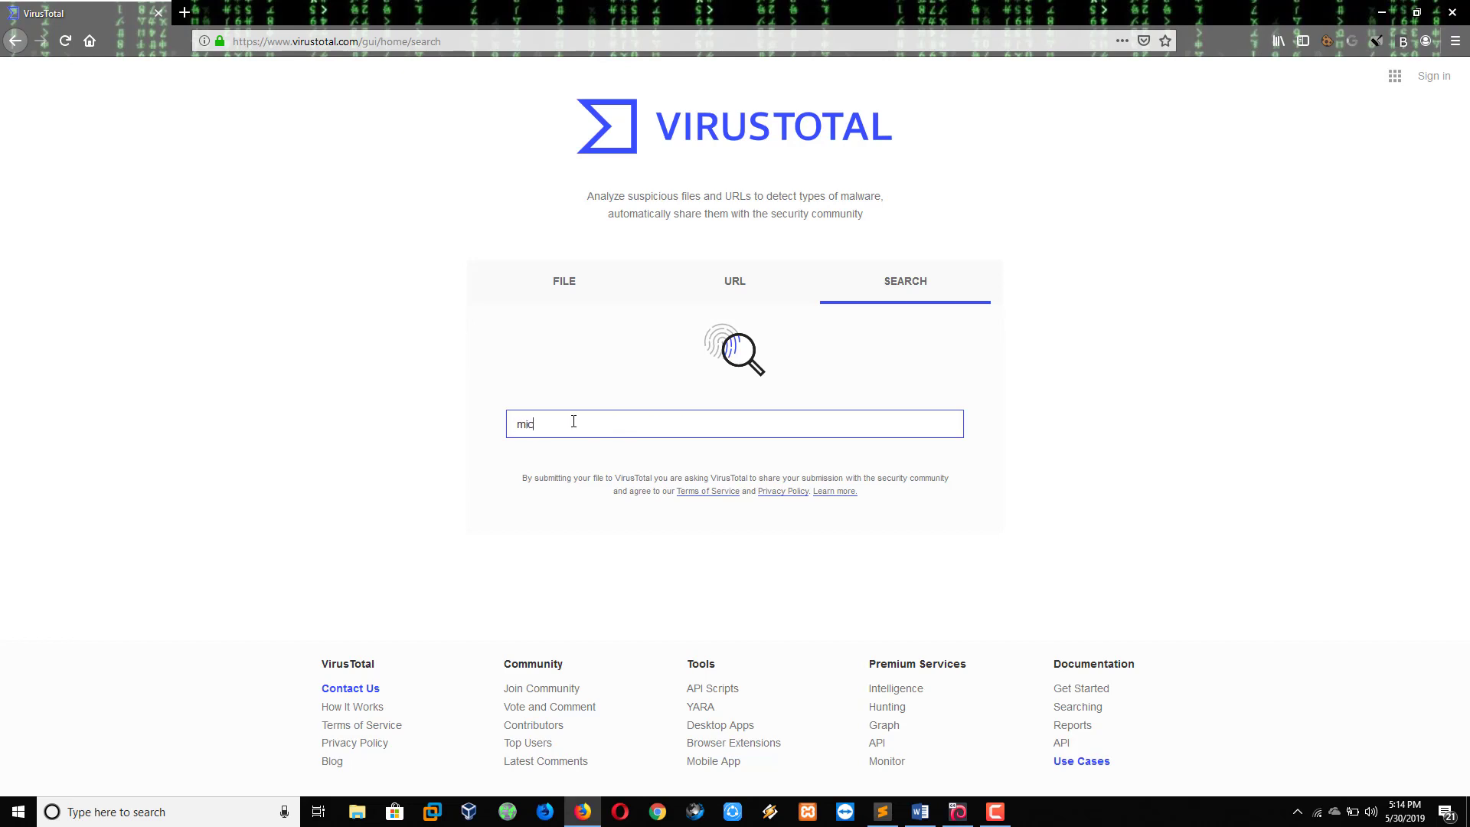
type("rosoft")
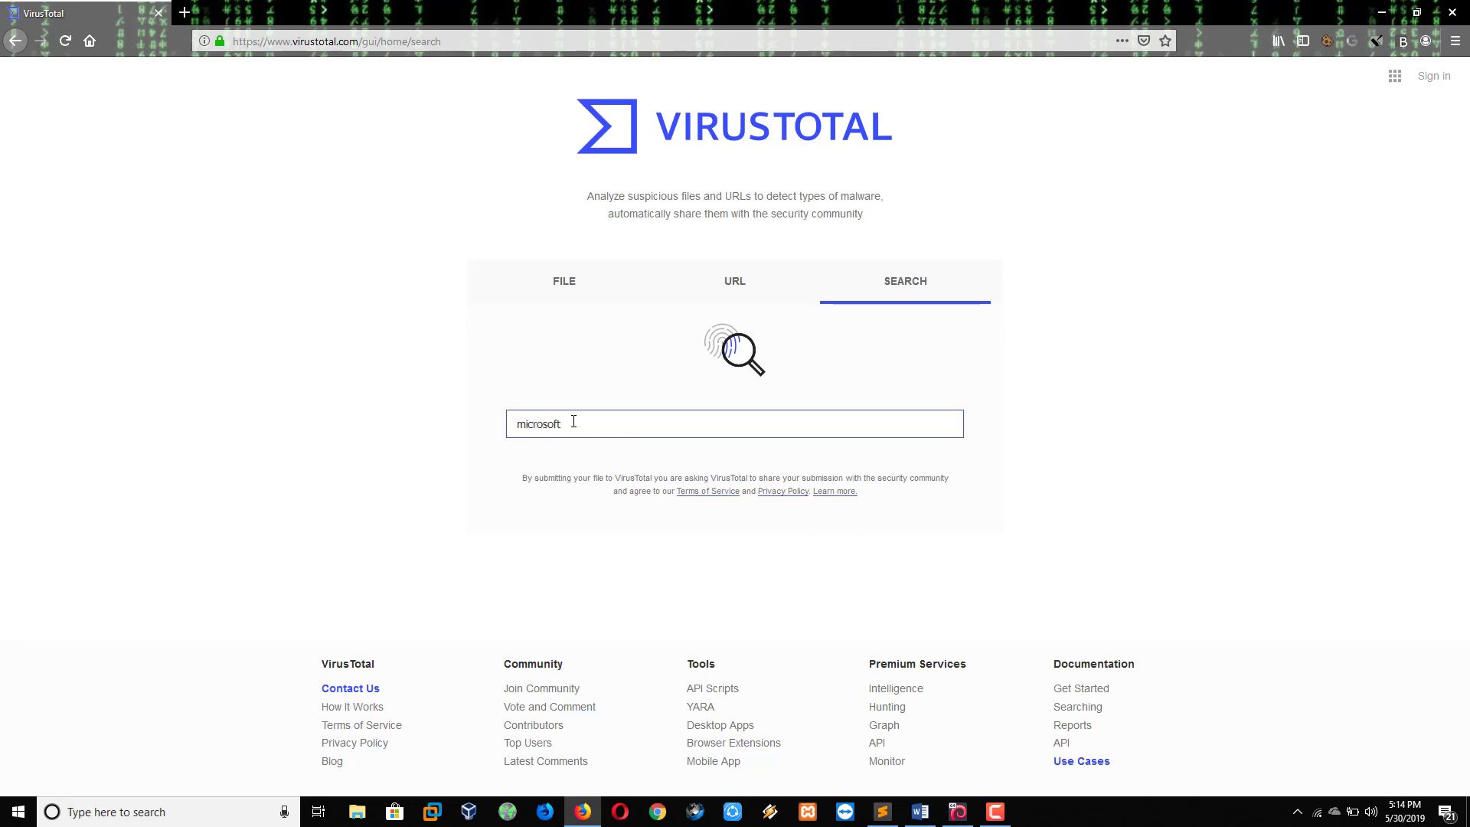
type(".com")
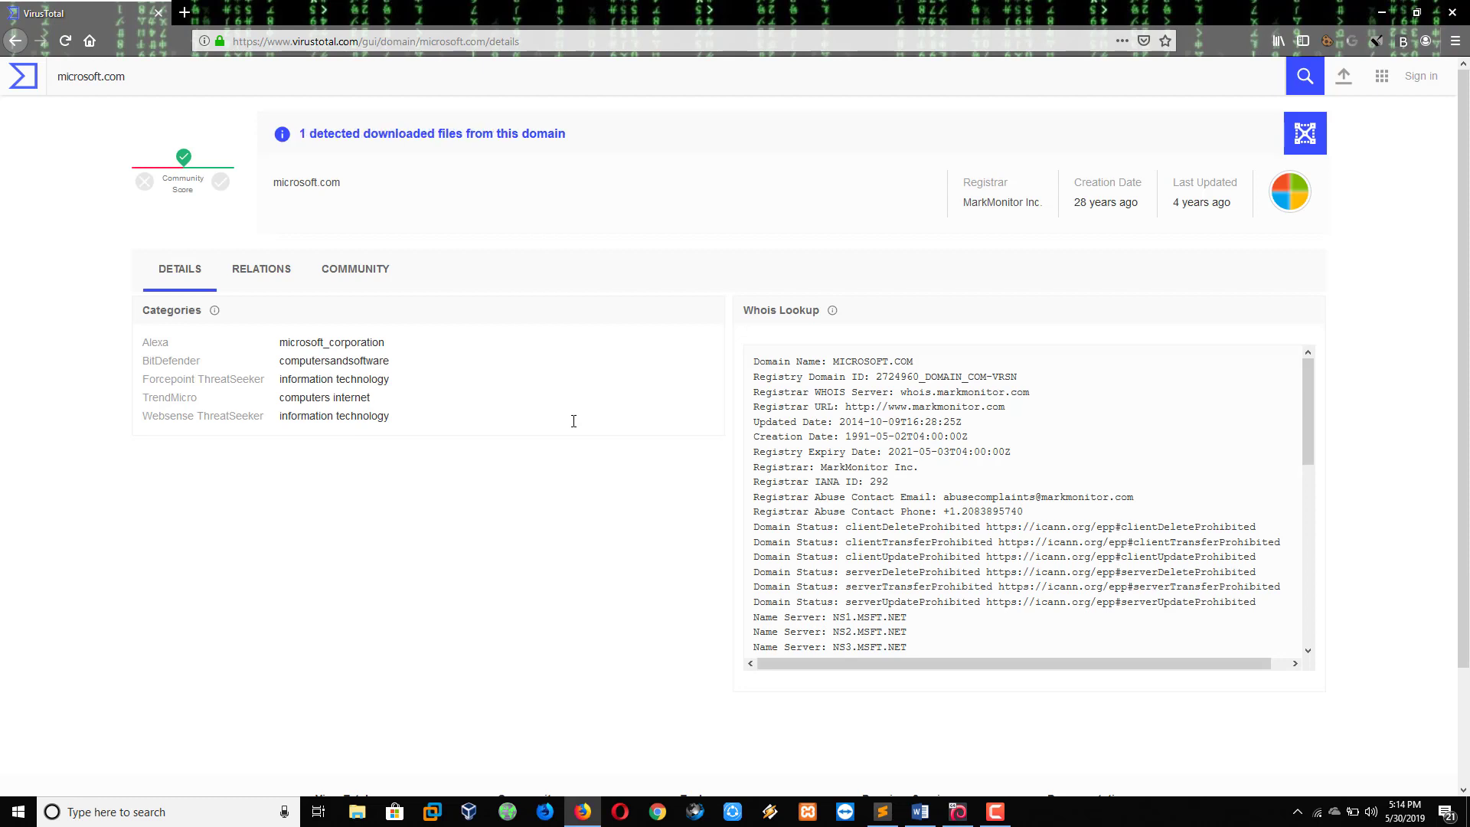
Open microsoft.com's Relations tab and expand the Subdomains list to 50+ entries.
scroll("down", 3)
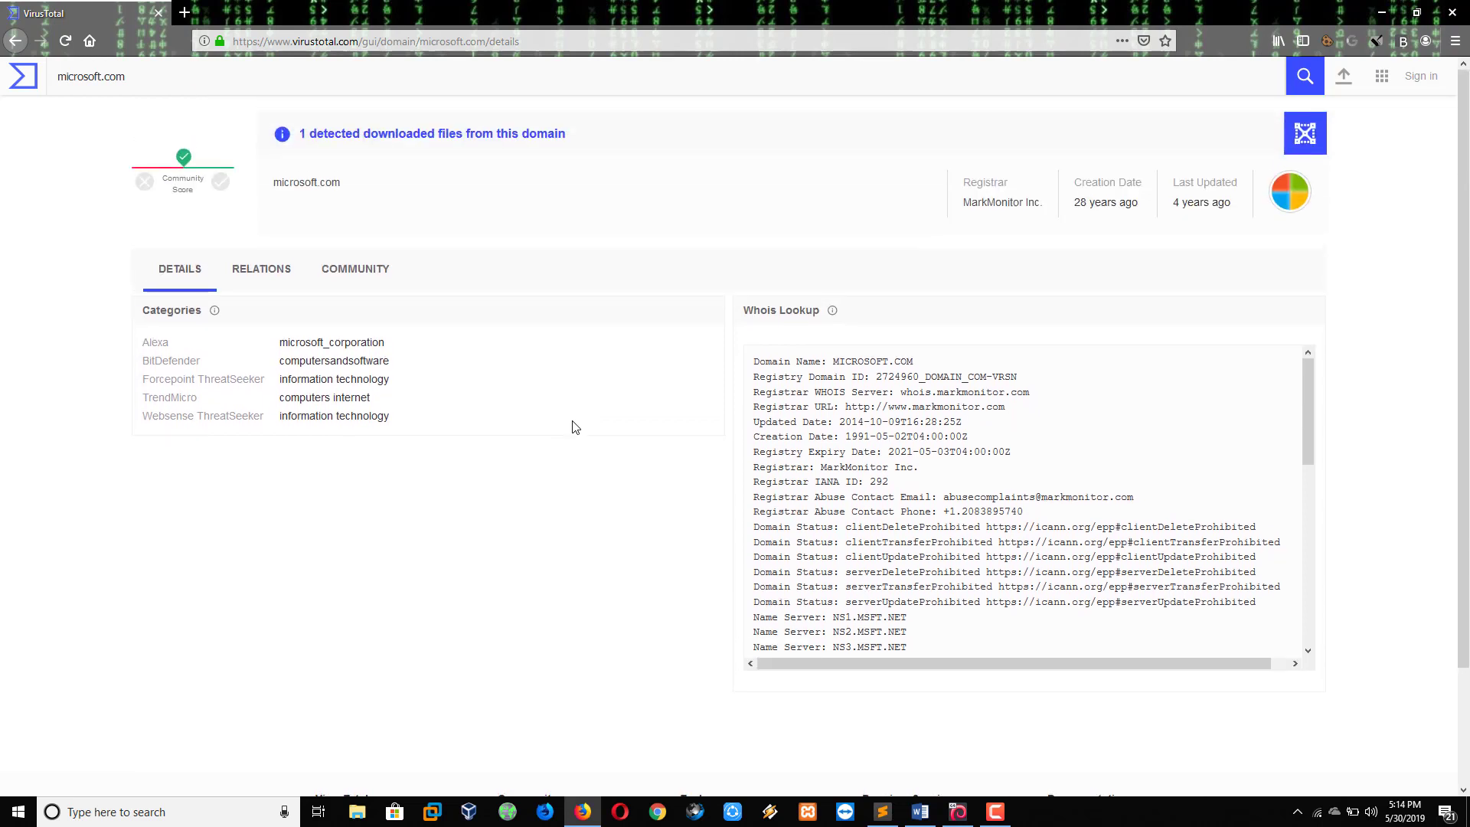
left_click(260, 269)
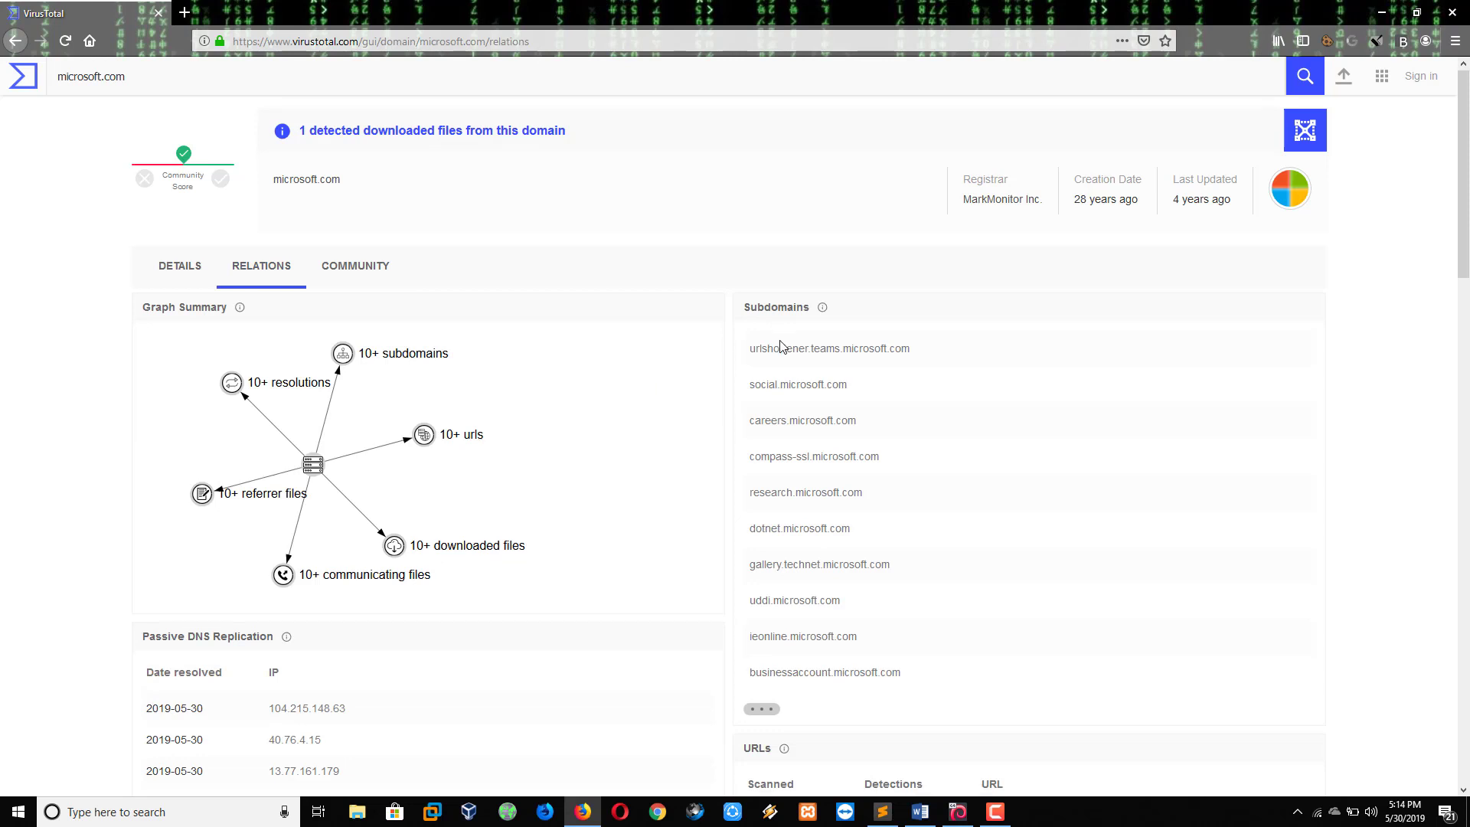
scroll("down", 3)
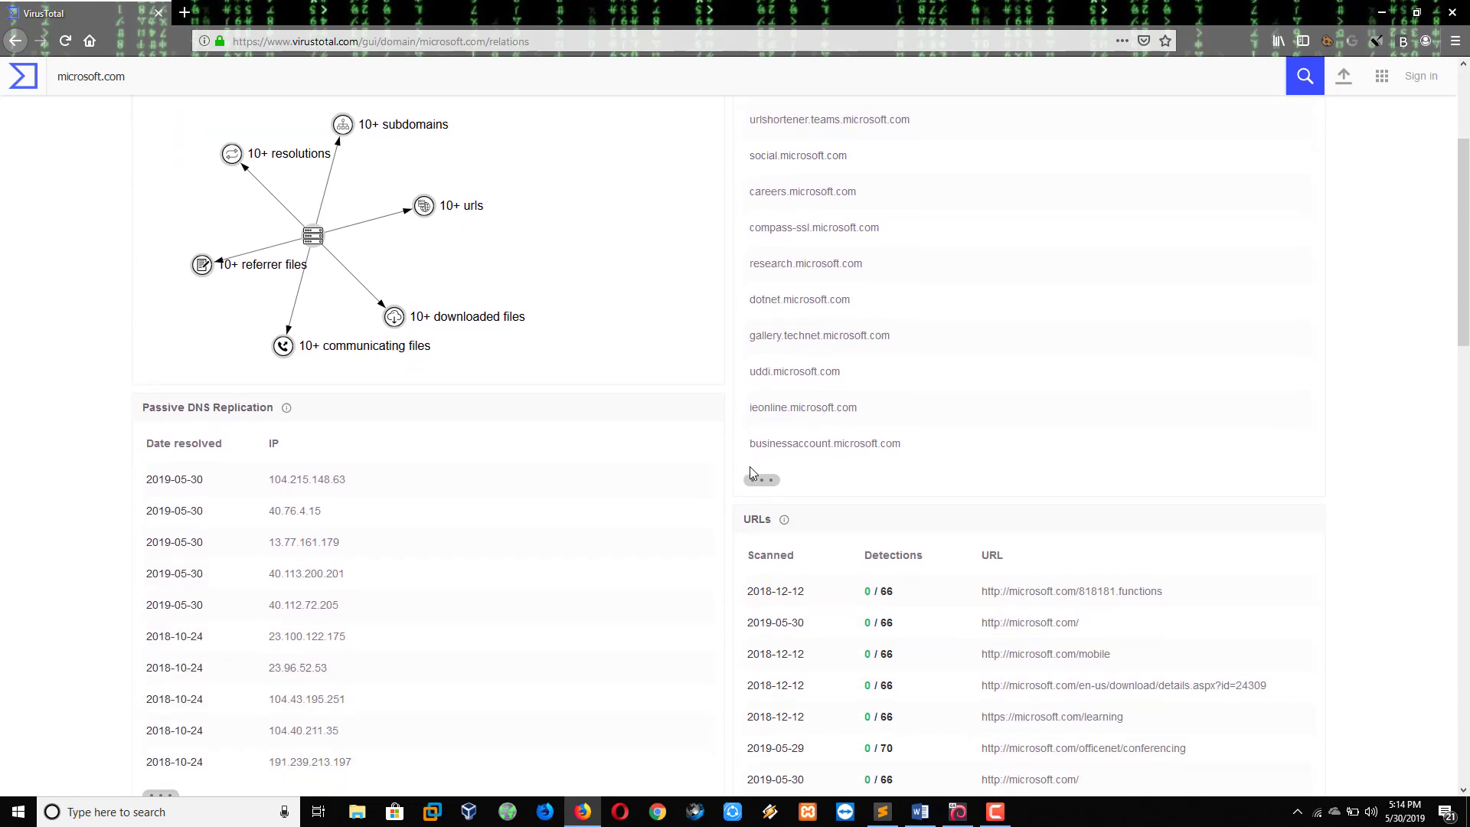
left_click(761, 479)
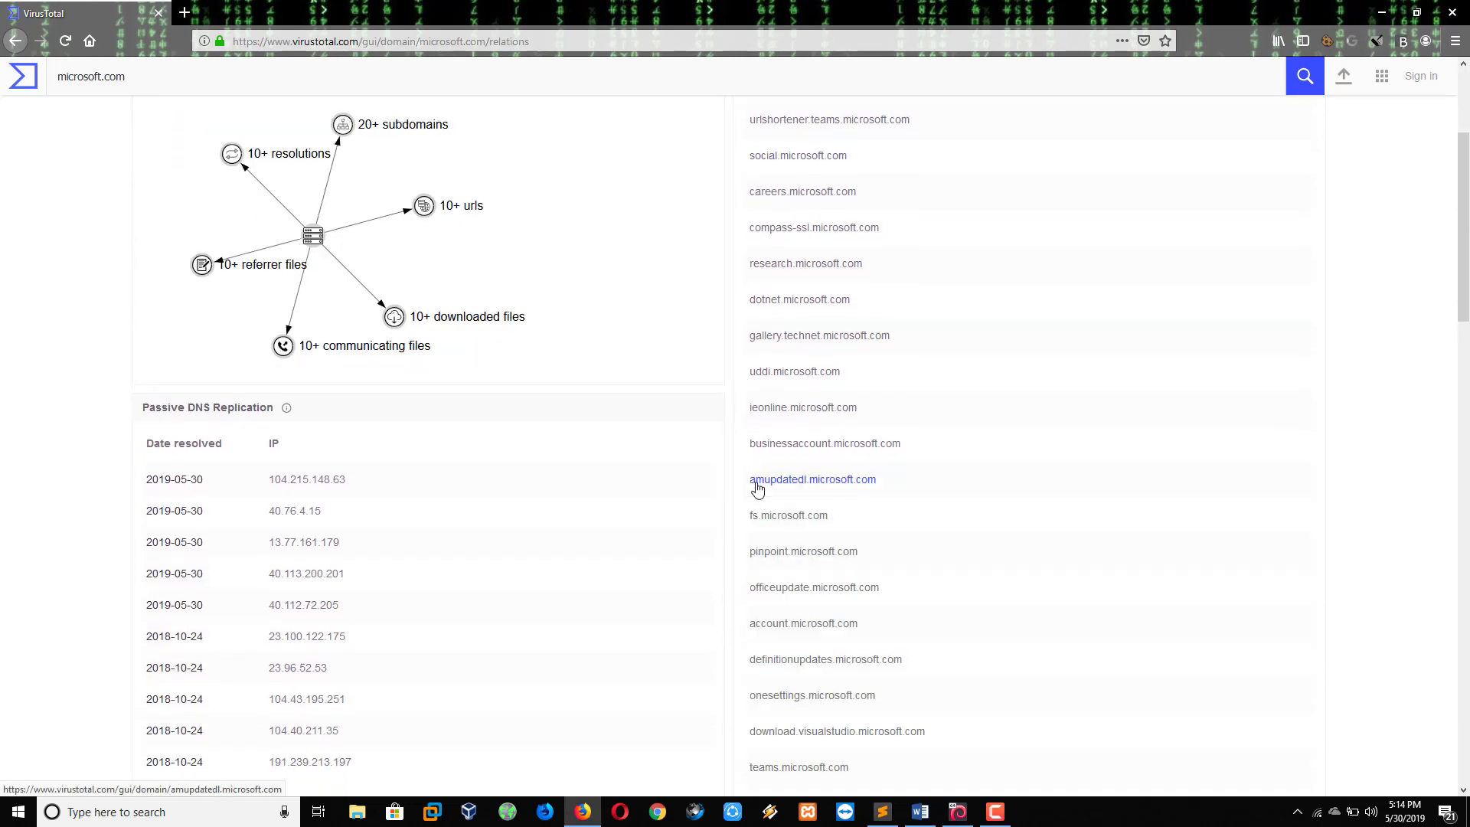
scroll("down", 3)
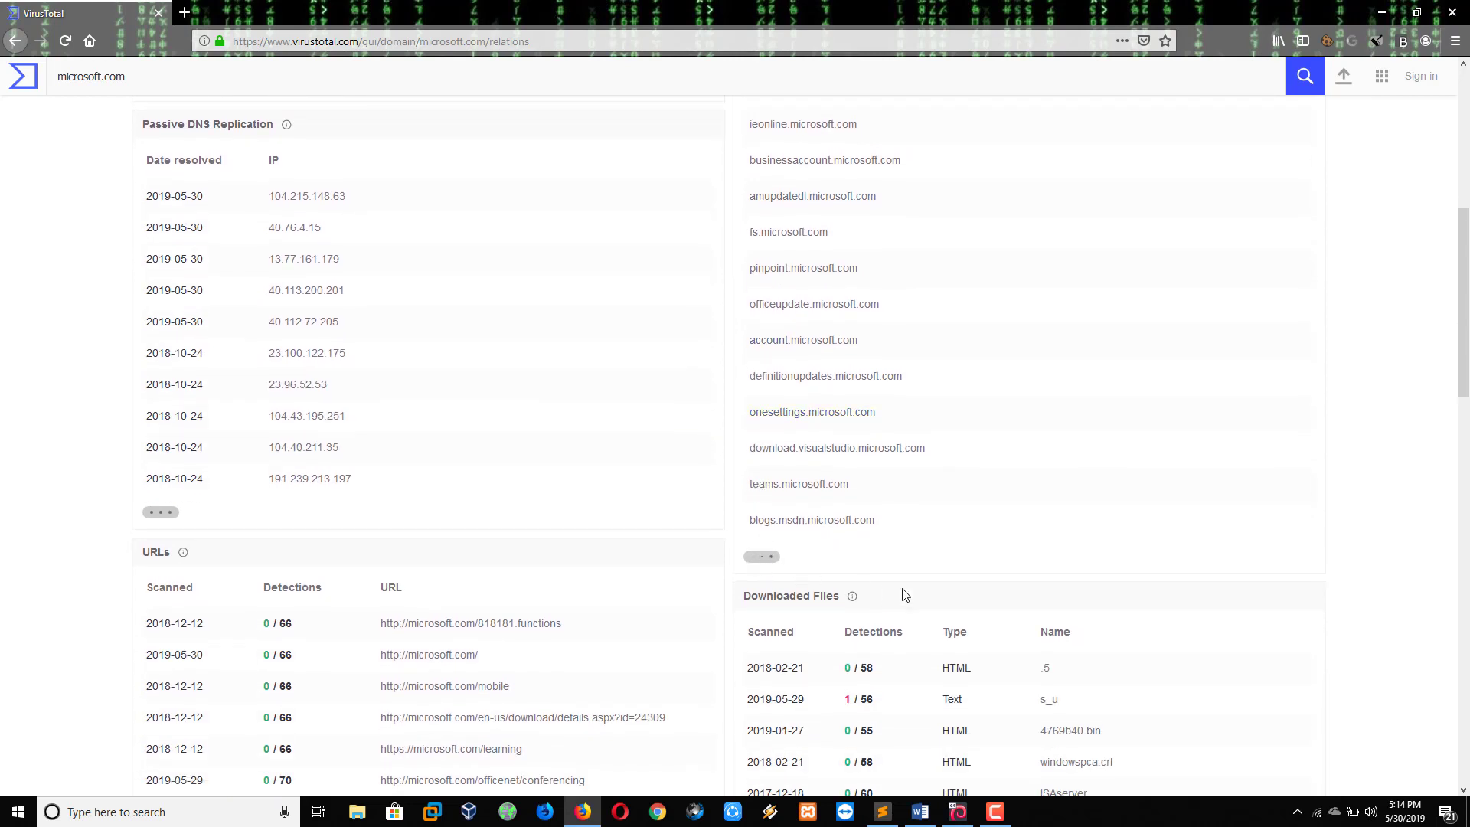
scroll("down", 3)
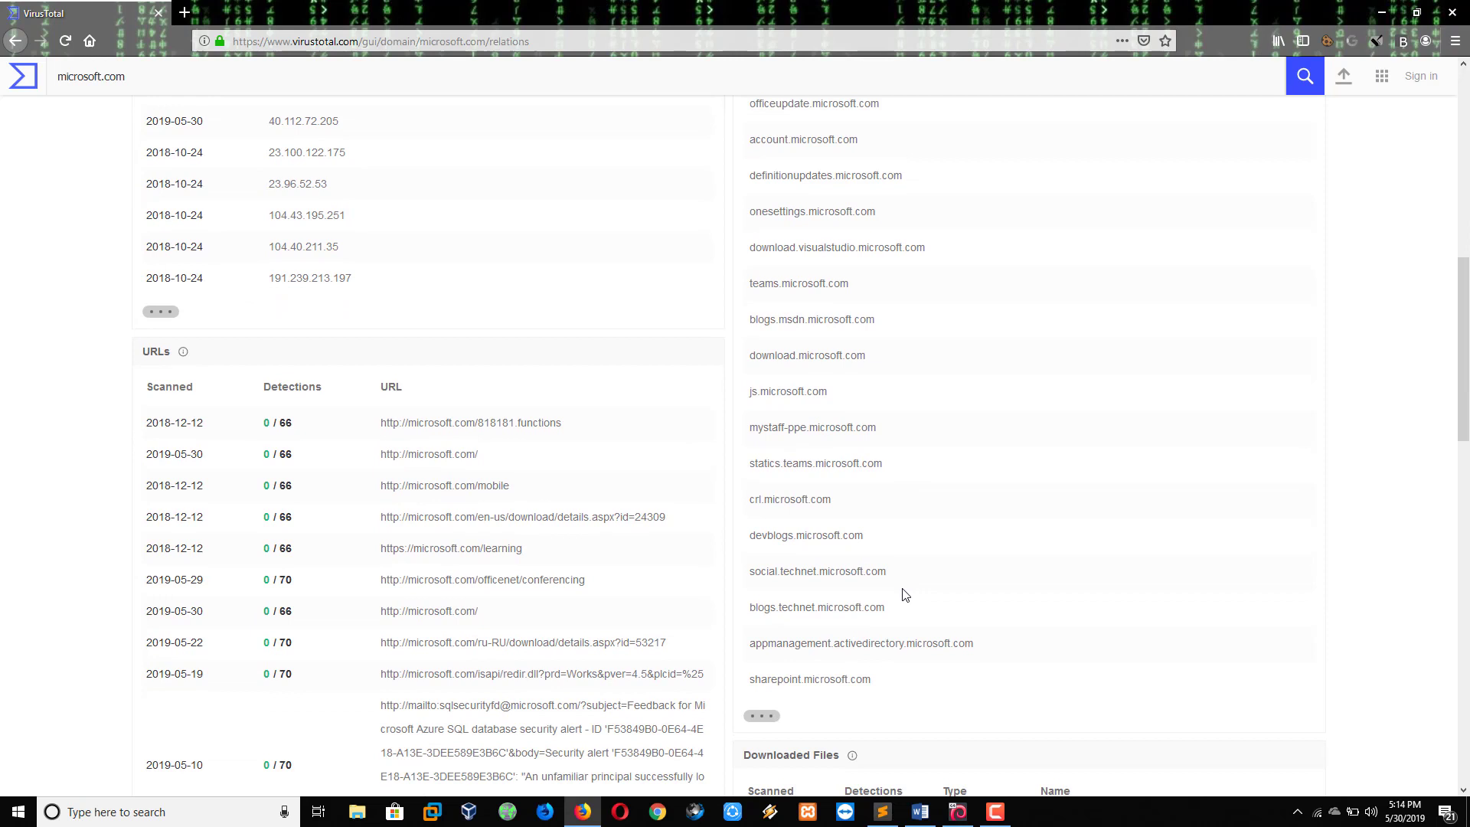
scroll("down", 3)
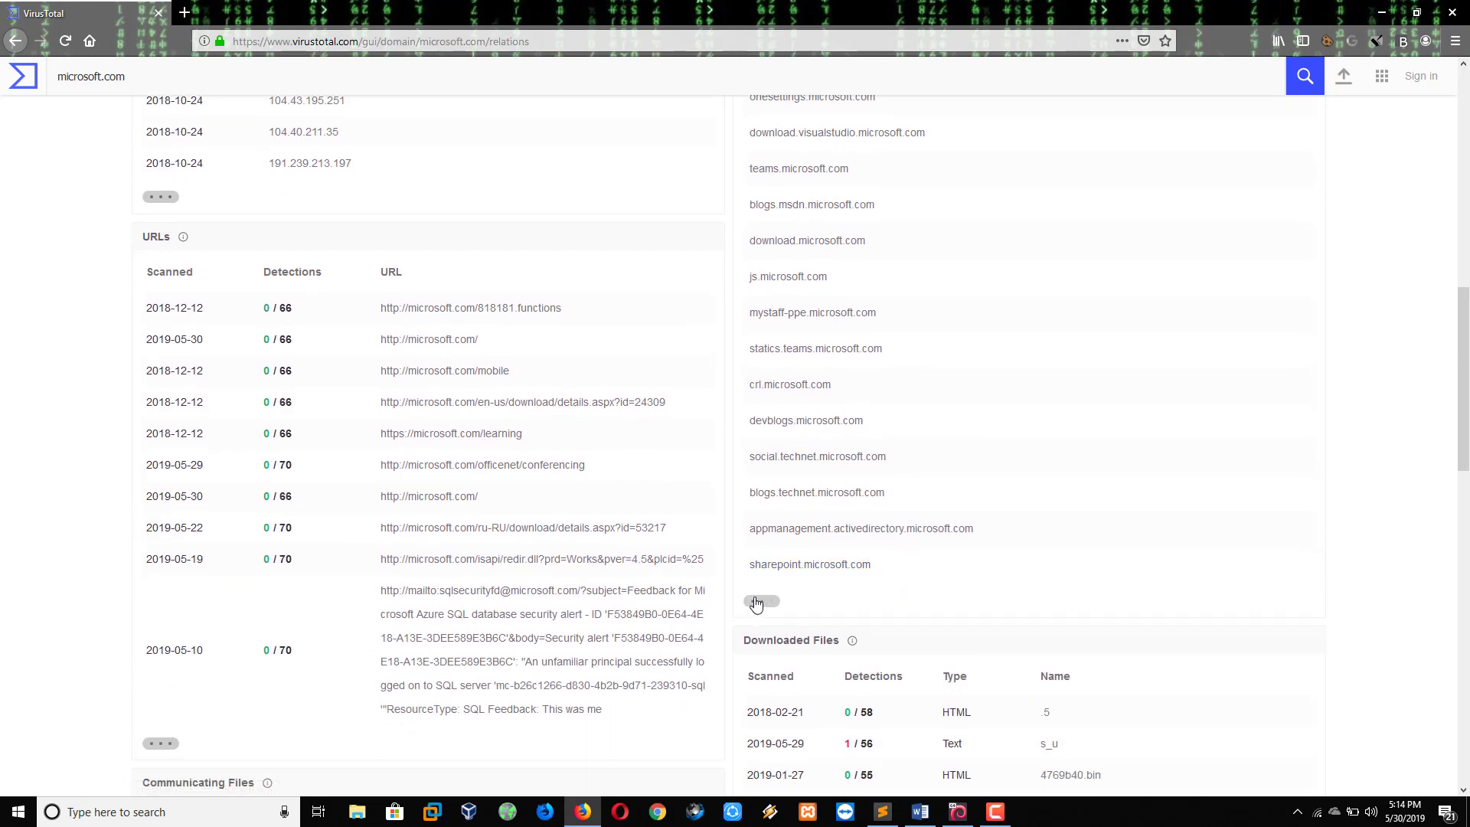
scroll("down", 3)
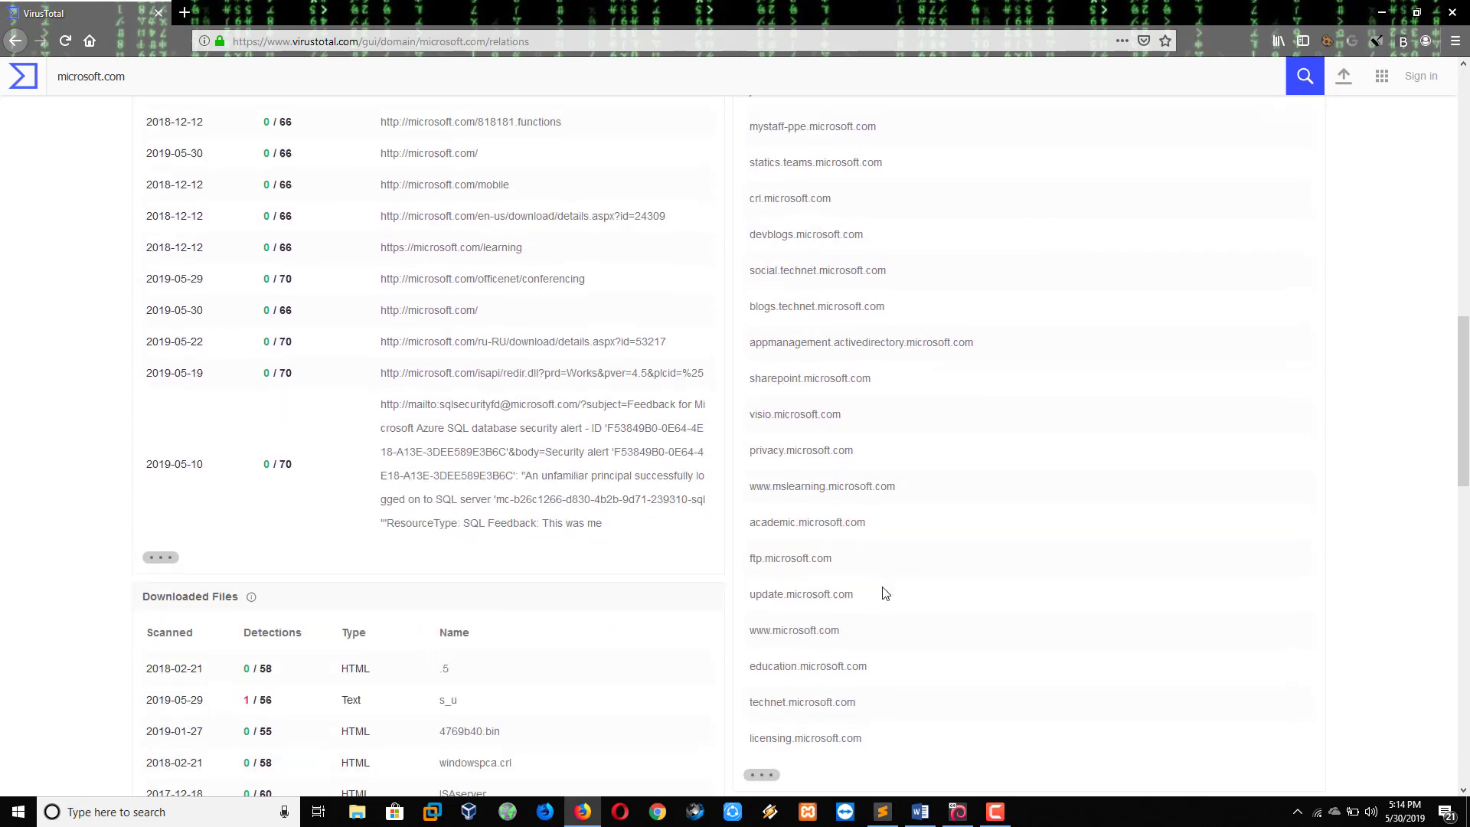
scroll("down", 3)
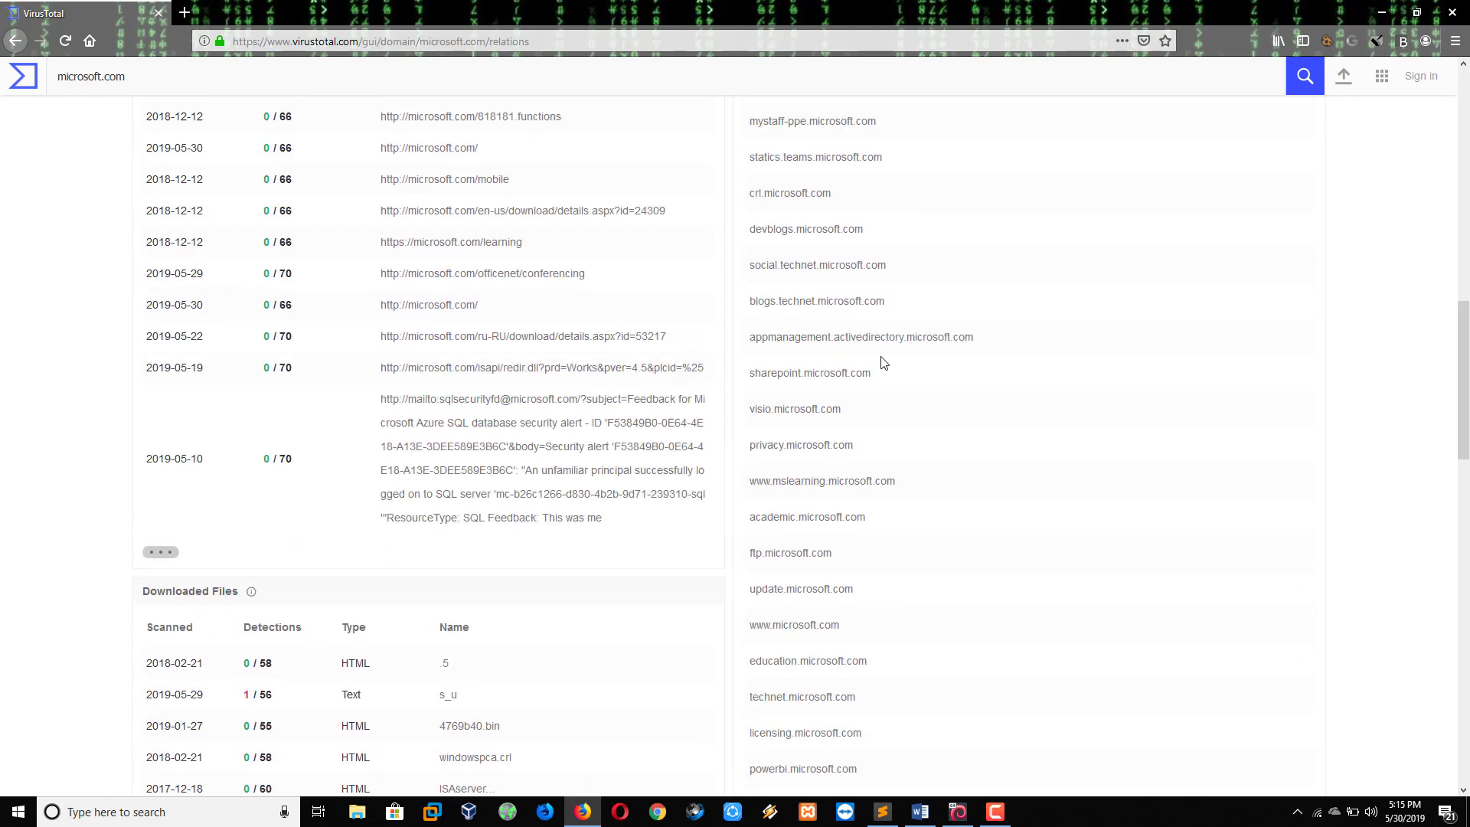
scroll("up", 3)
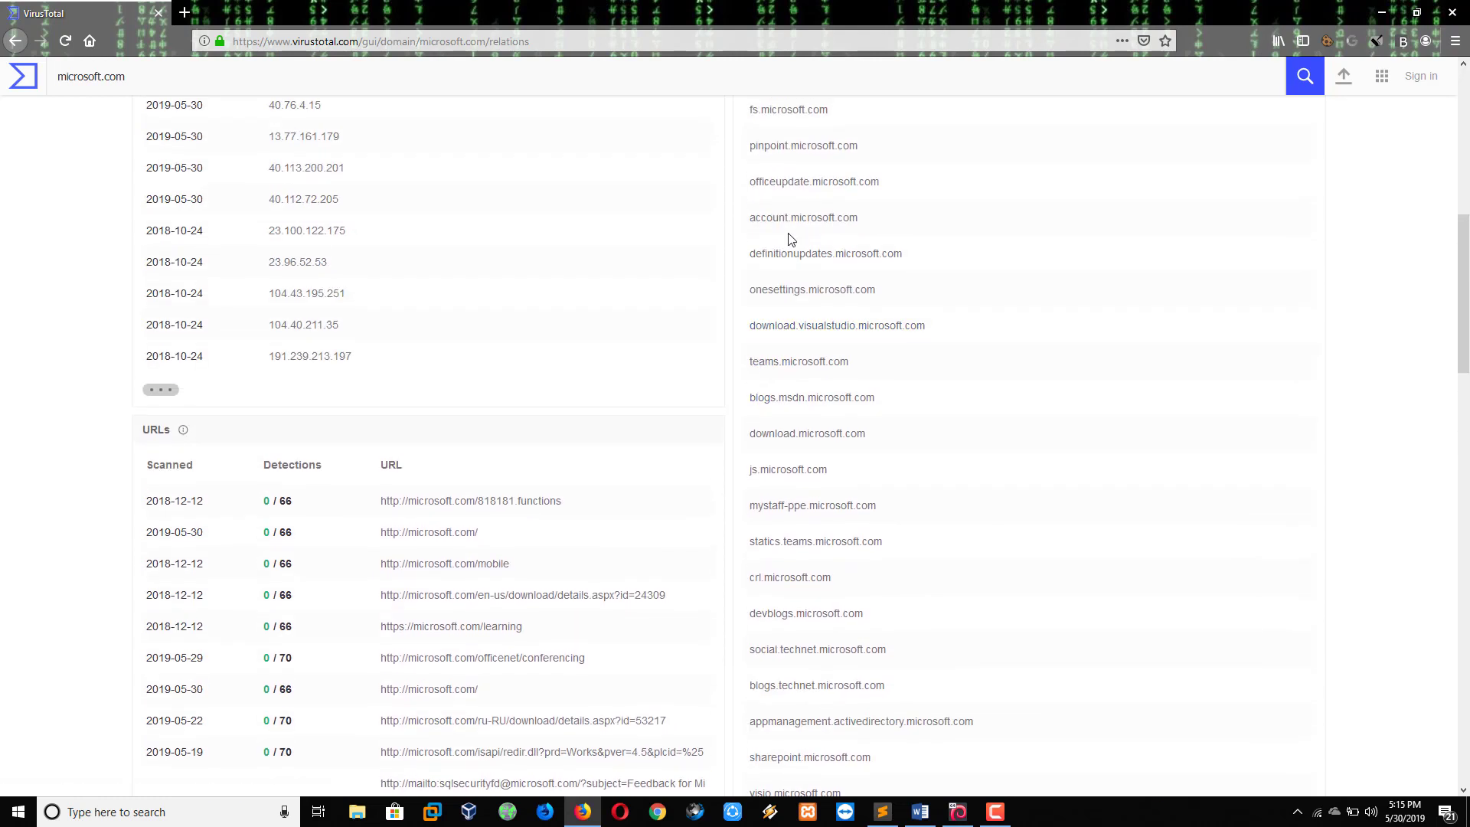
scroll("up", 3)
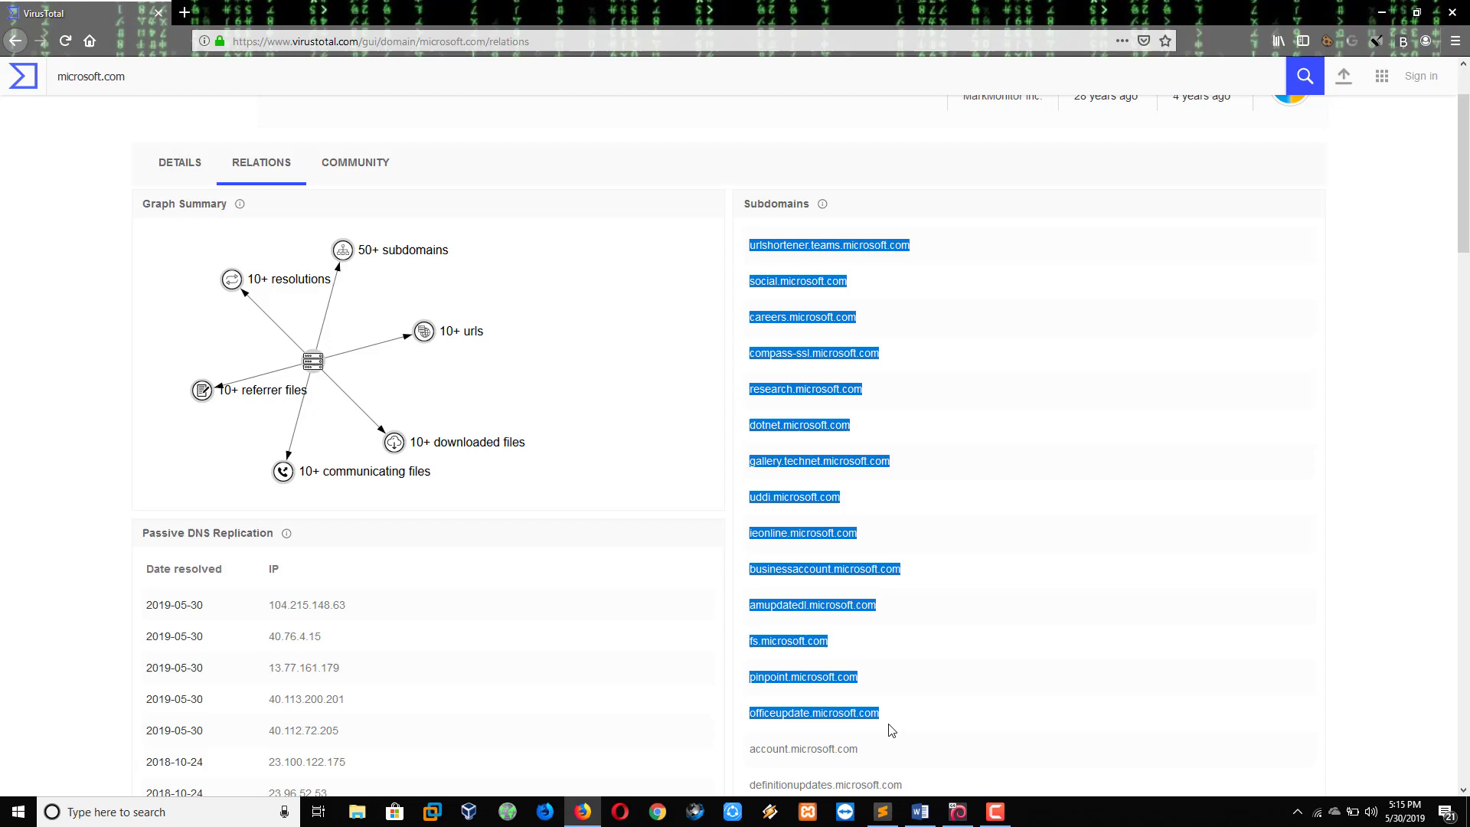
Select and copy the full microsoft.com subdomain list, from urlshortener.teams.microsoft.com to go.microsoft.com.
scroll("down", 3)
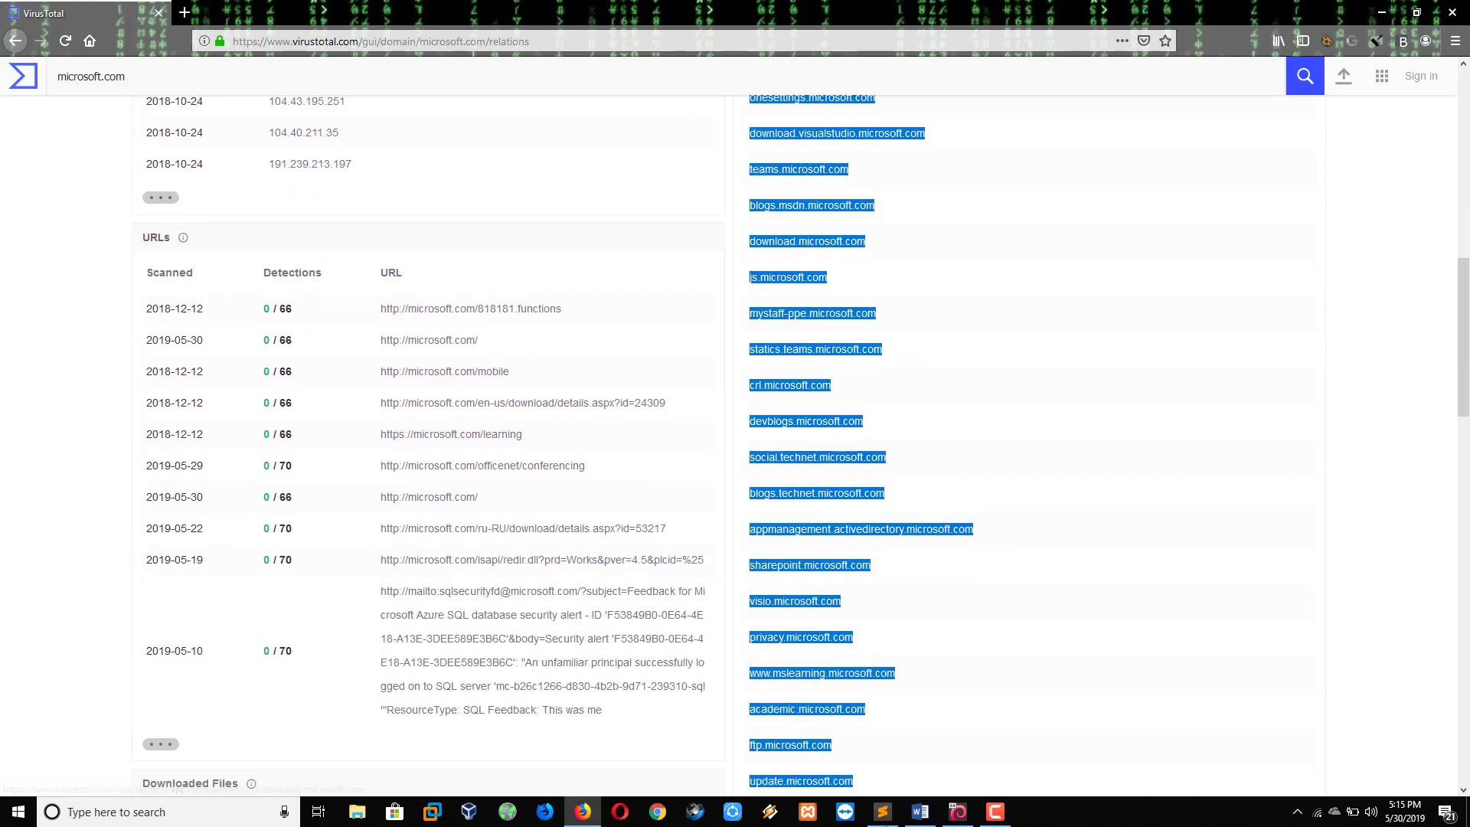
scroll("down", 3)
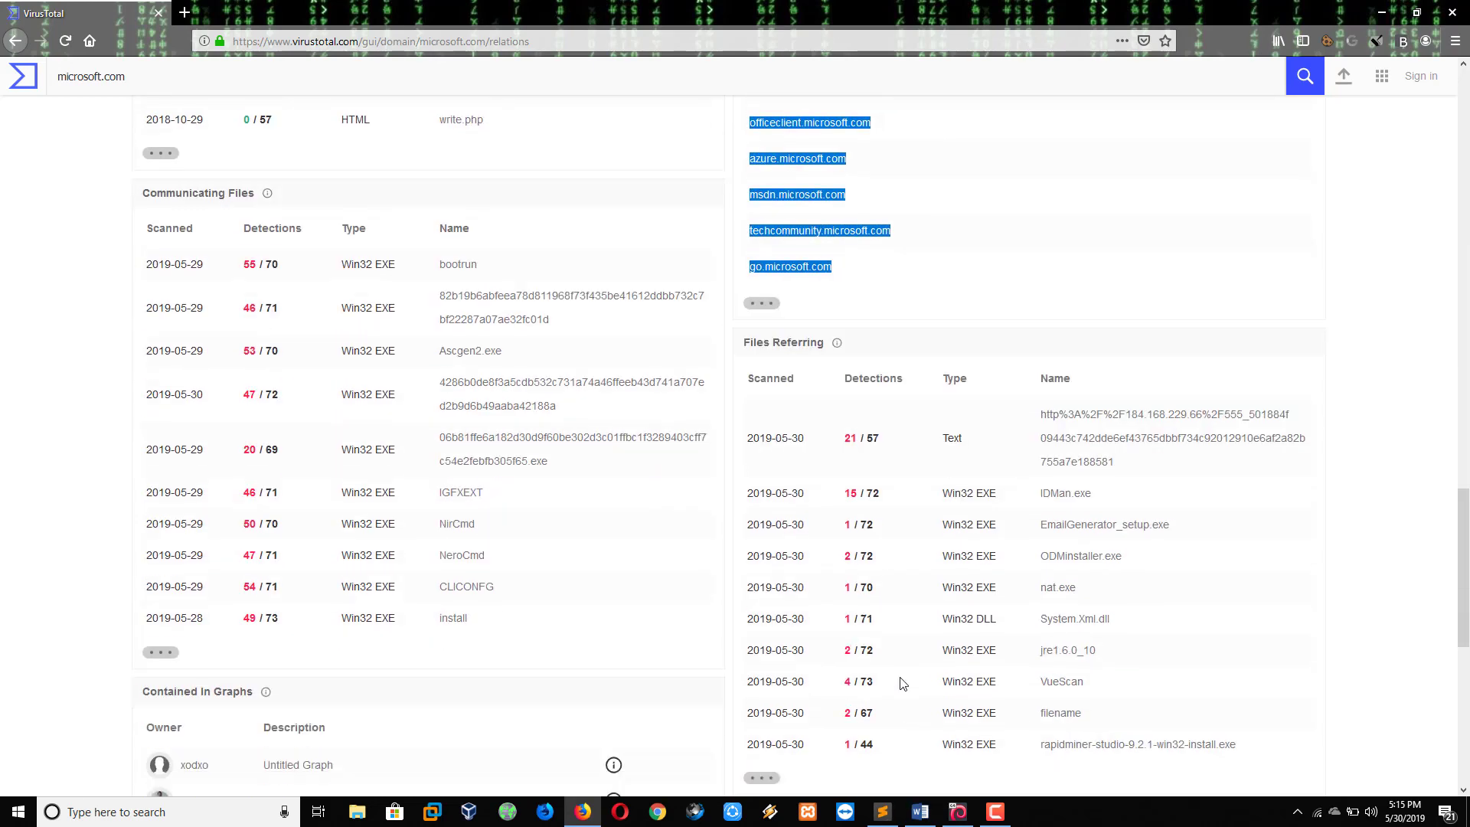
scroll("down", 3)
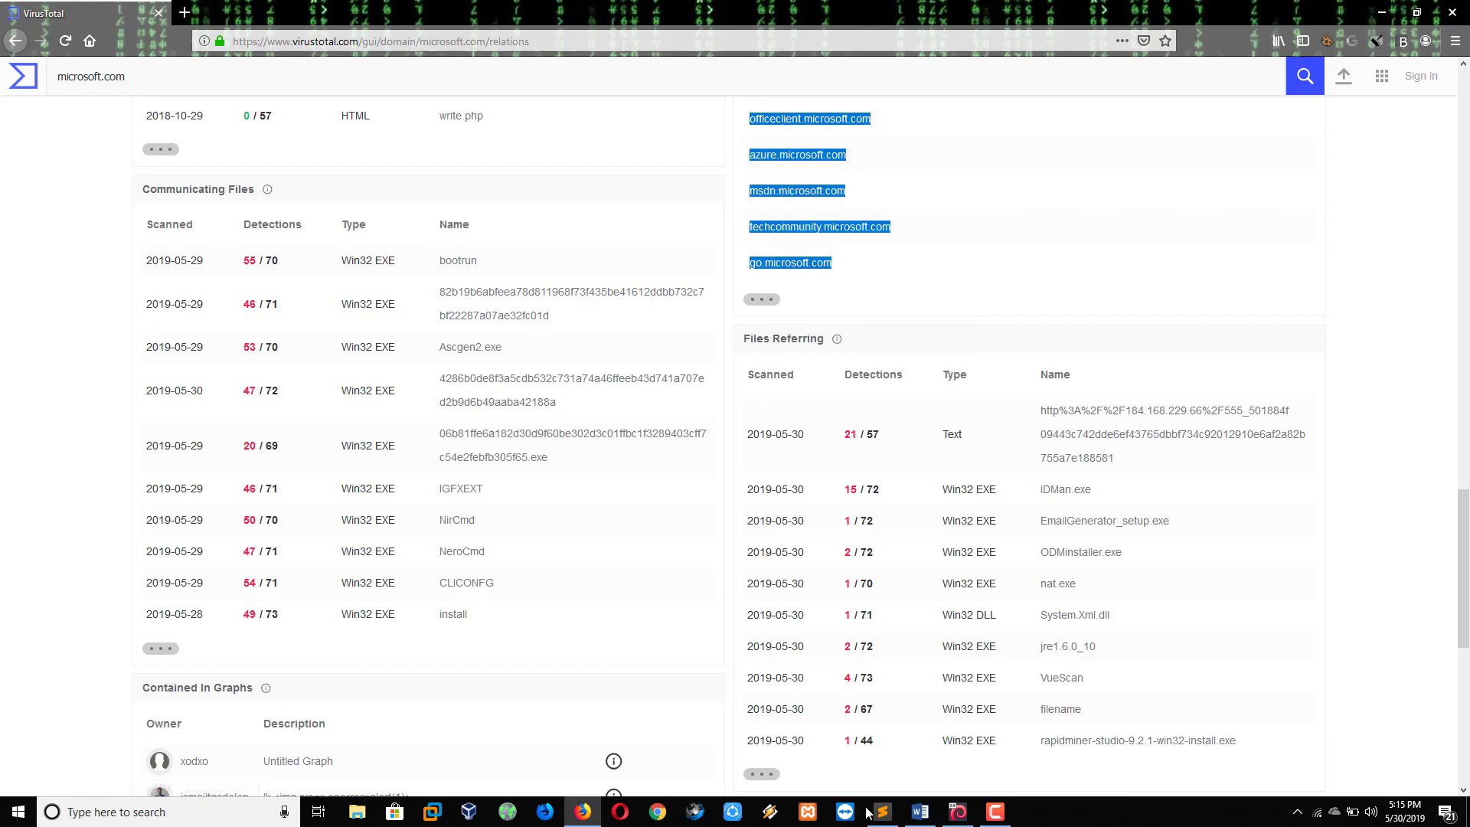
left_click(880, 812)
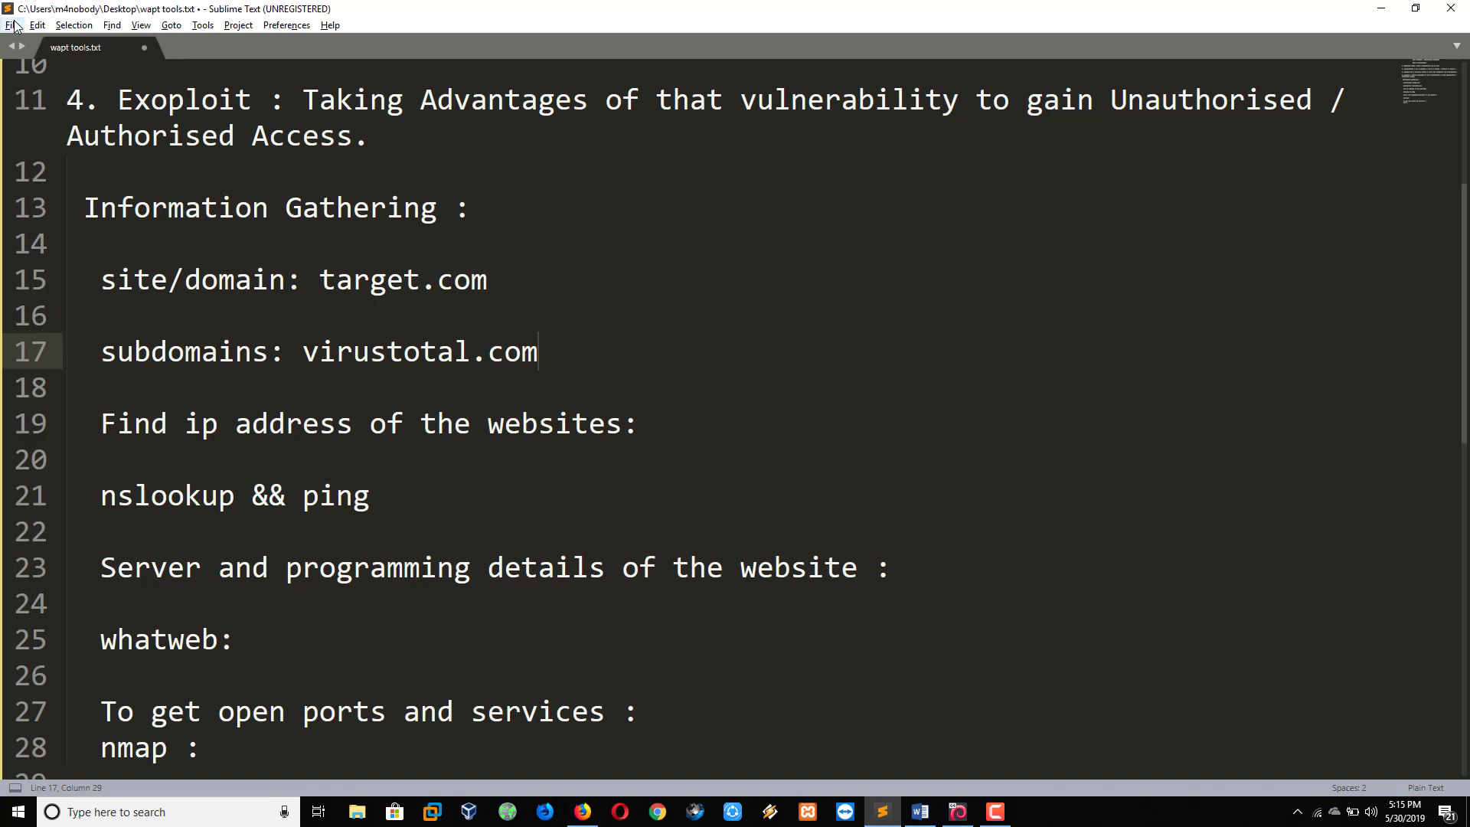
Create a new file and paste the 50 microsoft.com subdomains into it.
left_click(12, 24)
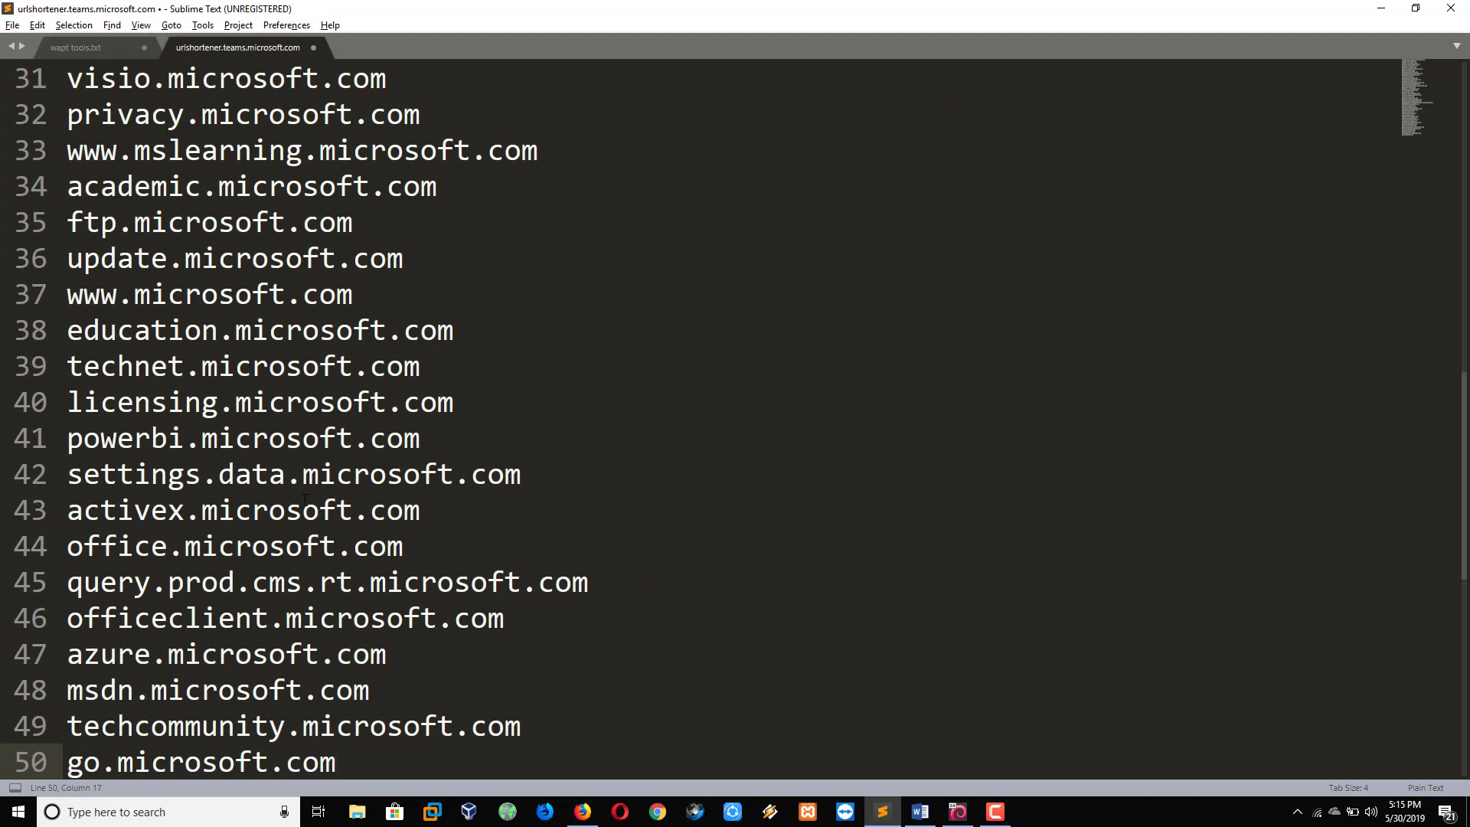
scroll("down", 3)
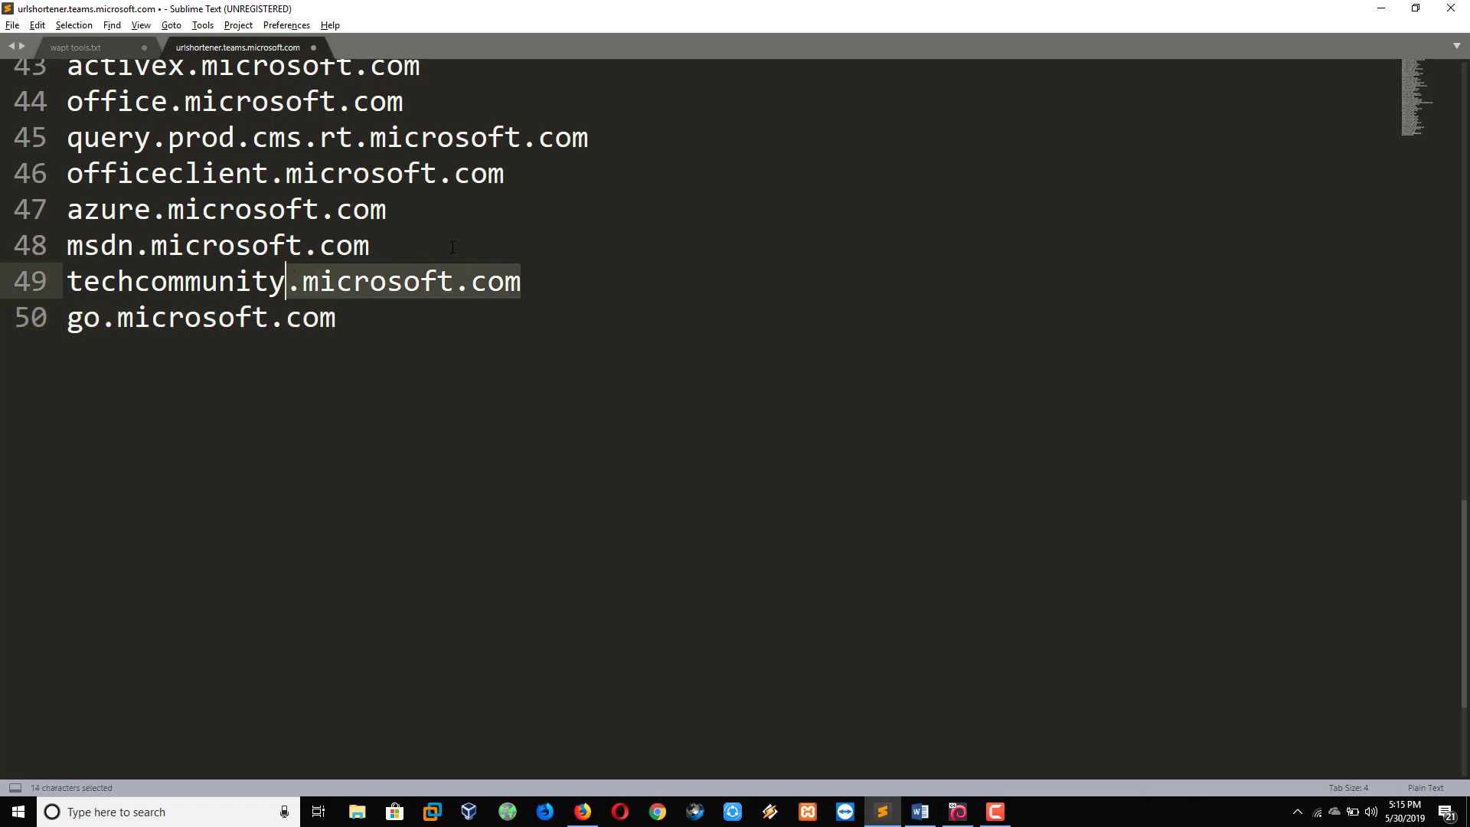
scroll("up", 3)
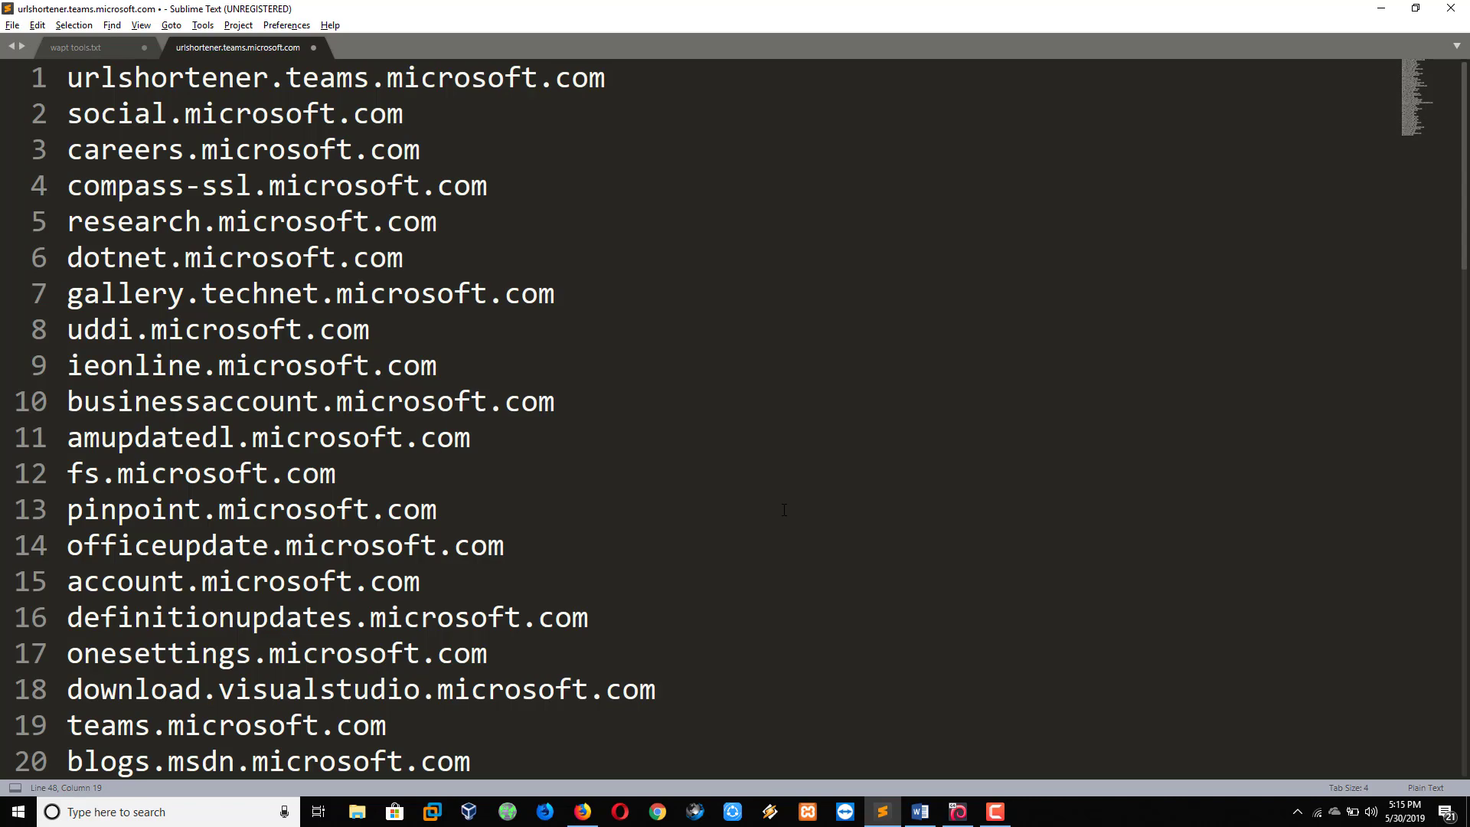
left_click(582, 812)
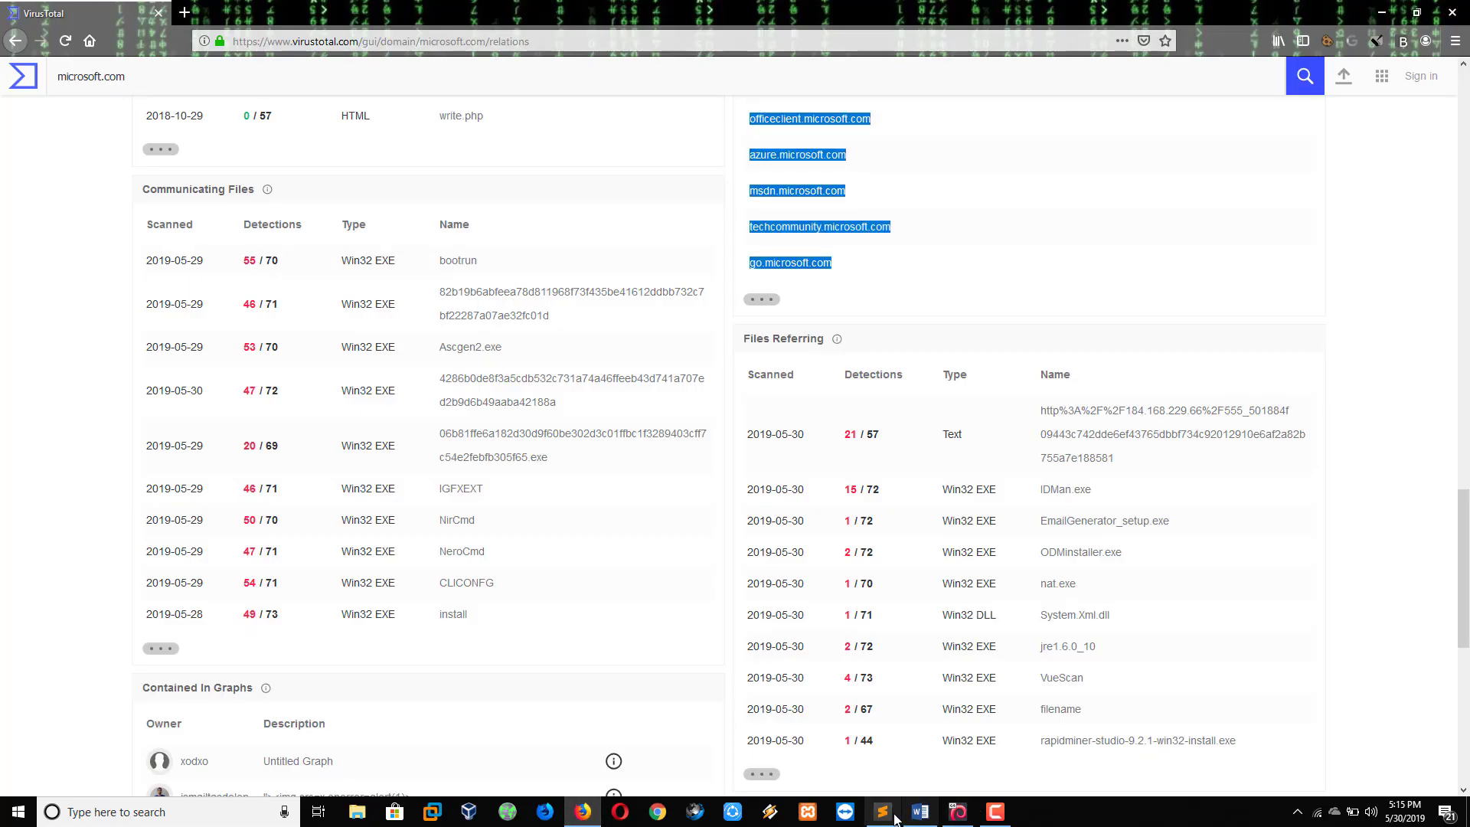
Open the wapt tools.txt tab and place the cursor at the end of the 'nslookup && ping' line.
left_click(881, 812)
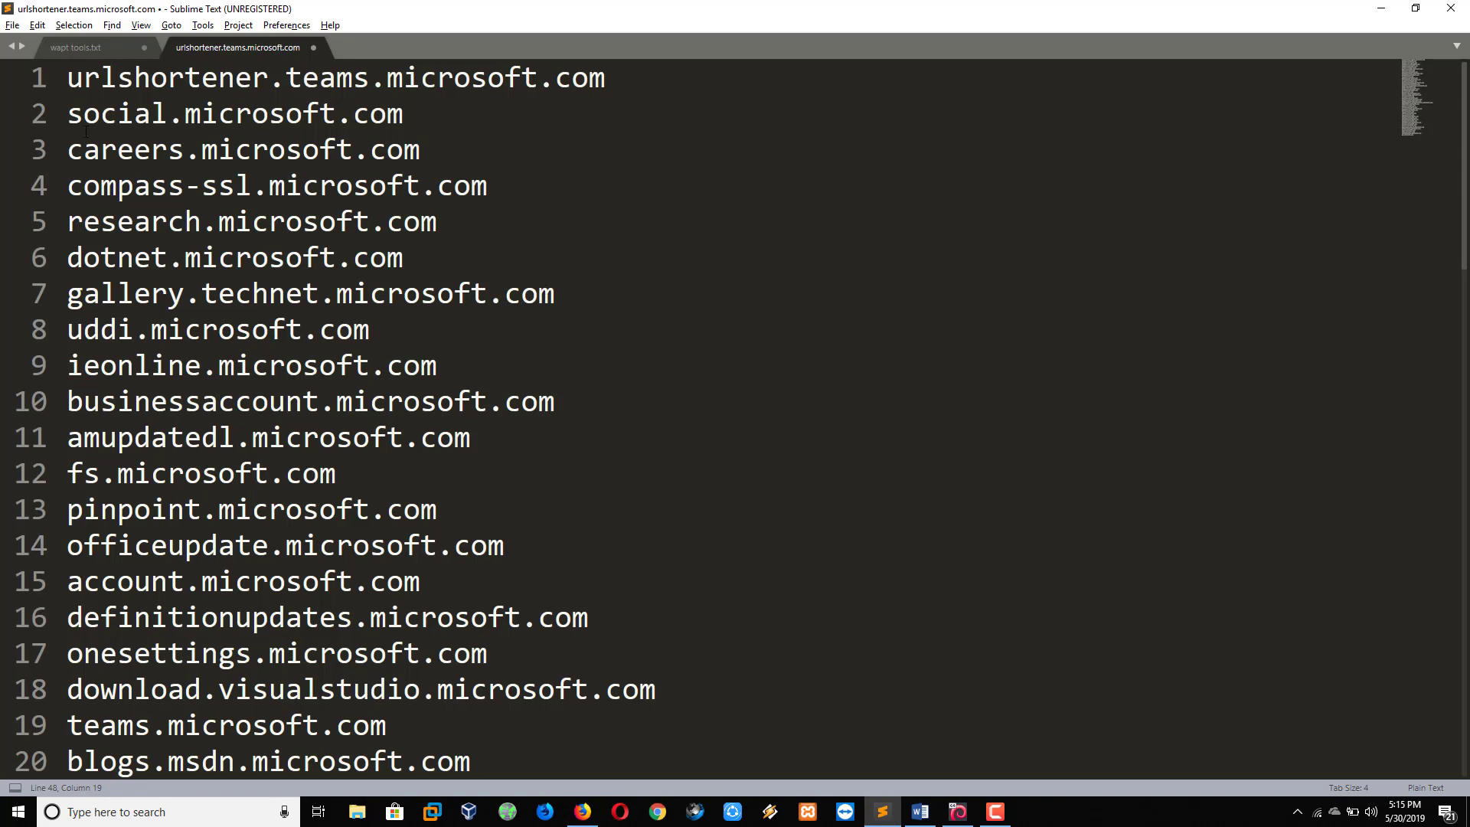
left_click(75, 47)
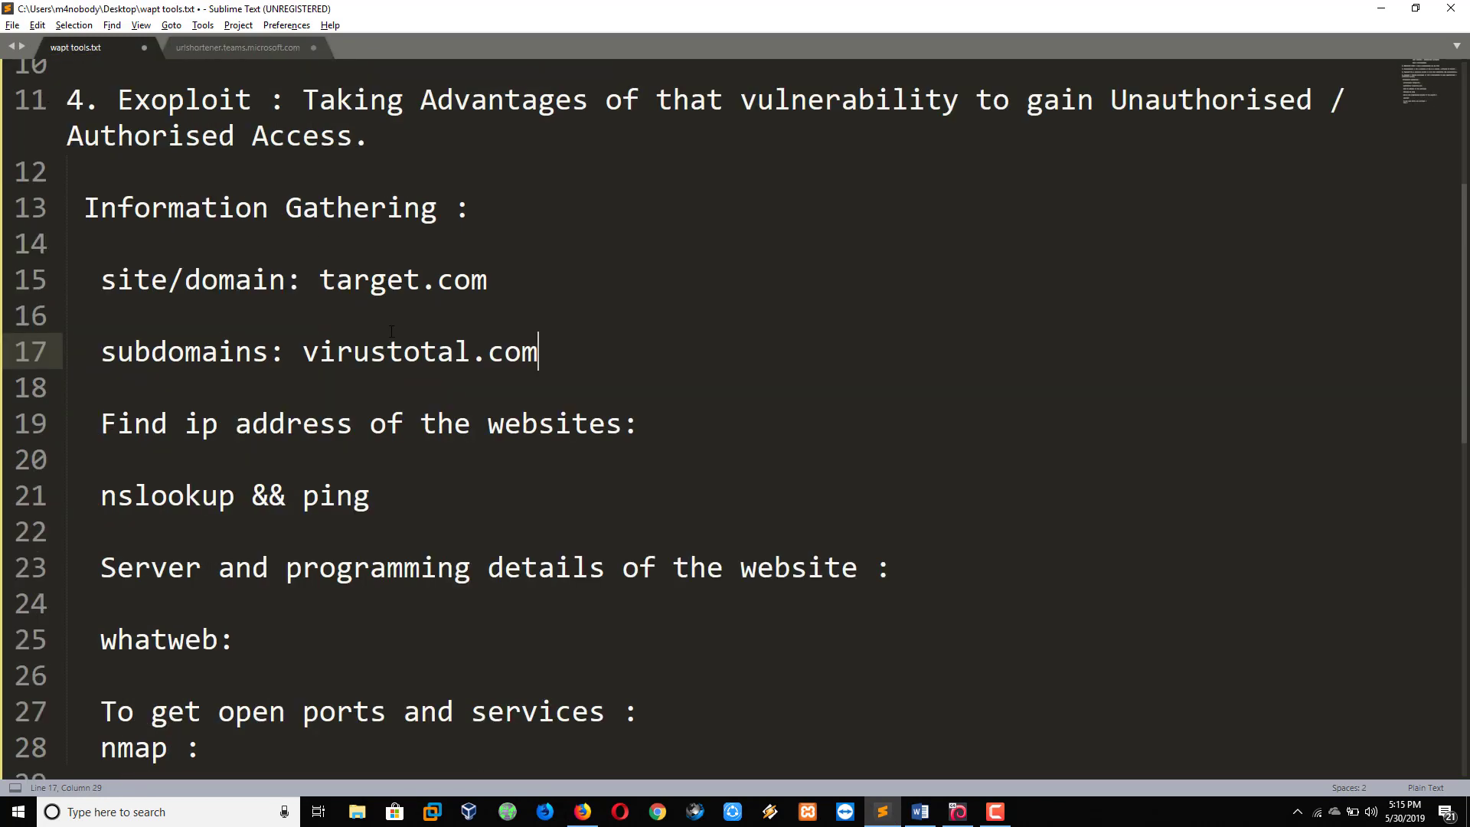
scroll("down", 3)
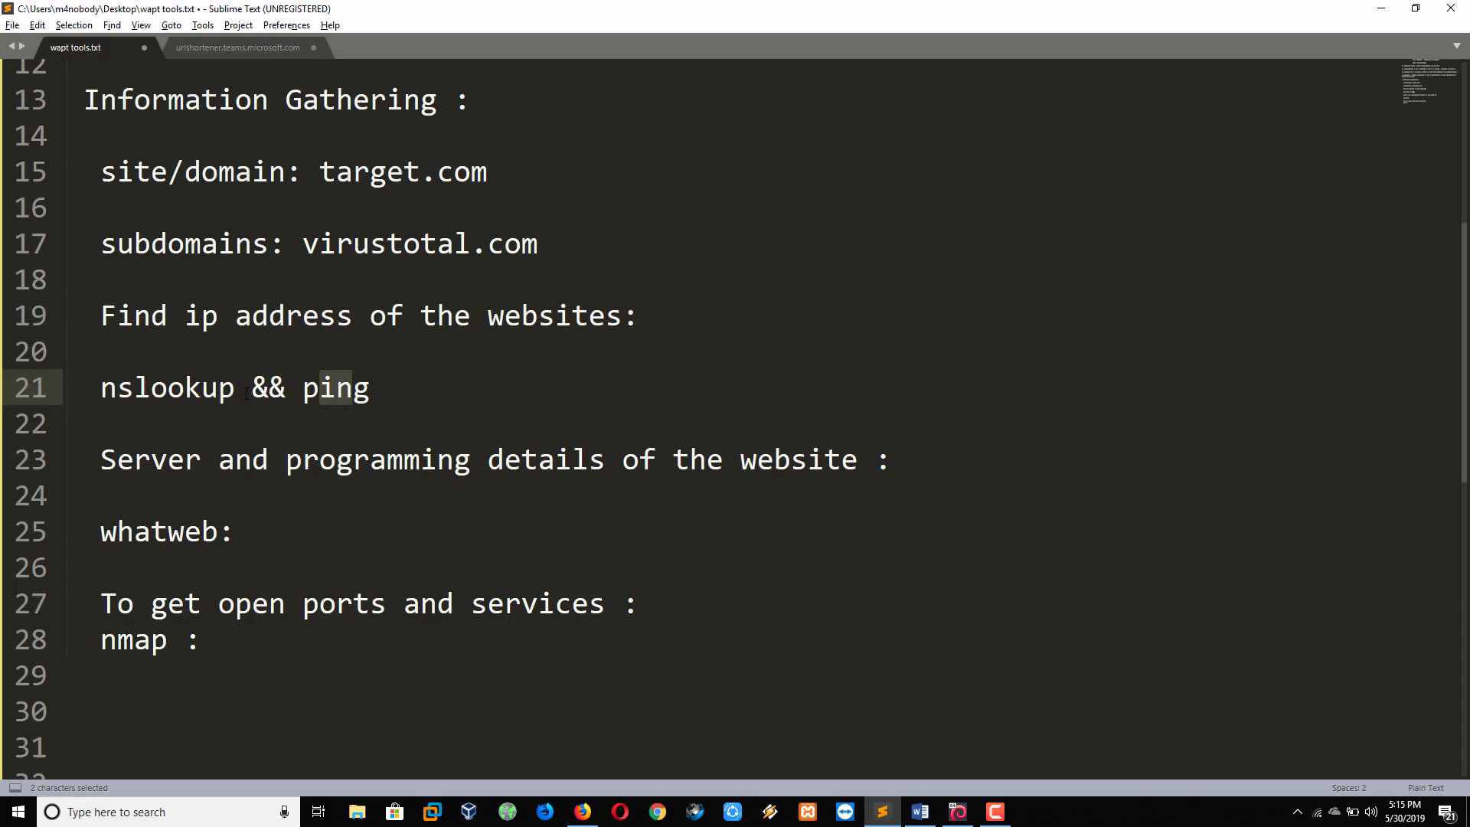
left_click(389, 387)
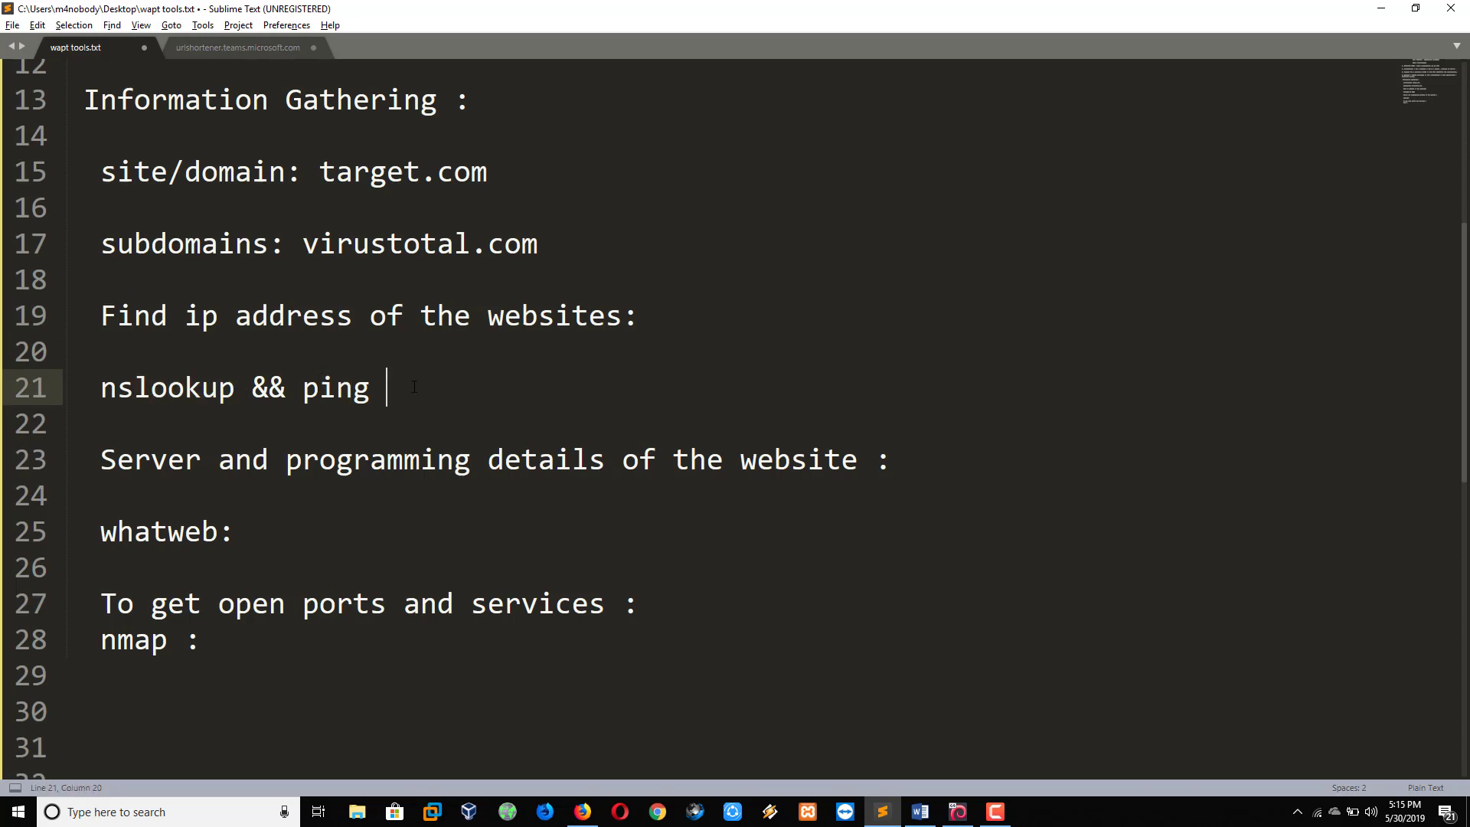
left_click(956, 811)
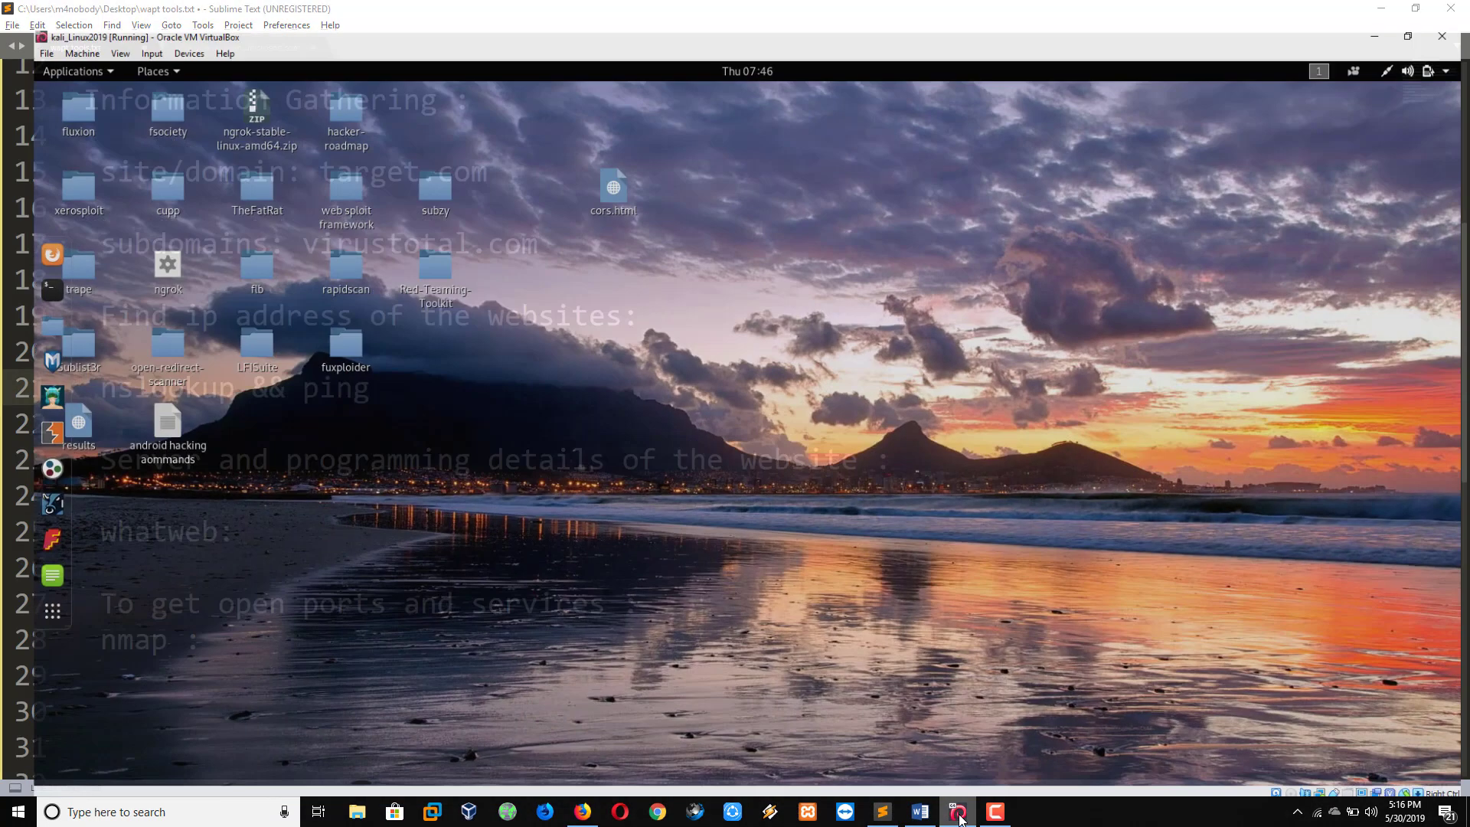
Run nslookup for google.com and then microsoft.com in the Kali terminal.
left_click(956, 812)
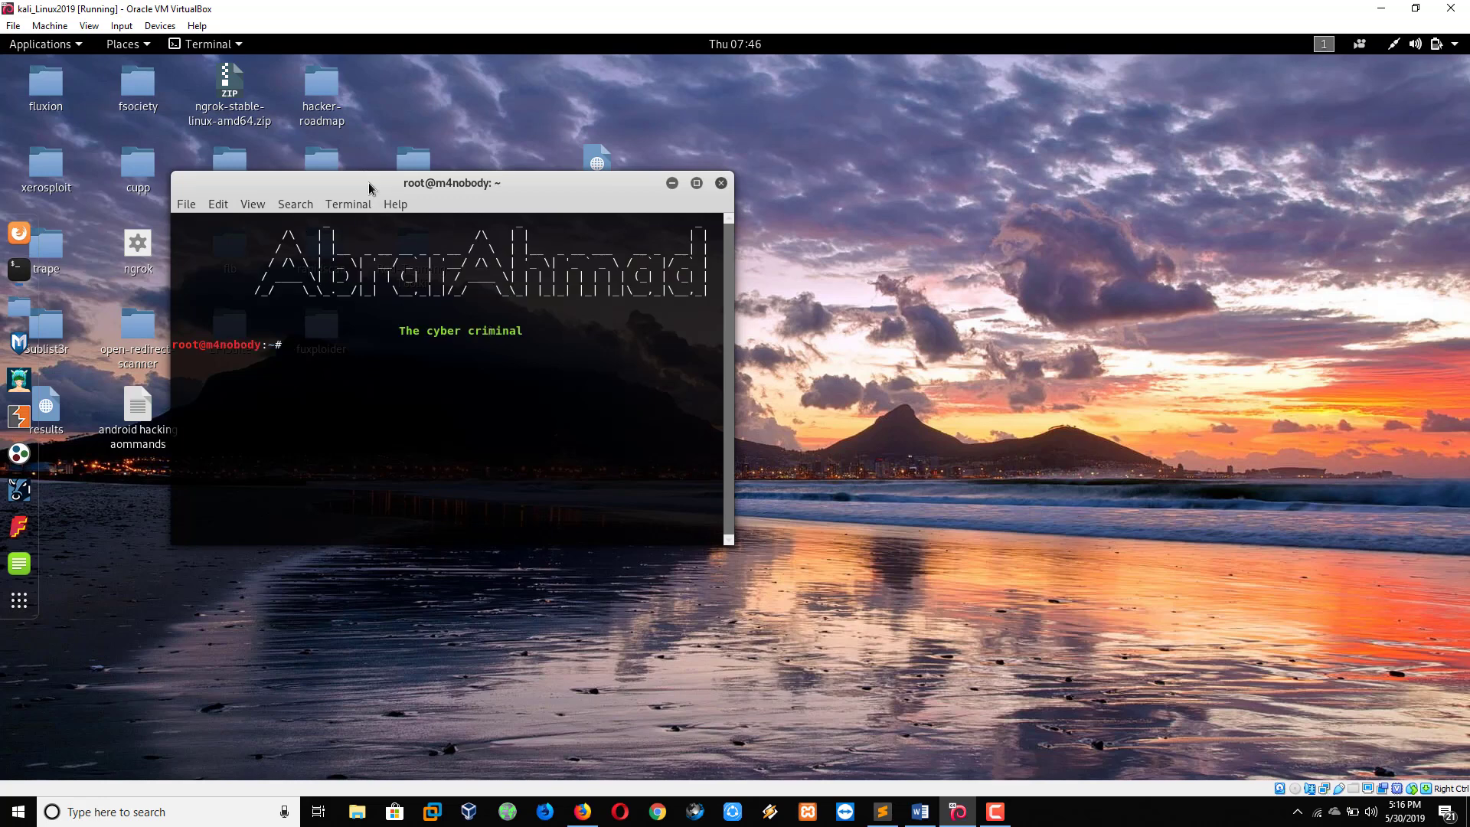
left_click_drag(451, 183, 620, 168)
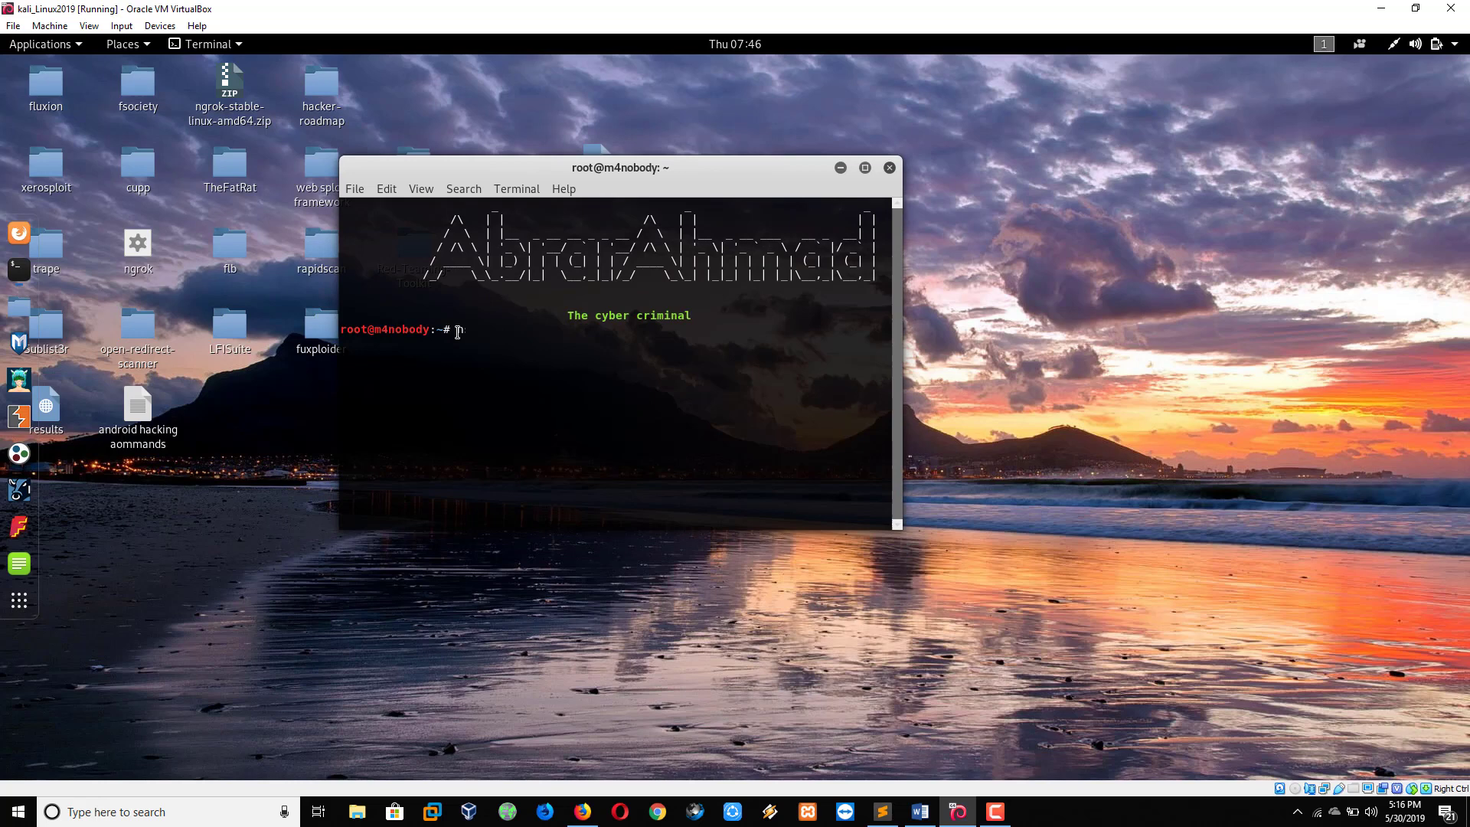
type("nslookup g")
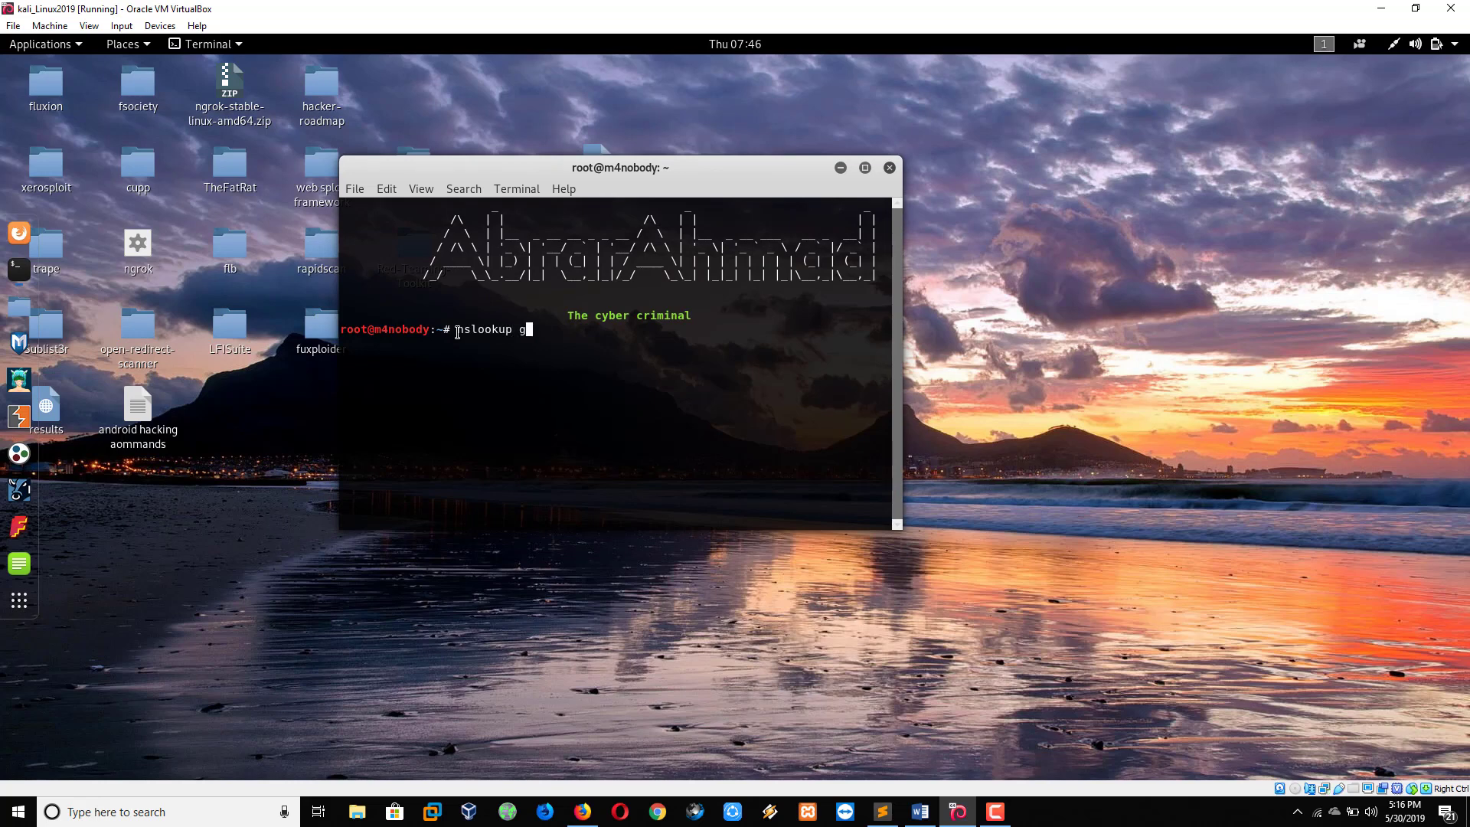
type("oogle.com")
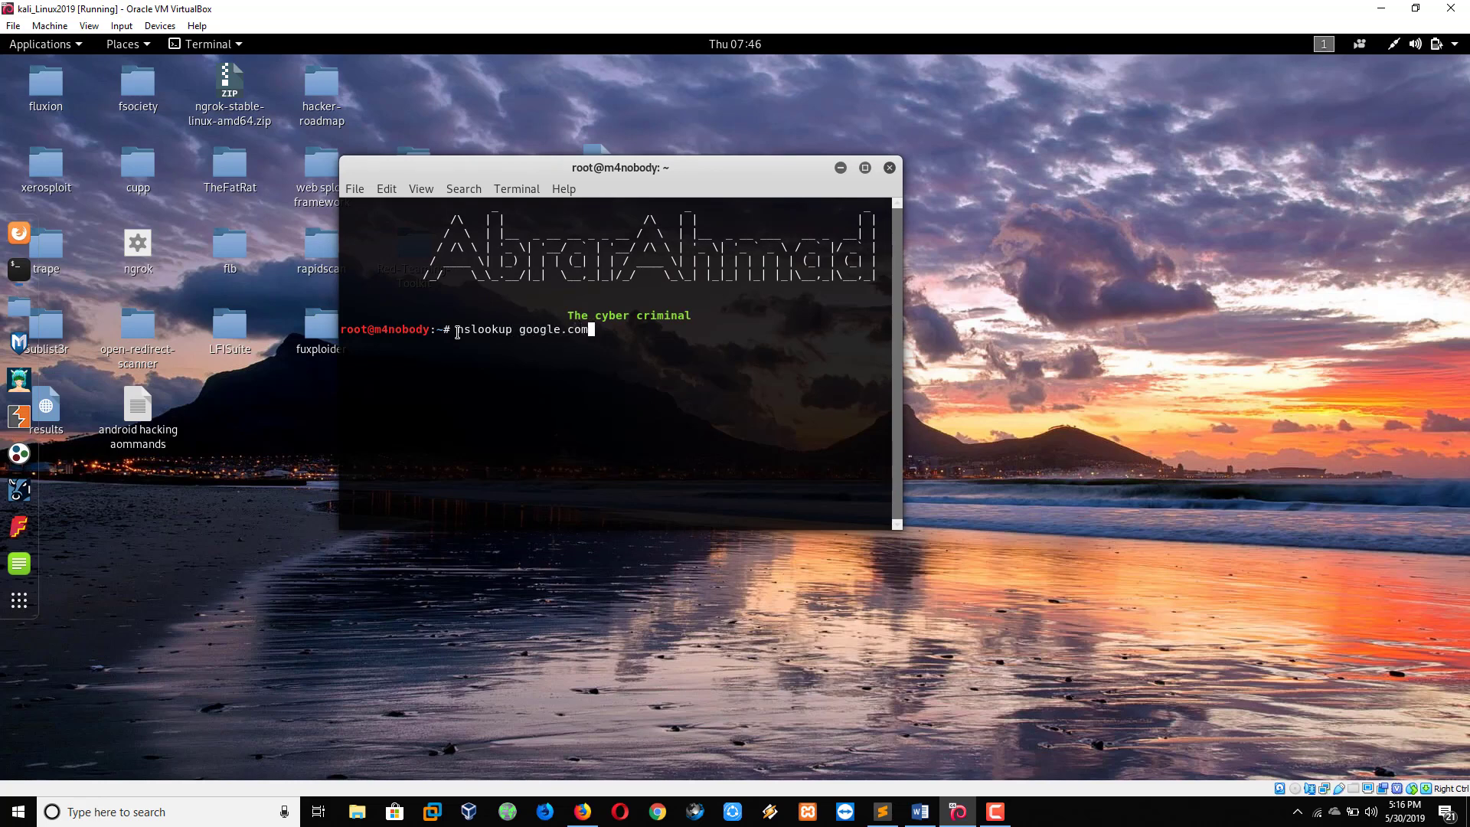
key("Return")
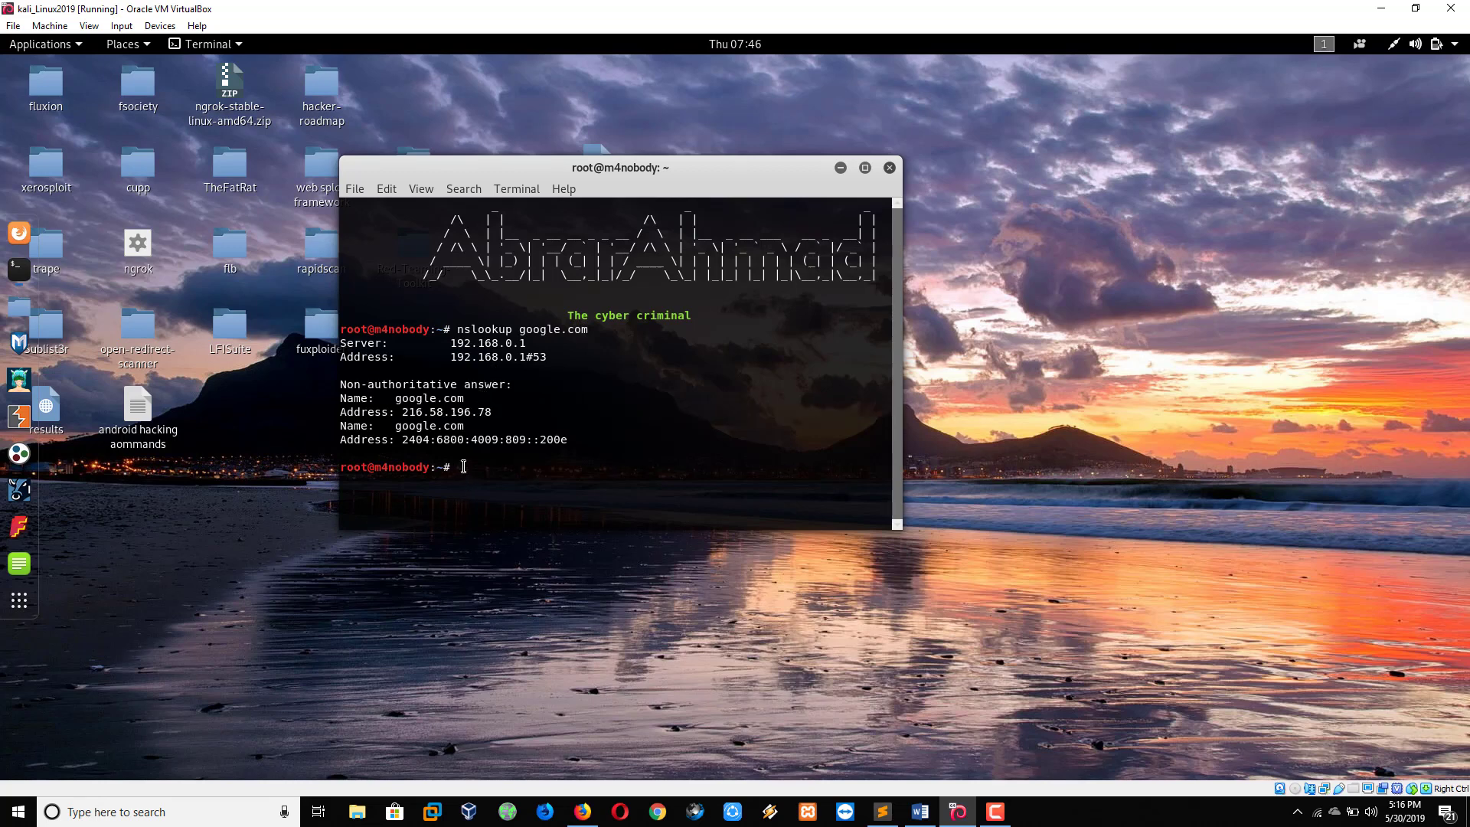
type("nslookup")
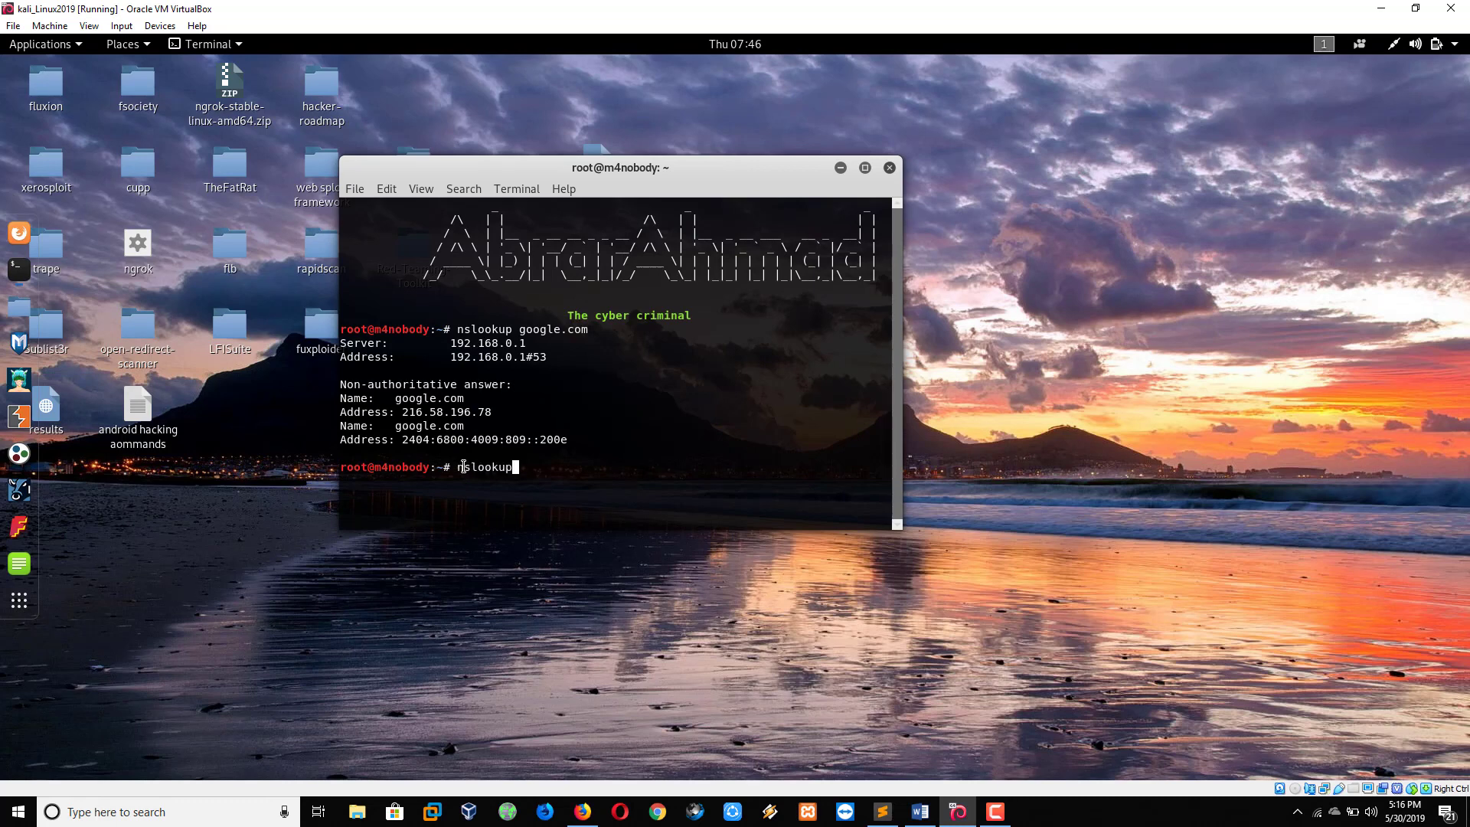
type("mi")
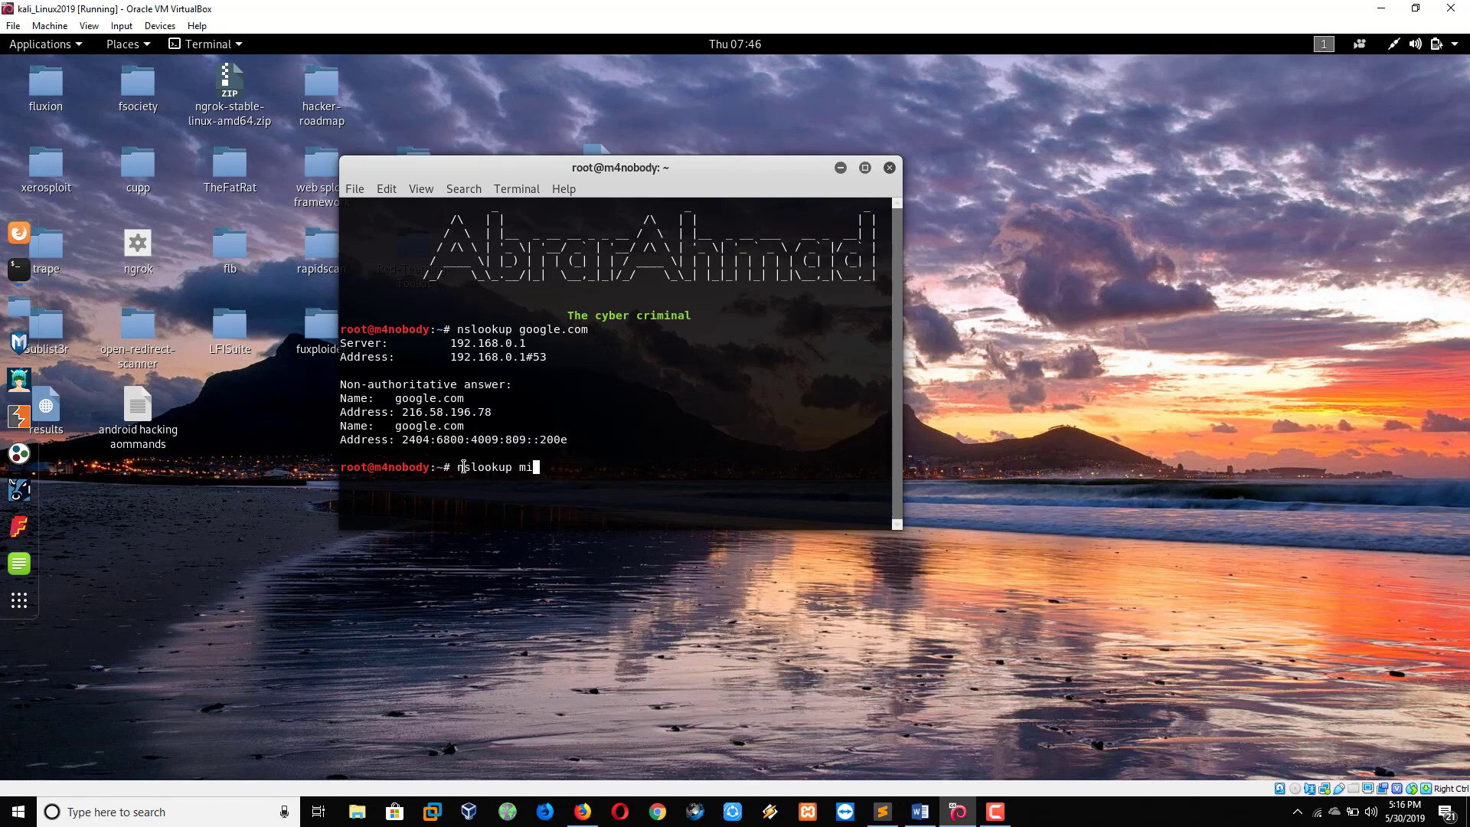
type("crosoft")
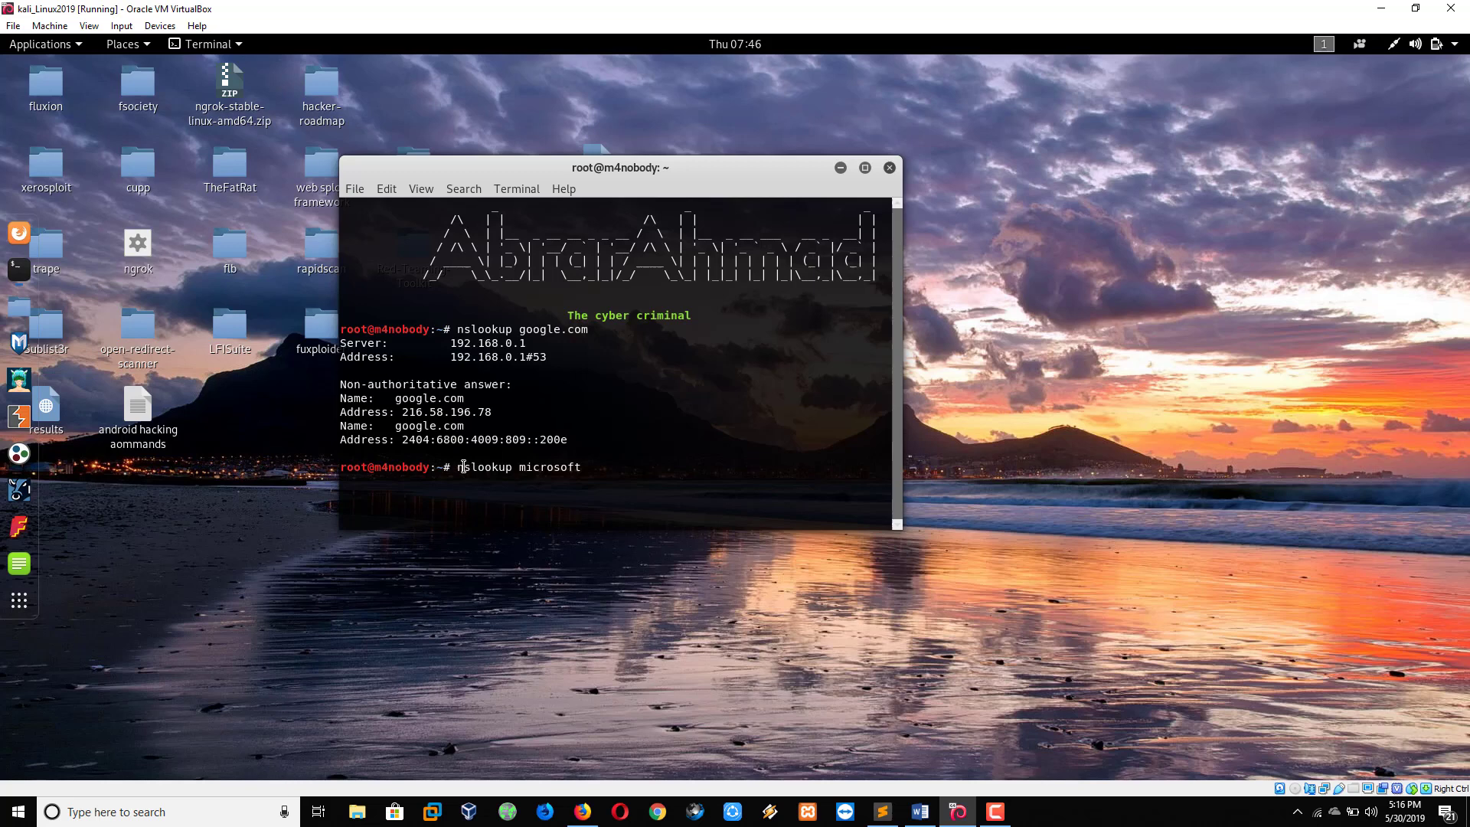
key("Return")
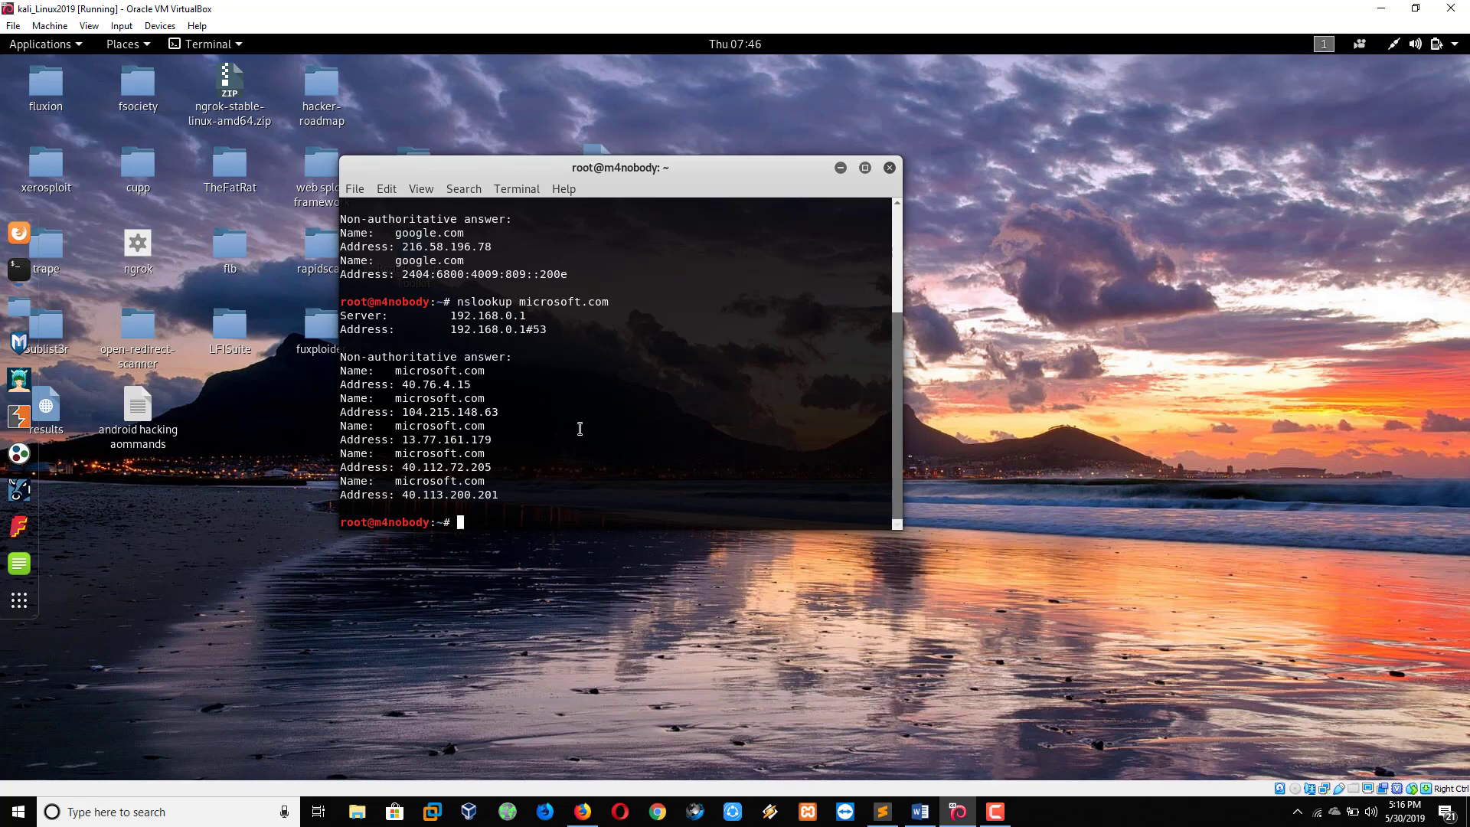
mouse_move(598, 438)
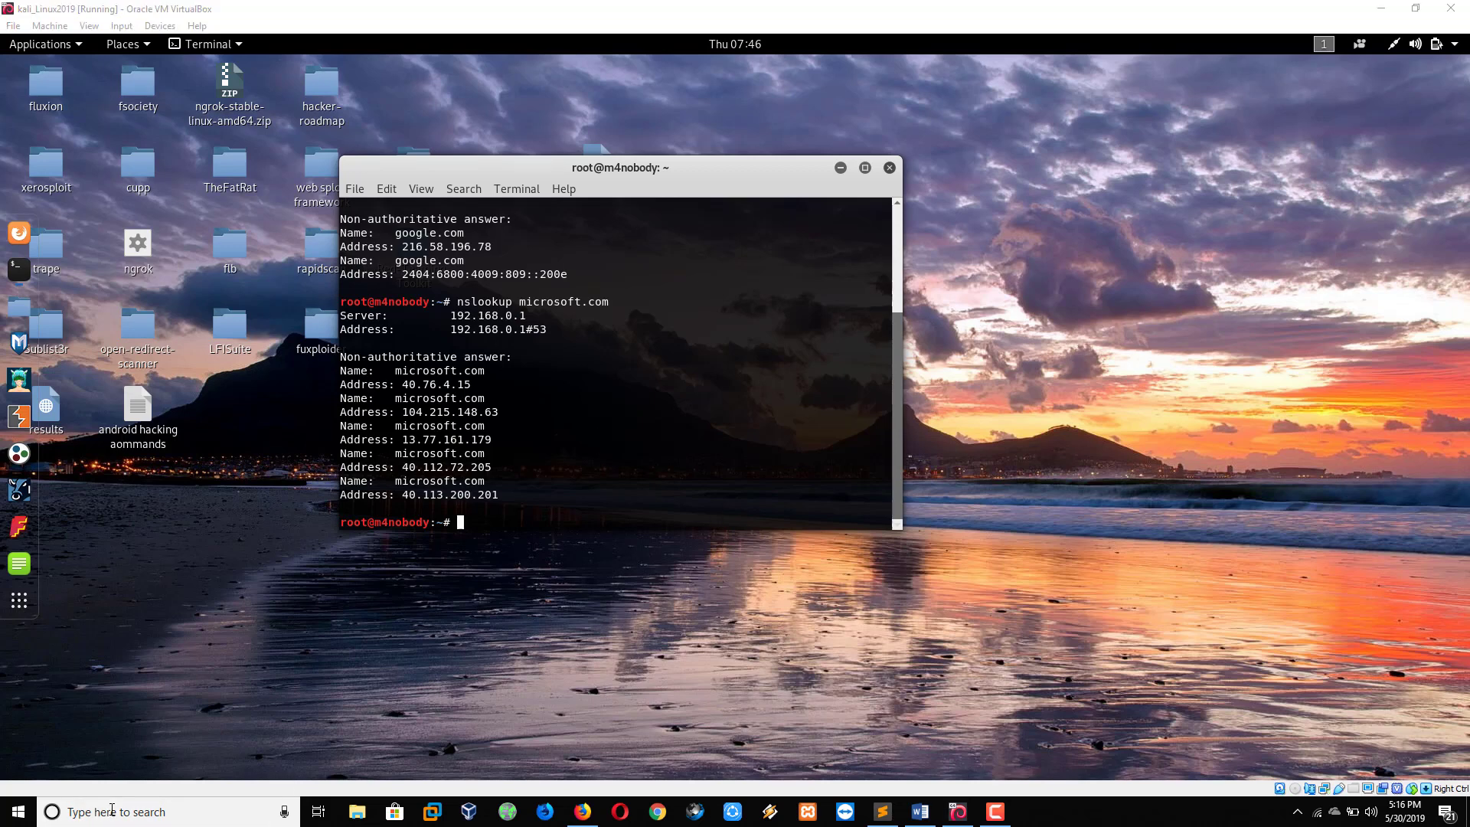
Open Command Prompt via a cmd search and run ping google.com.
type("cmd")
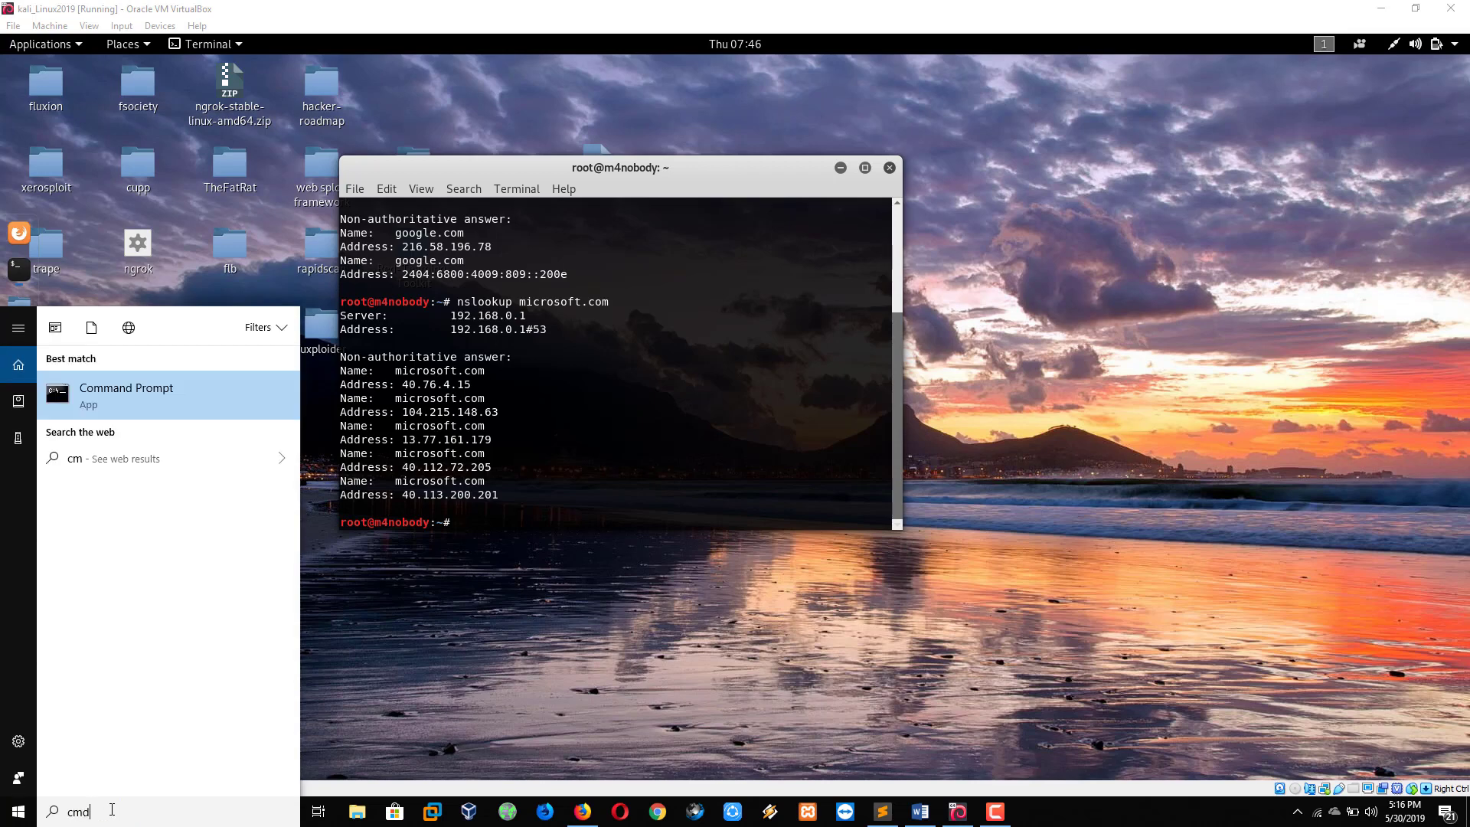
left_click(127, 387)
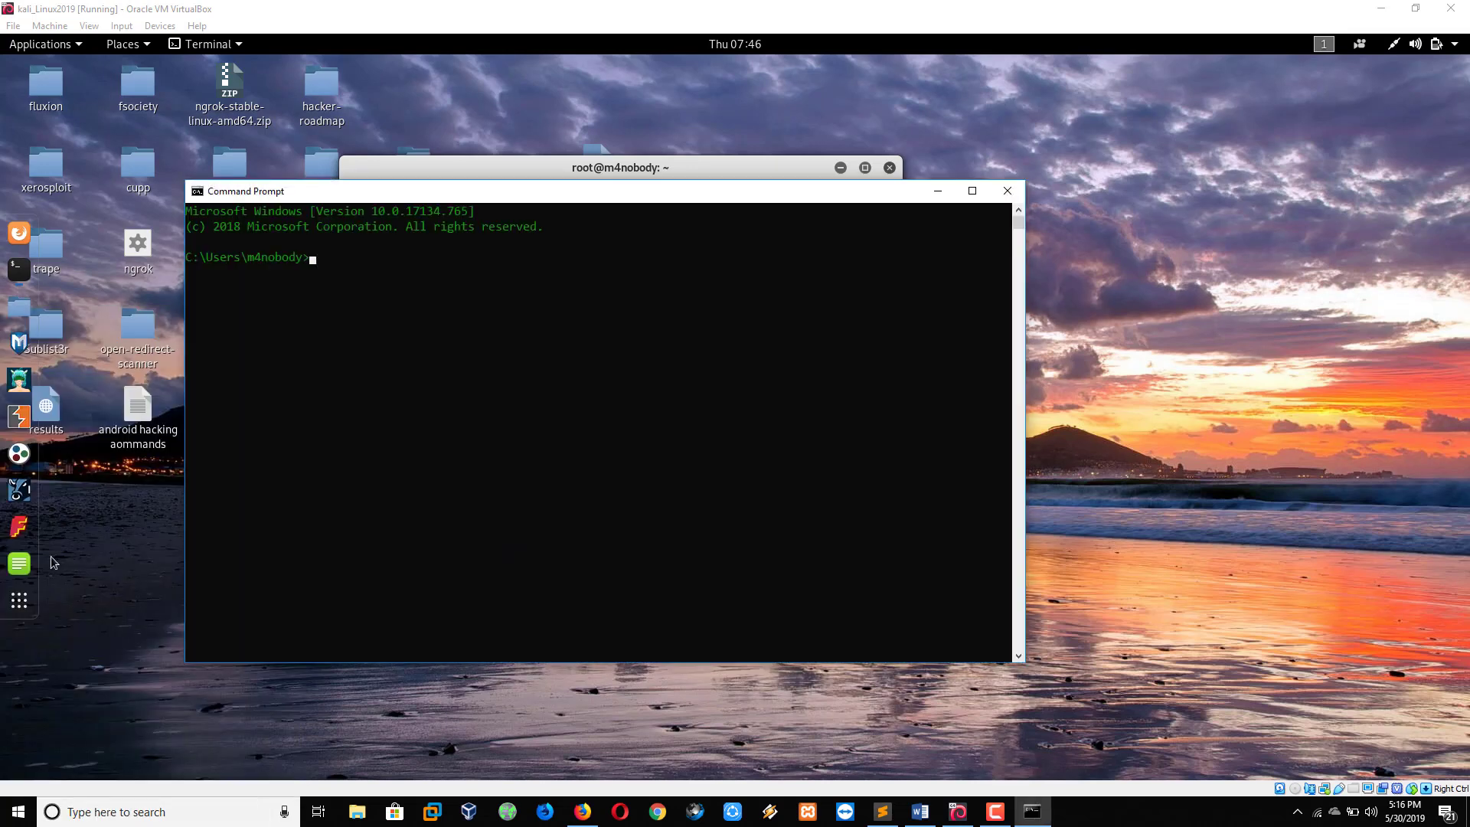
type("ping google.com")
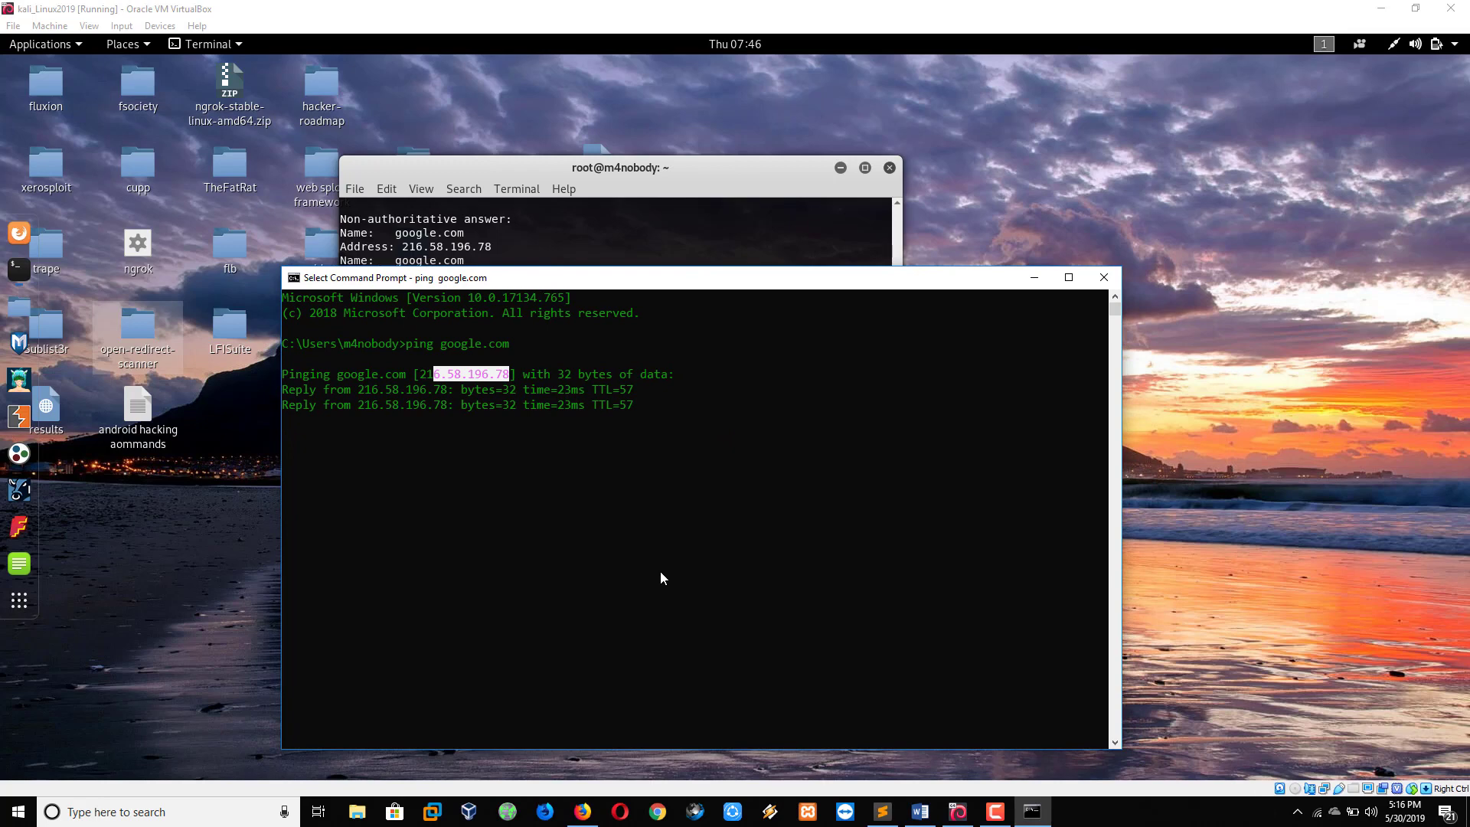
mouse_move(917, 812)
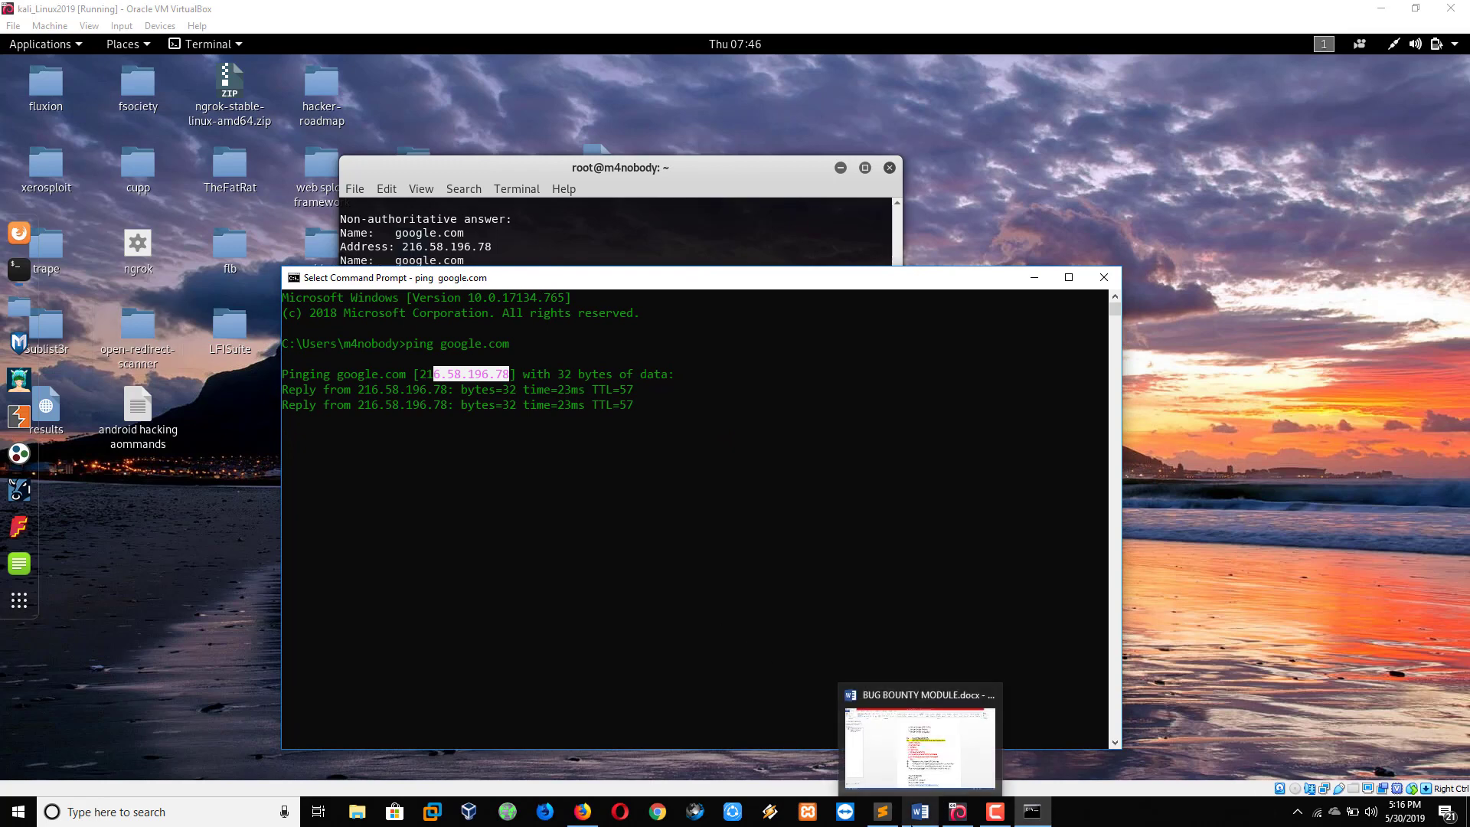
Highlight the whatweb entry on line 25 of the tool notes.
left_click(880, 812)
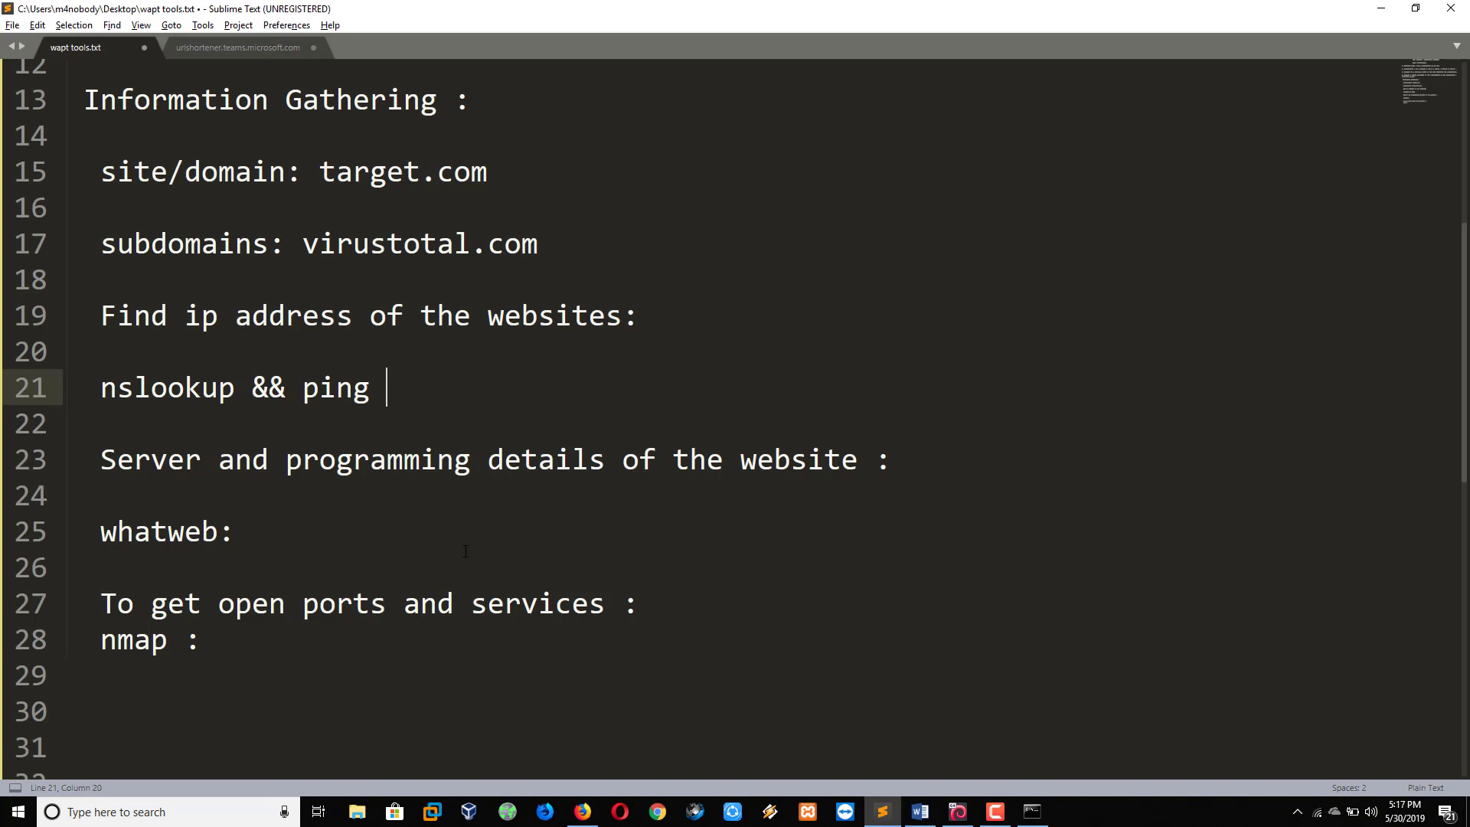
scroll("down", 3)
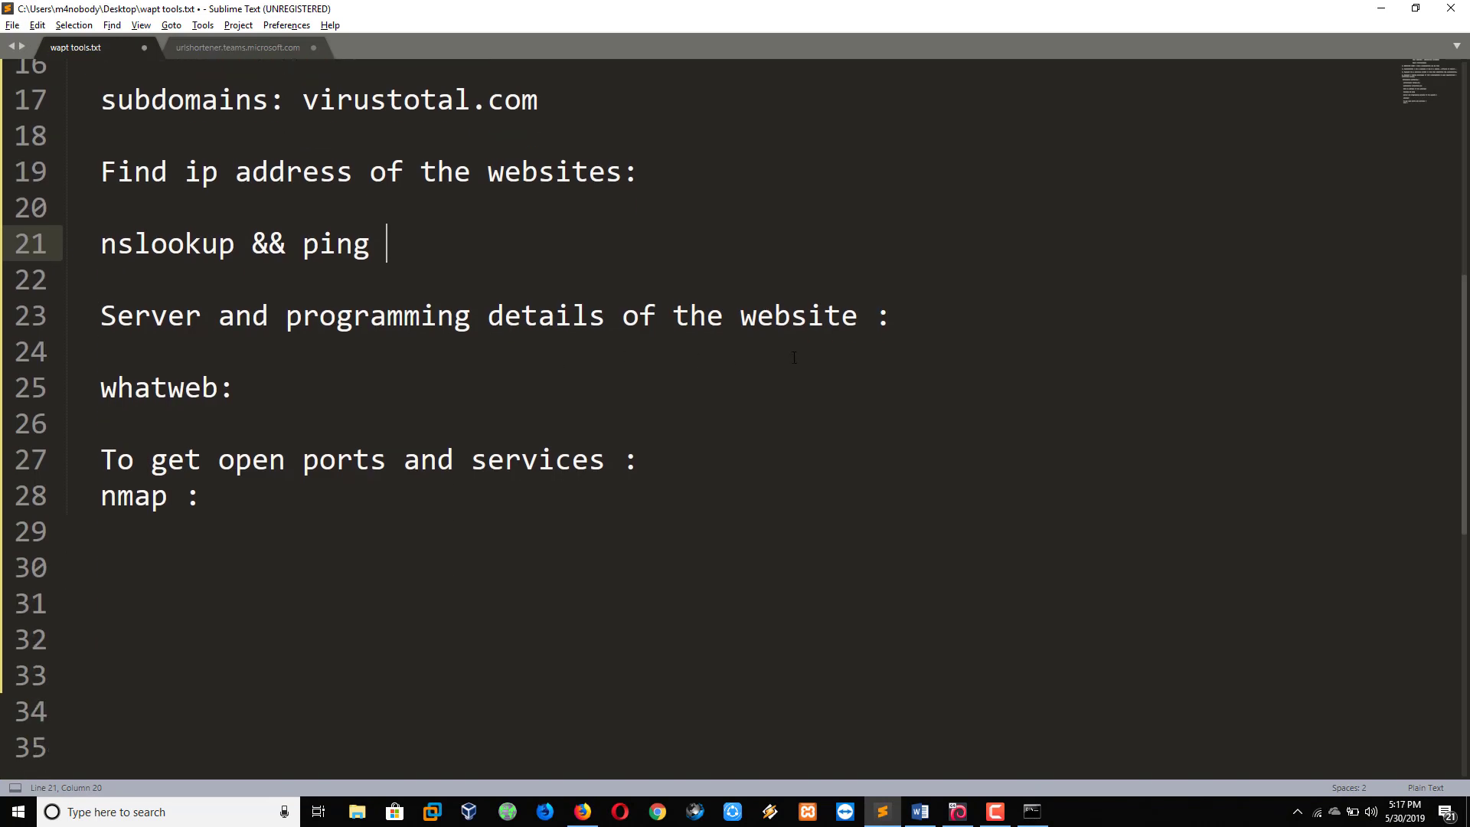
double_click(166, 387)
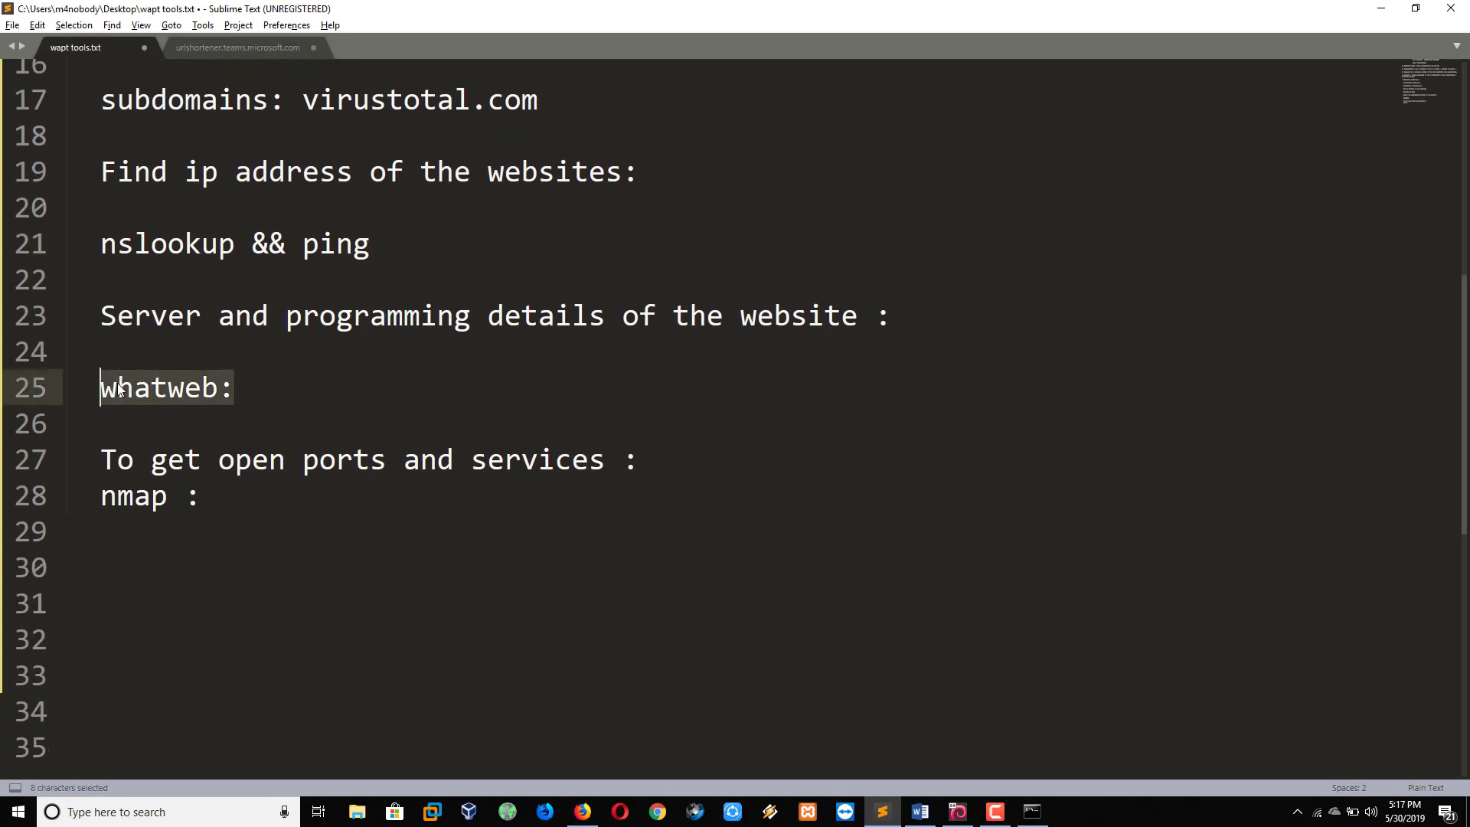
left_click(235, 387)
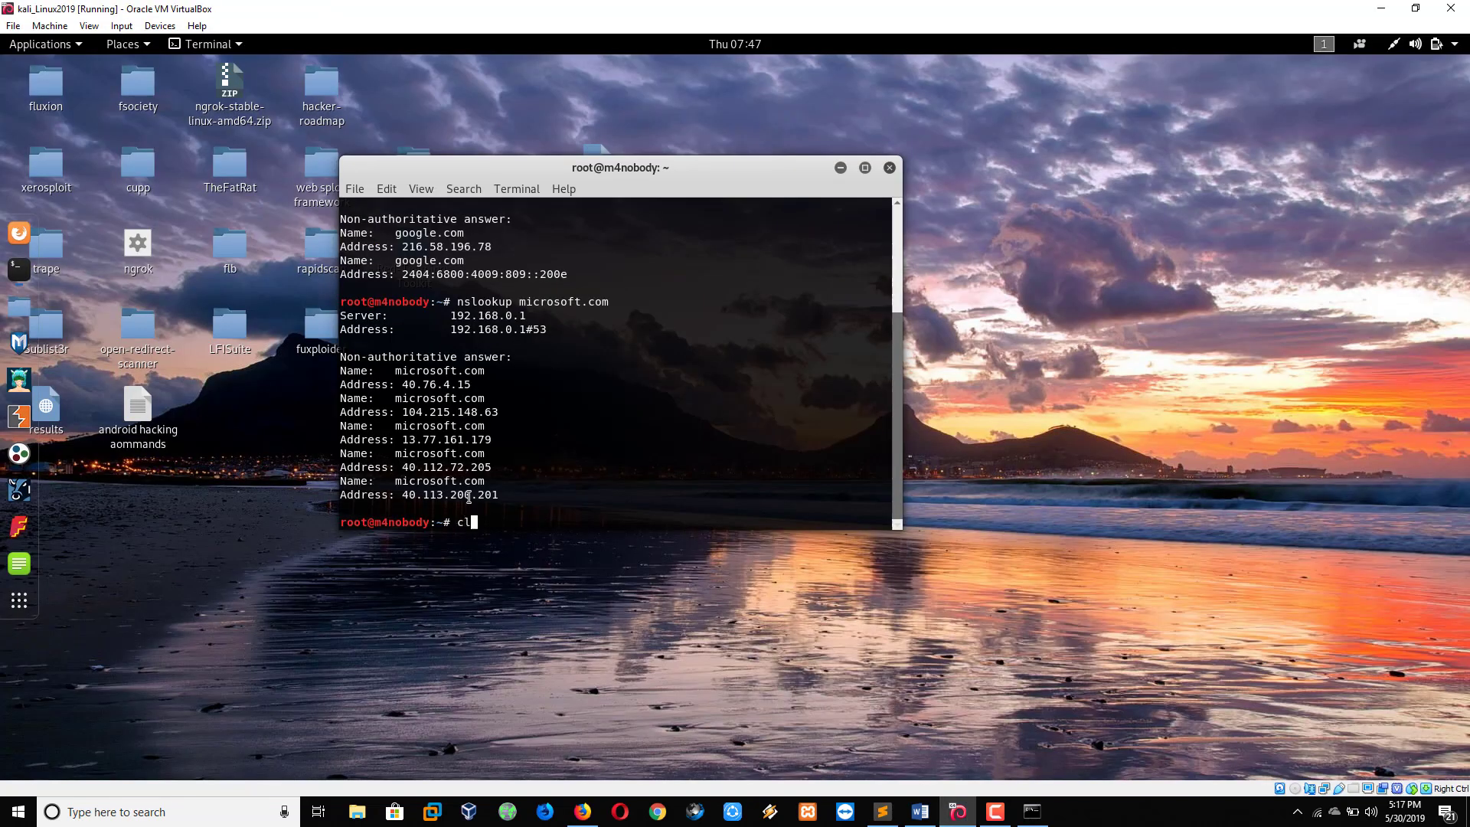
Clear the Kali terminal and maximize its window.
key("Return")
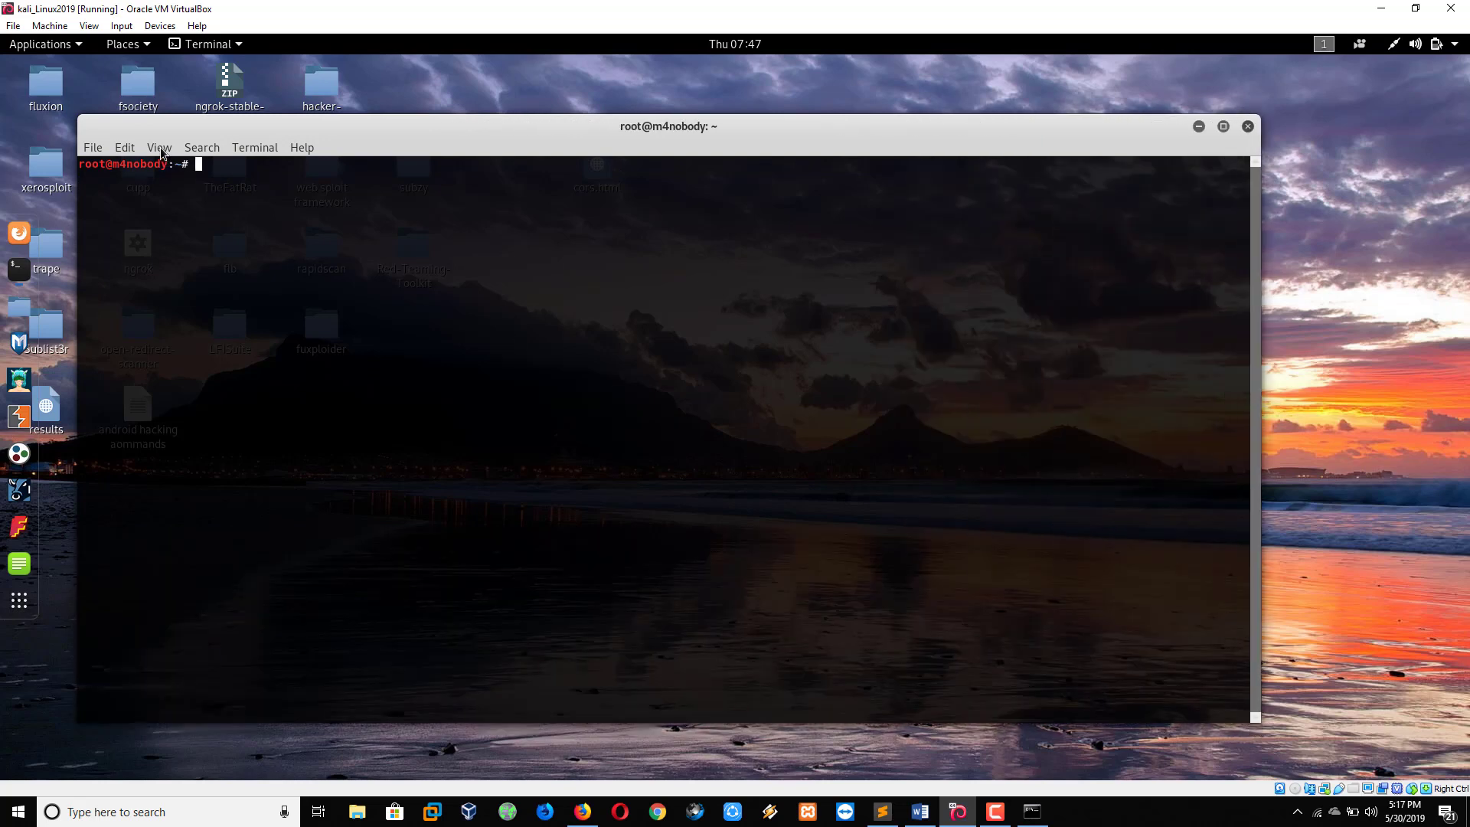
left_click(158, 147)
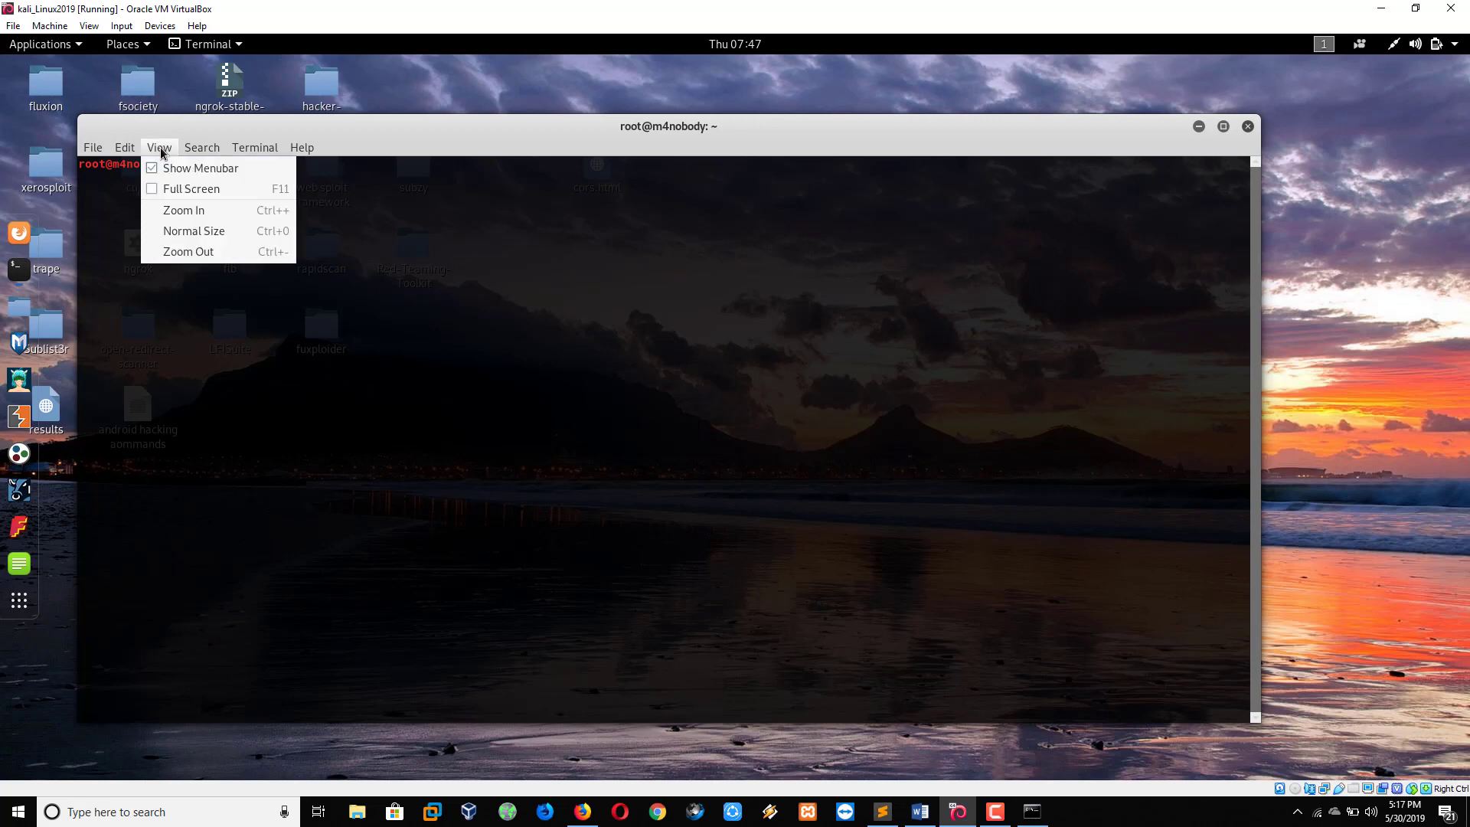
left_click(192, 188)
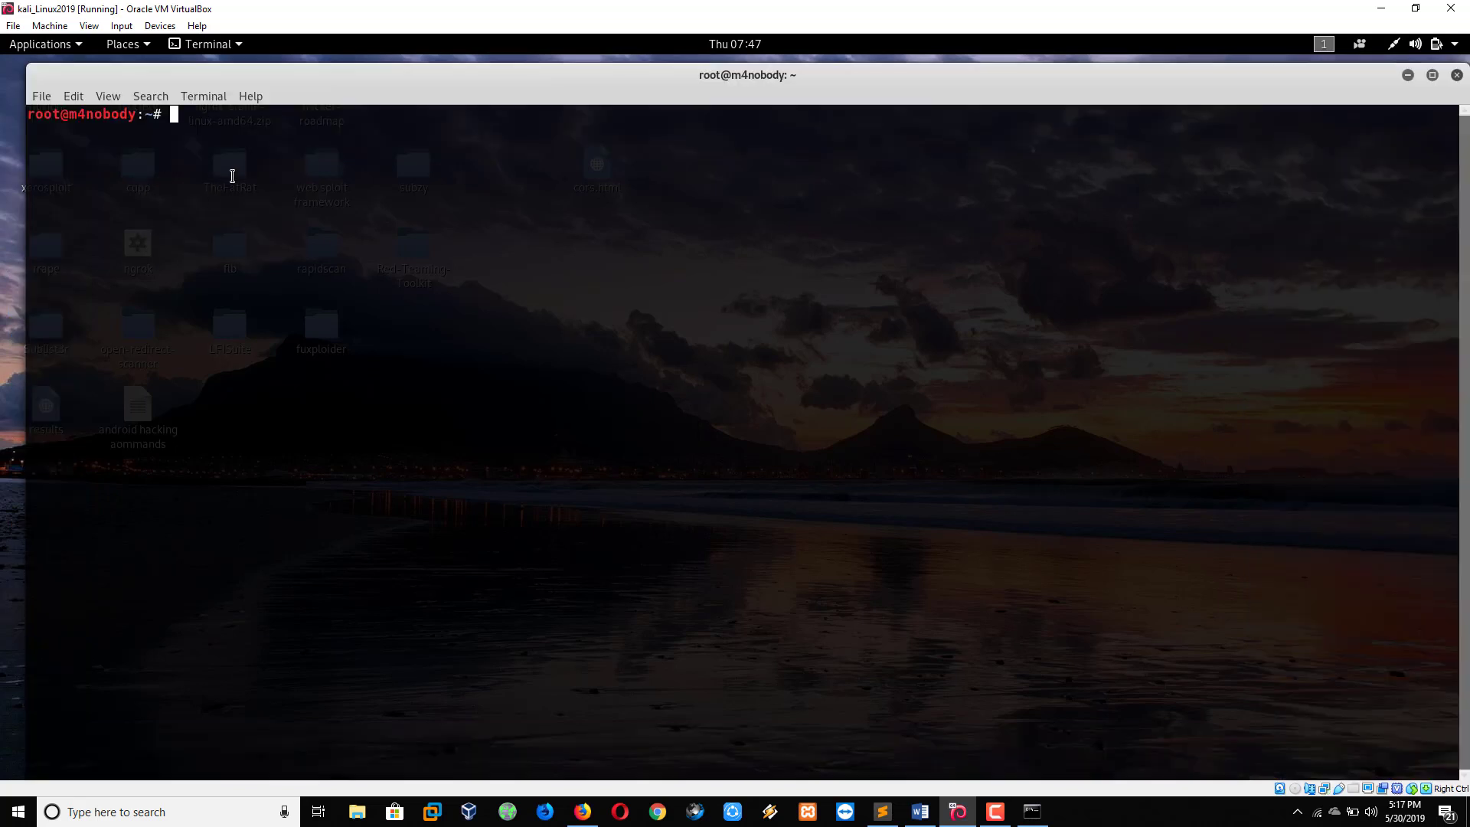
Run whatweb testphp.vulnweb.com, then switch back to the Sublime Text notes.
type("what")
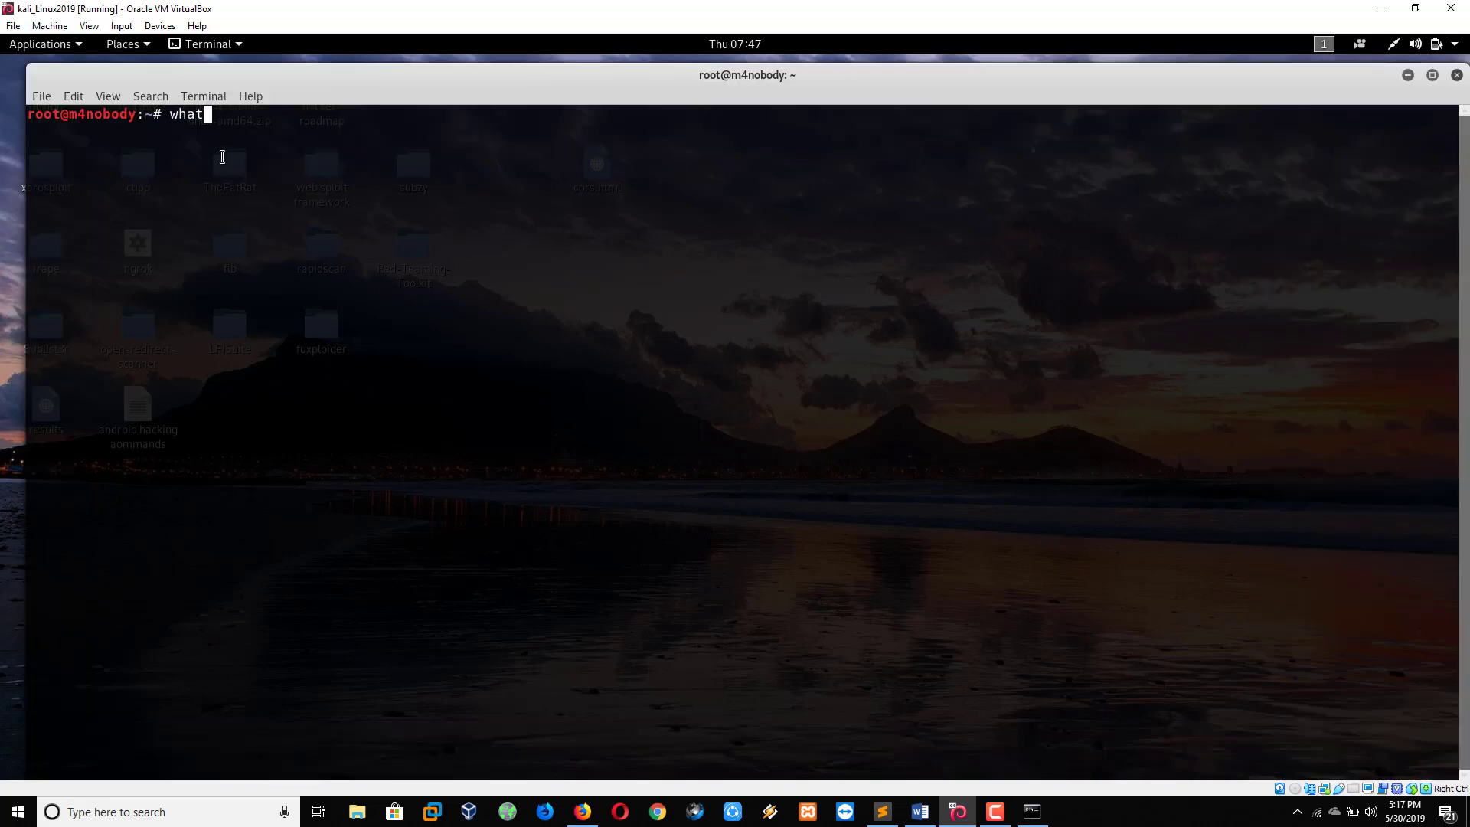
type("web")
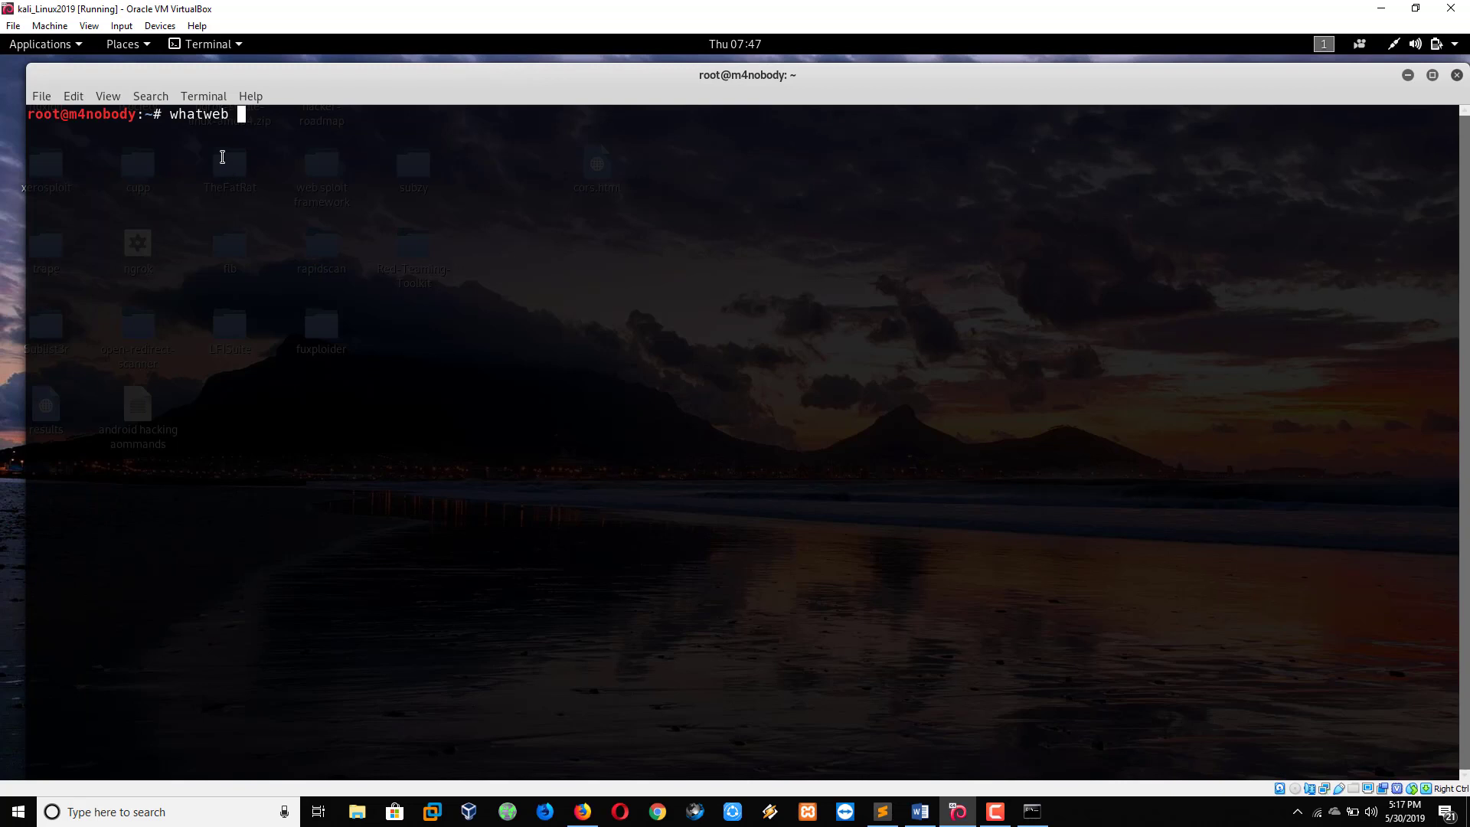
type("testphp")
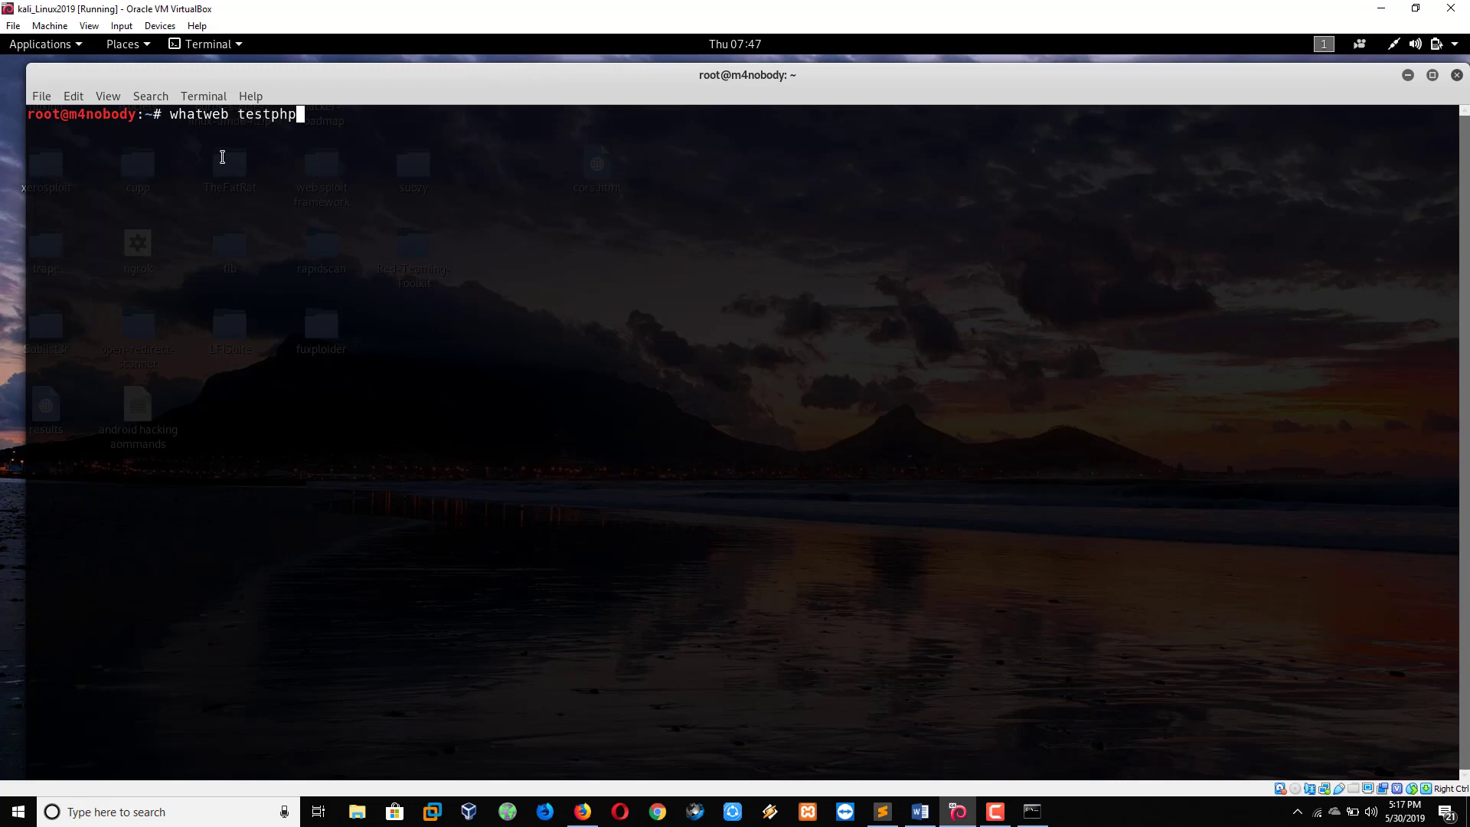
type(".vulne")
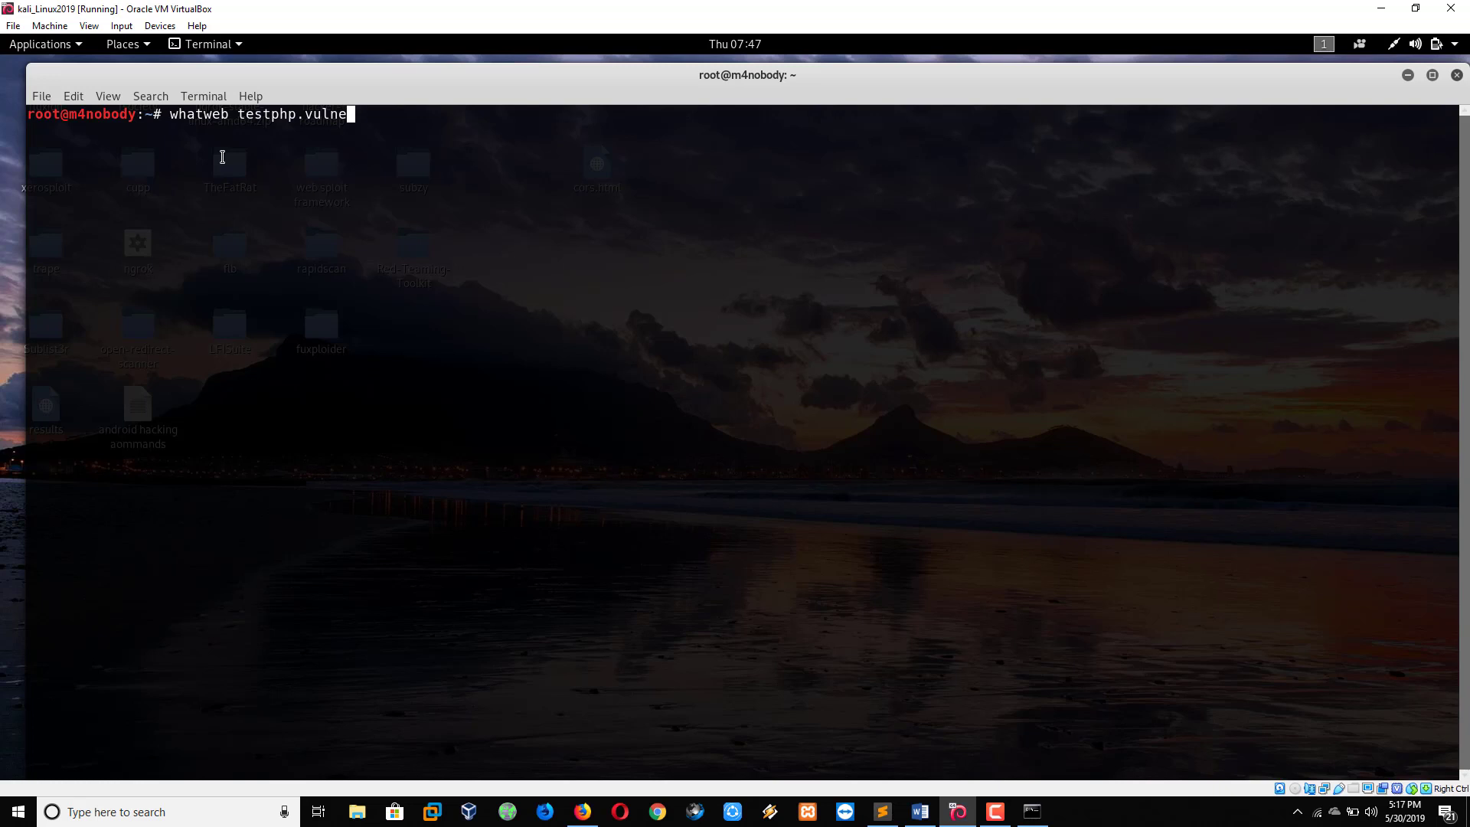
type("we")
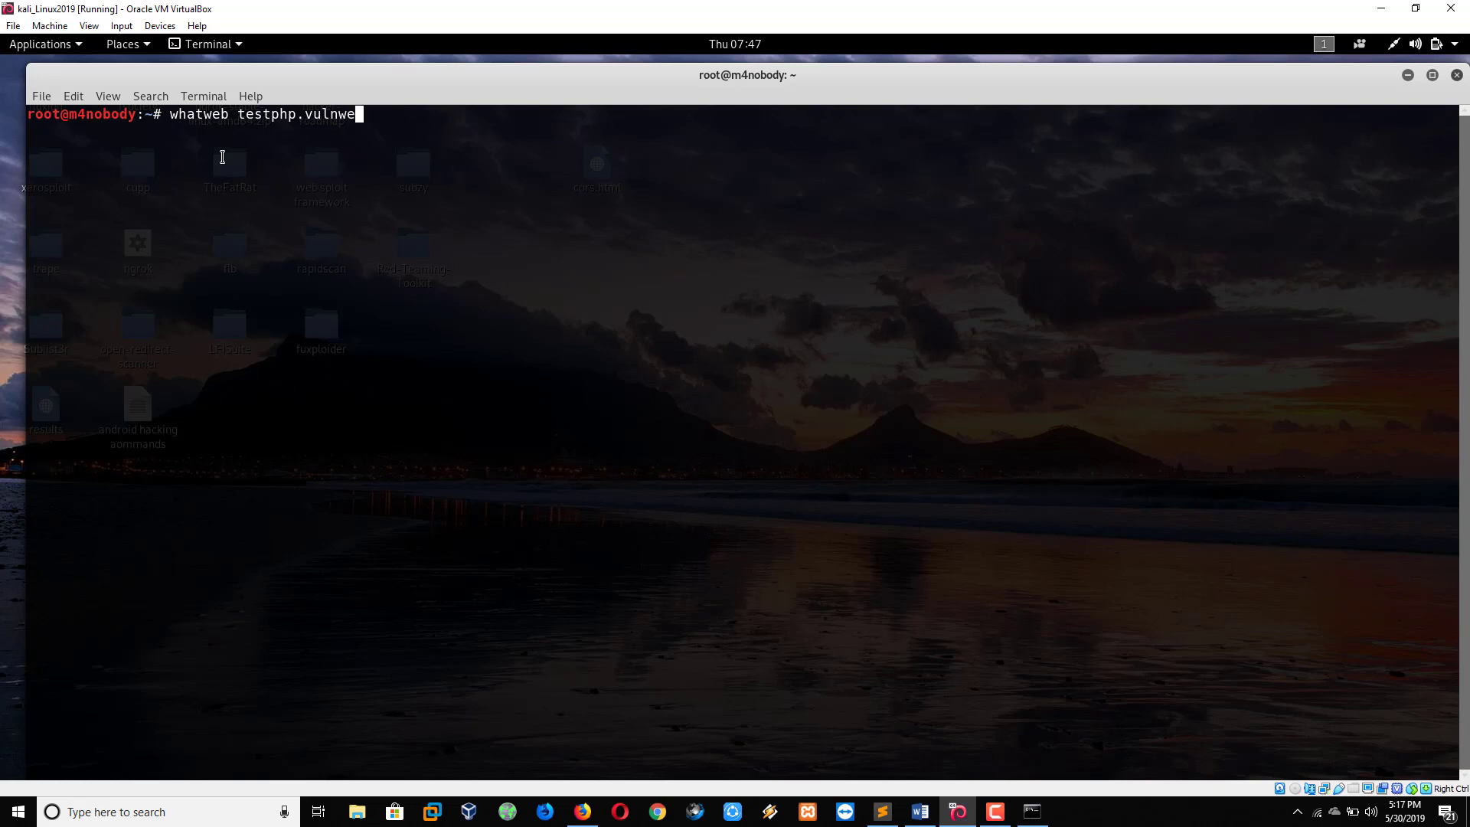
type("b.com")
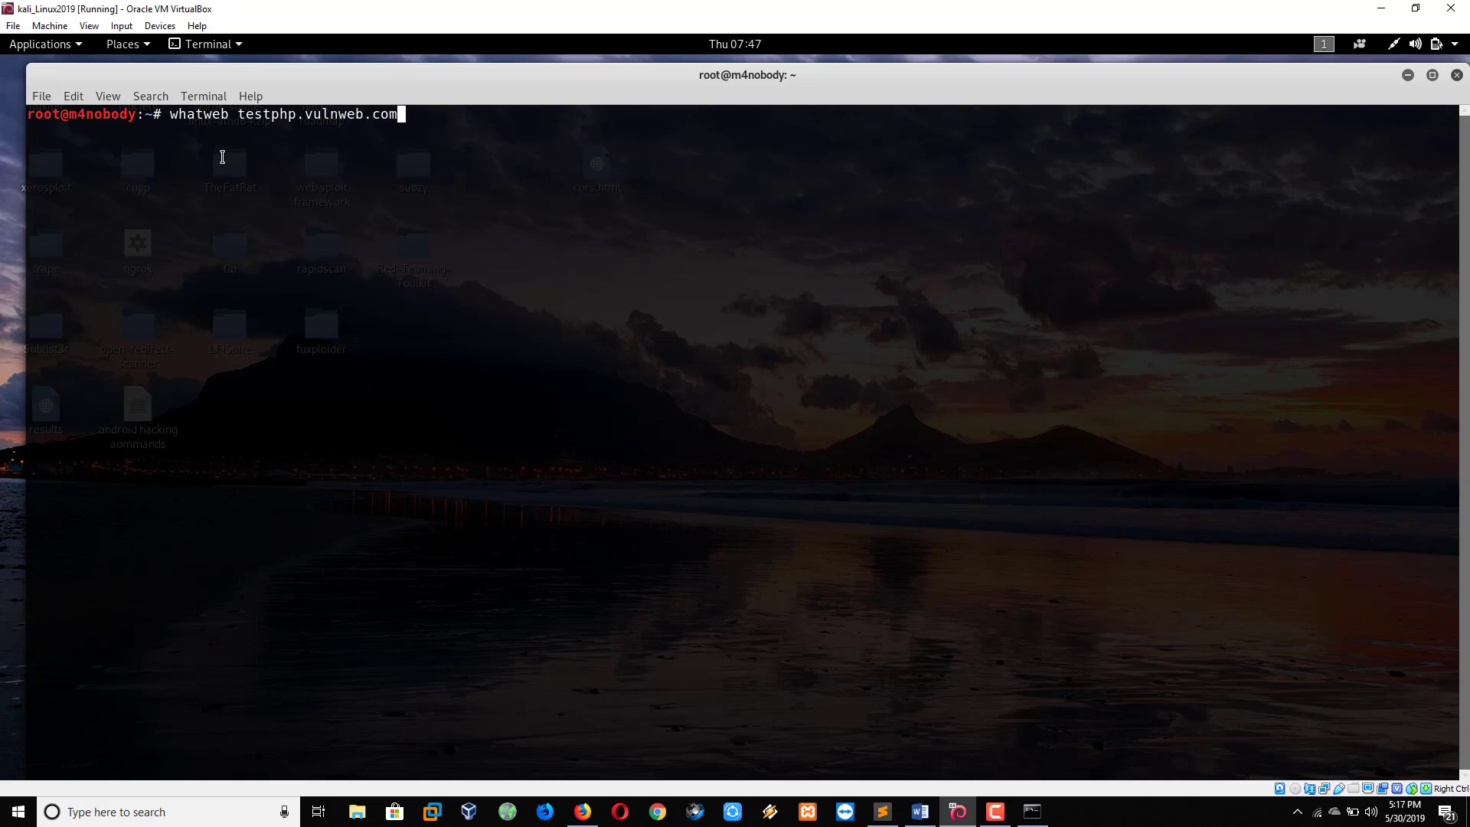
key("Return")
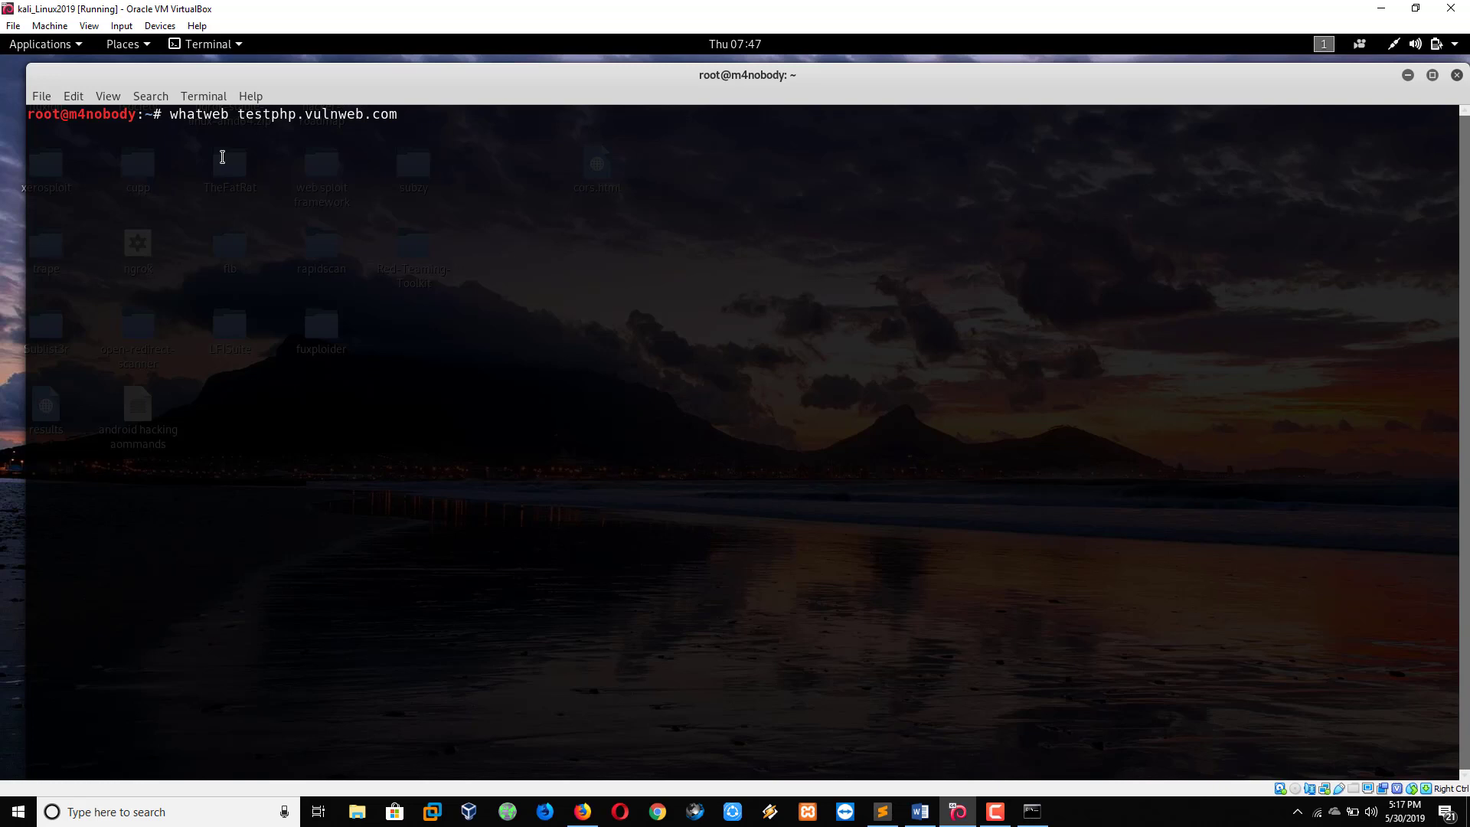
key("Return")
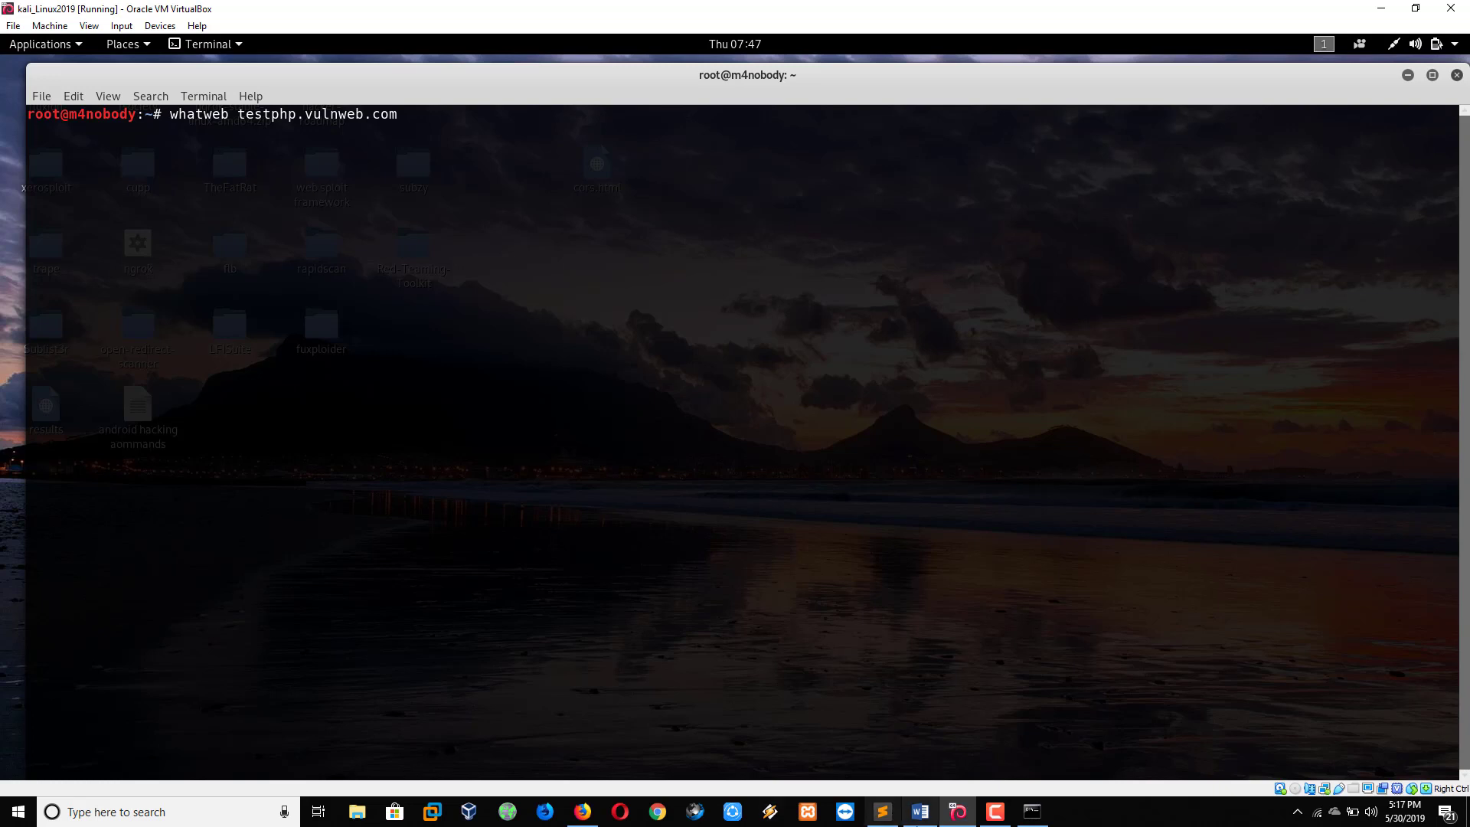
left_click(879, 811)
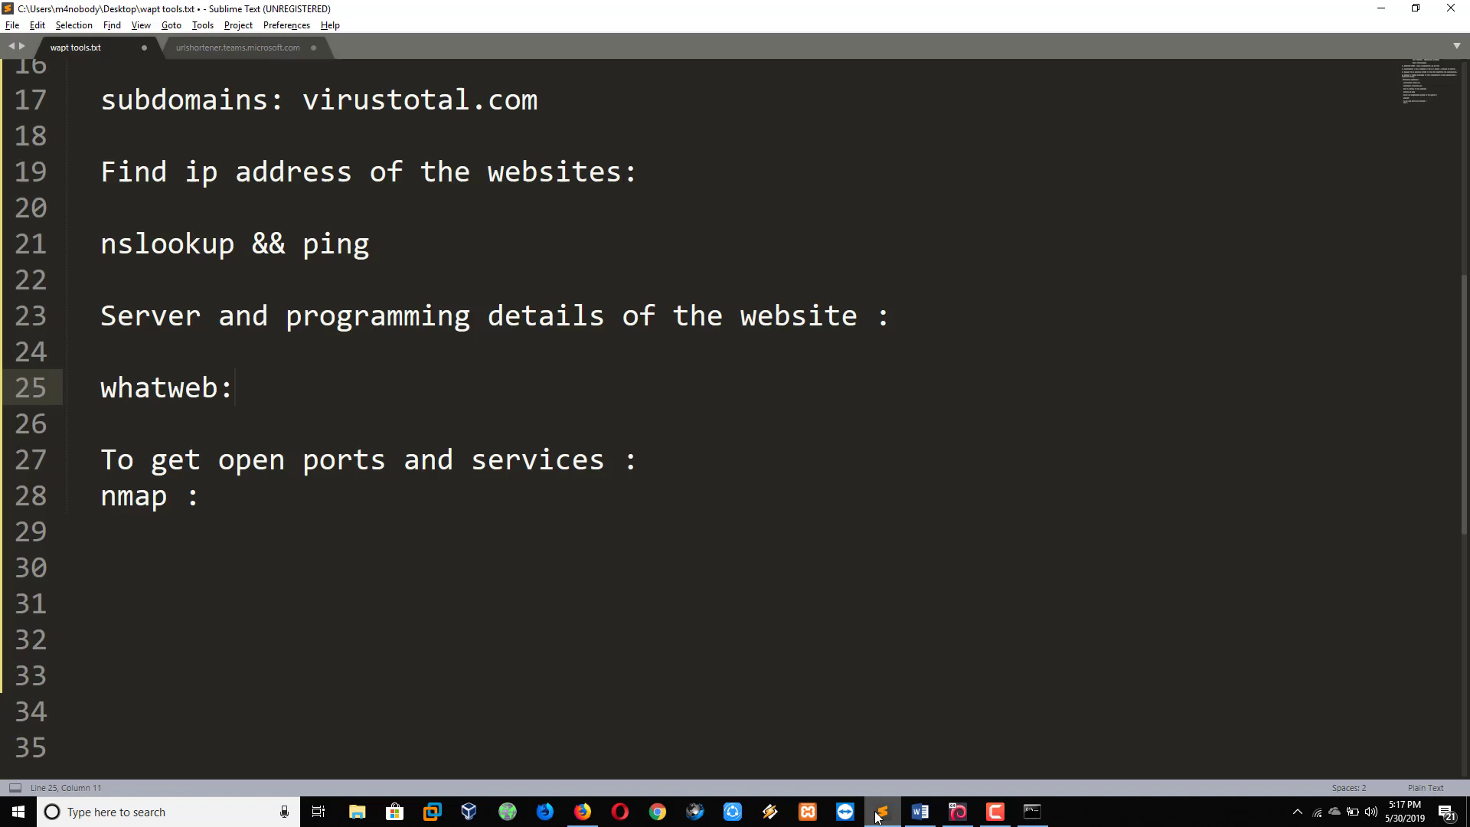
Put the cursor below the nmap line, then return to Kali to view whatweb results.
left_click(236, 388)
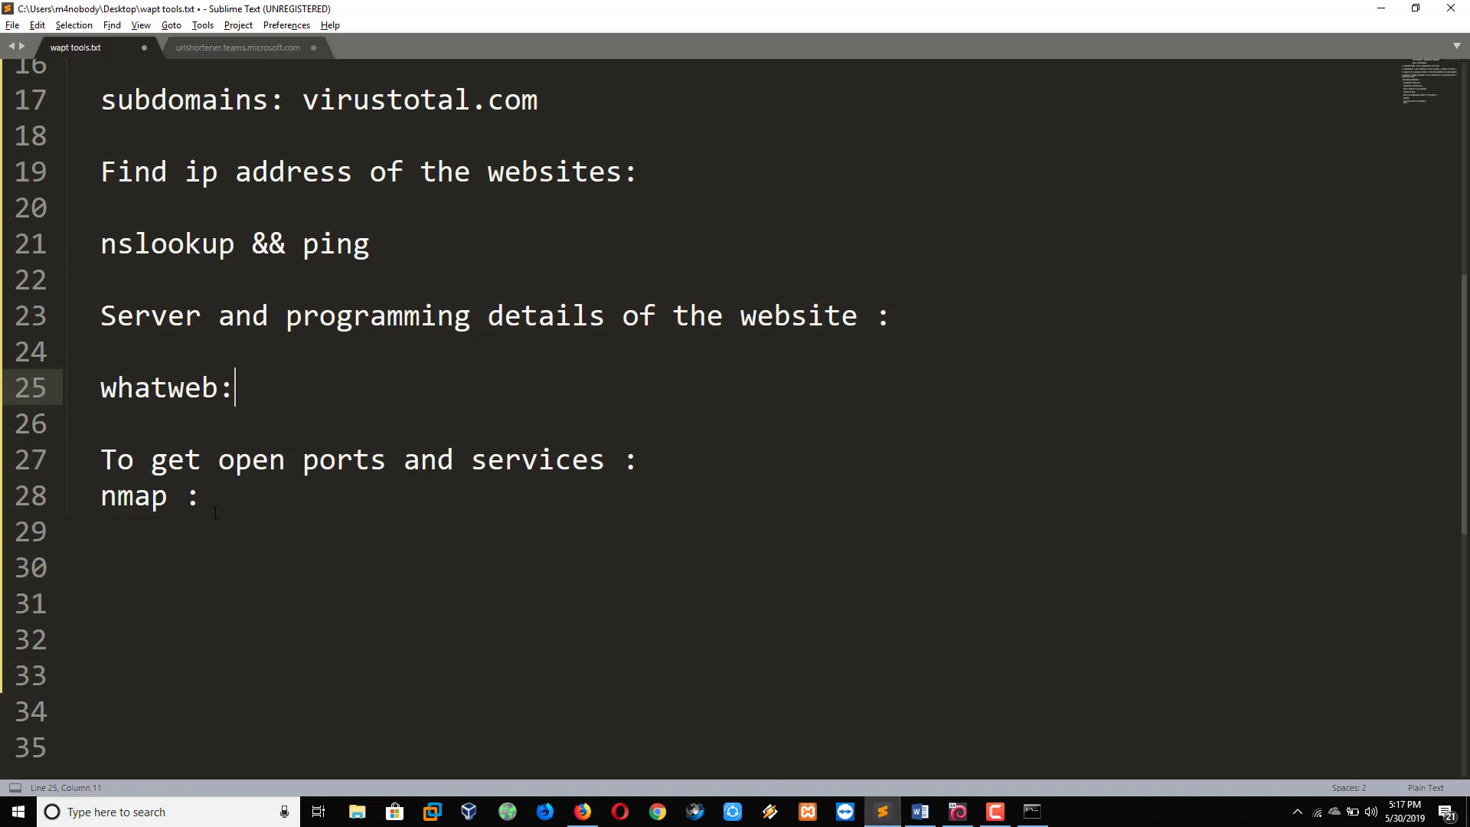
left_click(101, 532)
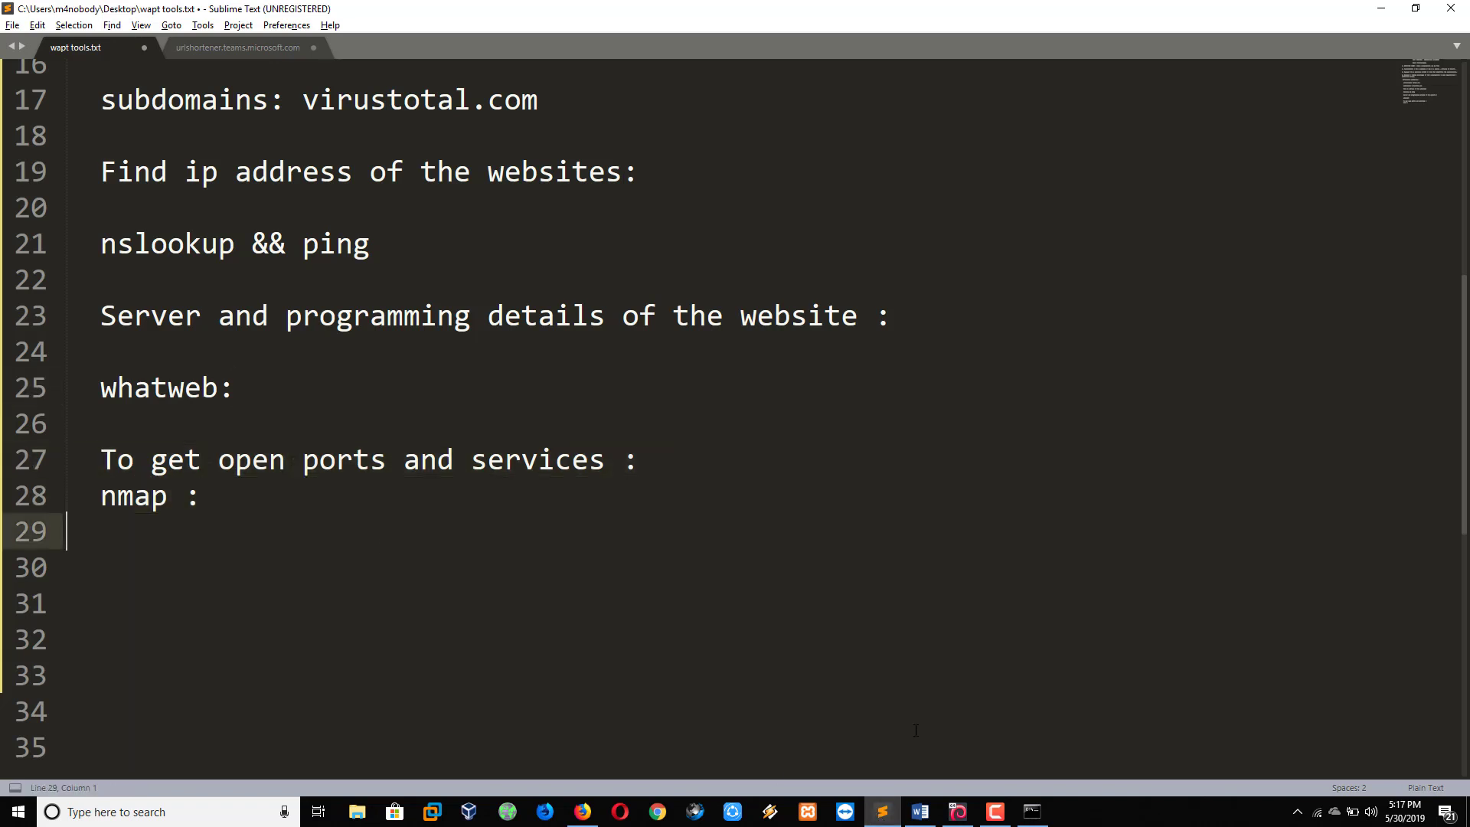
left_click(996, 812)
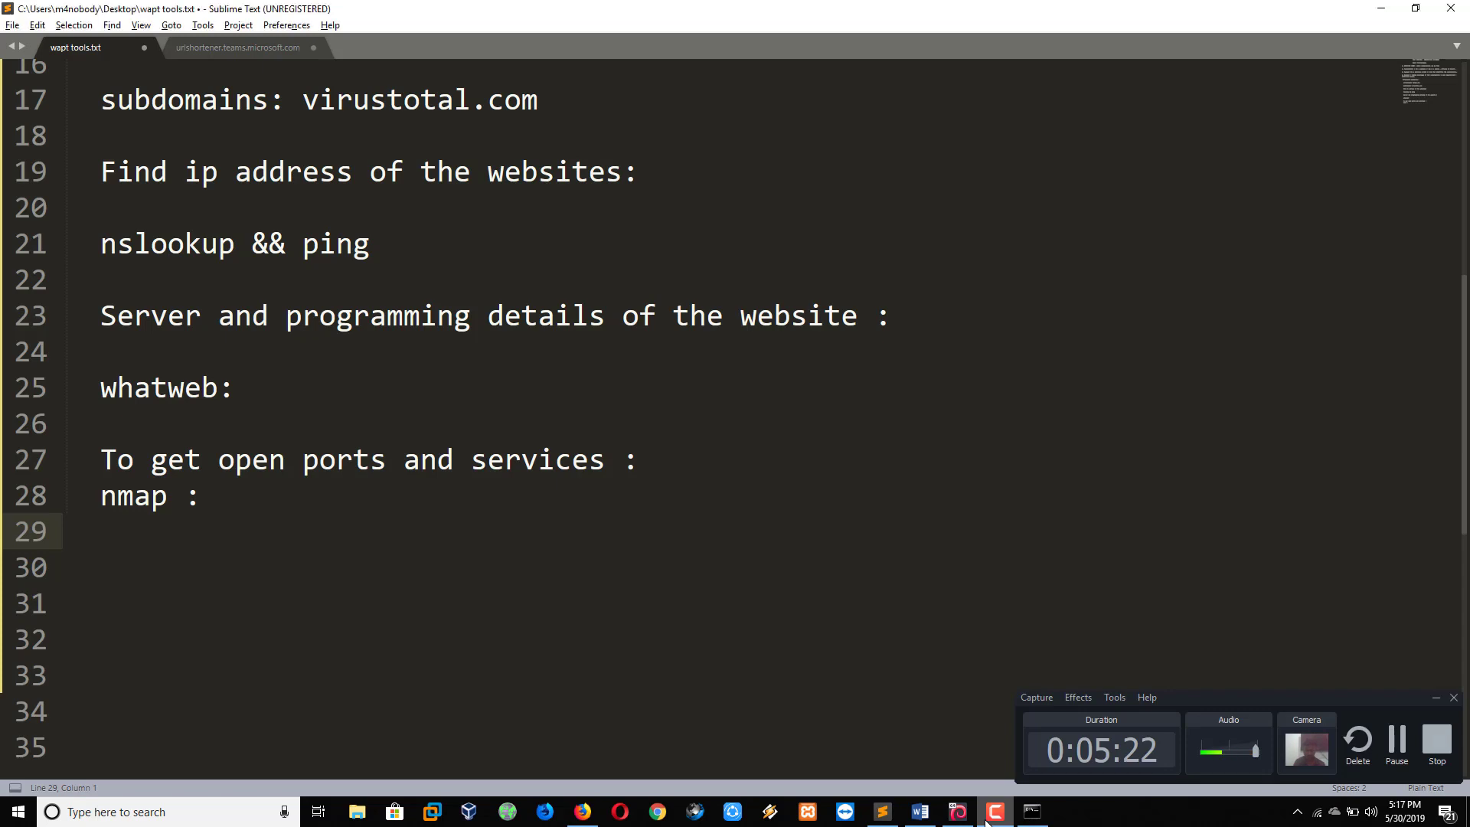
mouse_move(957, 812)
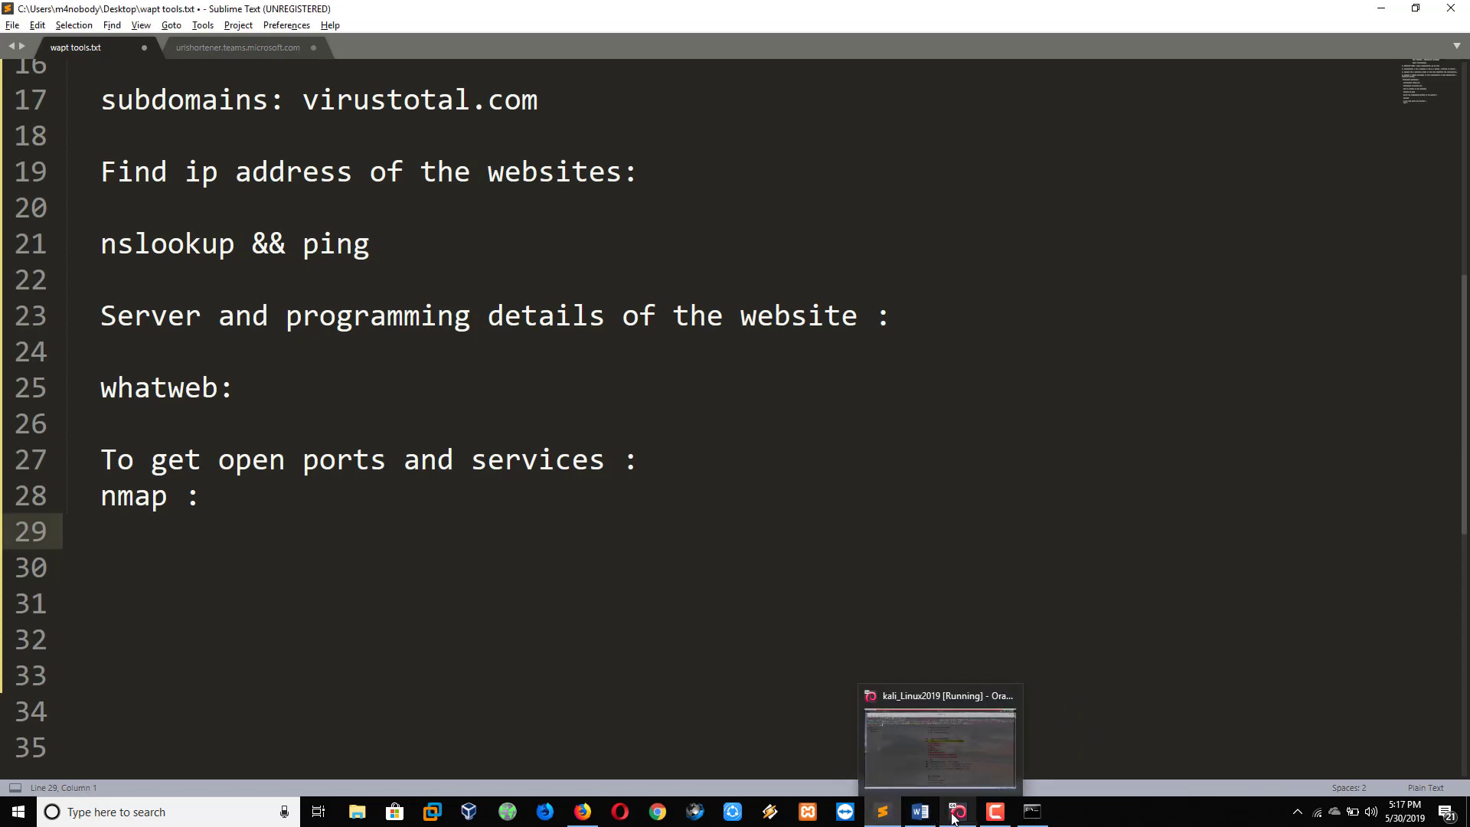
left_click(939, 747)
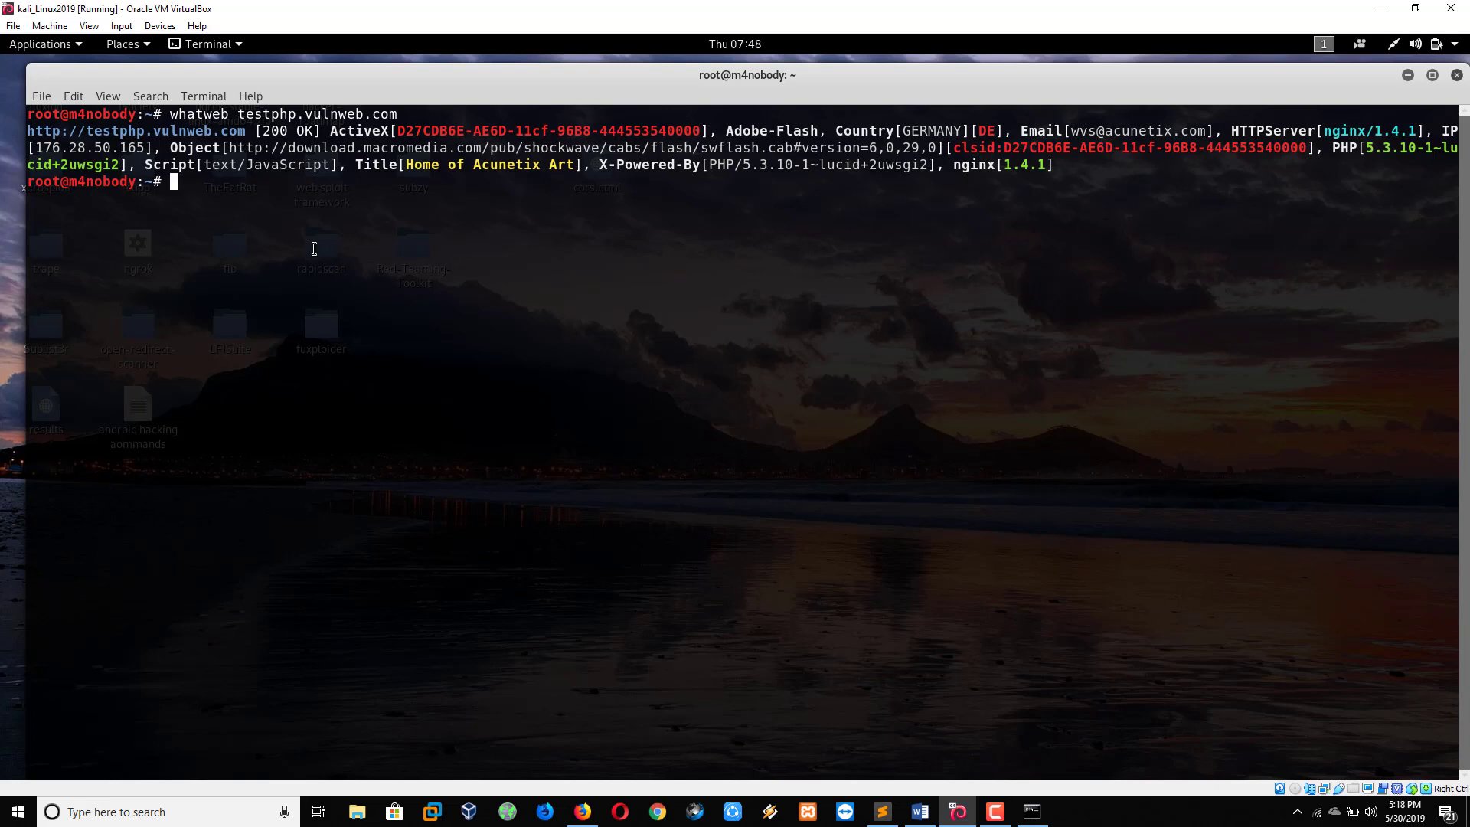
mouse_move(302, 190)
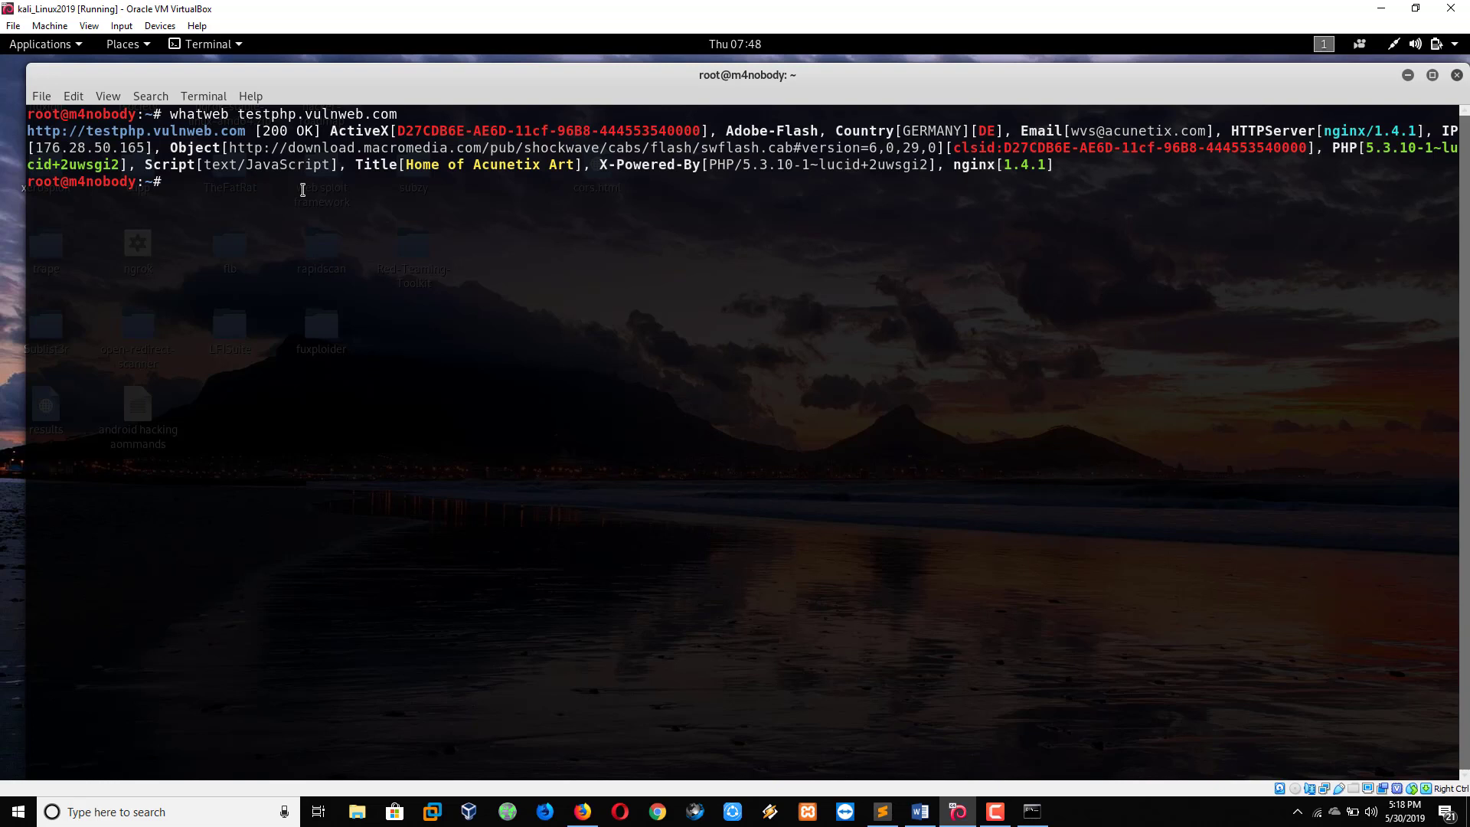
mouse_move(1161, 195)
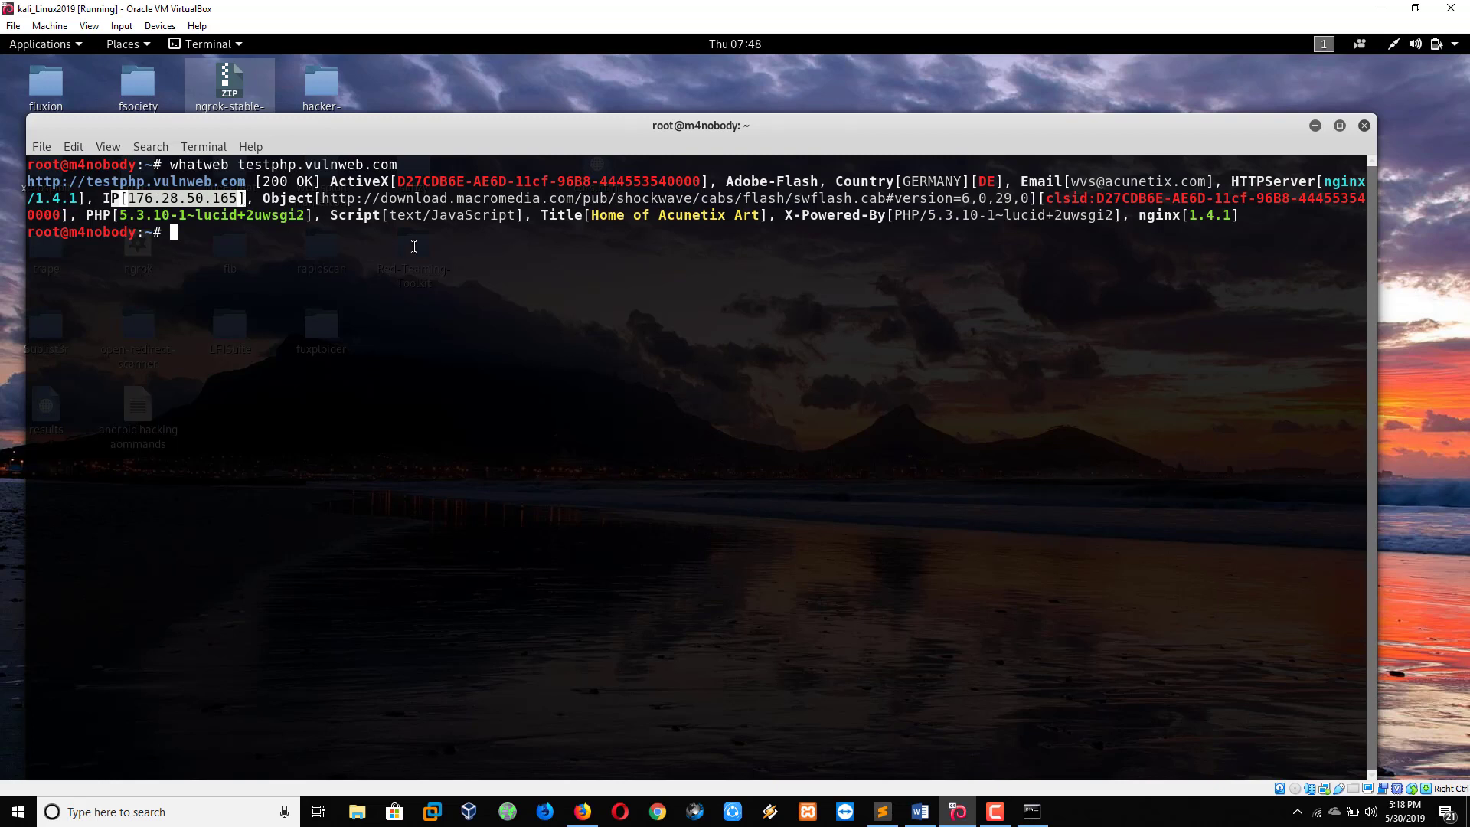
mouse_move(721, 268)
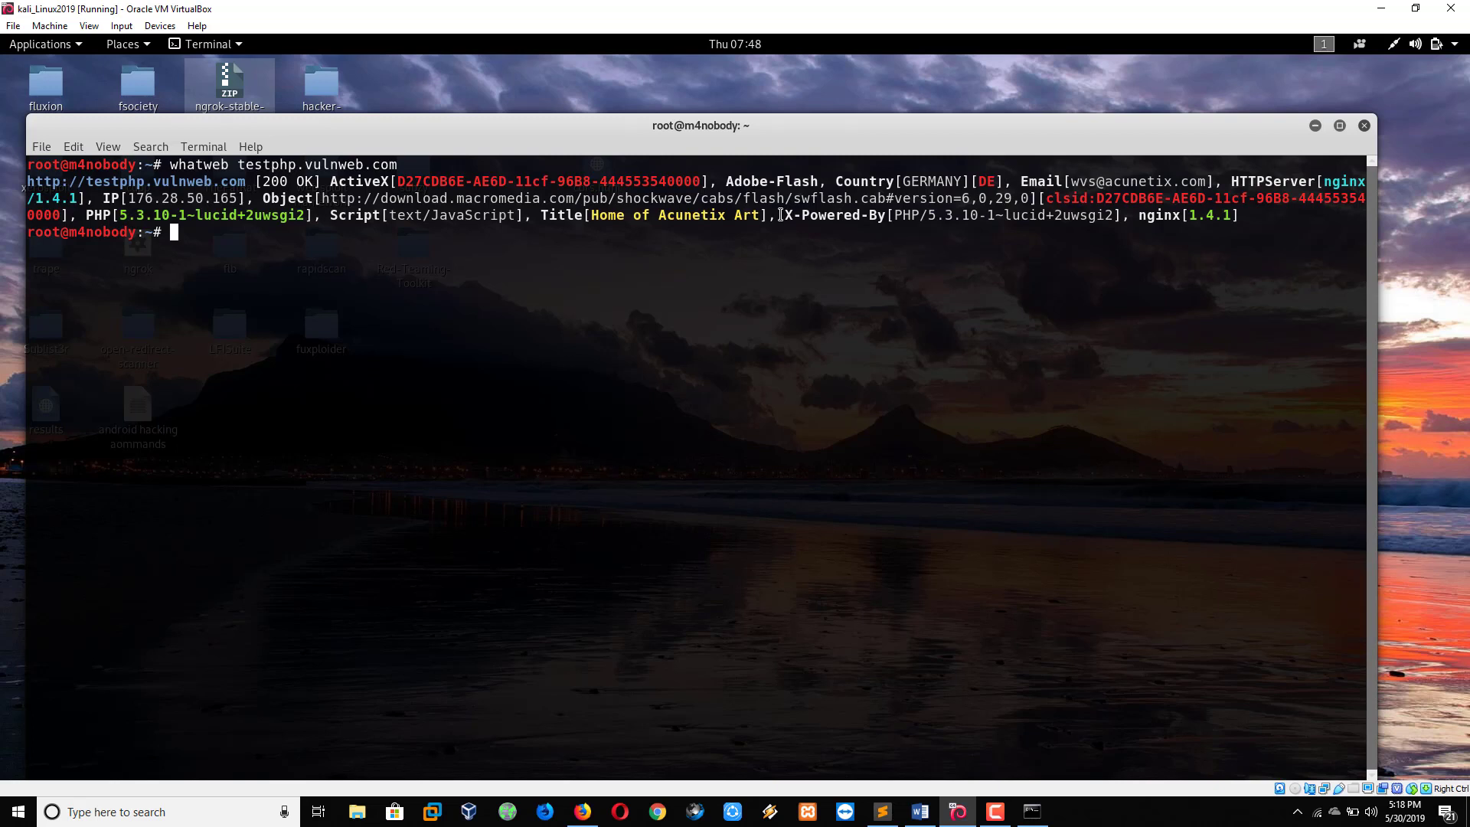
Run whatweb google.com in the Kali terminal, then begin clearing the screen.
double_click(833, 214)
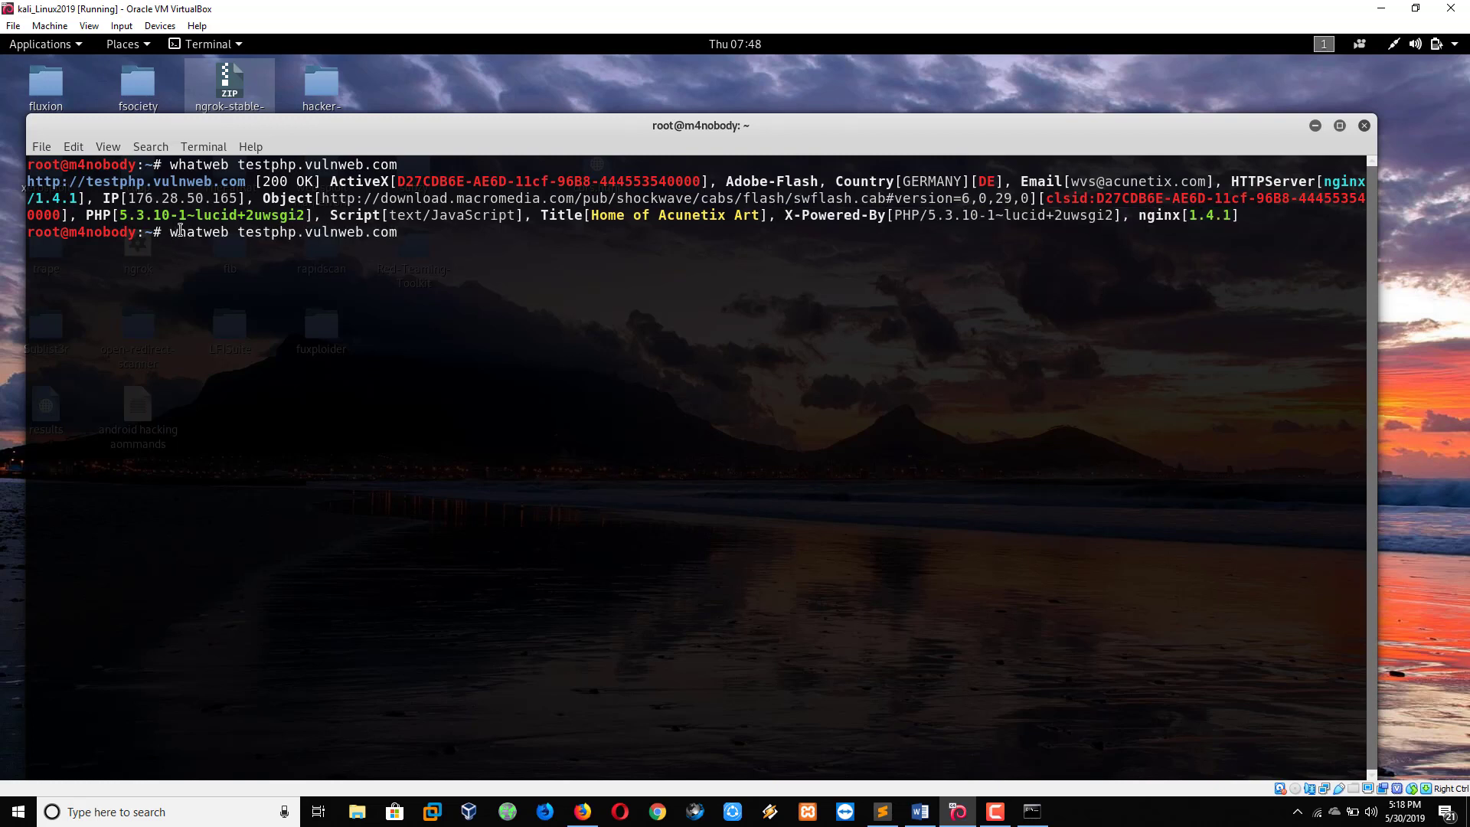
type("te")
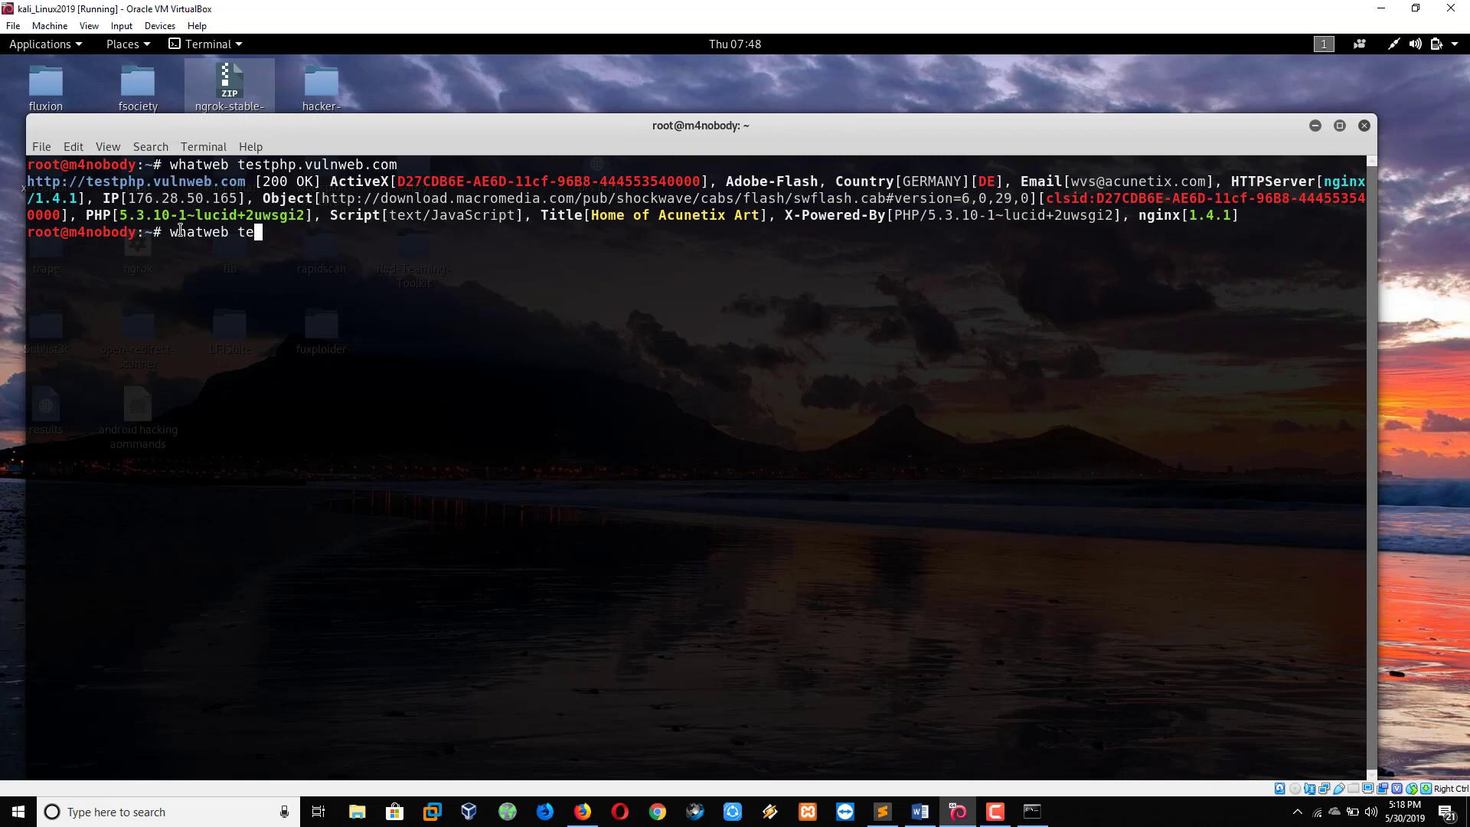
type("go")
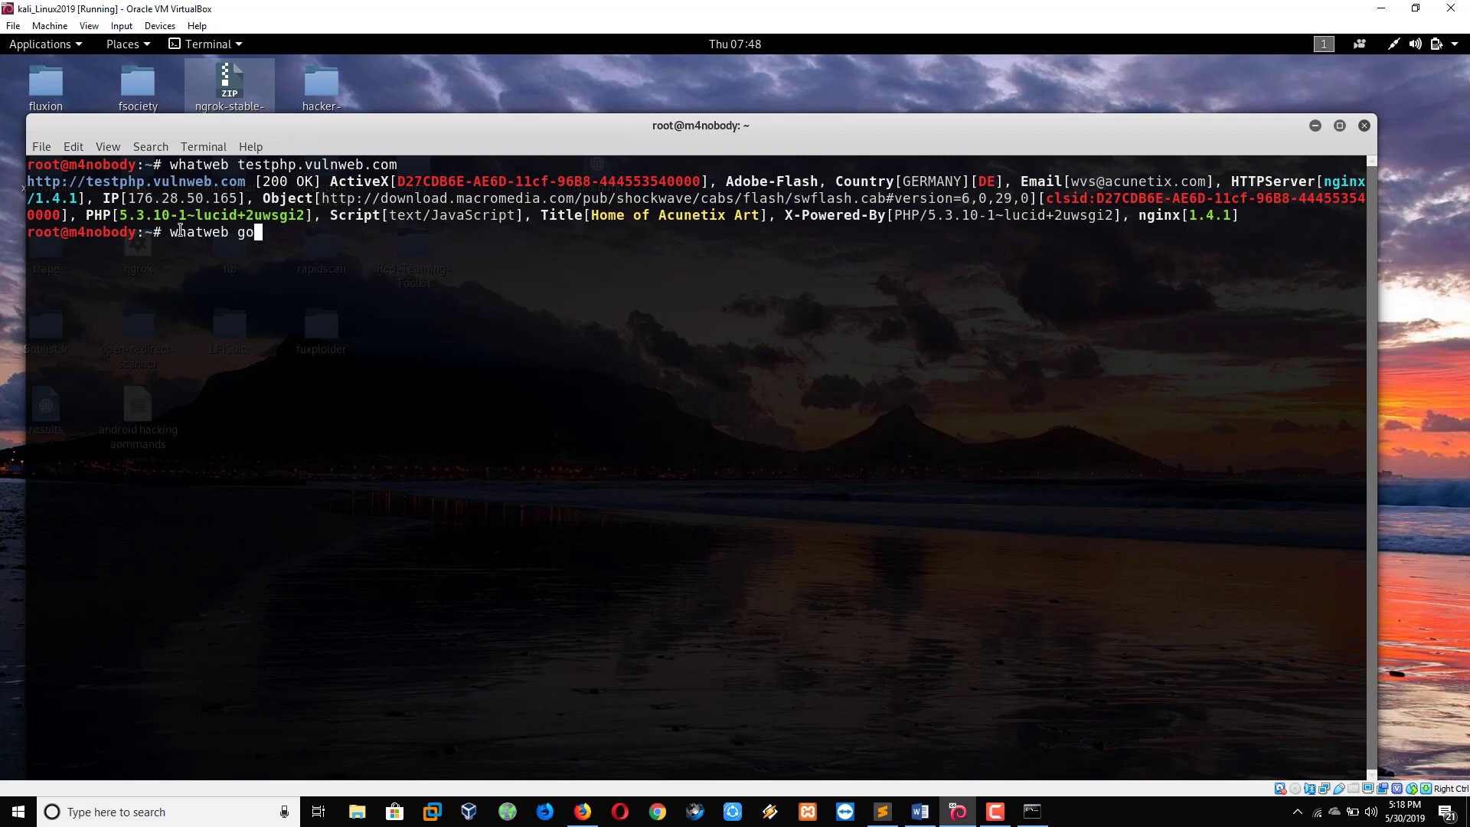
type("ogle.co")
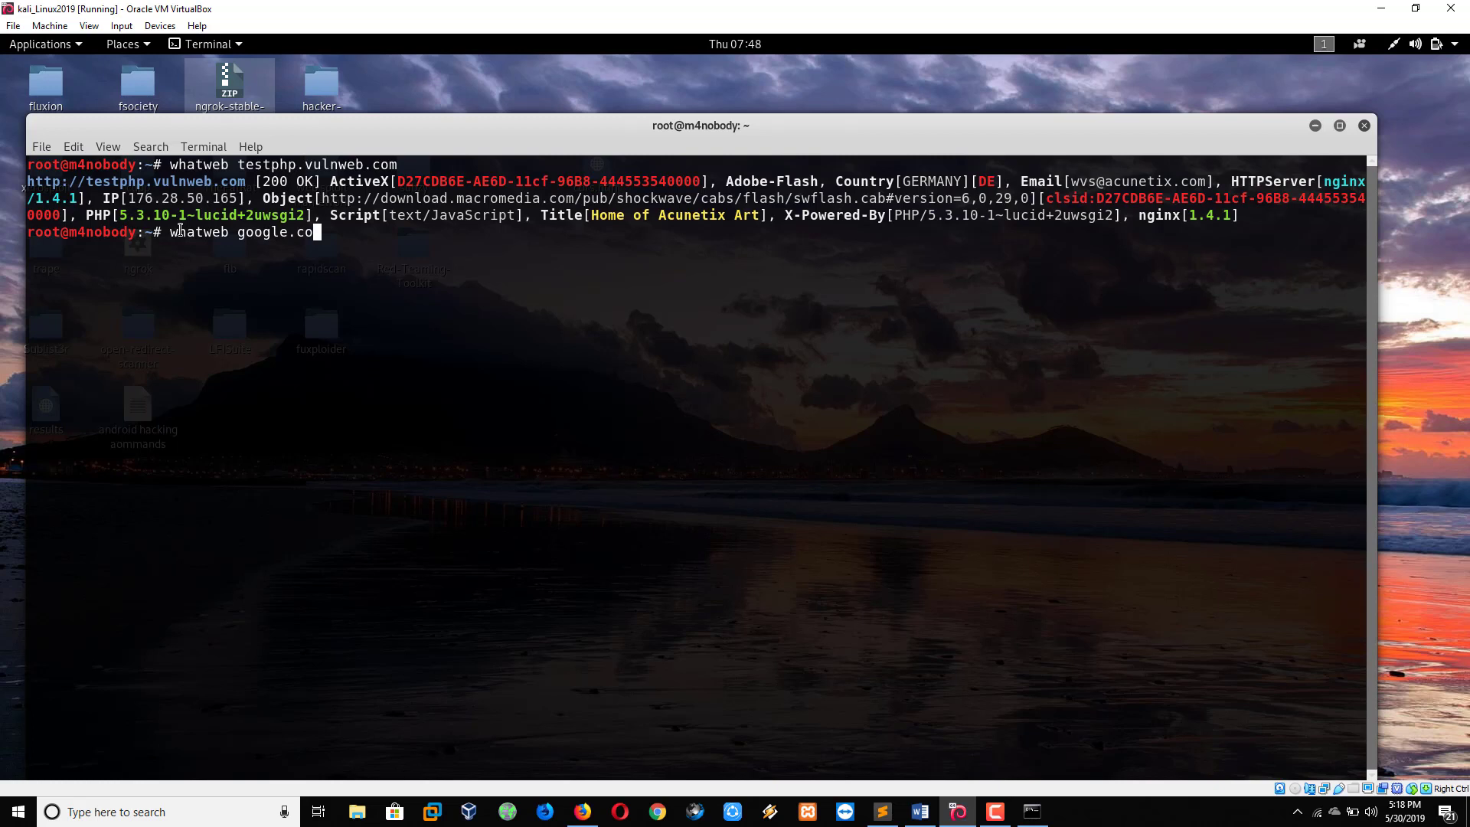
key("Return")
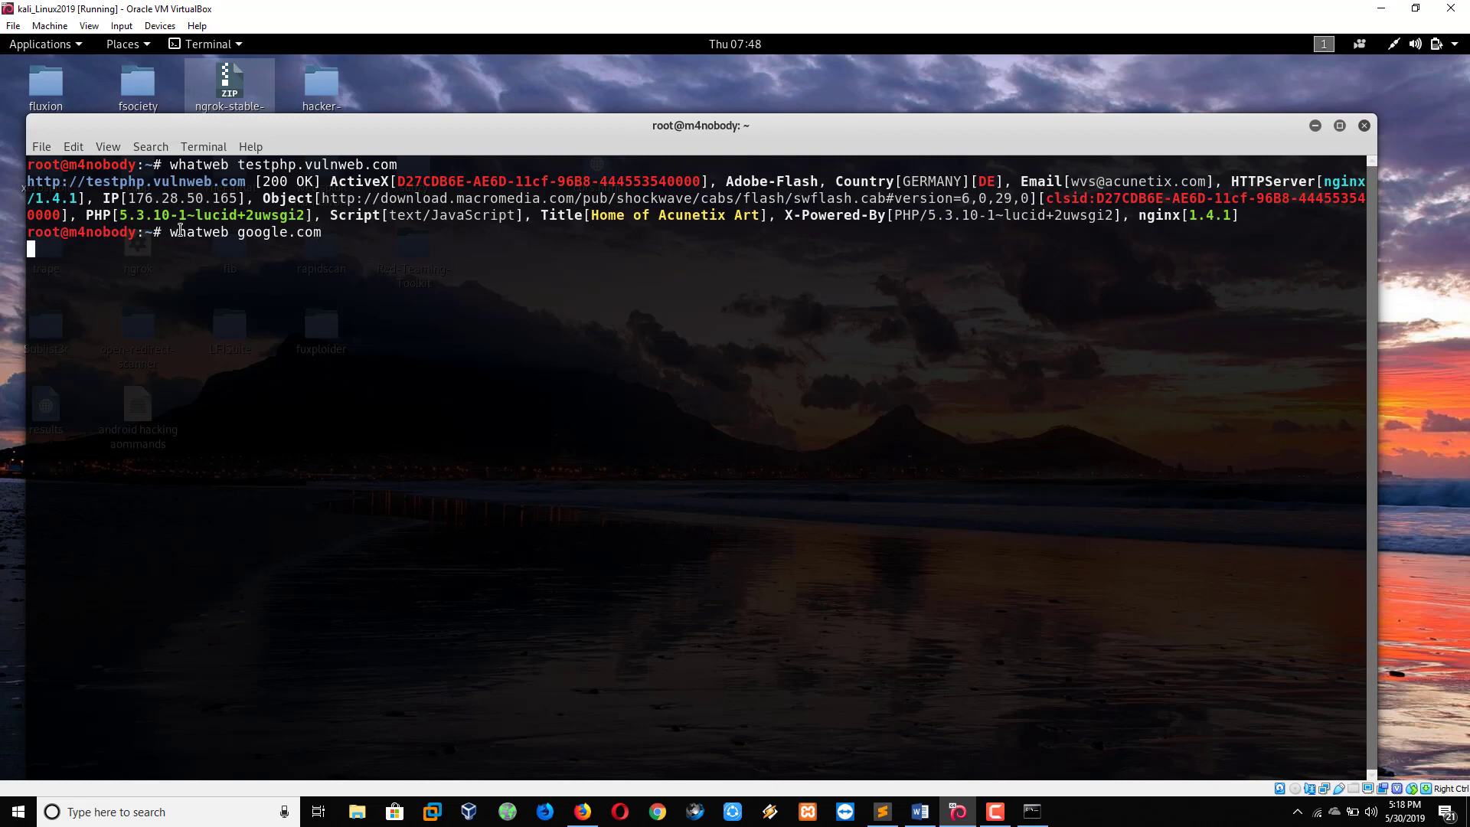
key("Return")
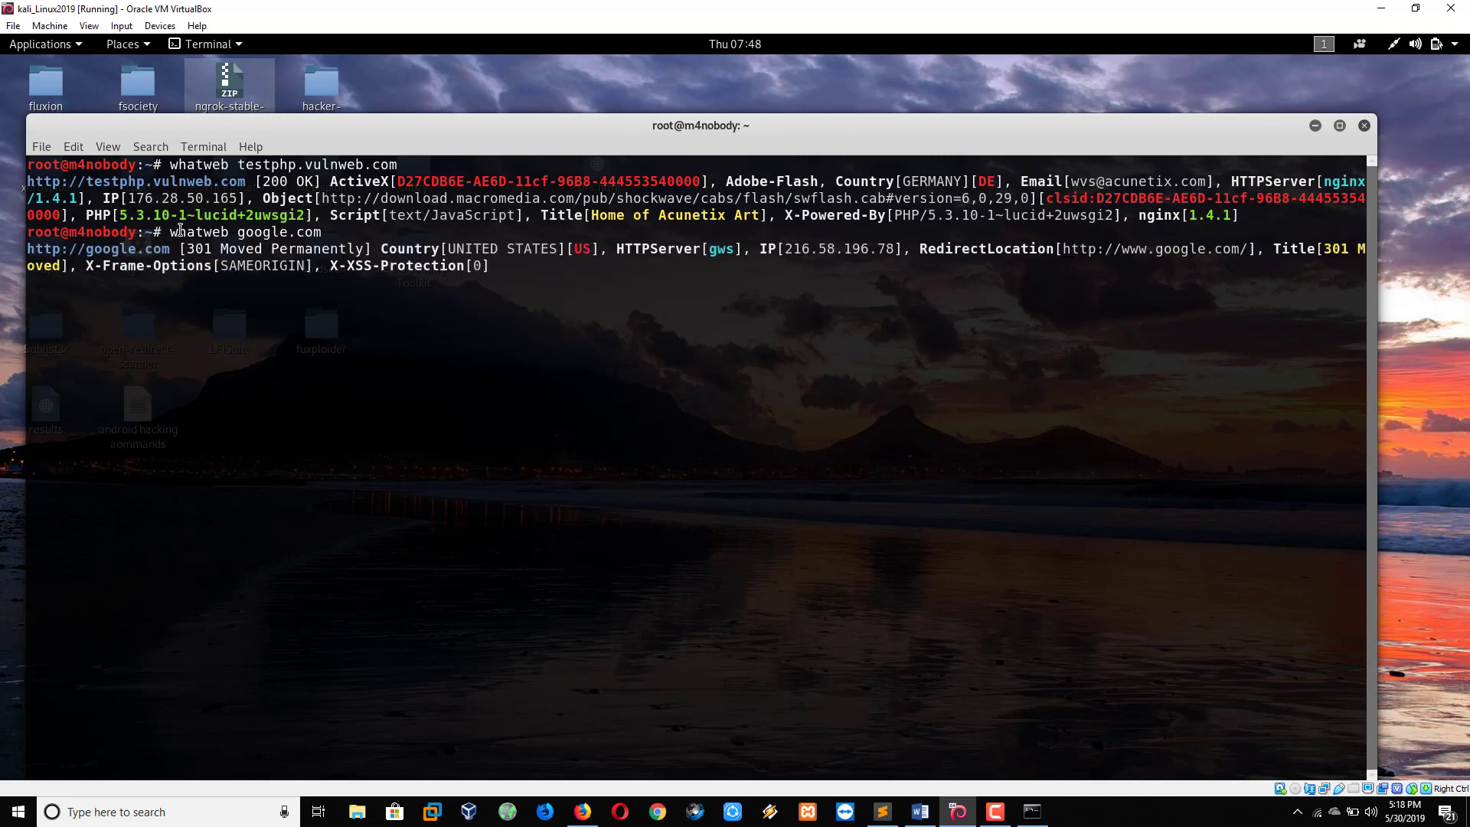
key("Return")
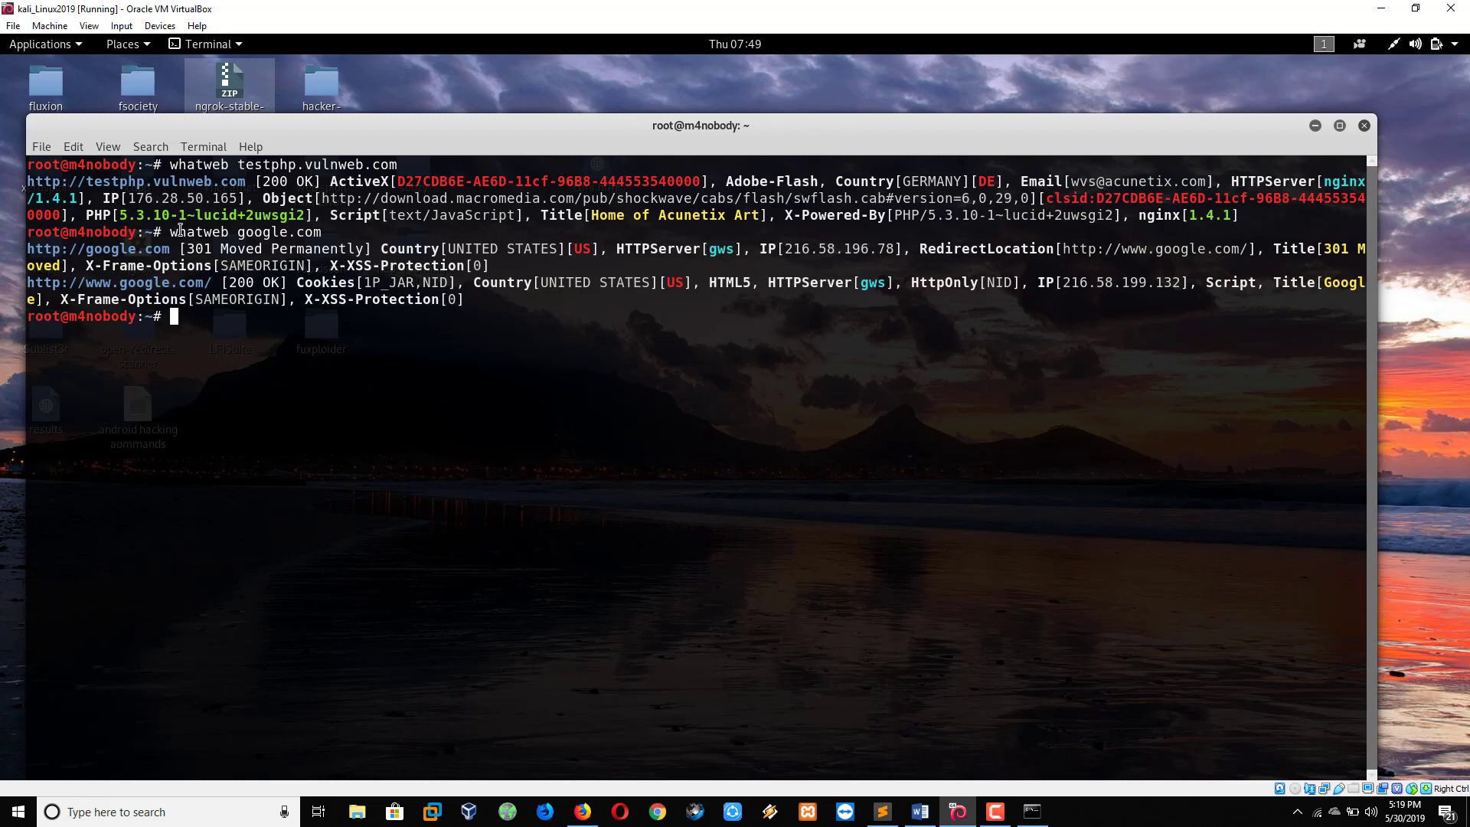
mouse_move(181, 281)
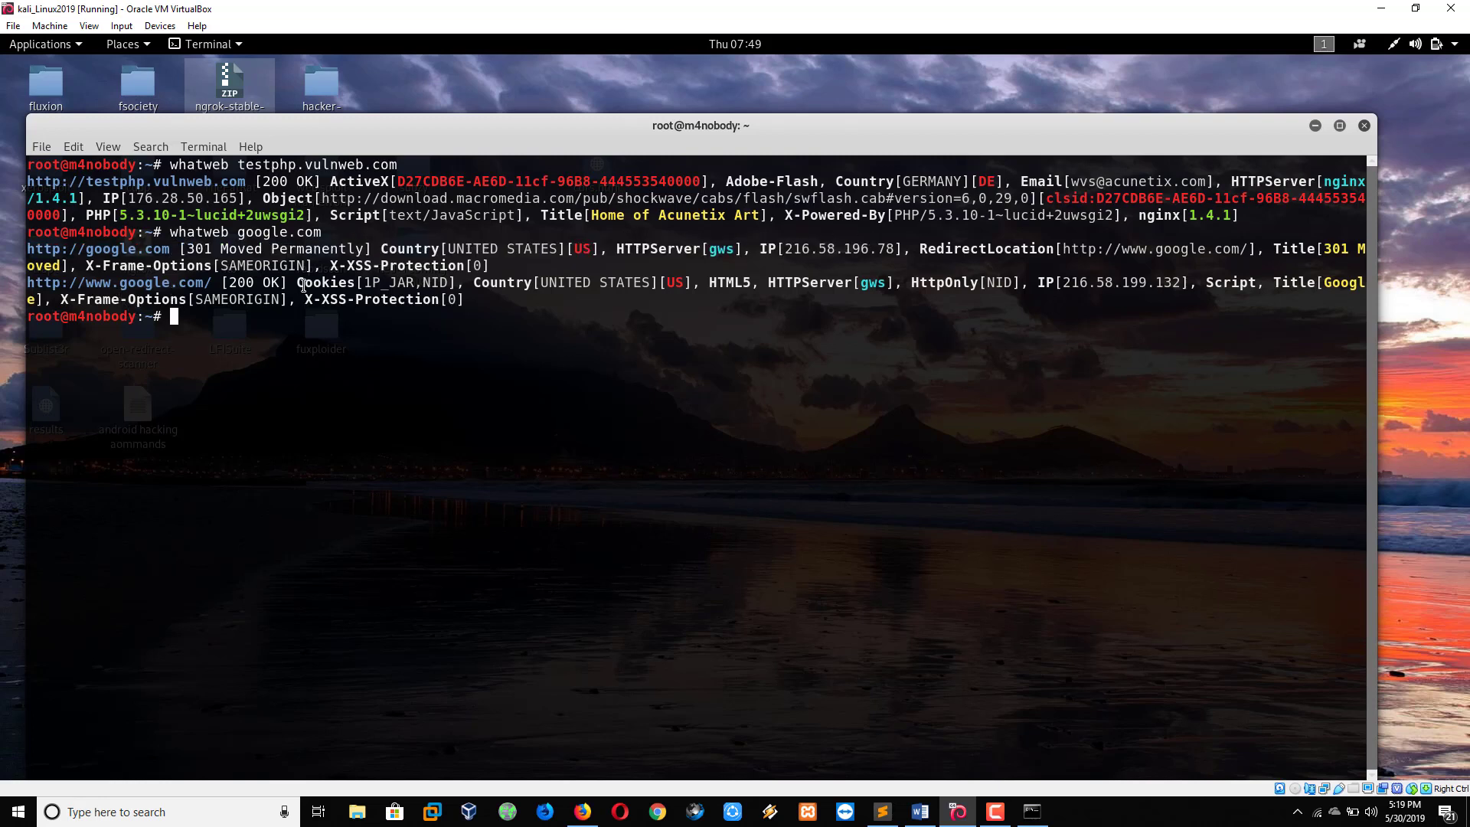
mouse_move(478, 317)
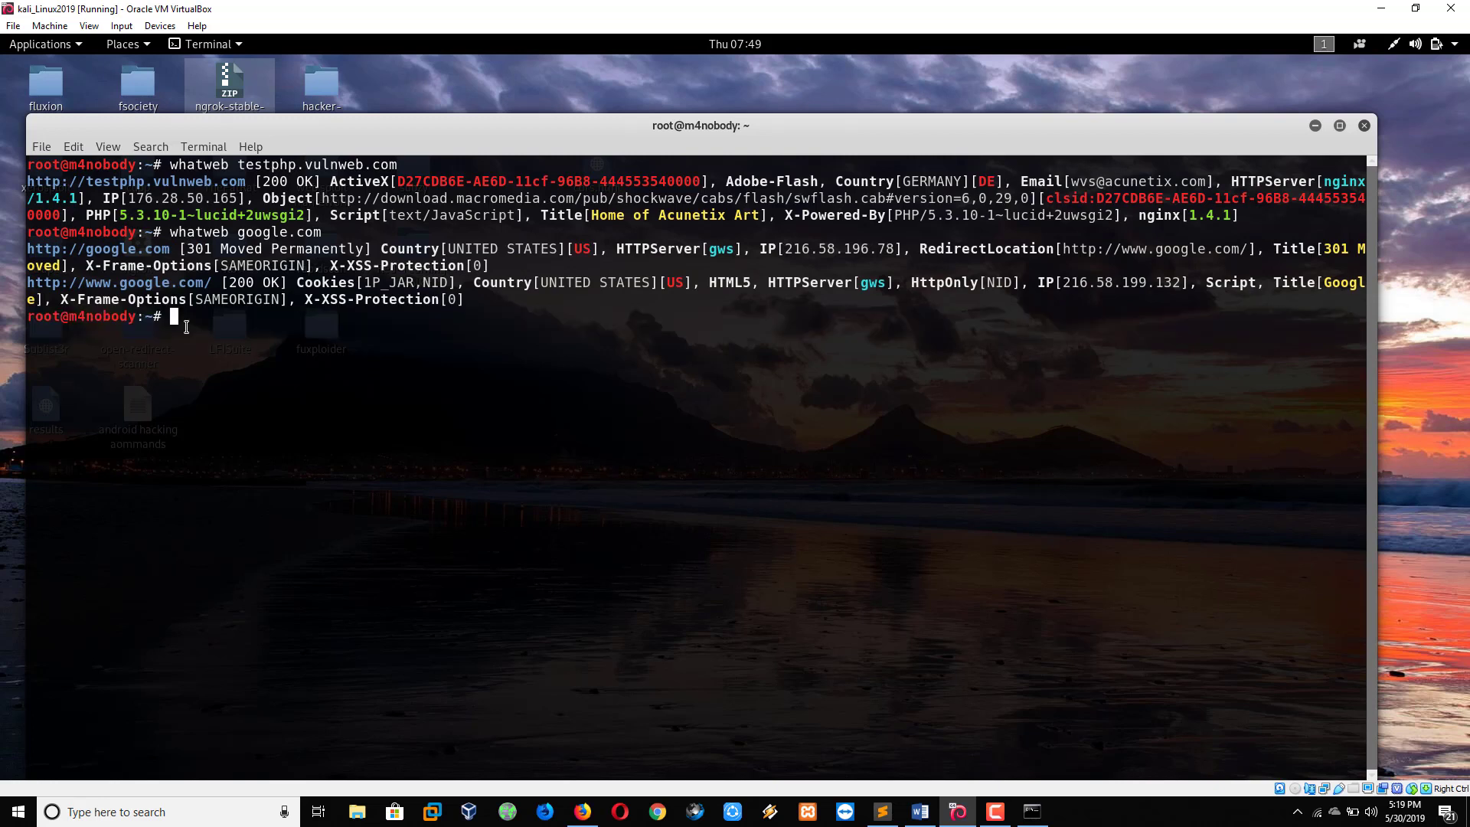
mouse_move(930, 788)
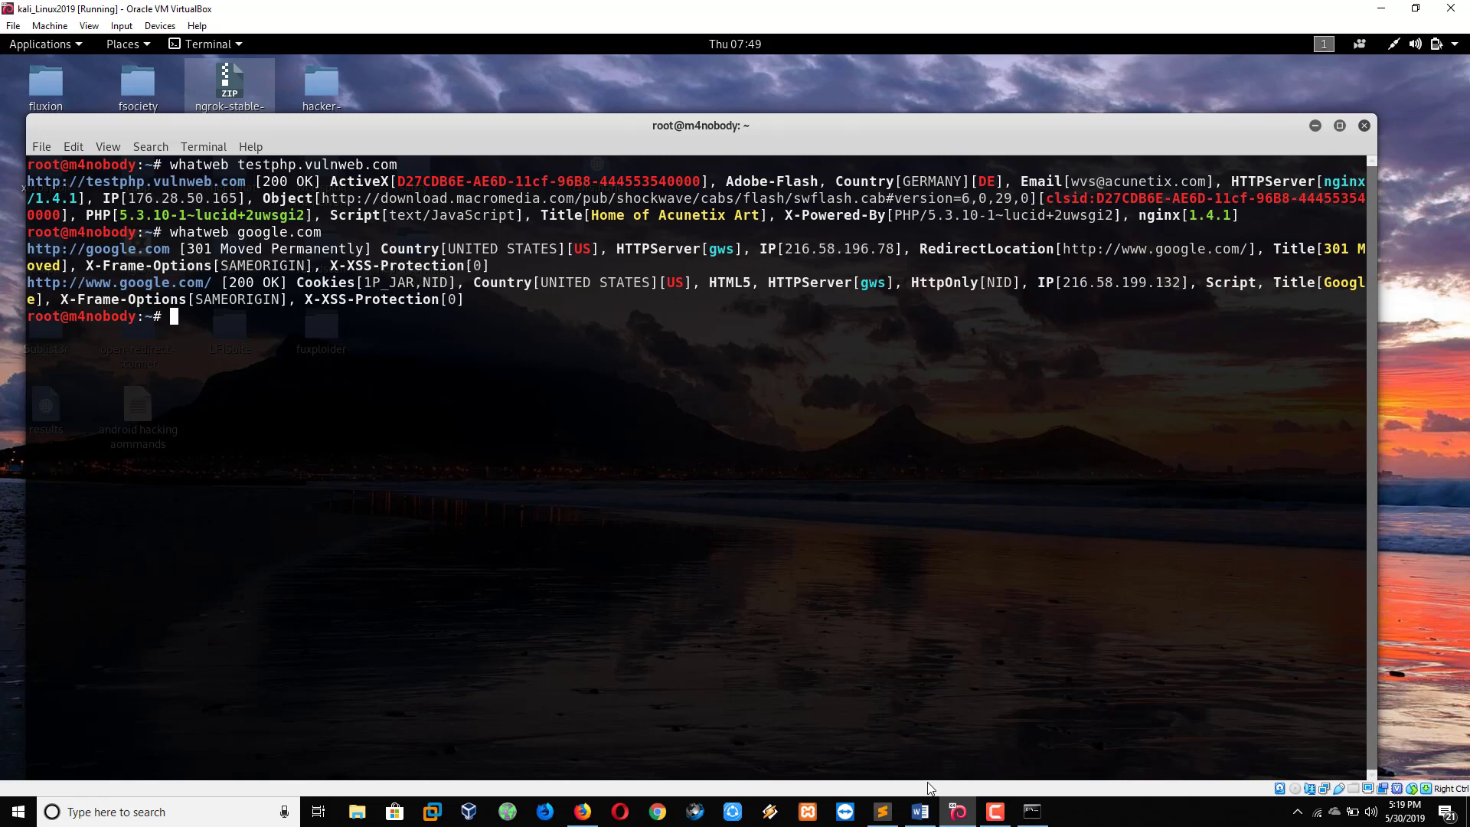
mouse_move(881, 811)
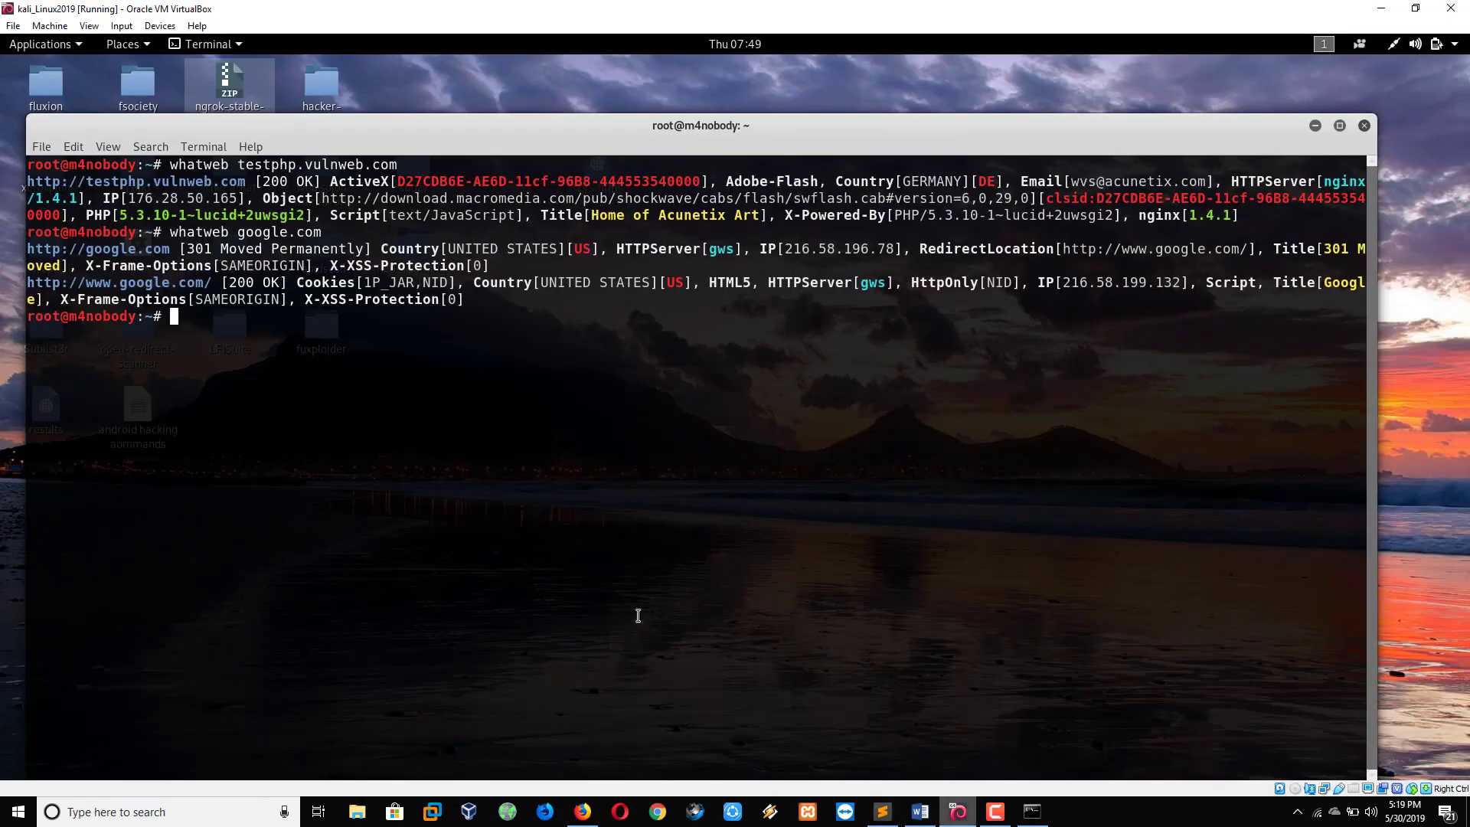
type("c")
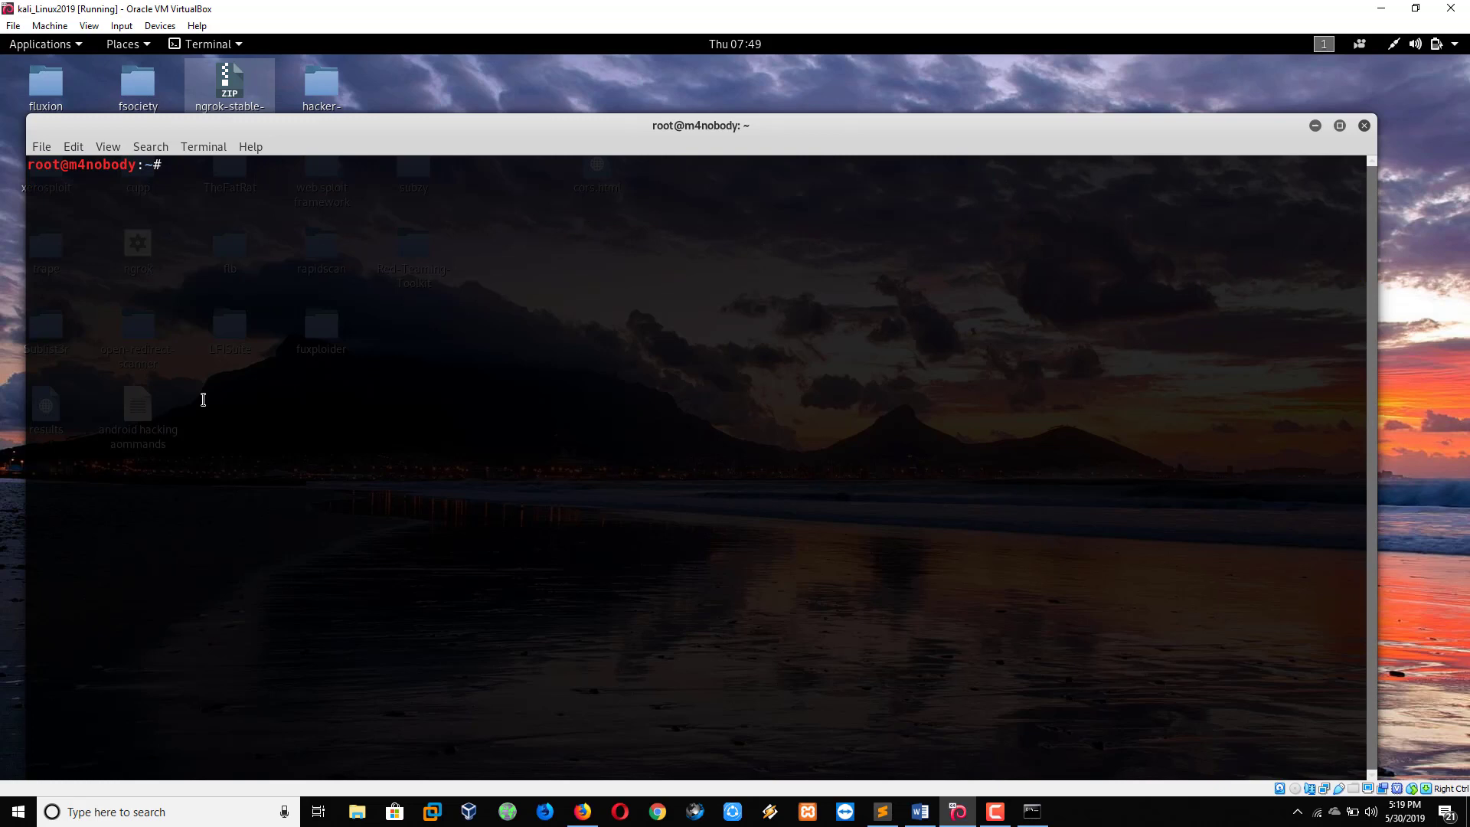
Run nmap google.com, which shows ports 80/http and 443/https open.
type("nmap")
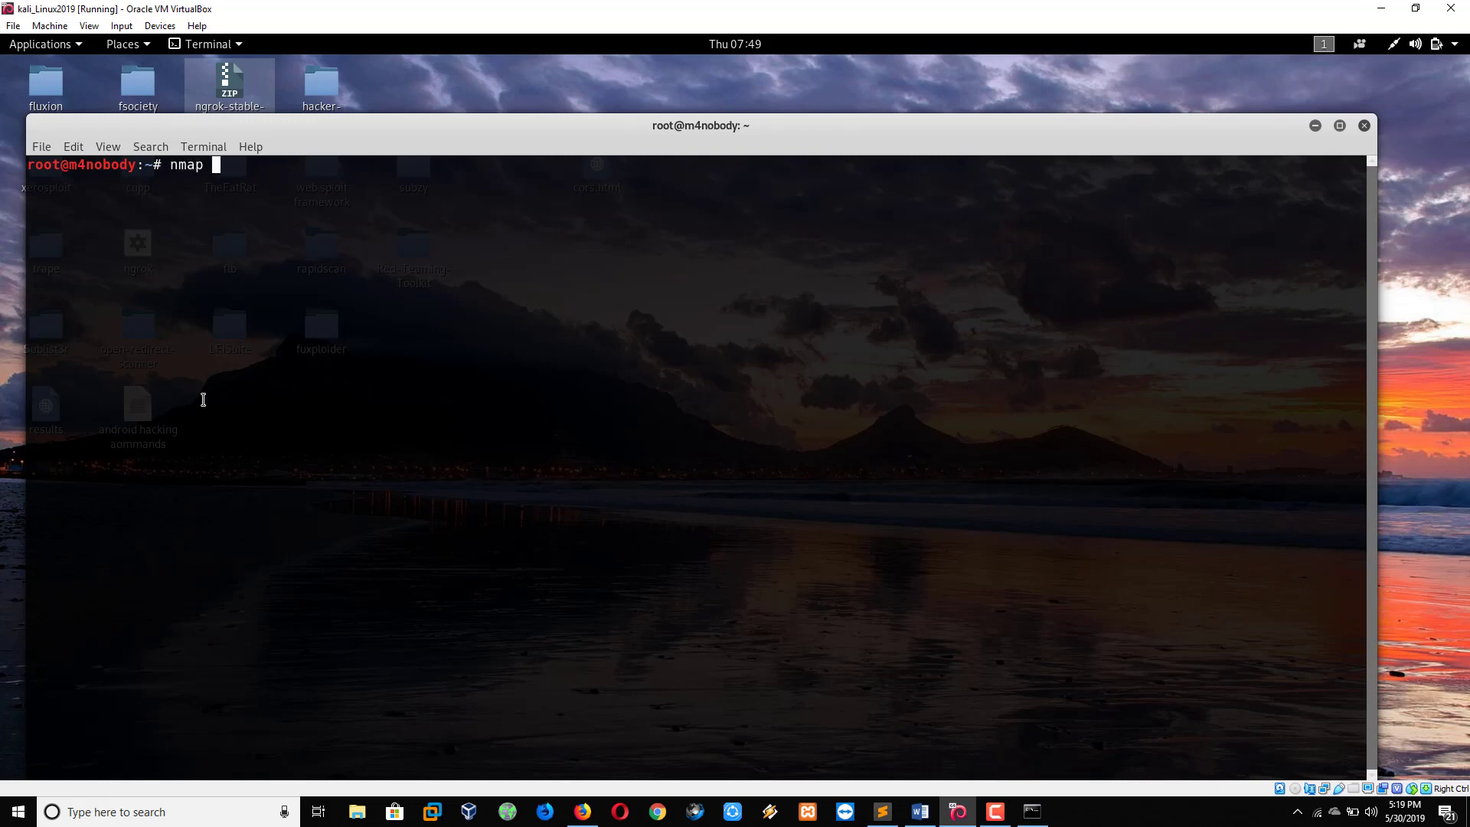
type("google")
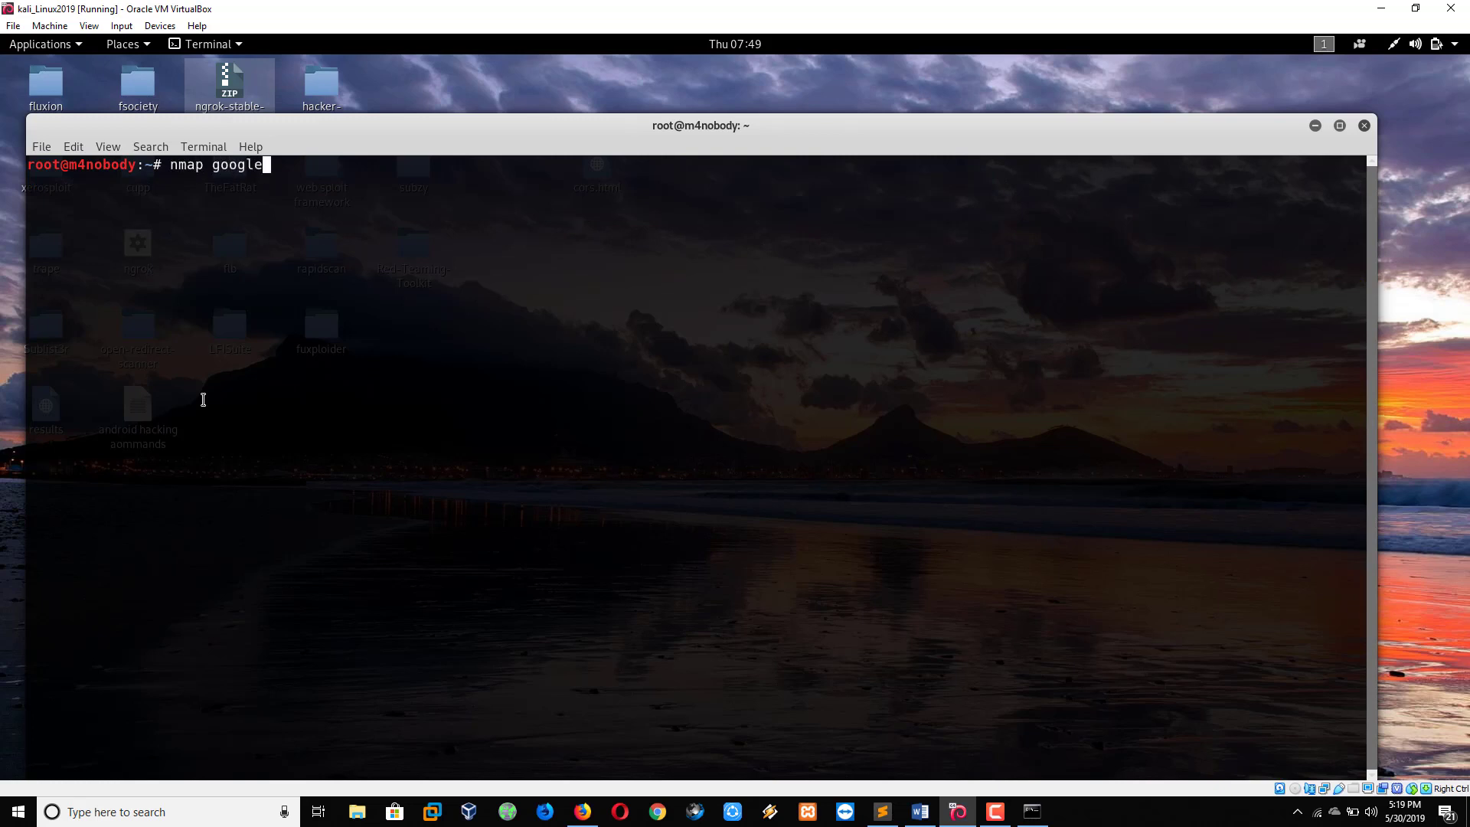
key("Return")
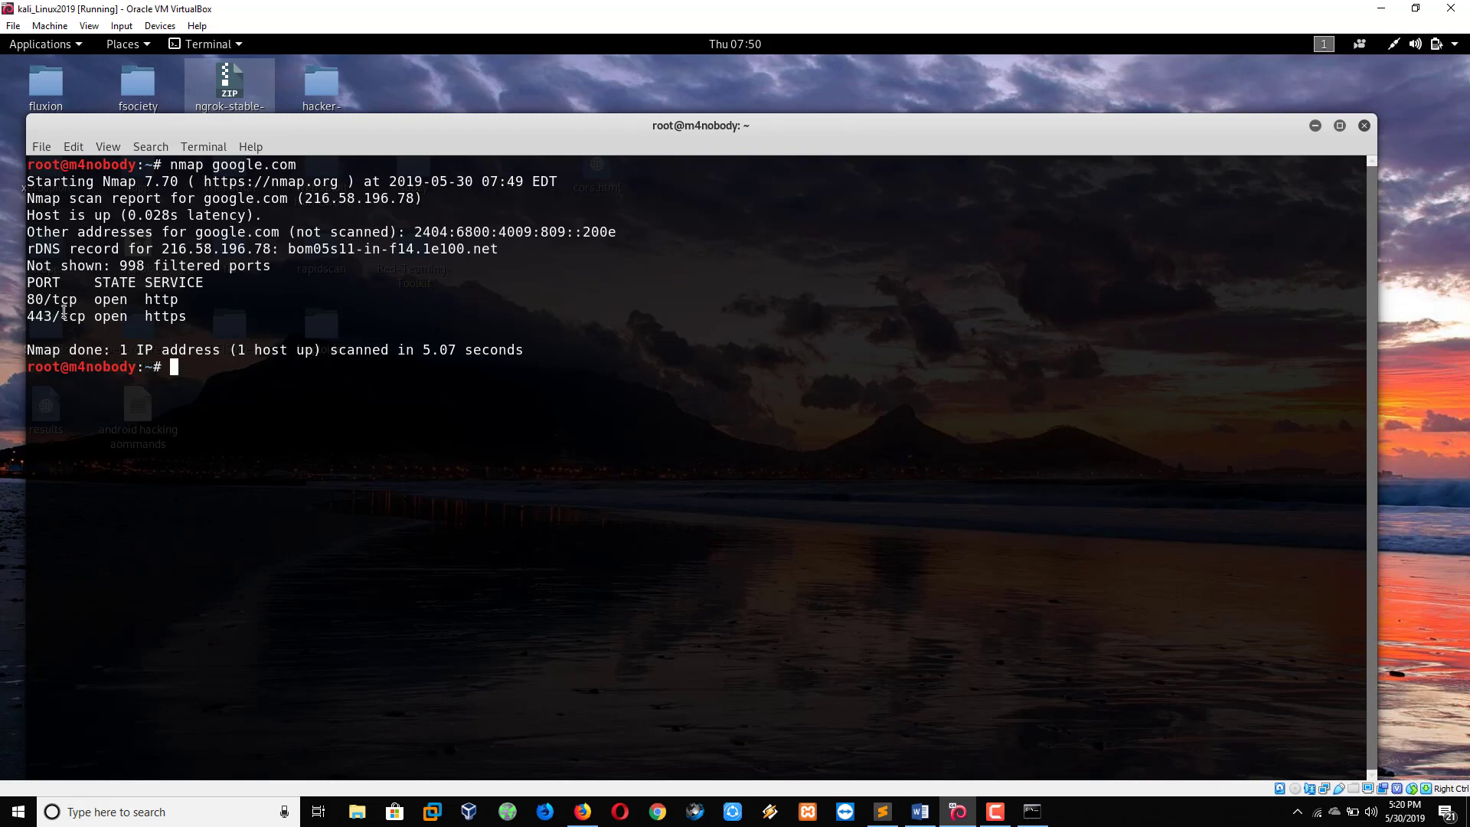
mouse_move(194, 327)
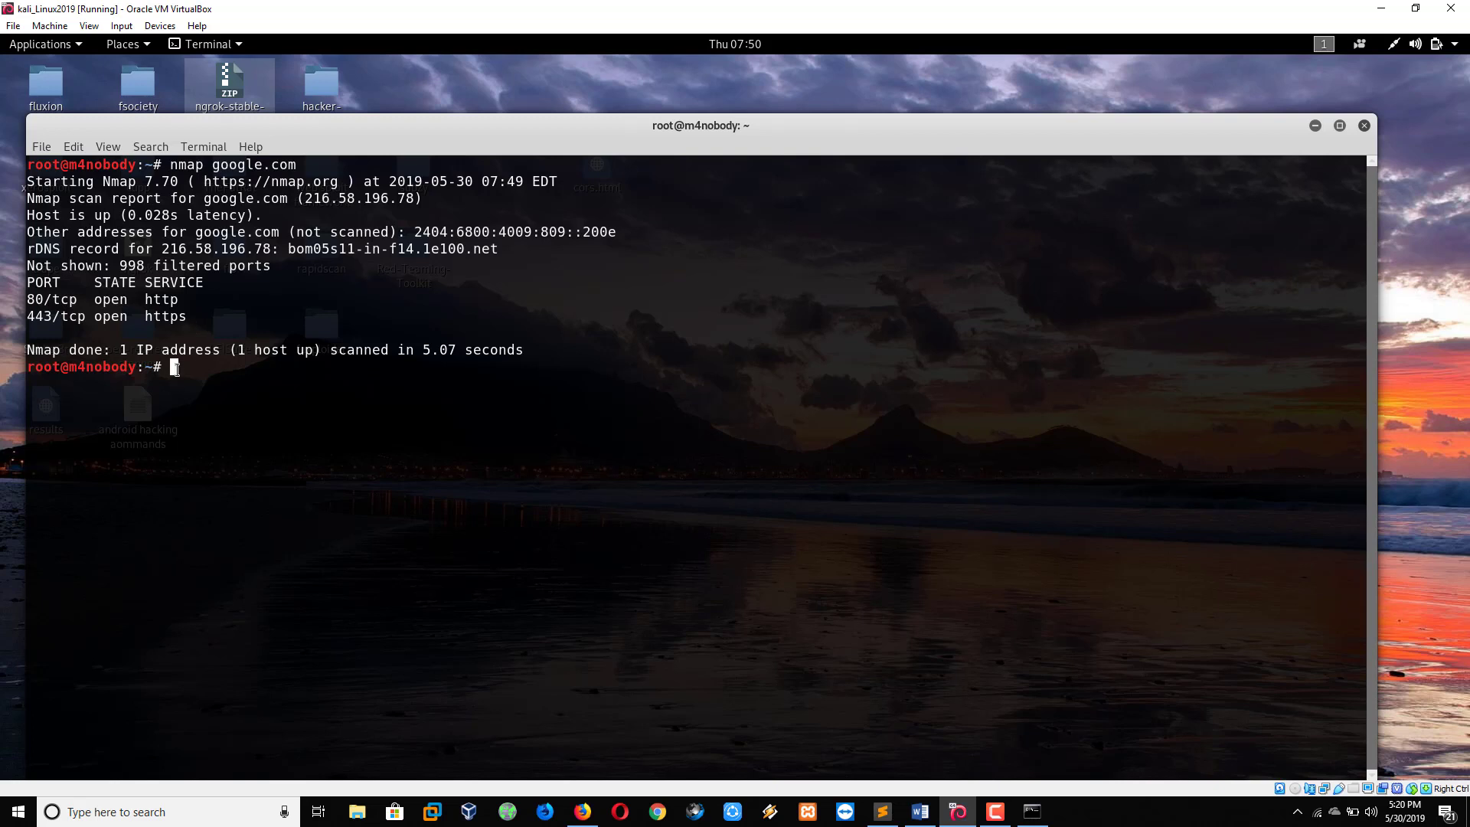
Run nmap demo.testfire.net, which reports ports 80, 443, 8080 and 8443 open.
type("nmap")
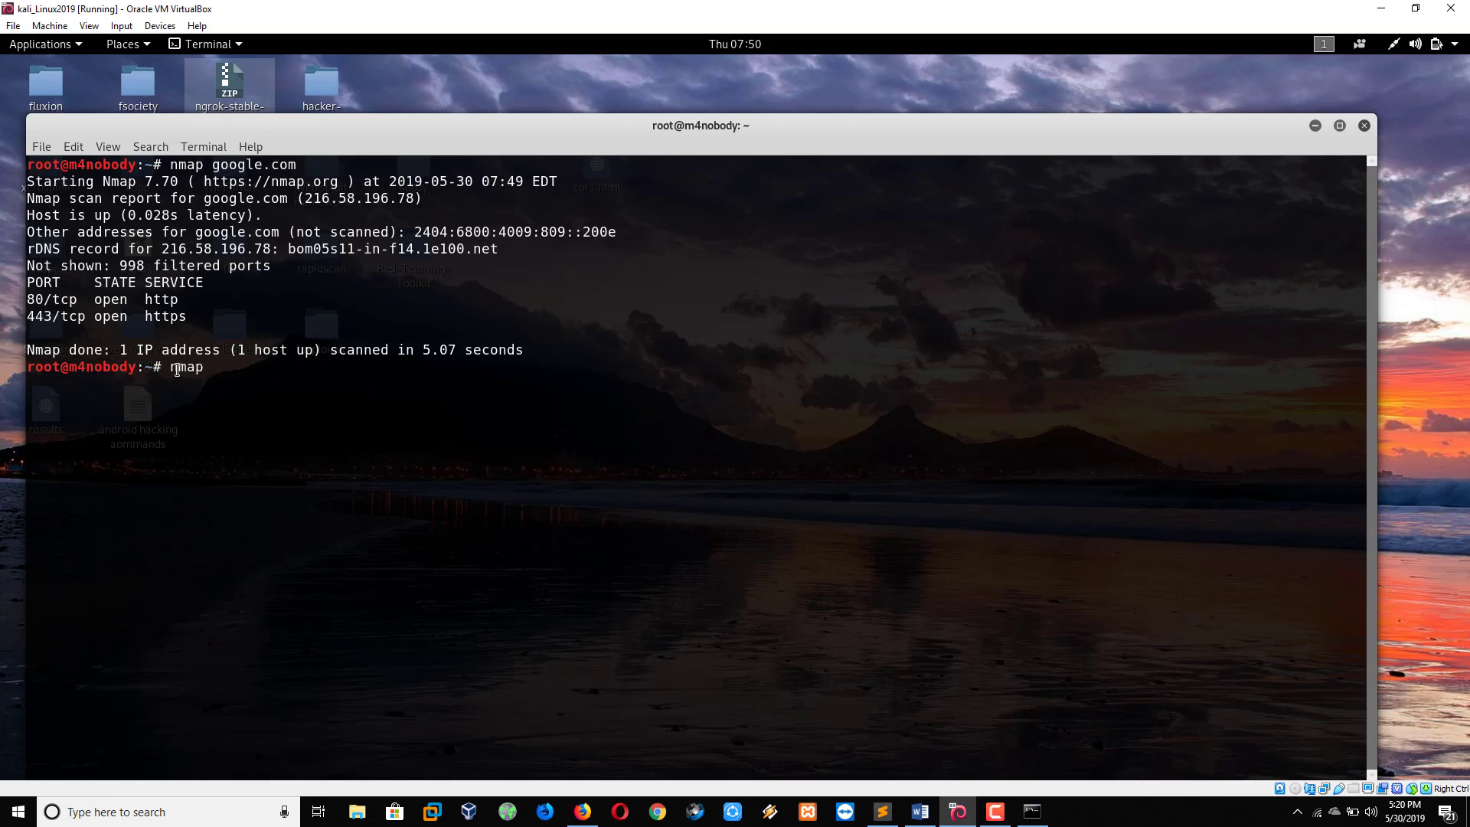
type("demo")
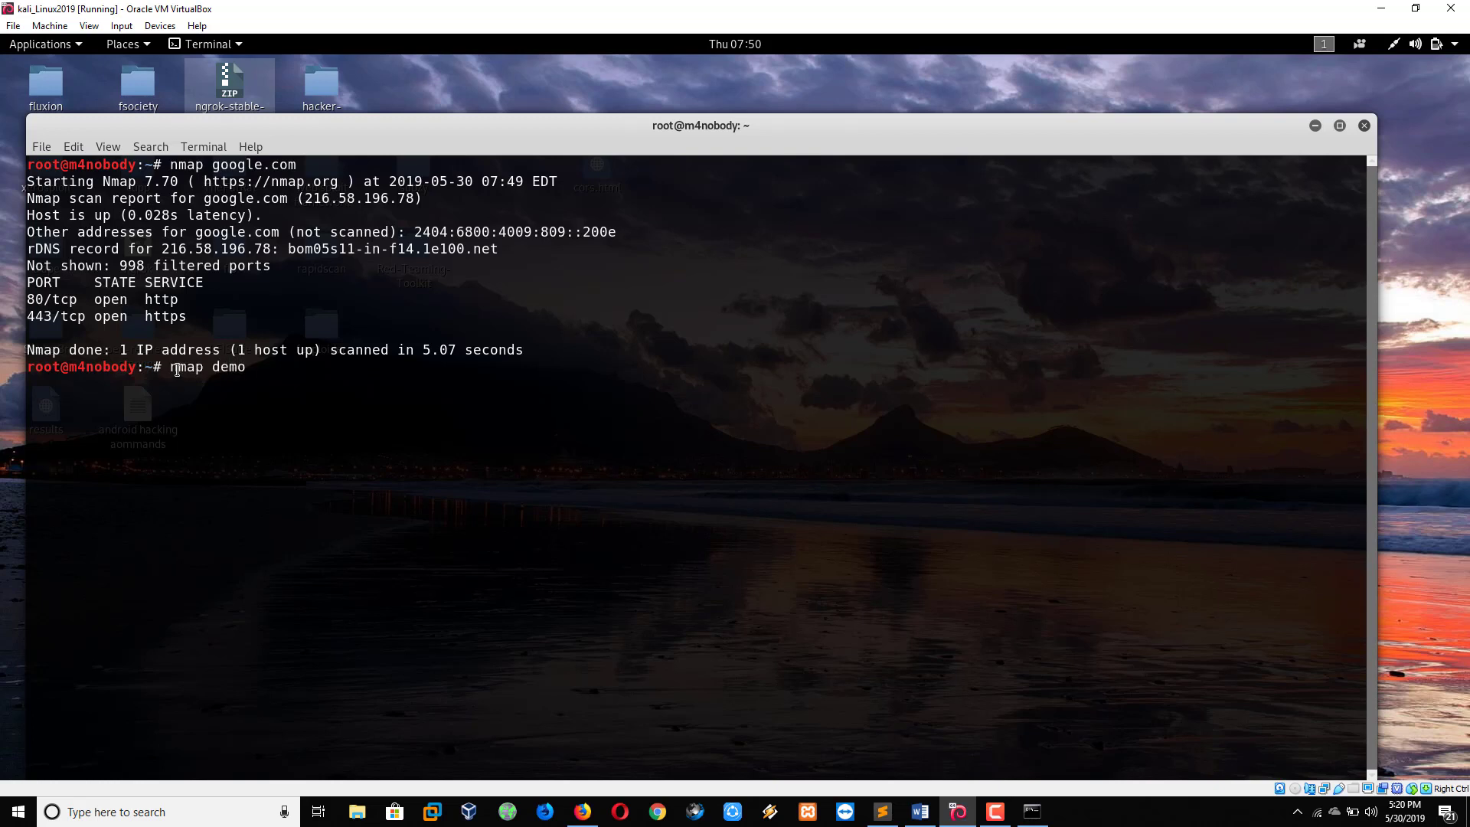
type(".tes")
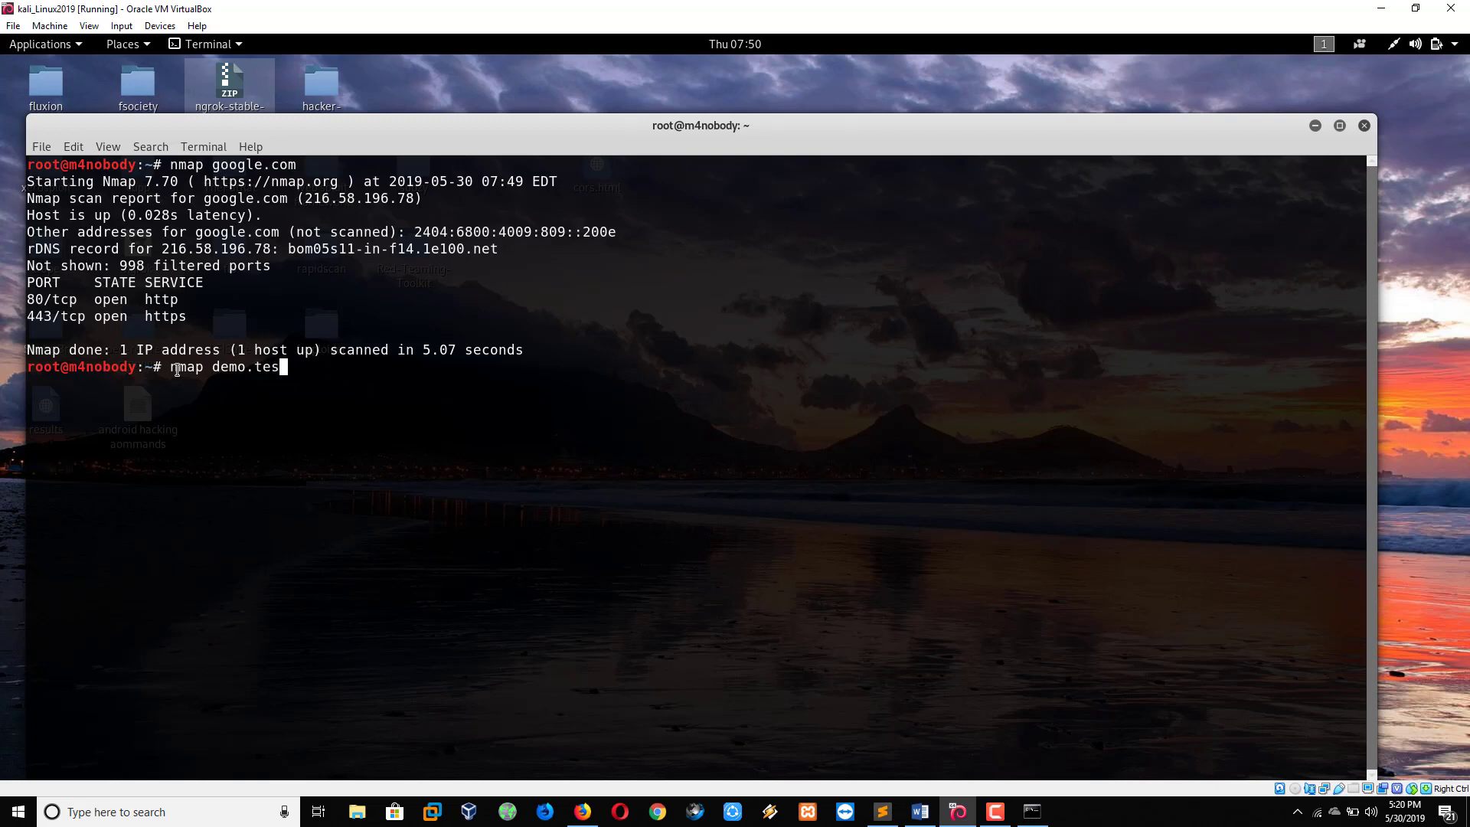
type("tfire.net")
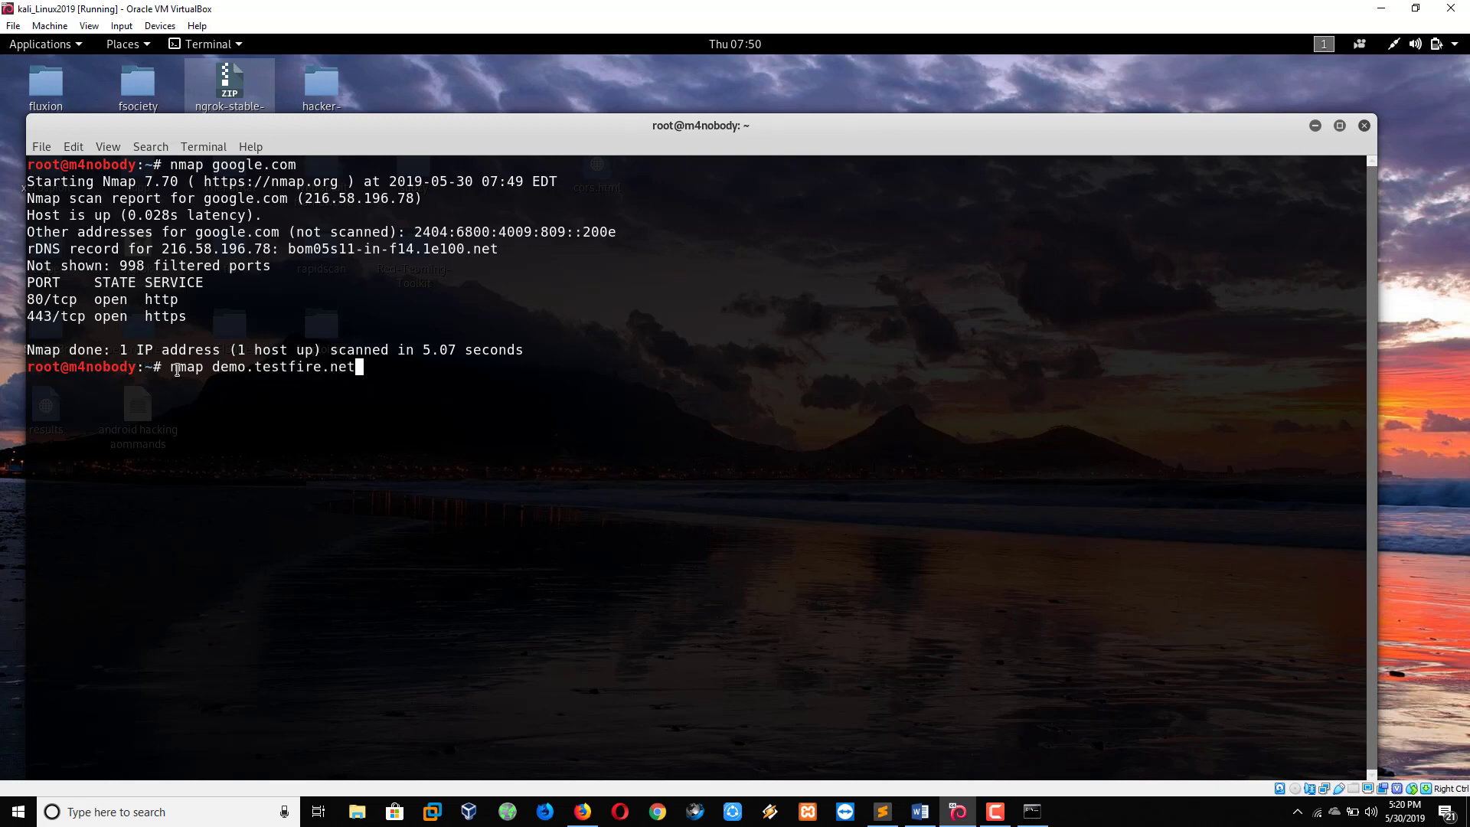
key("Return")
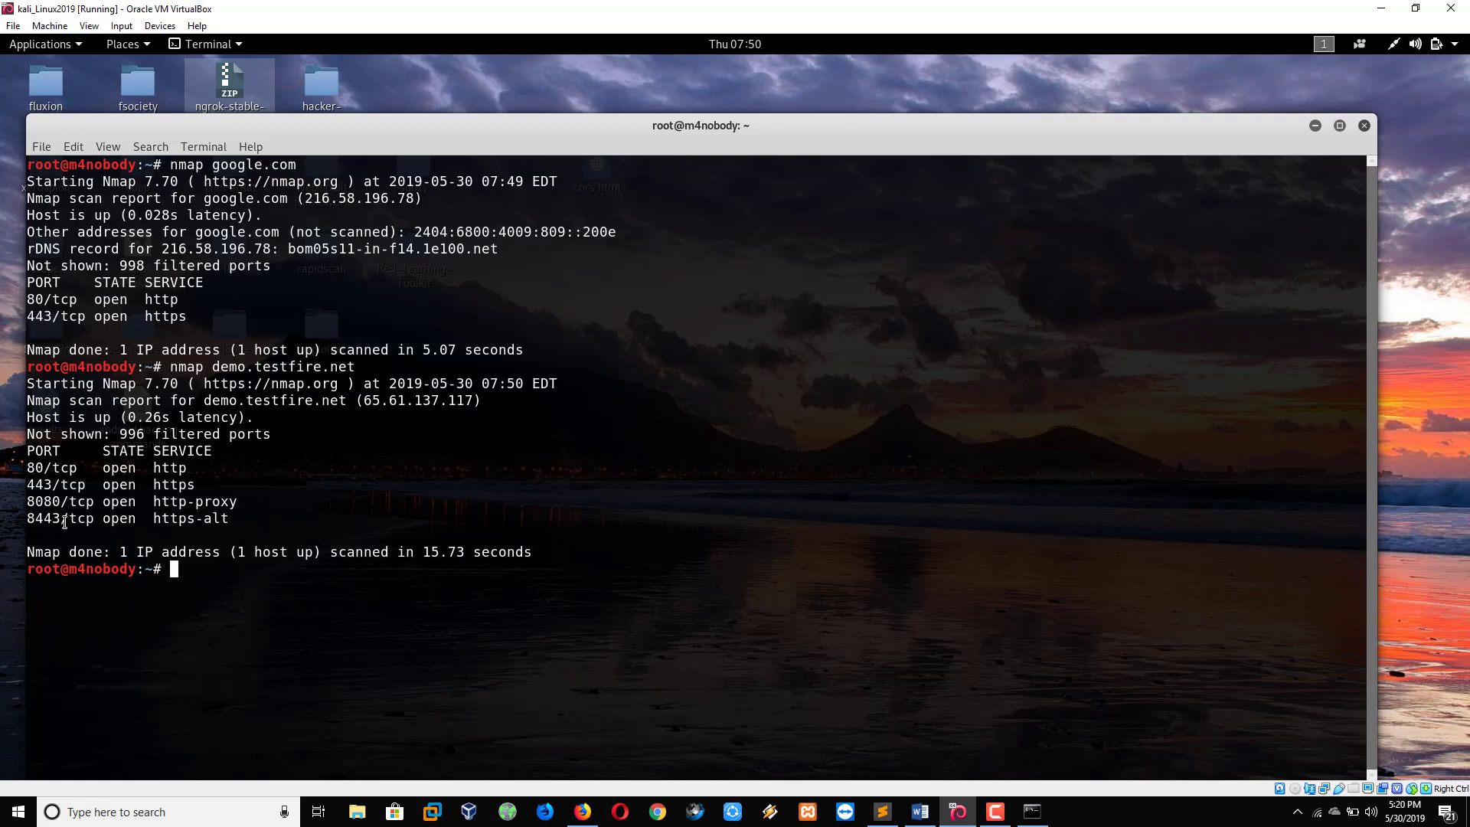
mouse_move(194, 572)
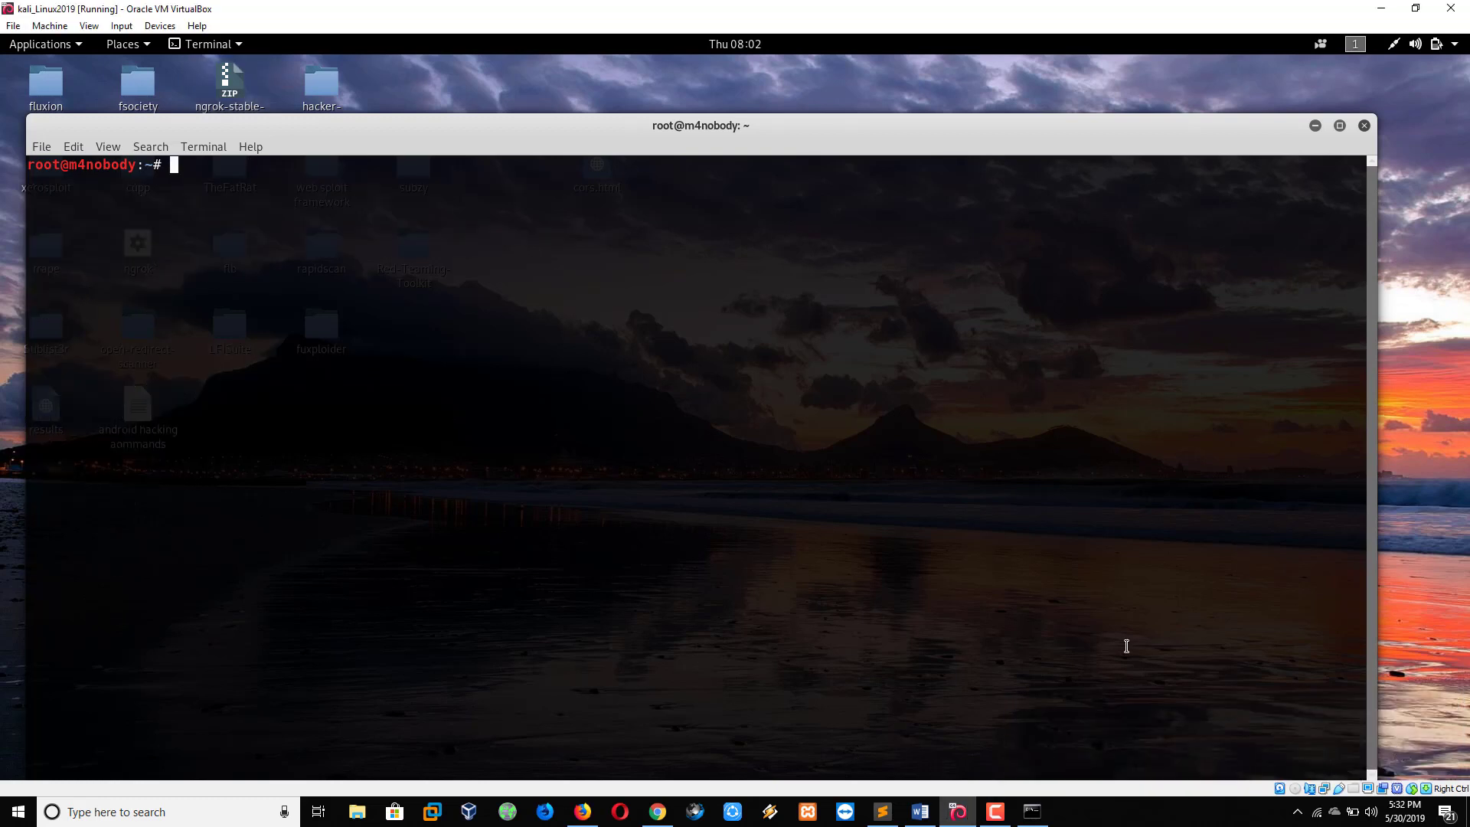
mouse_move(174, 167)
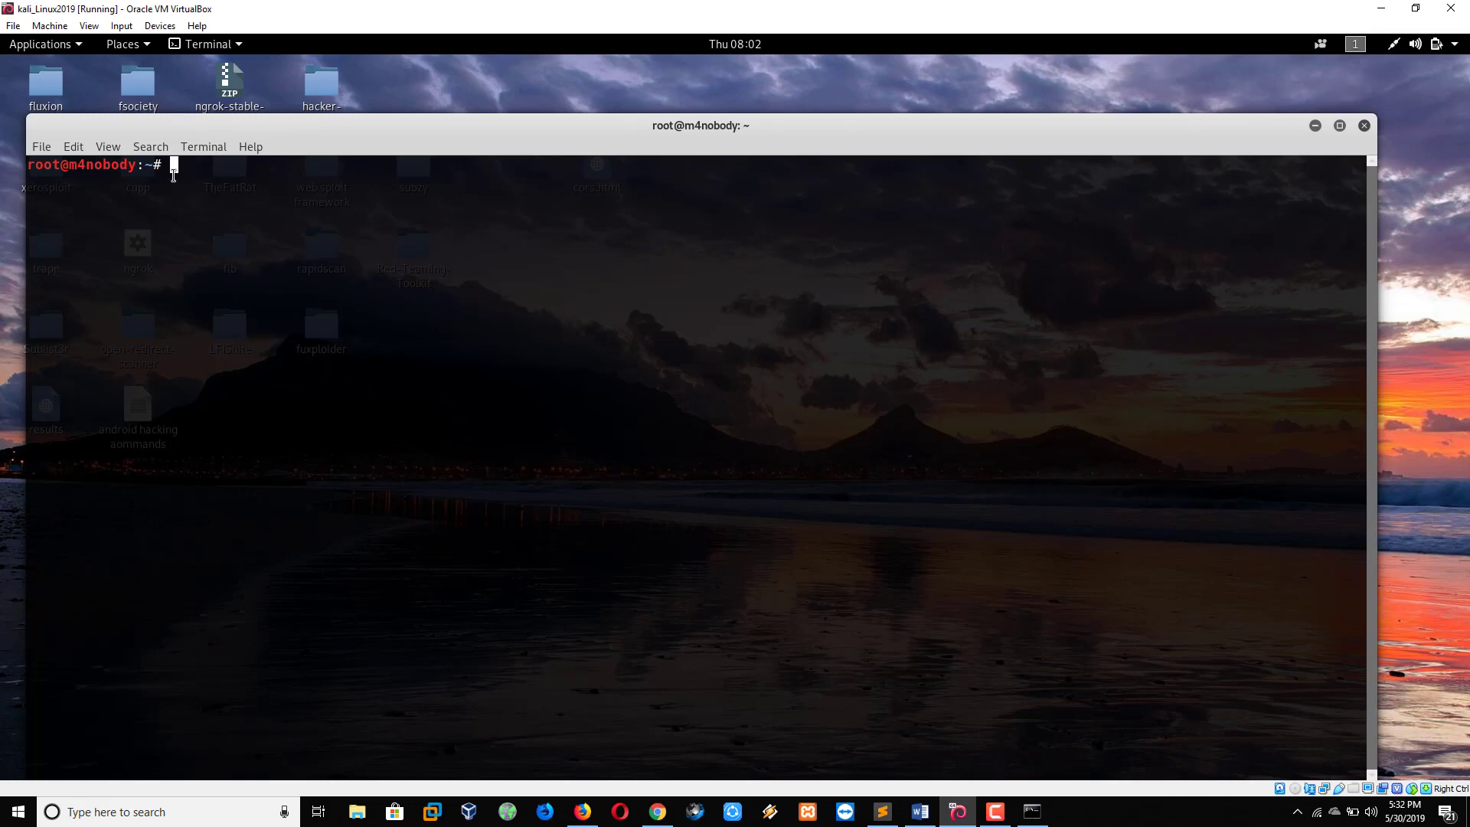
Launch the nmap techmarshals.com port scan.
type("nmap techm")
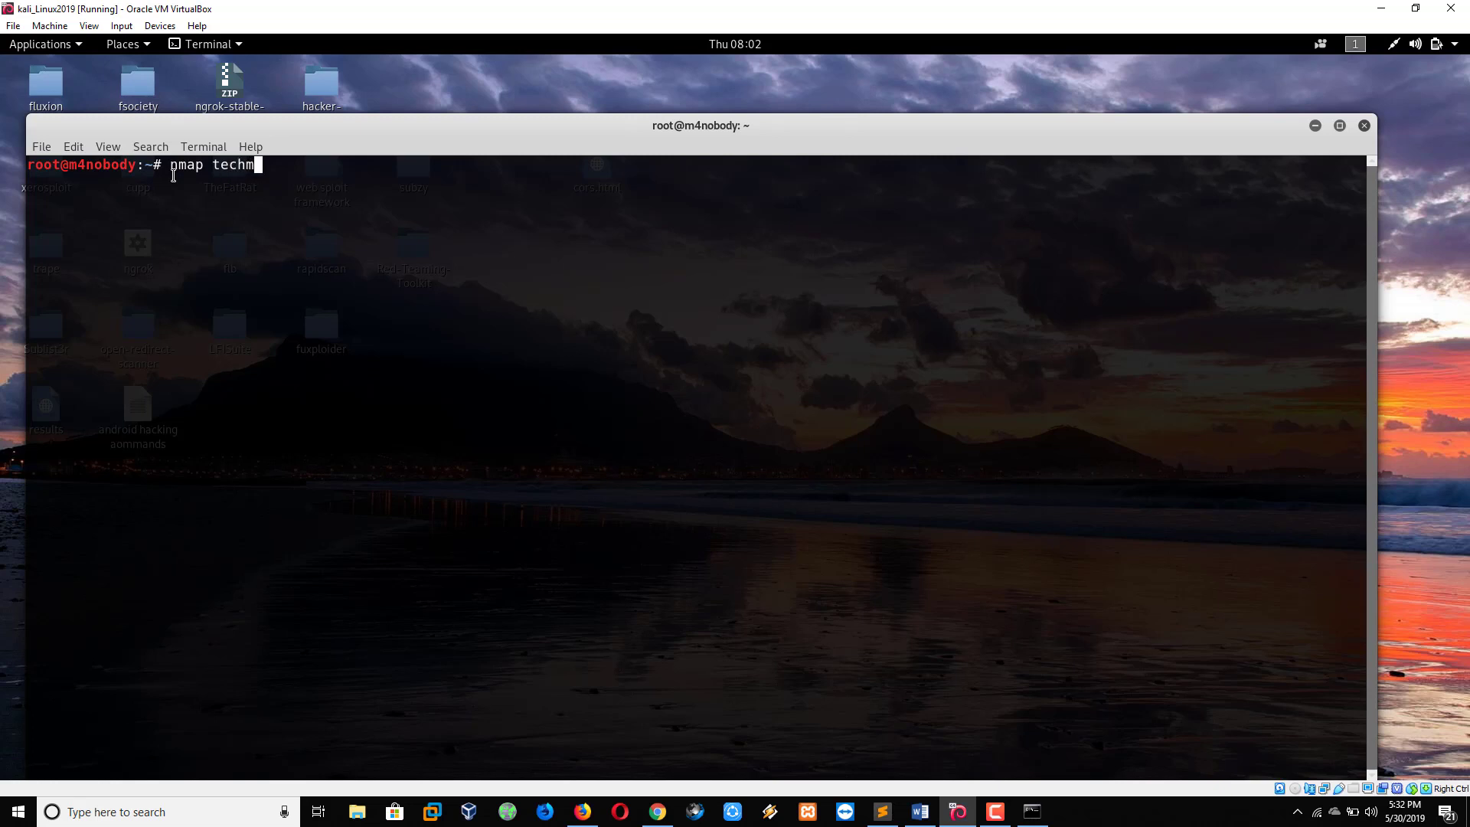
type("arshals")
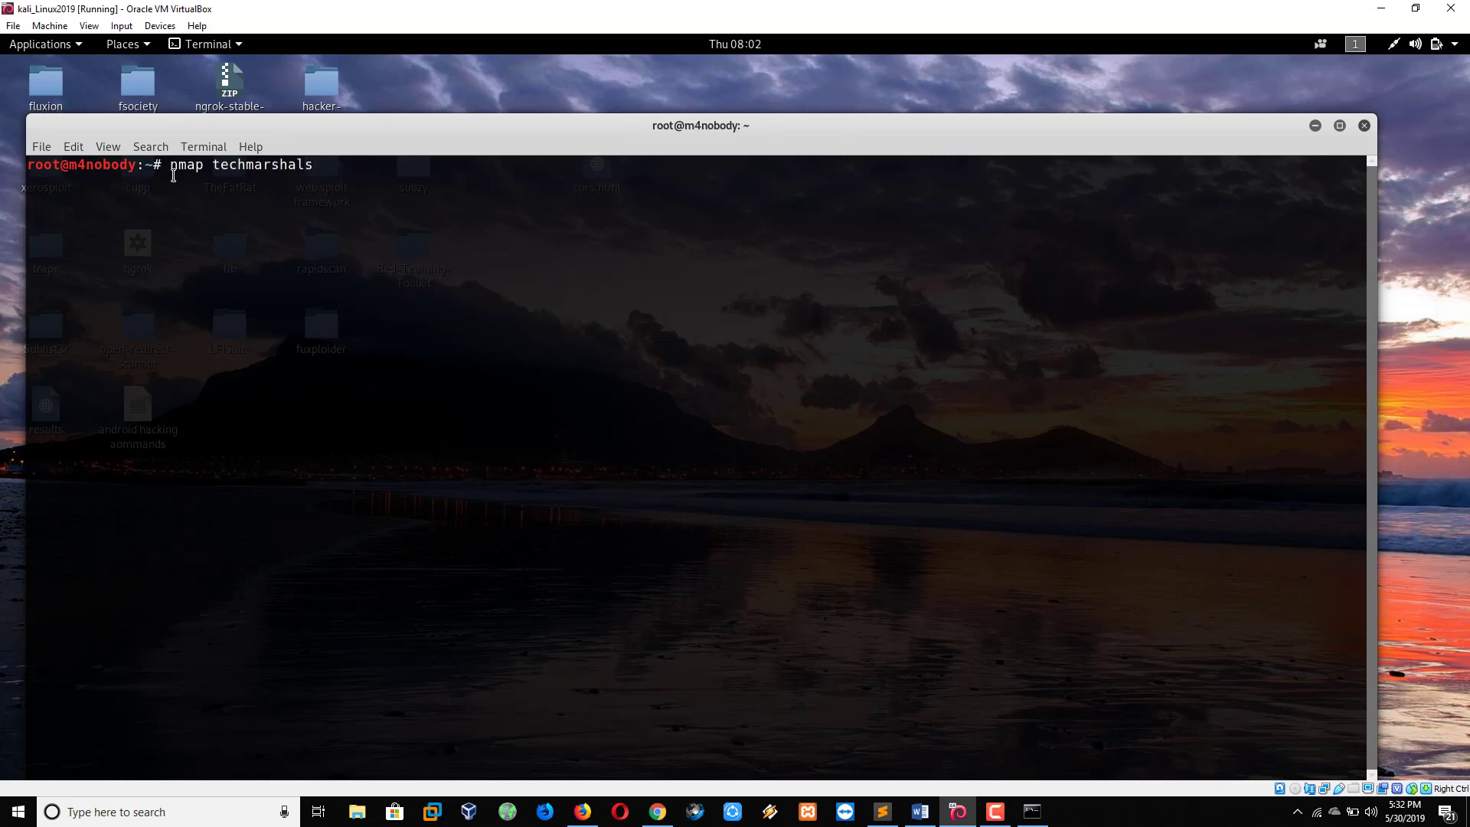
key("Return")
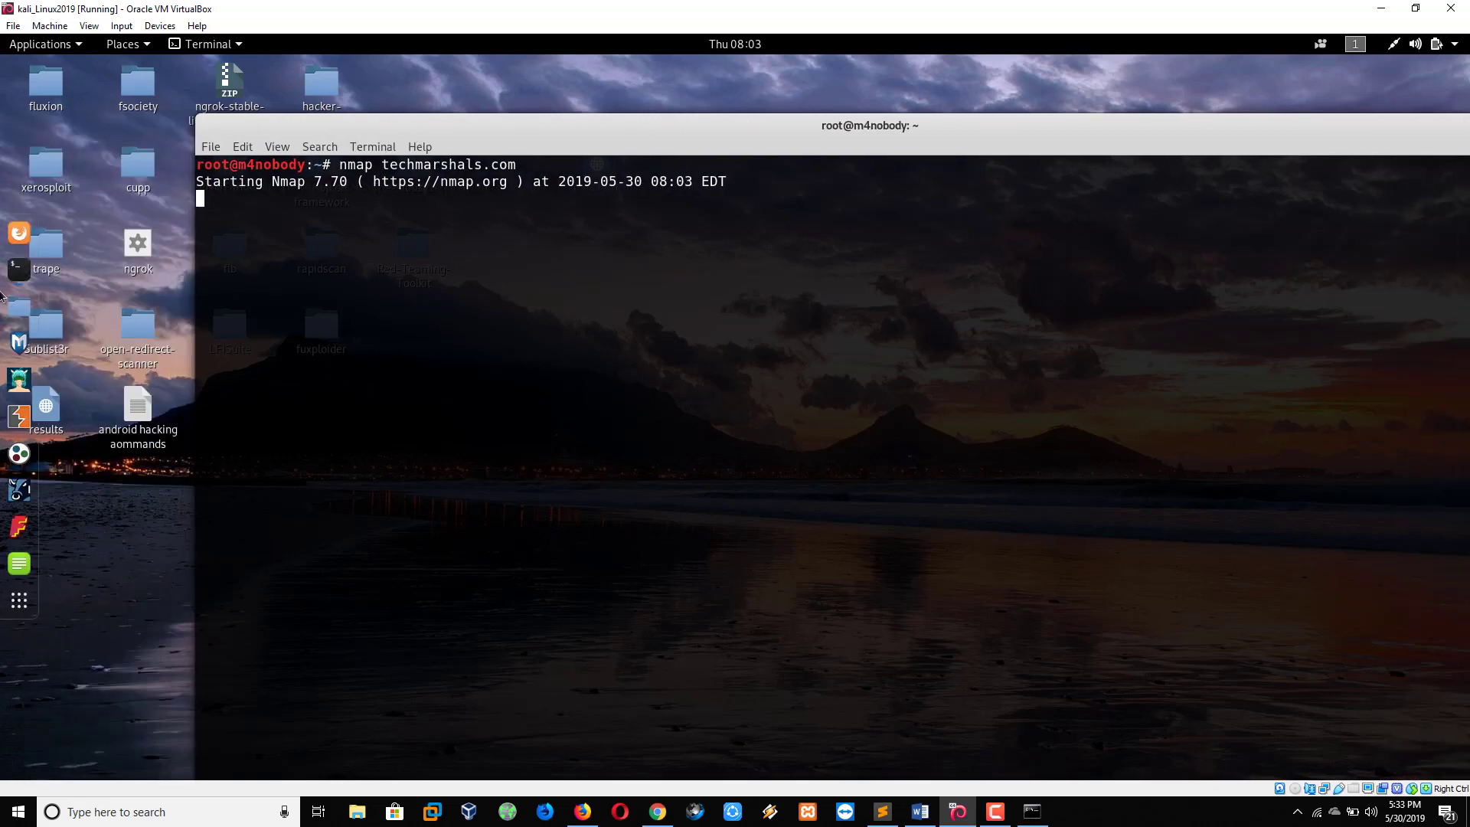
mouse_move(18, 263)
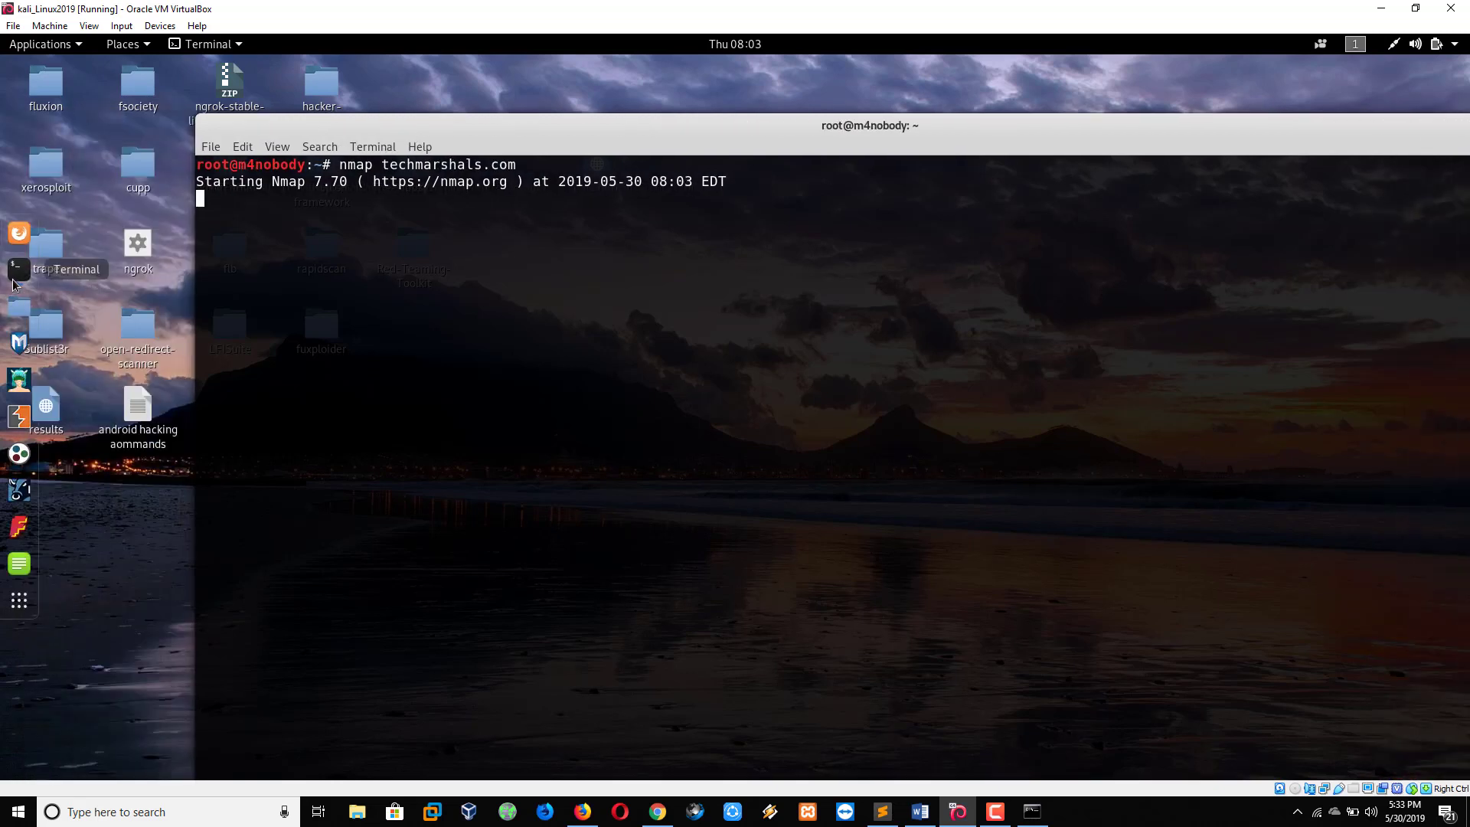
mouse_move(108, 212)
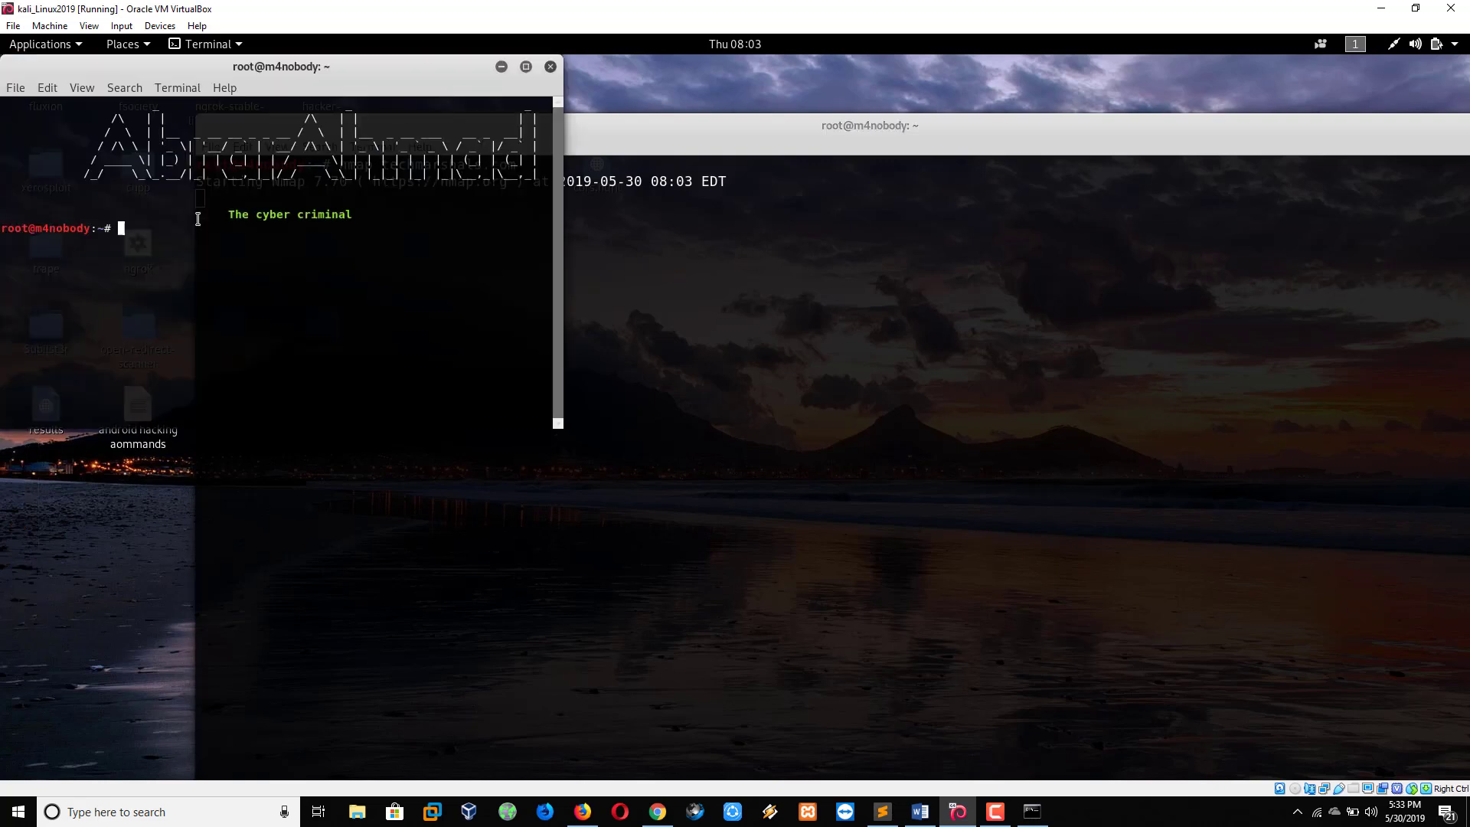
Move the second terminal aside and select 21/tcp in the techmarshals.com results.
left_click_drag(281, 67, 563, 67)
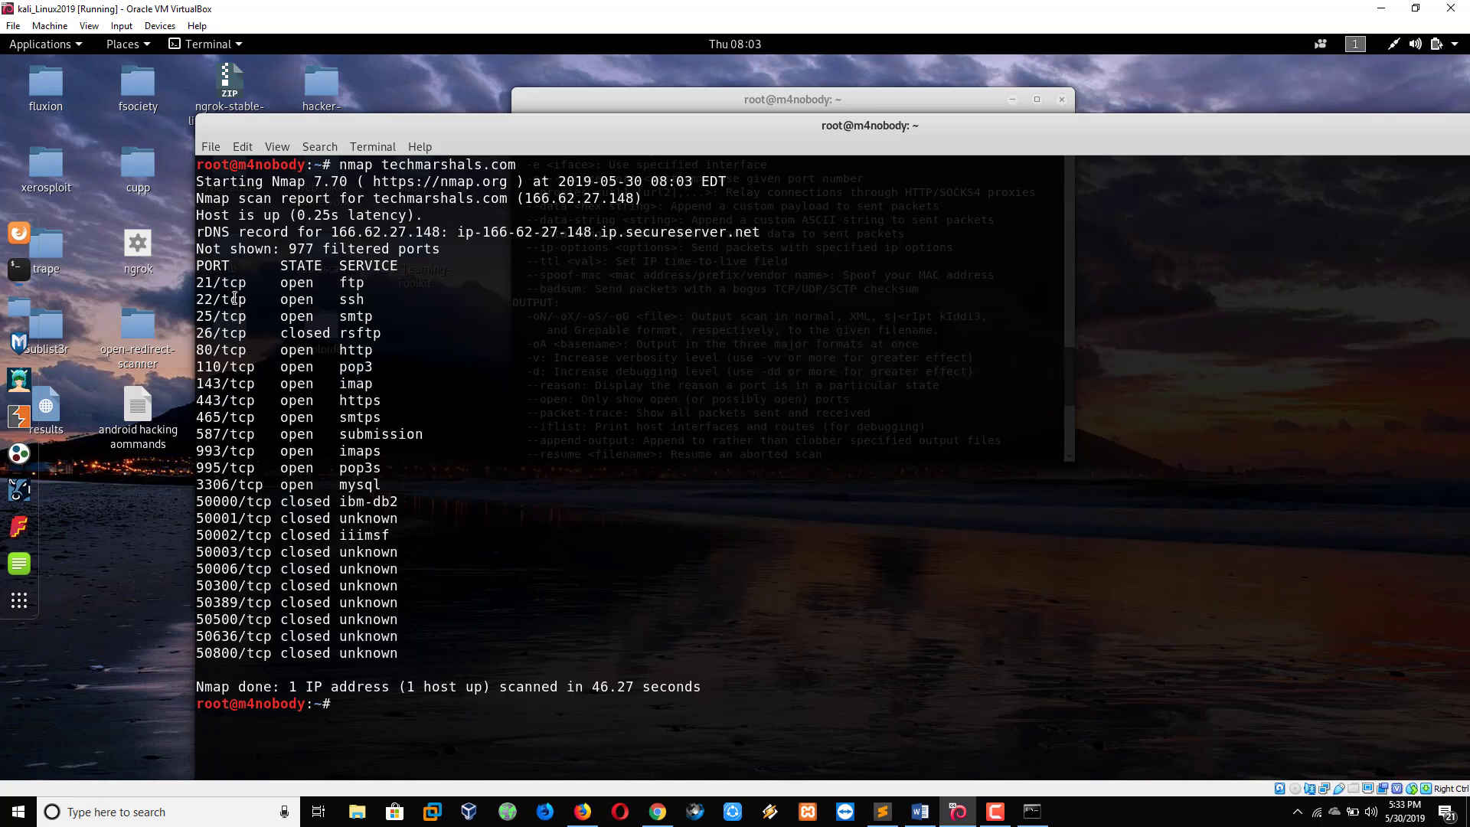
double_click(219, 282)
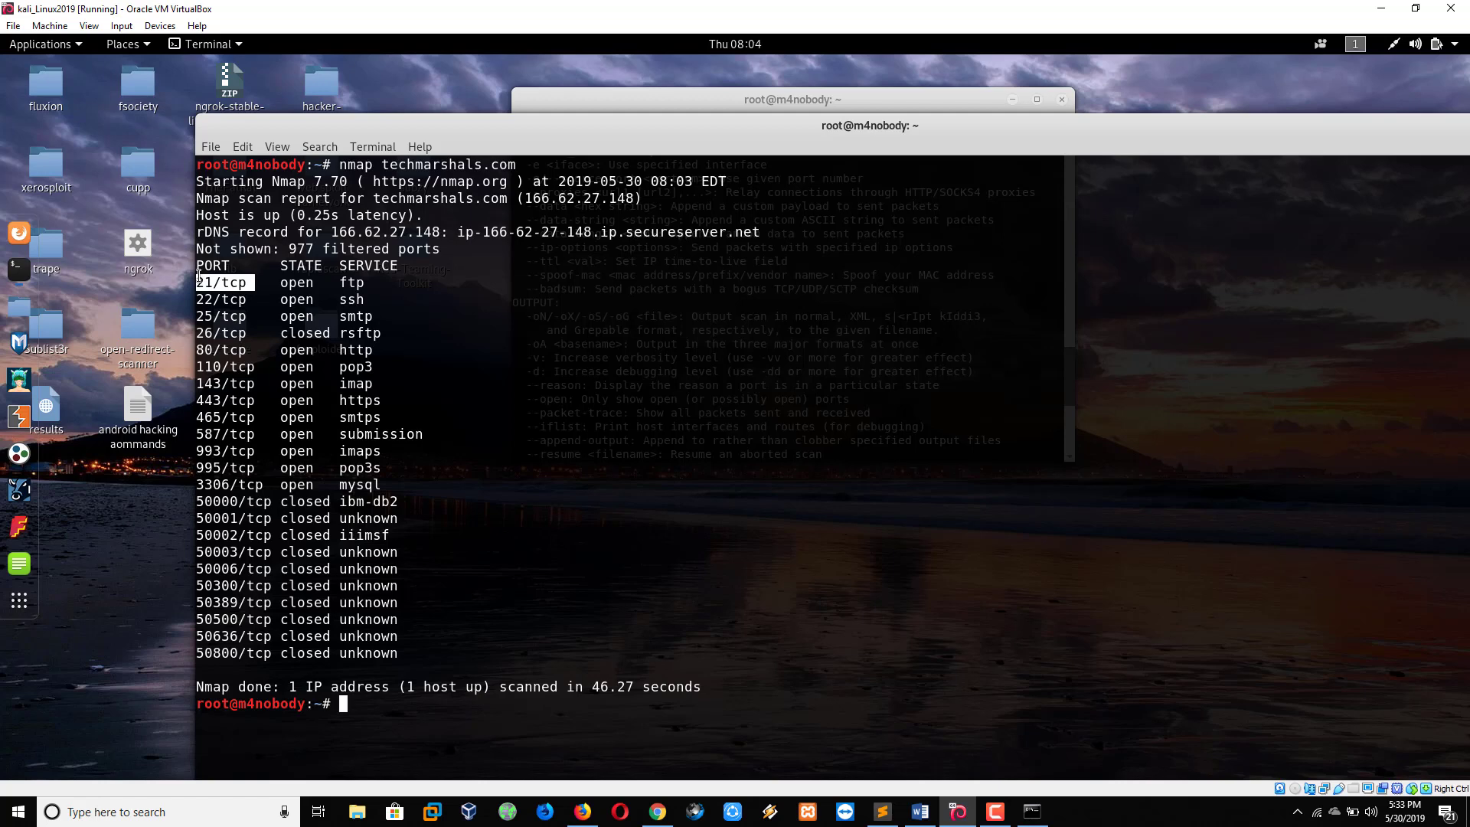
mouse_move(409, 655)
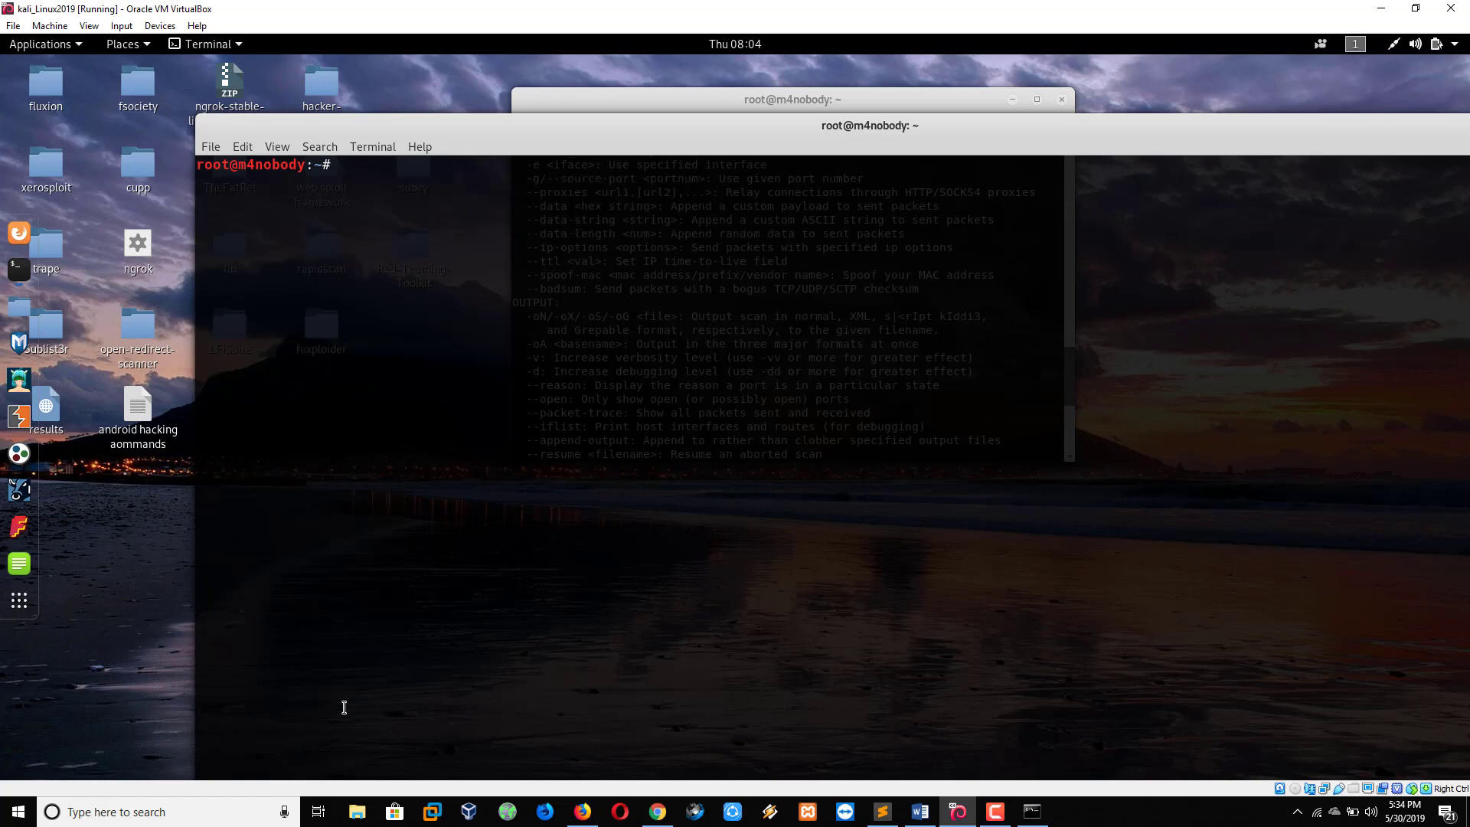
Scroll through the nmap help output and clear the terminal.
scroll("down", 3)
type("nmap")
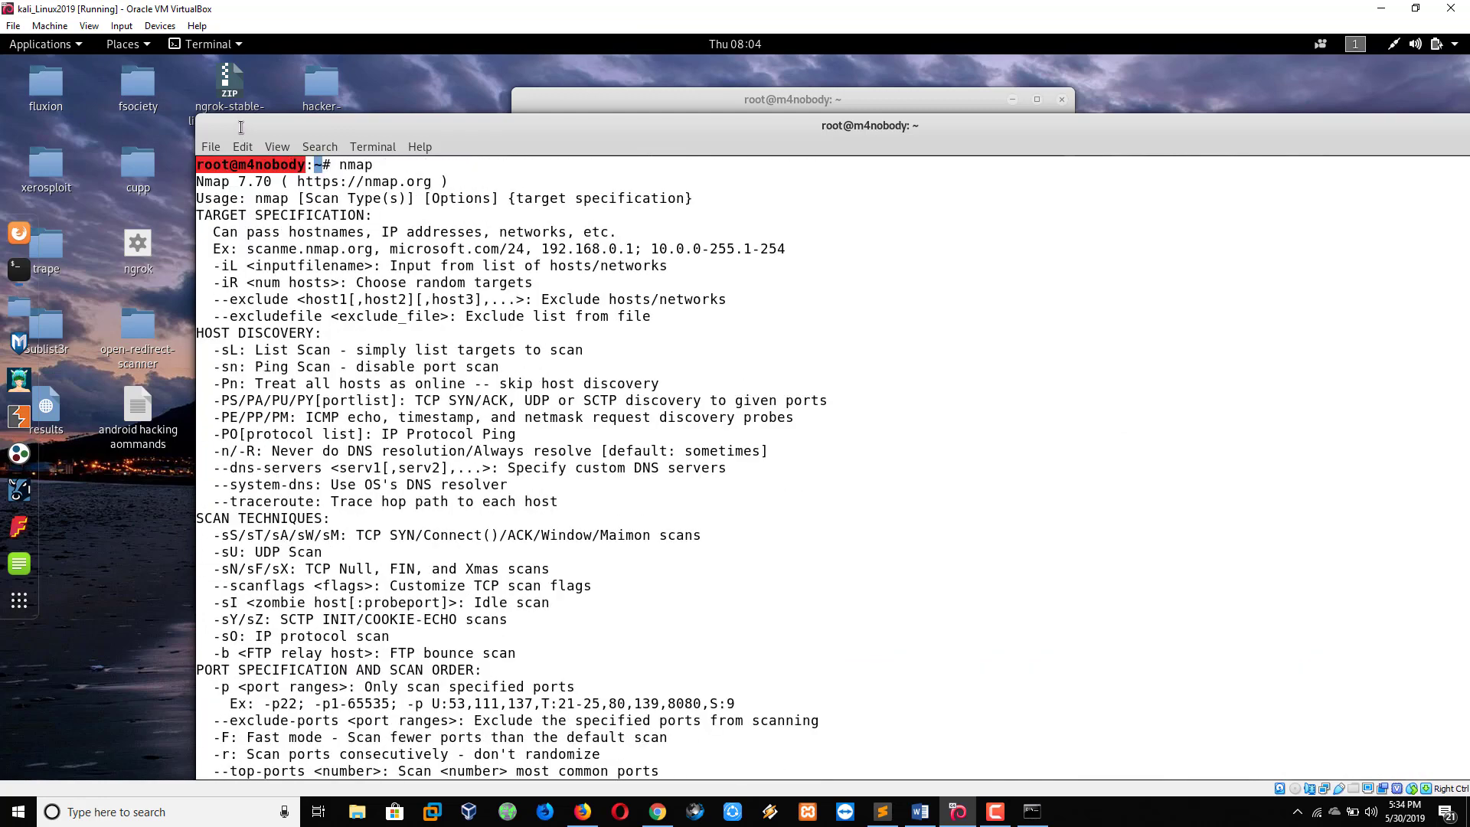
scroll("down", 3)
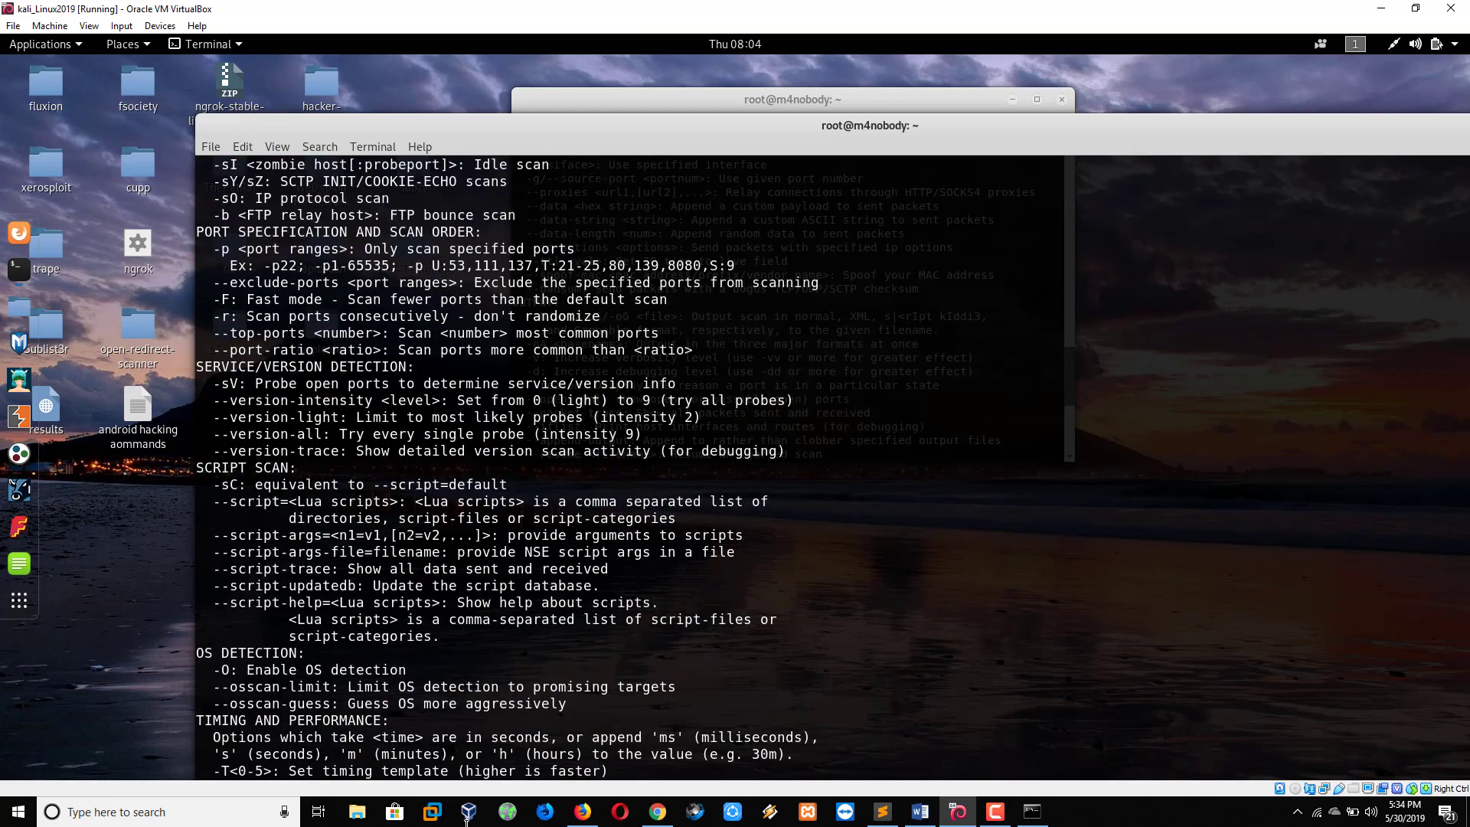
scroll("down", 3)
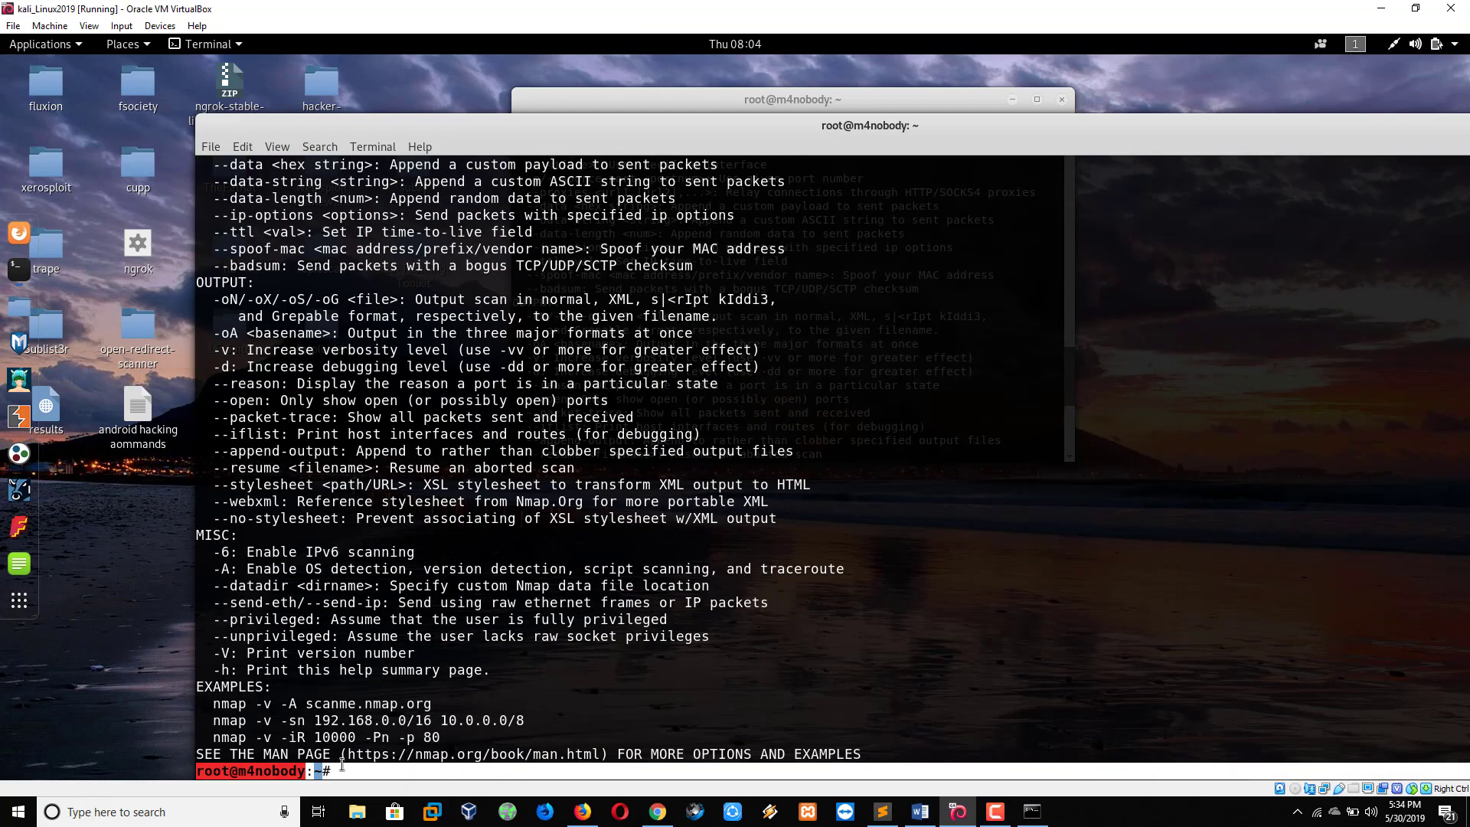
type("clea")
type("nm")
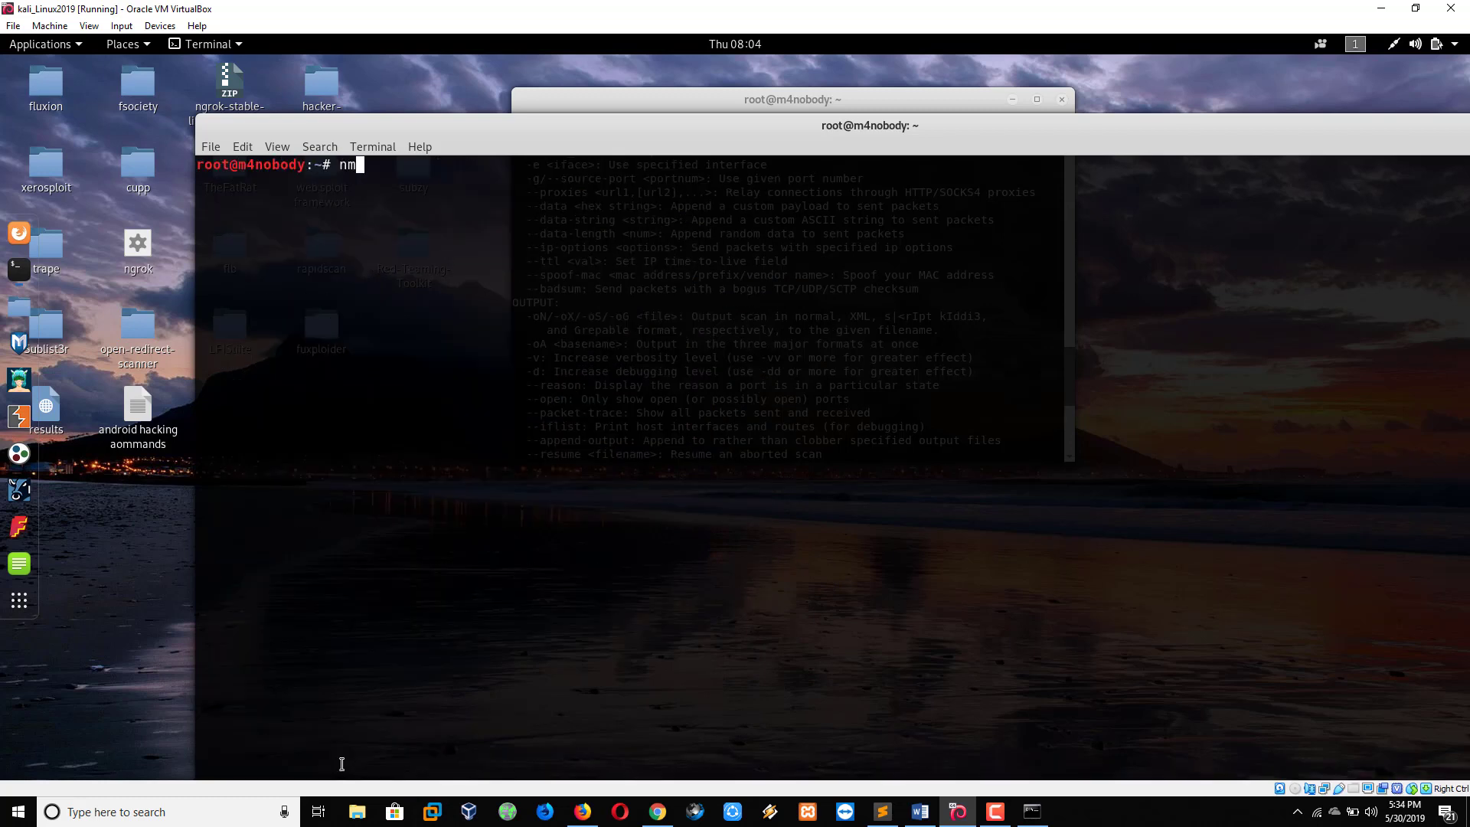
Start nmap -A -v techmarshals.com and open another terminal window.
type("ap -A")
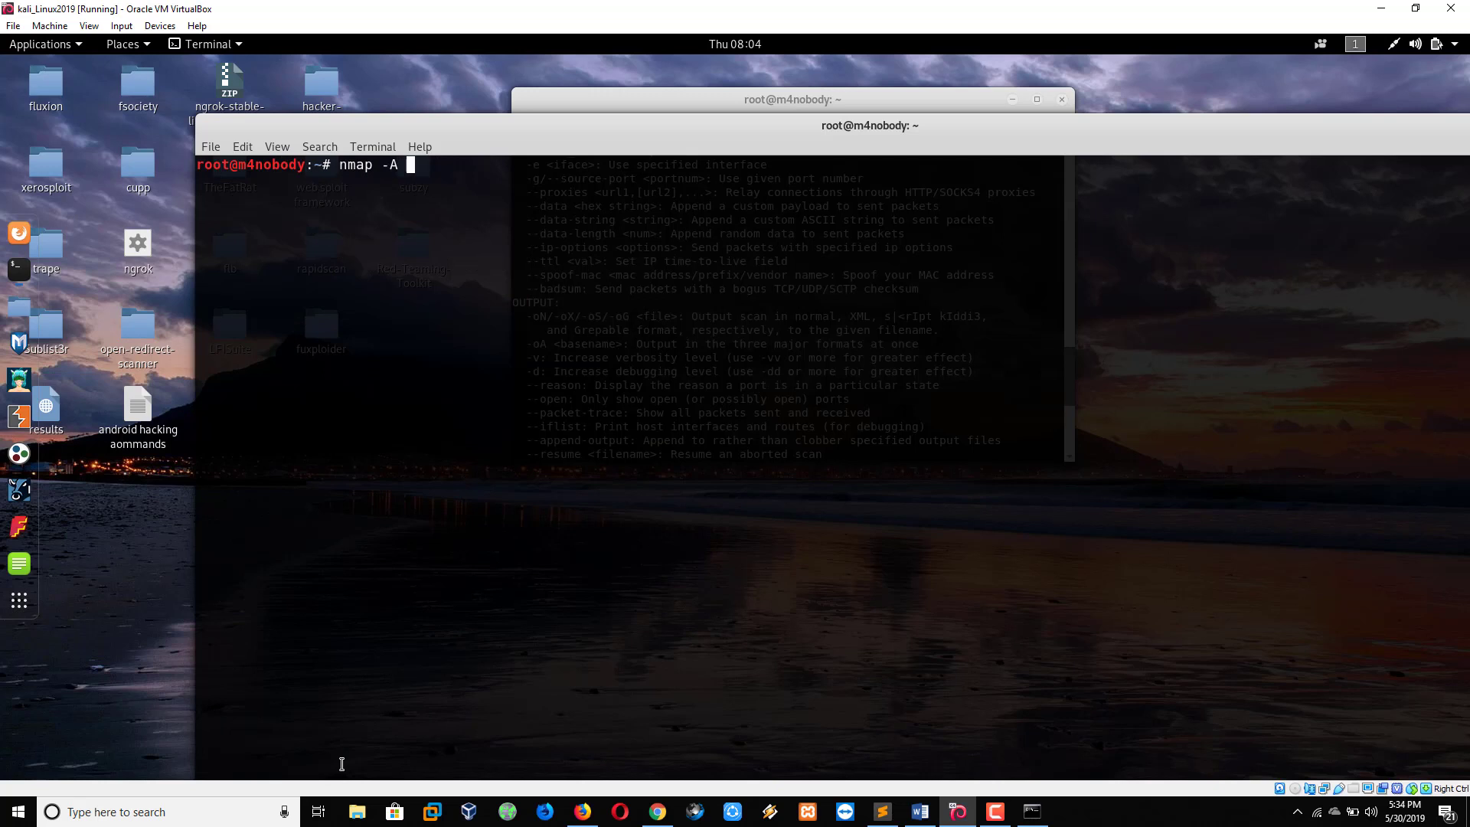
type("-v")
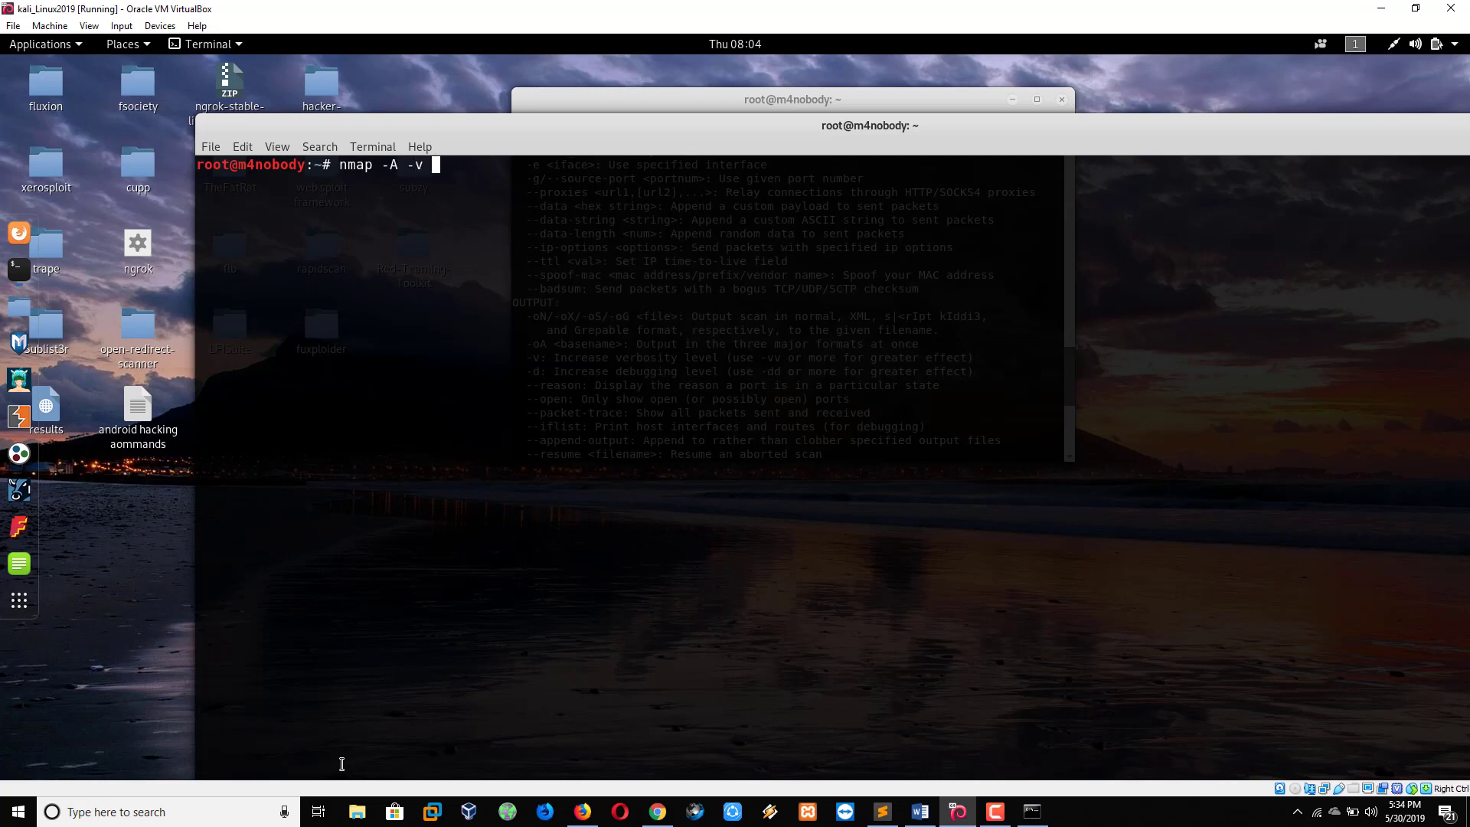
type("tech")
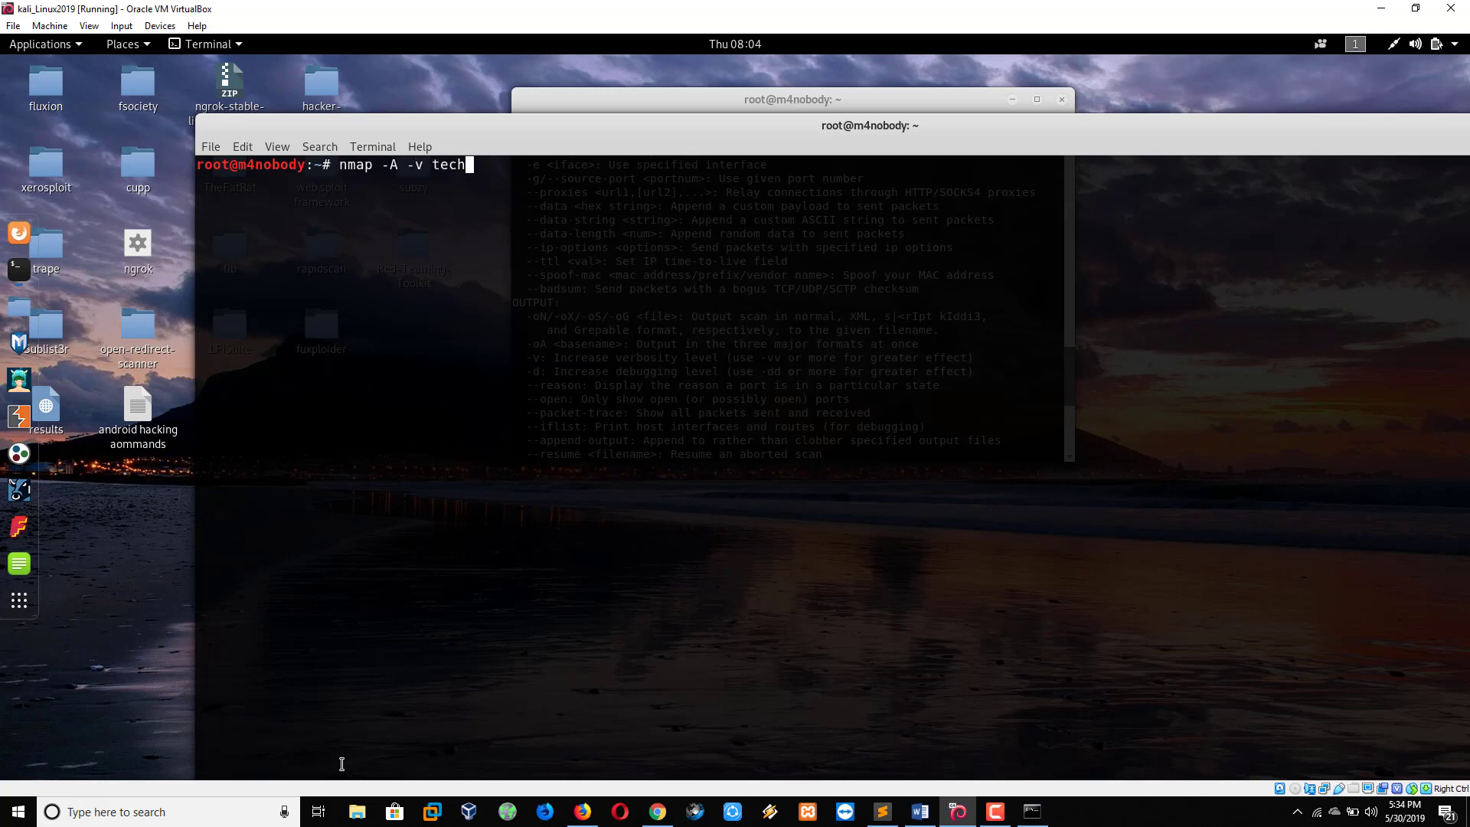
type("marshals")
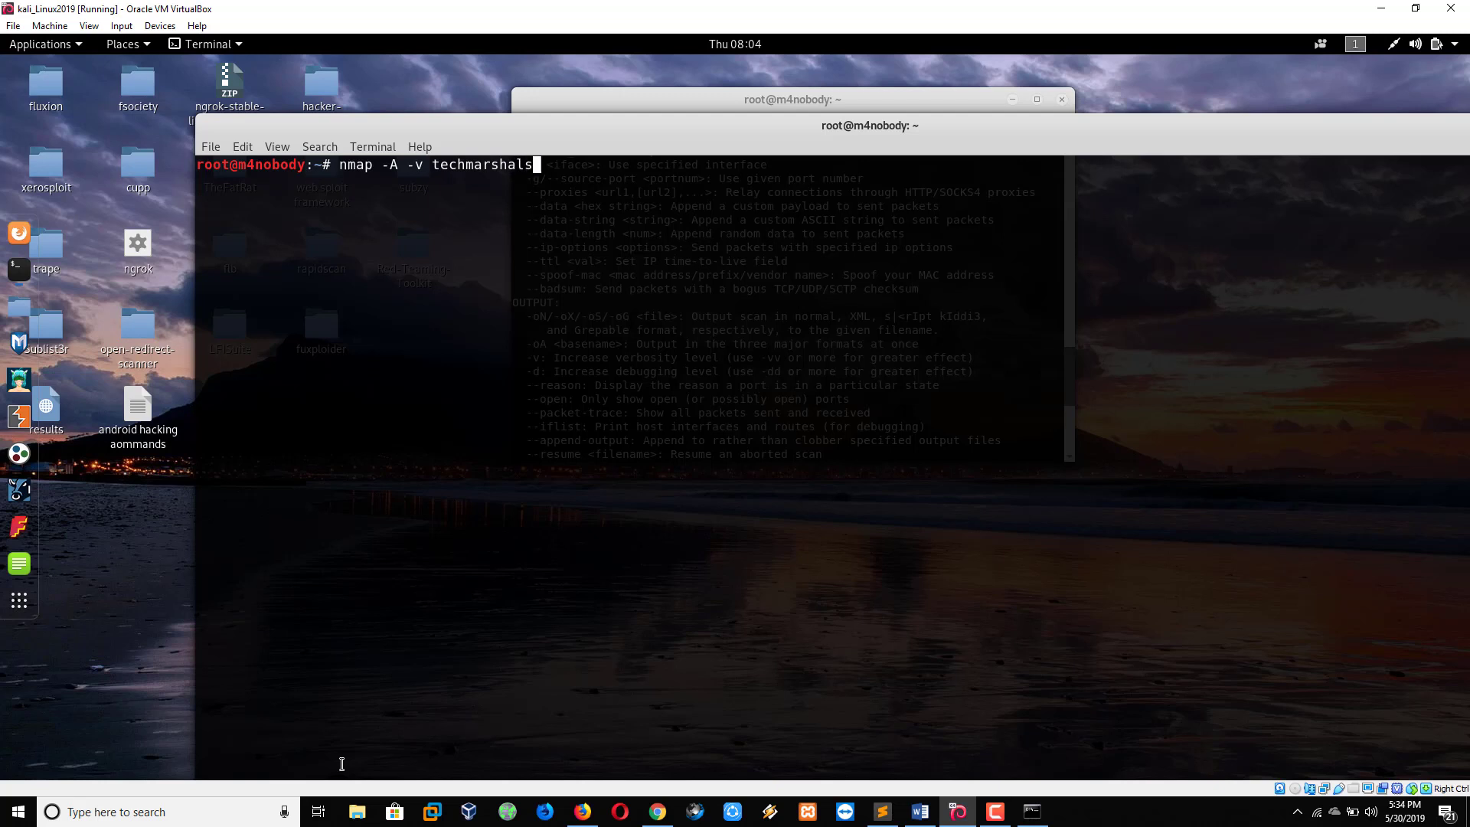
type(".com")
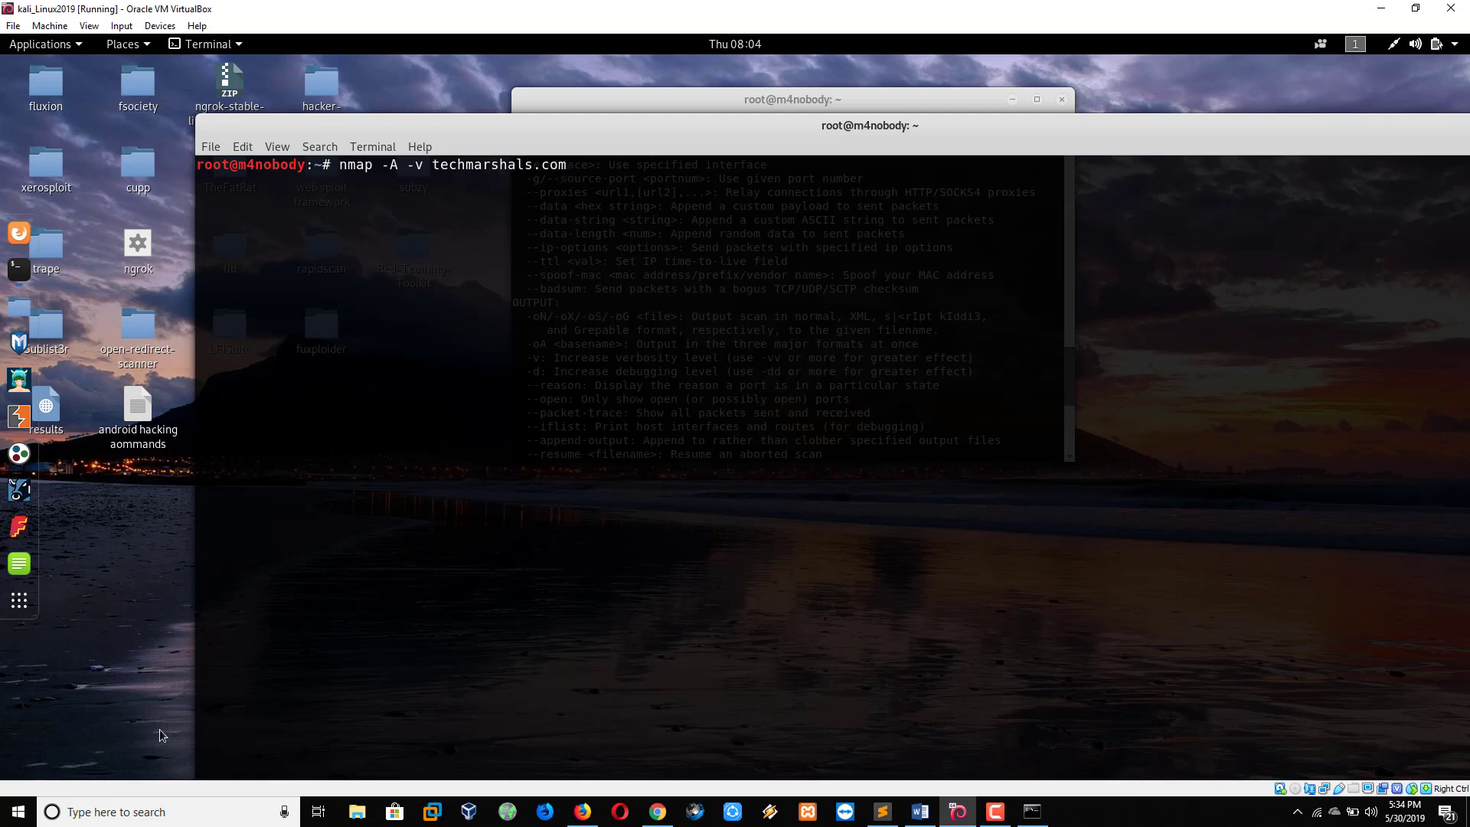
mouse_move(18, 272)
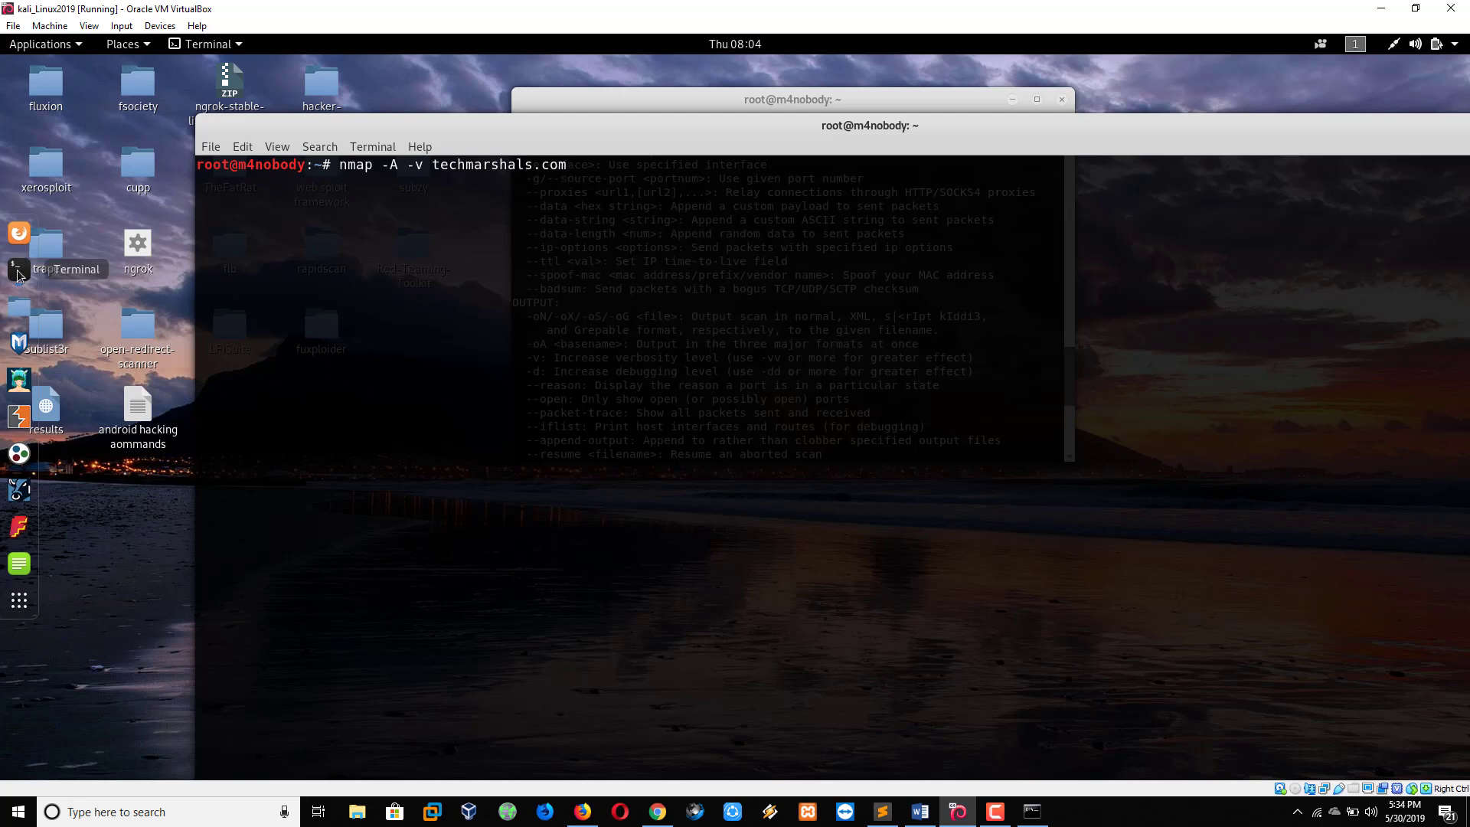
right_click(19, 268)
type("nmap")
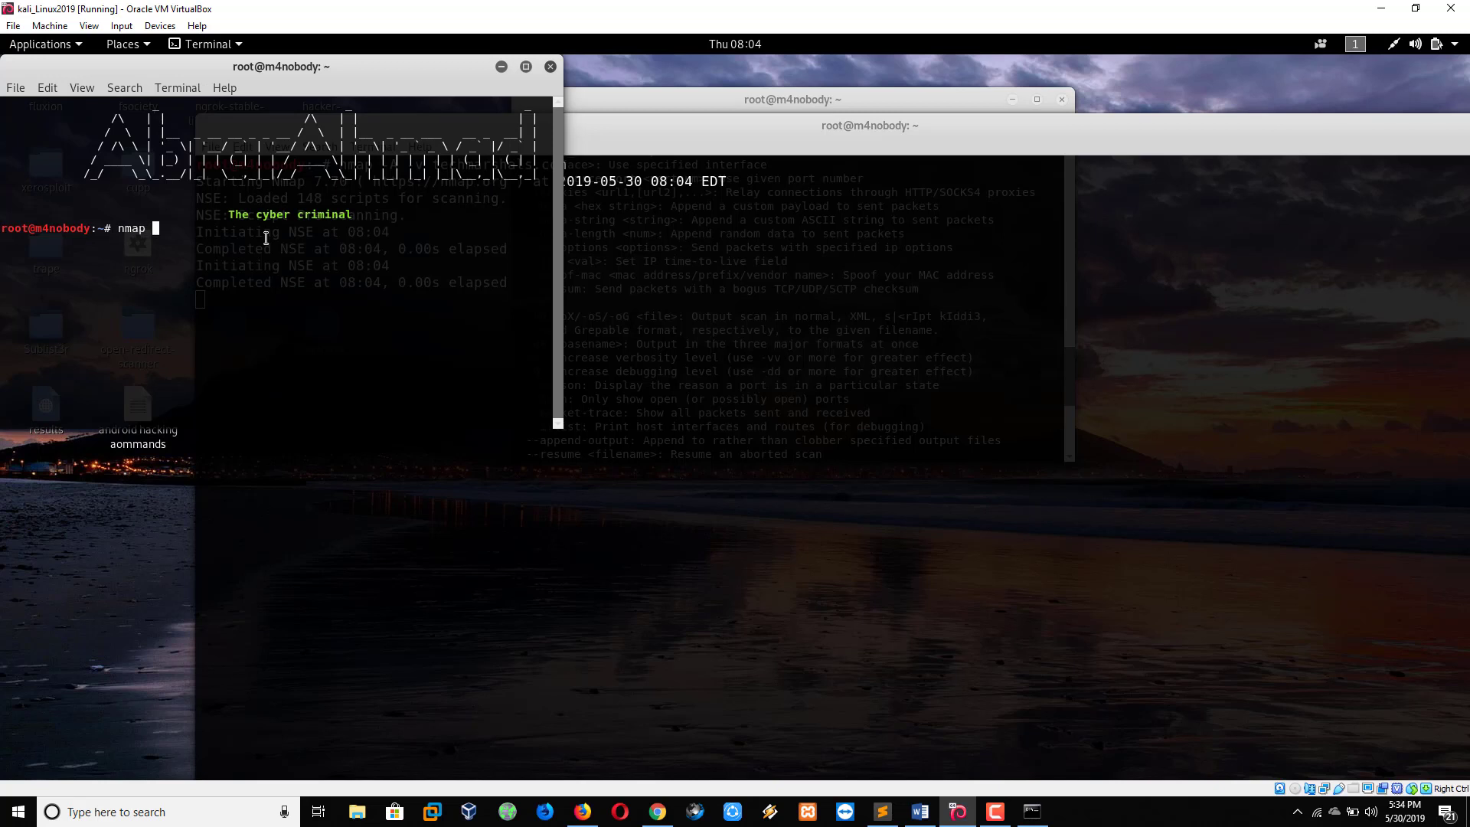
Type an nmap -sV facebook.com command in the second terminal.
type("-sV")
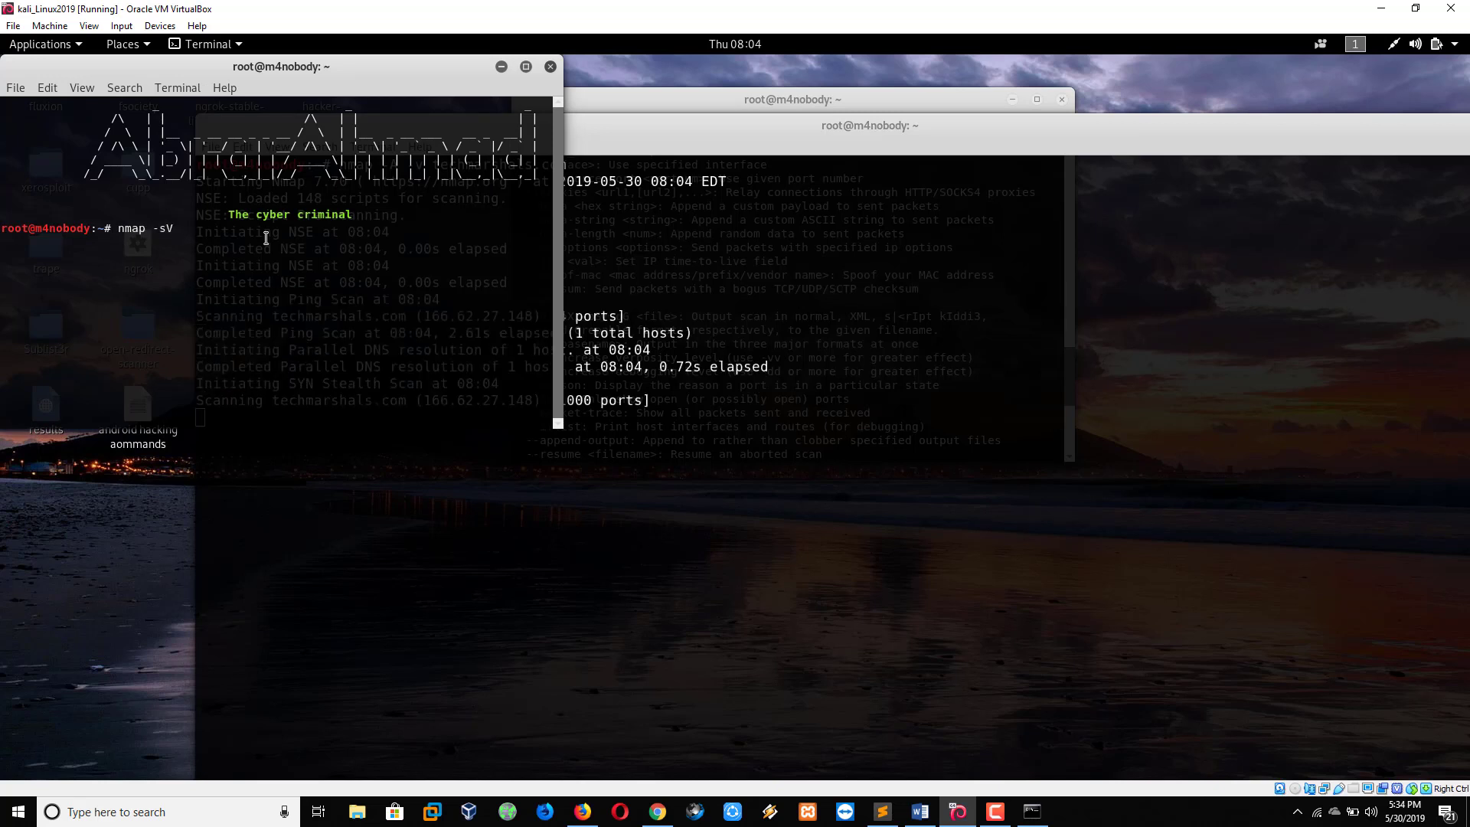
type("google")
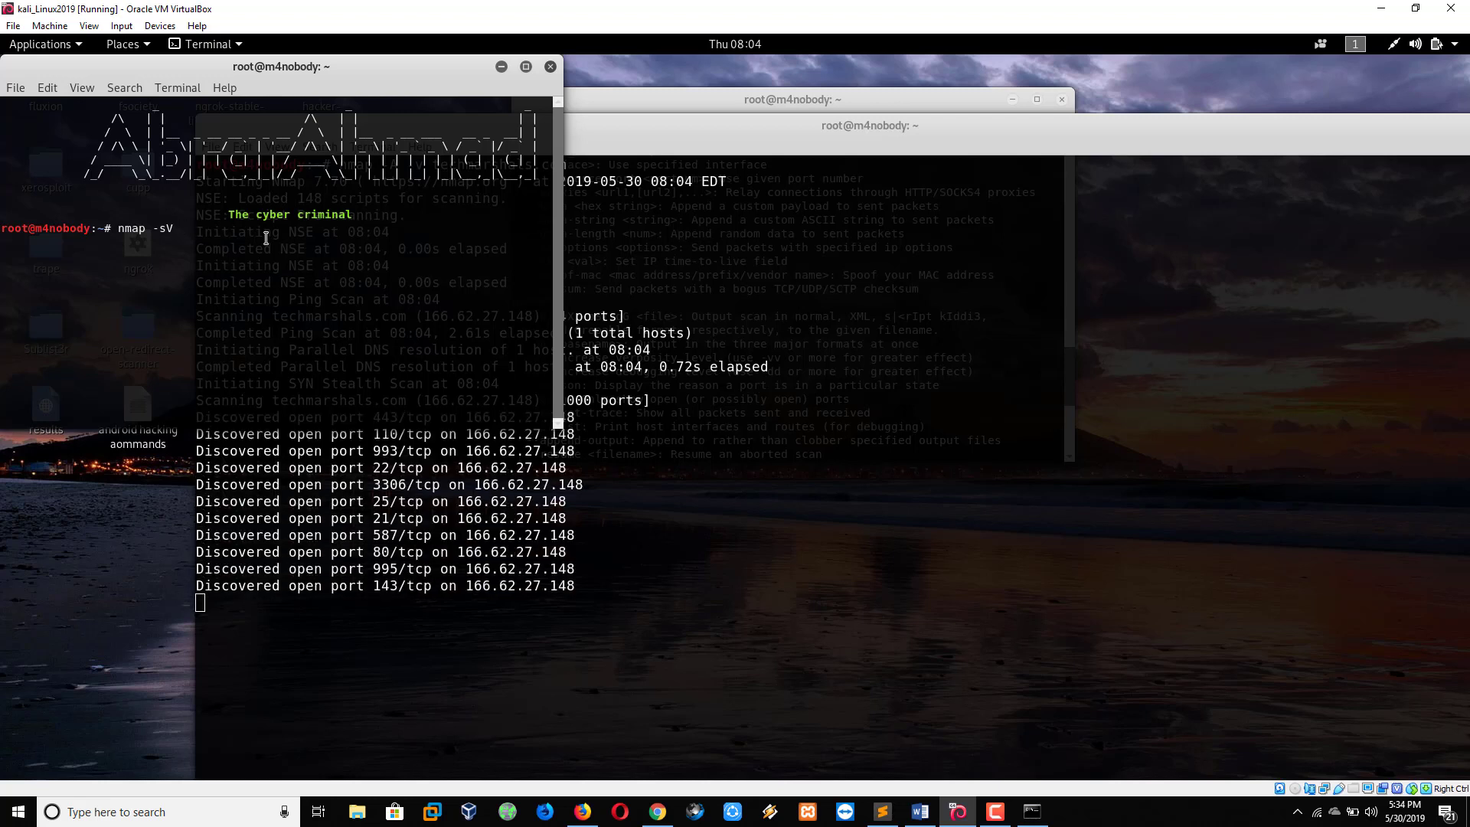
type("faceboook")
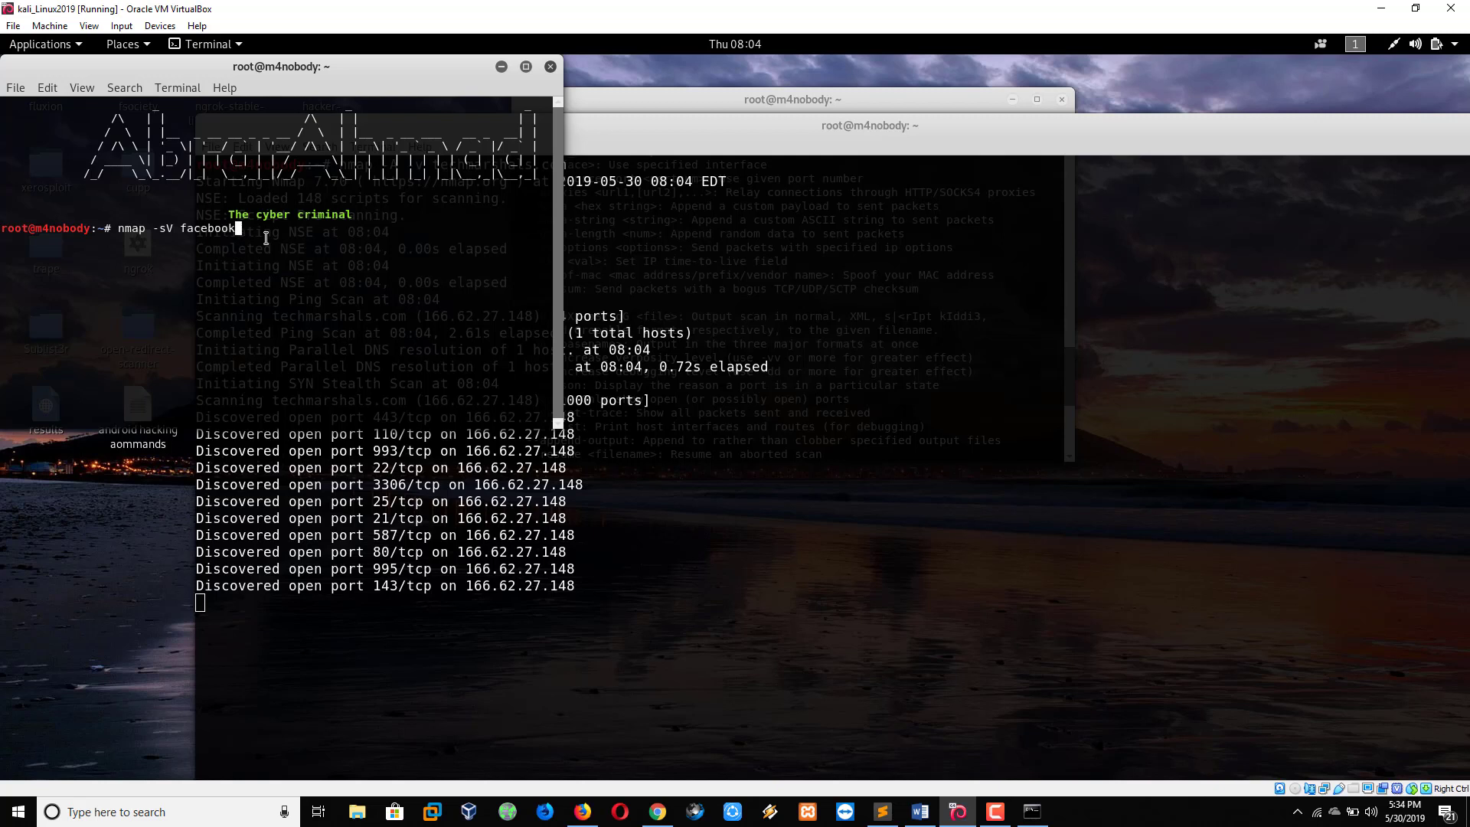
type(".co")
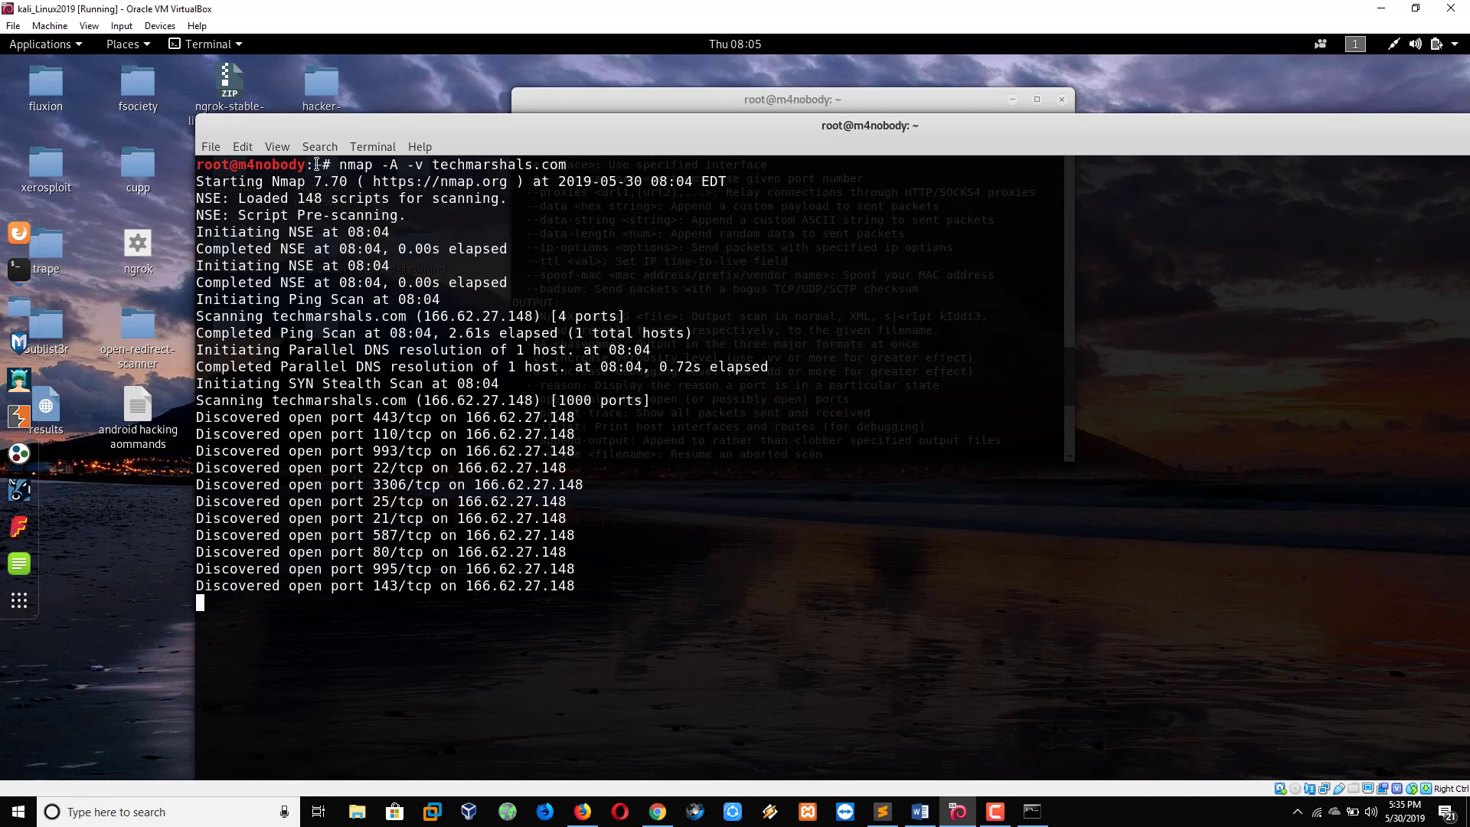
mouse_move(678, 496)
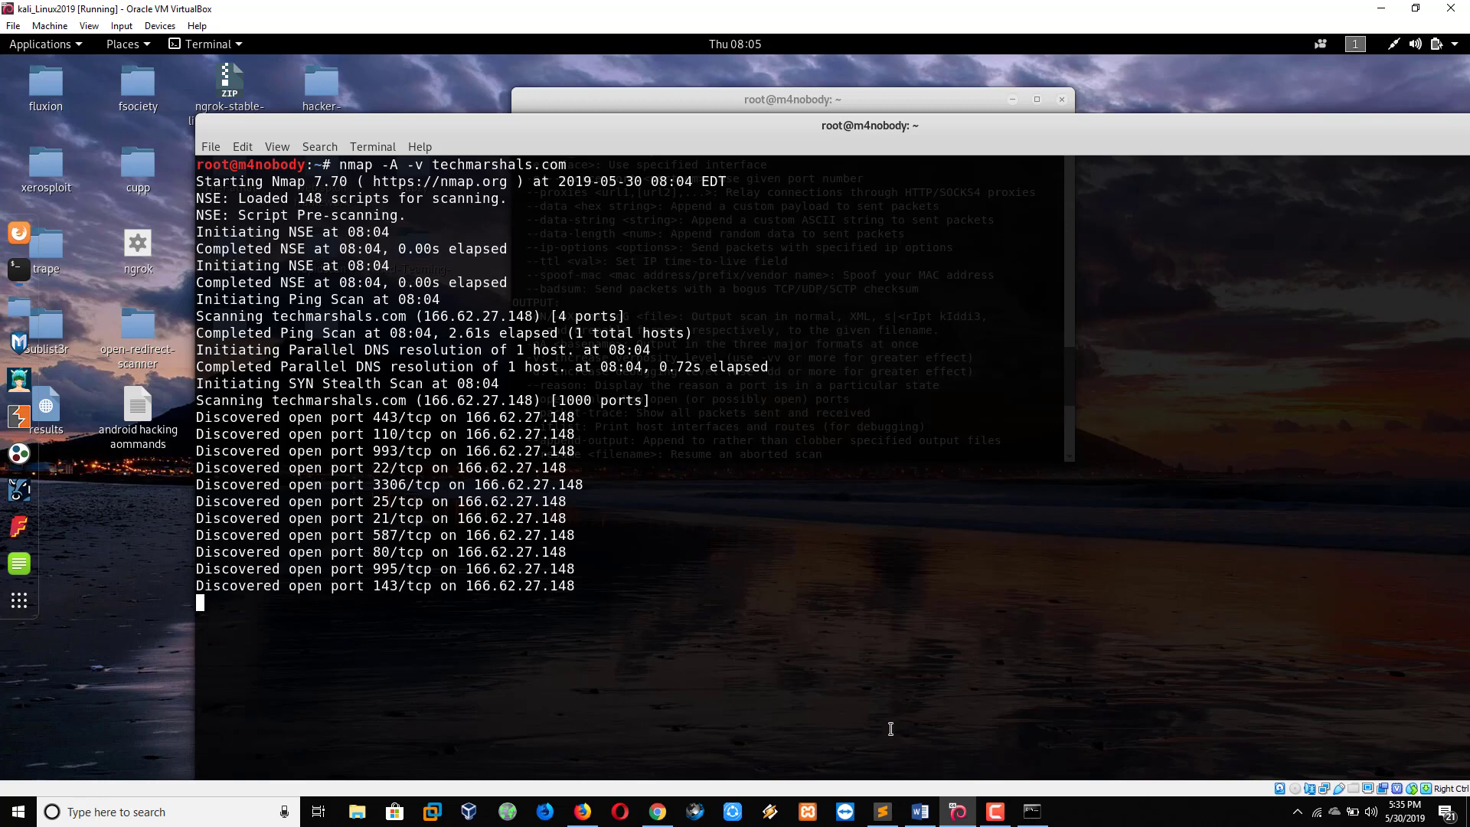
Type 'google hacking keywords' on a new line below the nmap note.
left_click(880, 812)
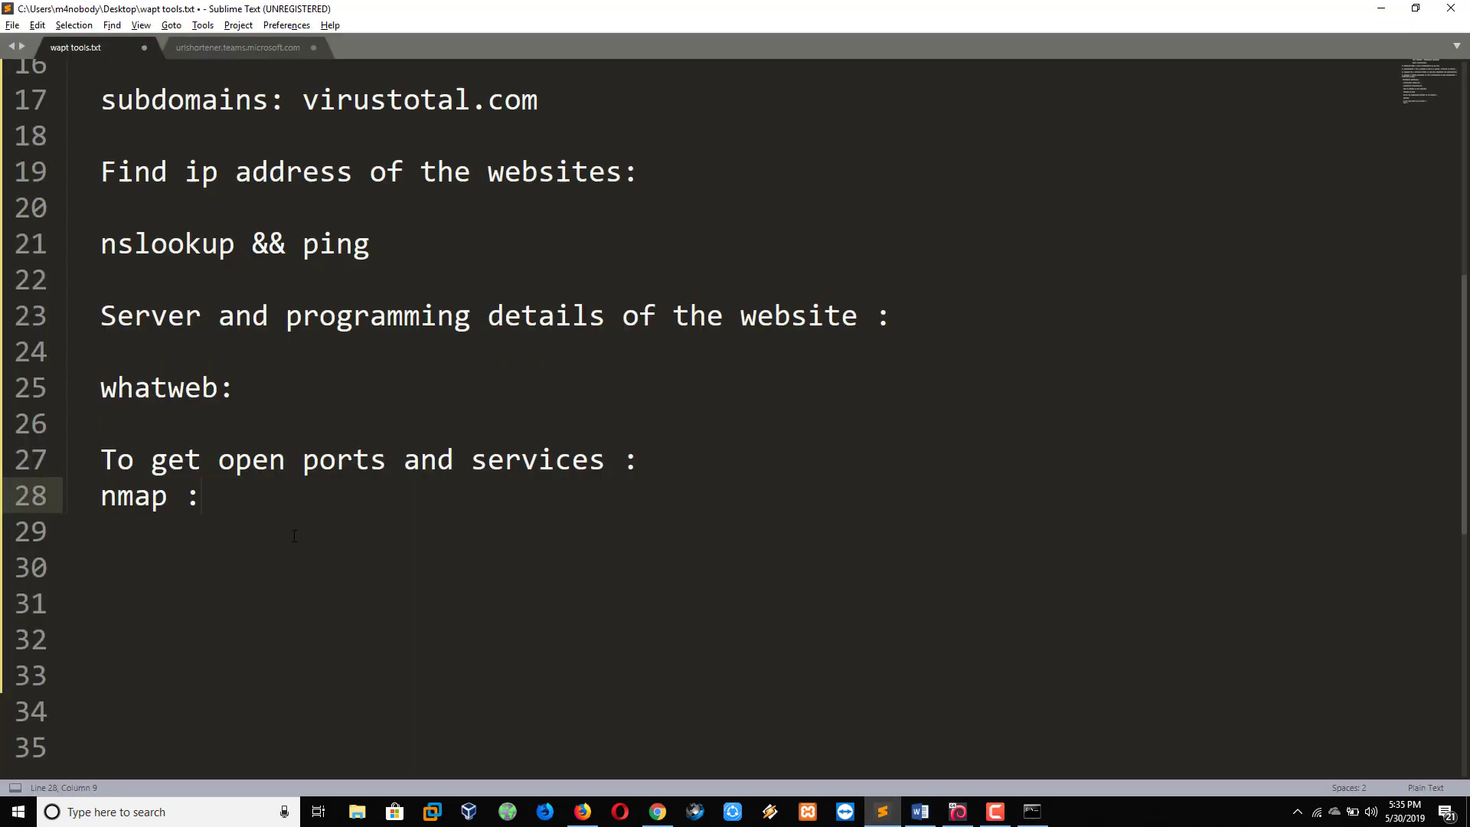
type("goo")
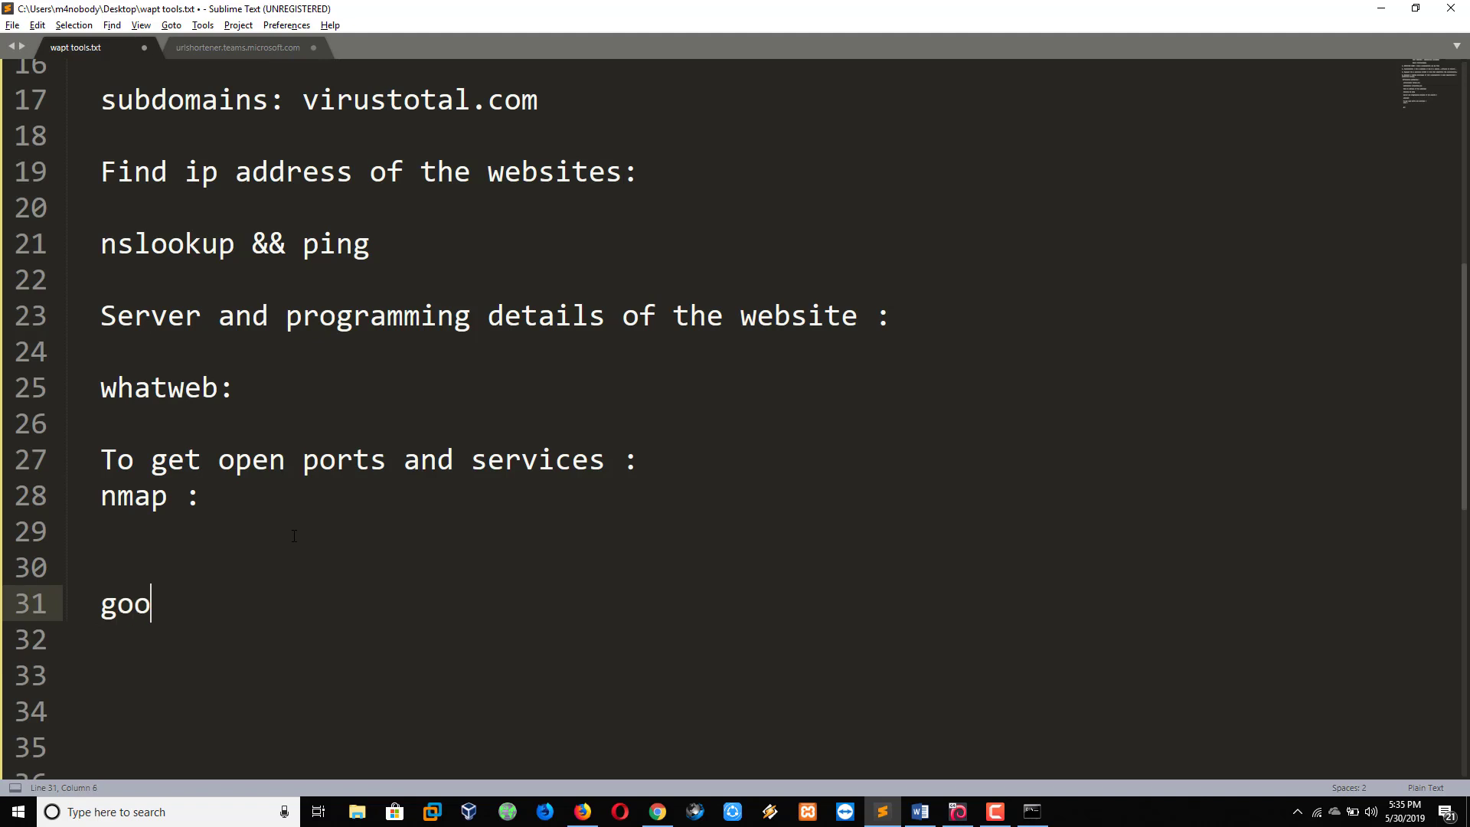
type("gle hacki")
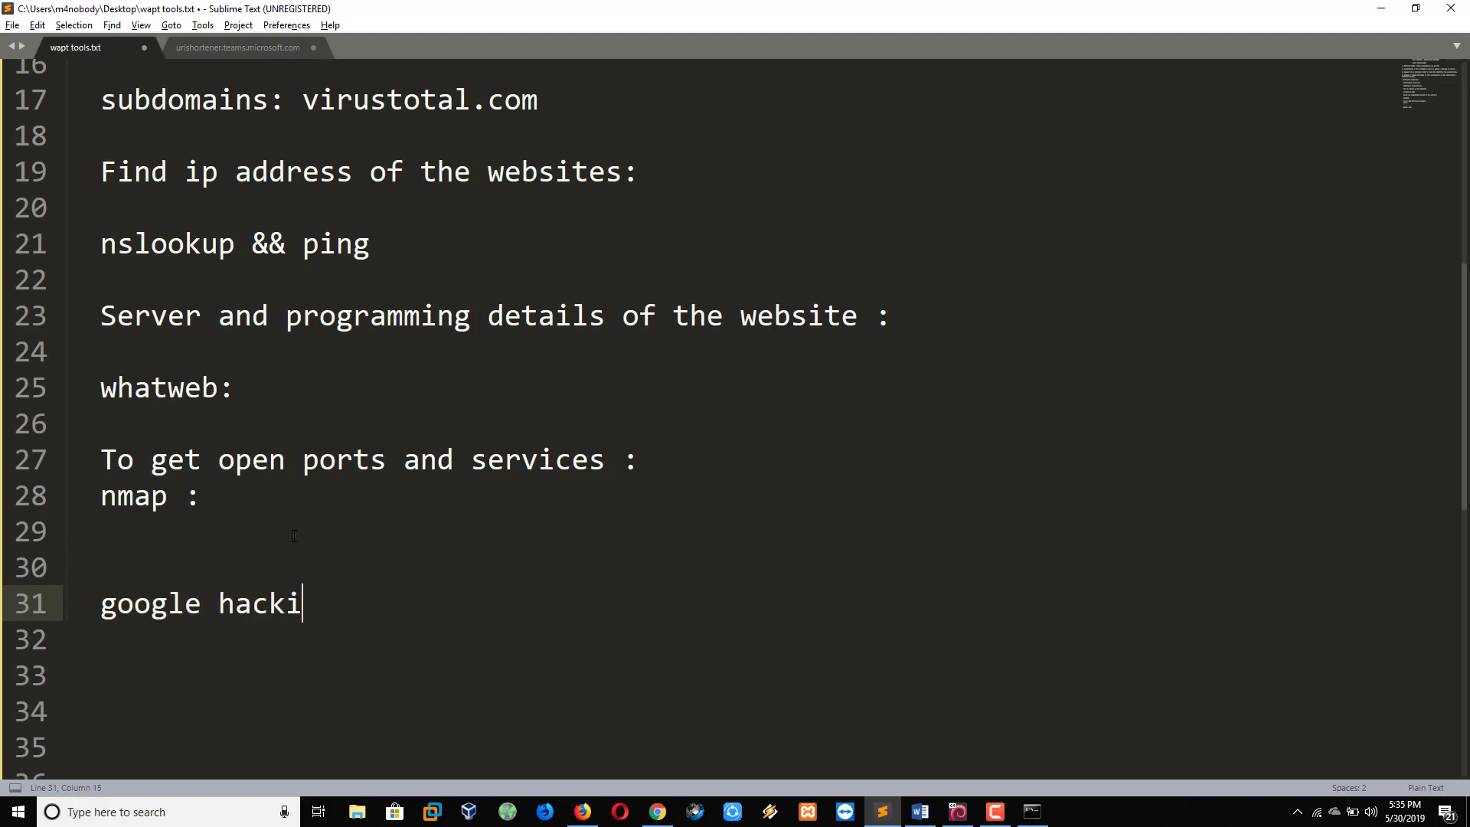
type("ng keywords")
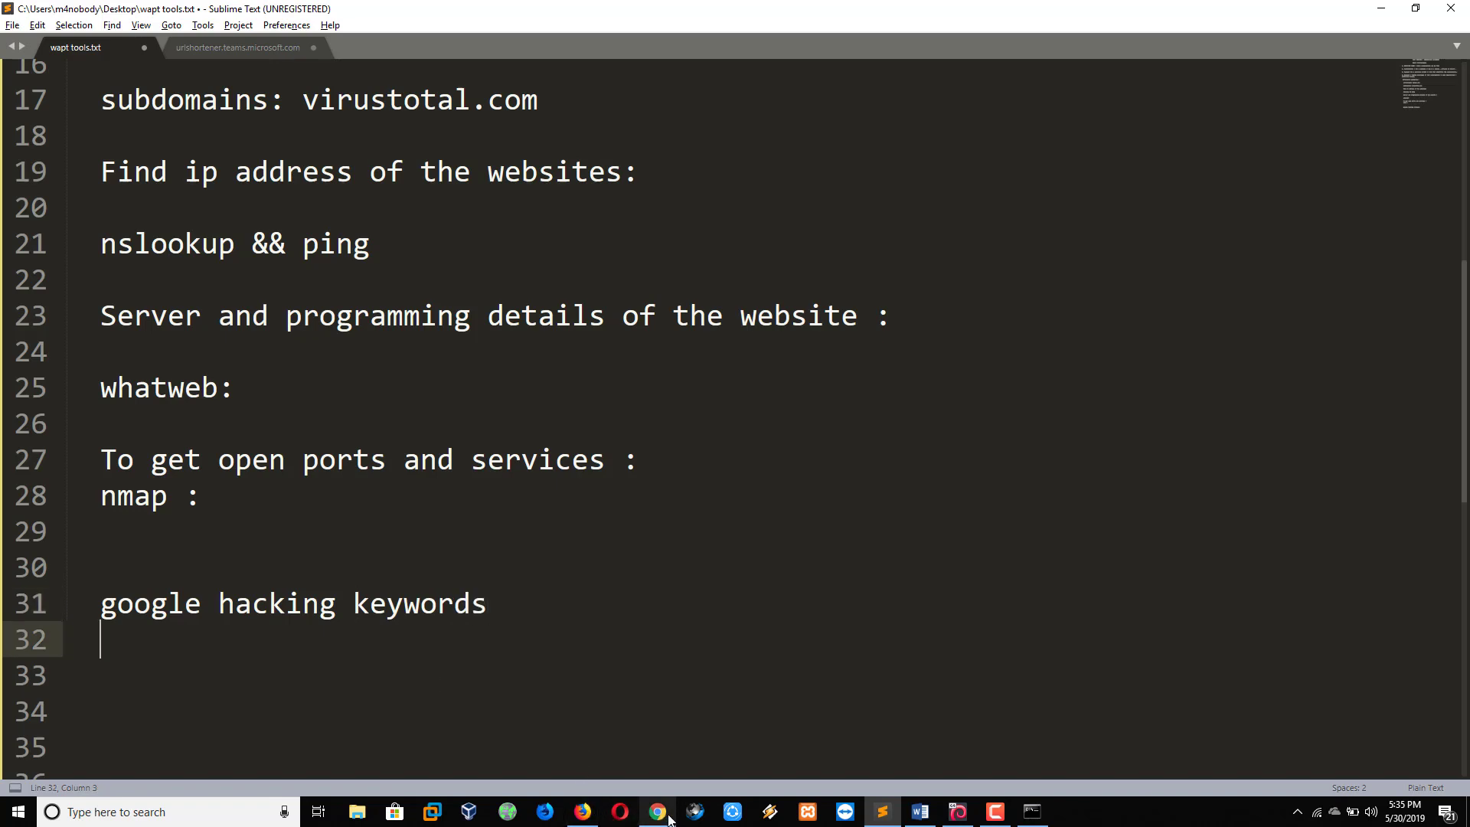
Search Google in Chrome for the dork inurl:adminlogin.php.
left_click(659, 812)
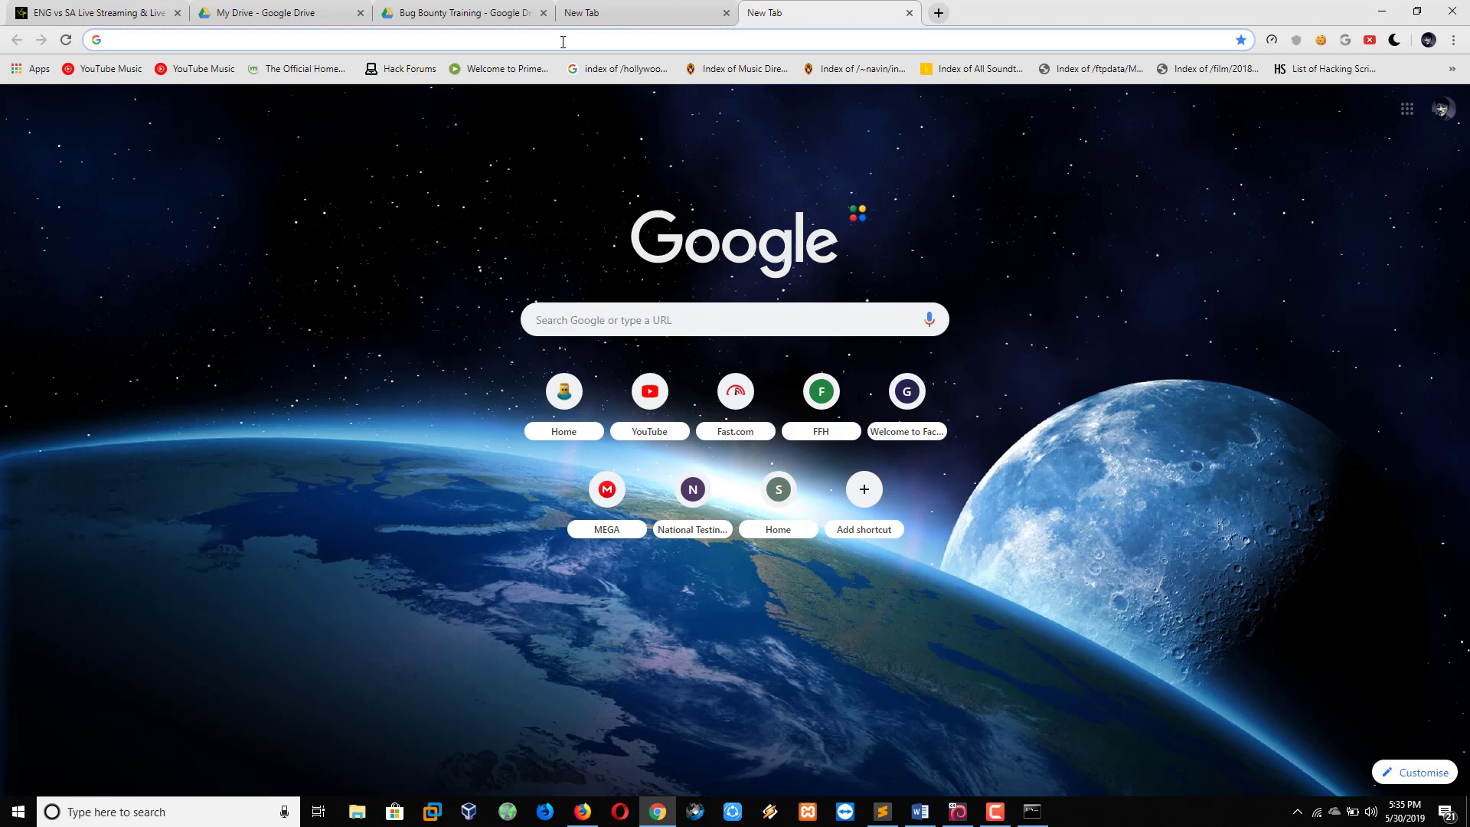
type("inurl:adminlogi")
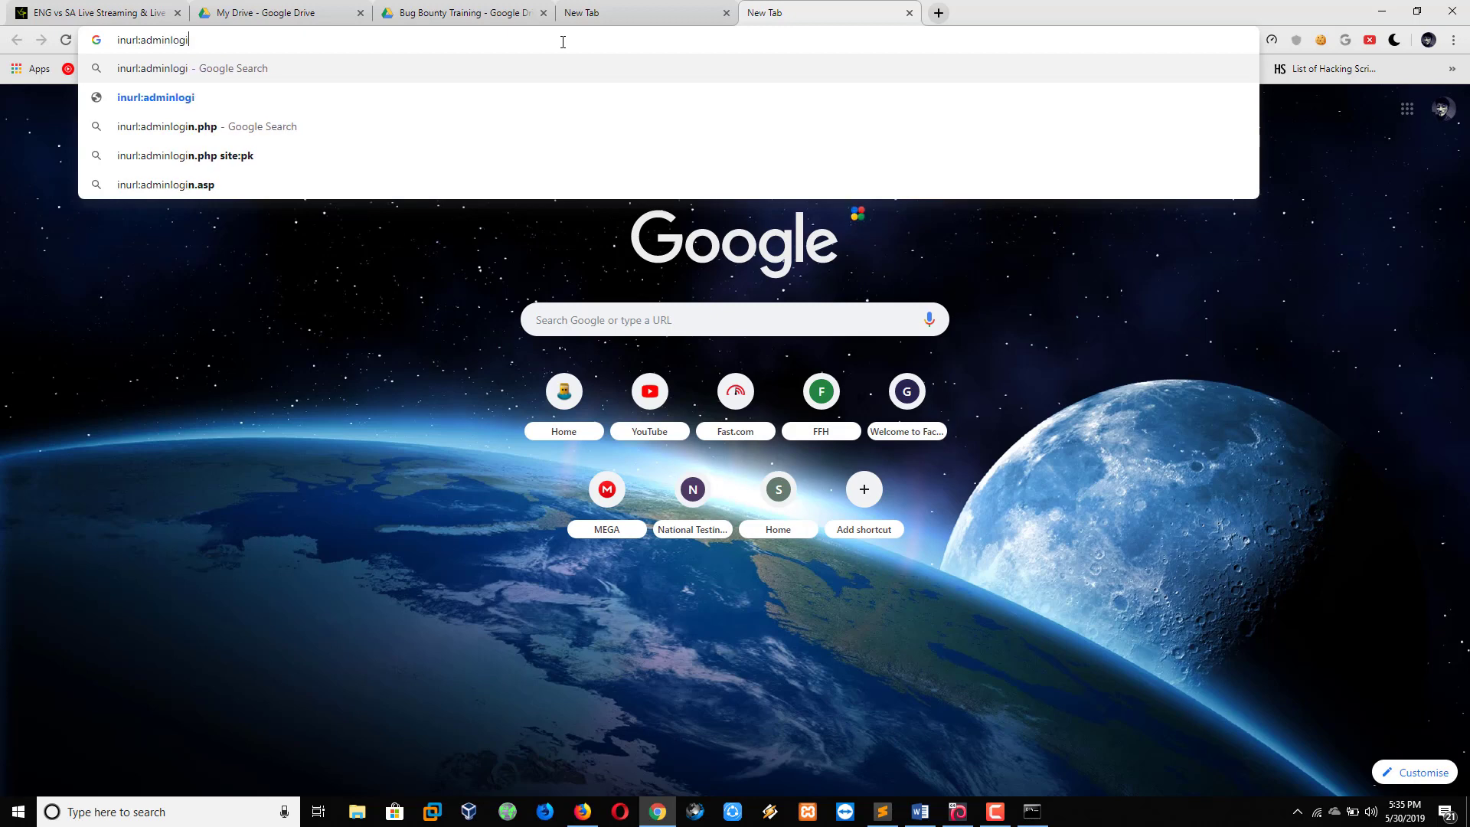
type("n.p")
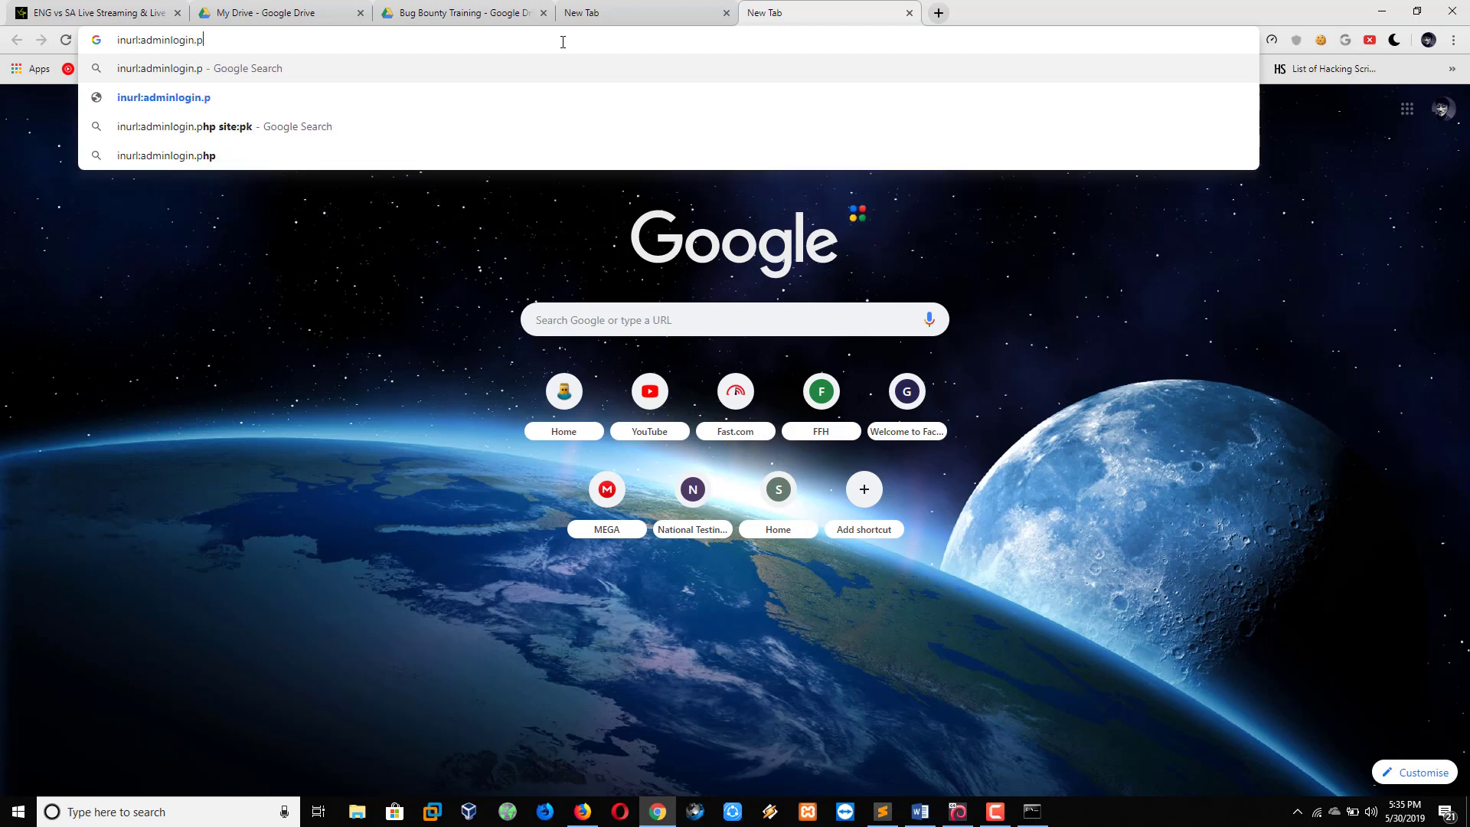
left_click(163, 155)
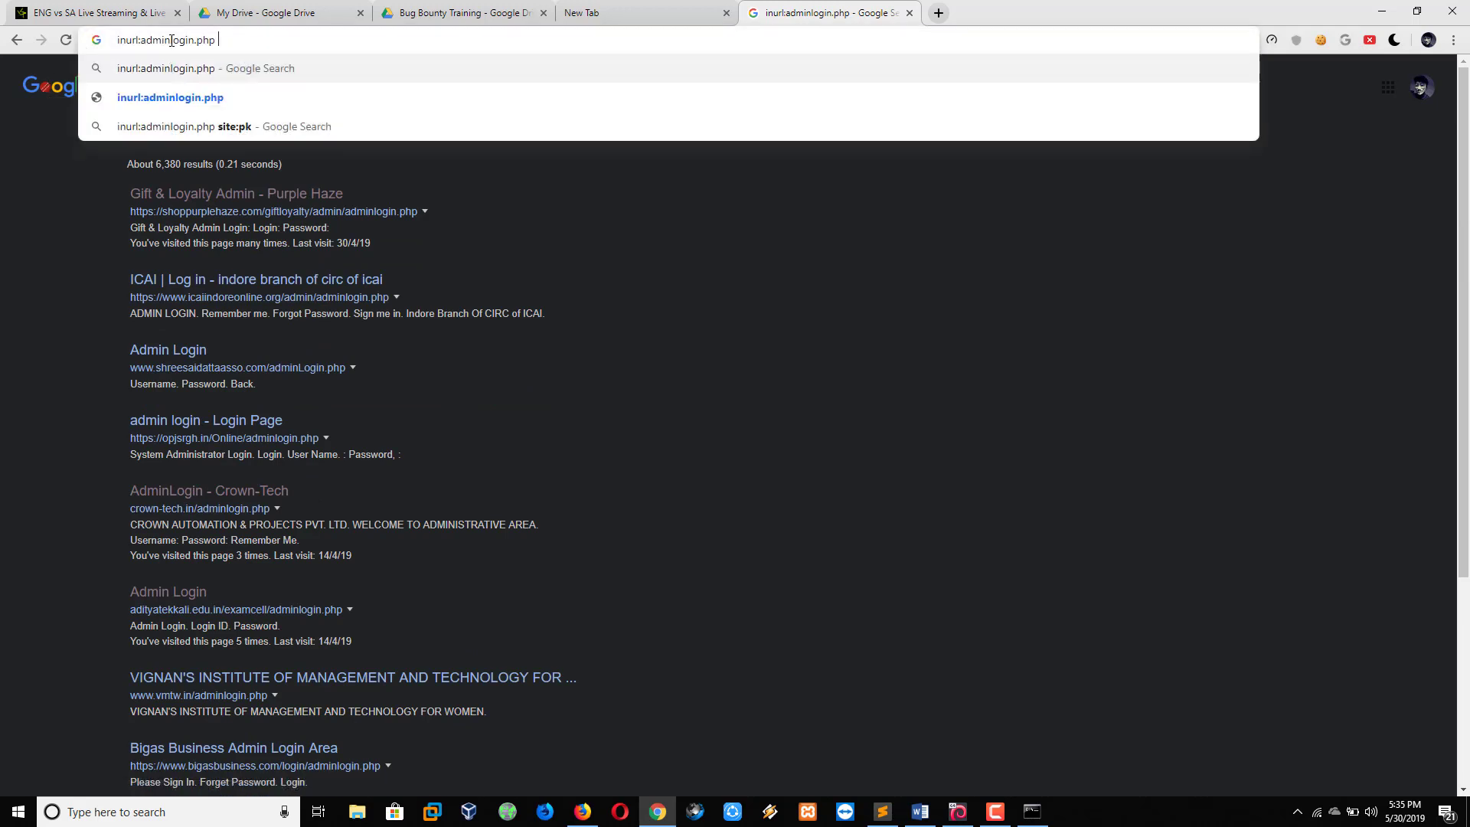
Refine the search to inurl:adminlogin.php site:pk and browse the results.
type("site:p")
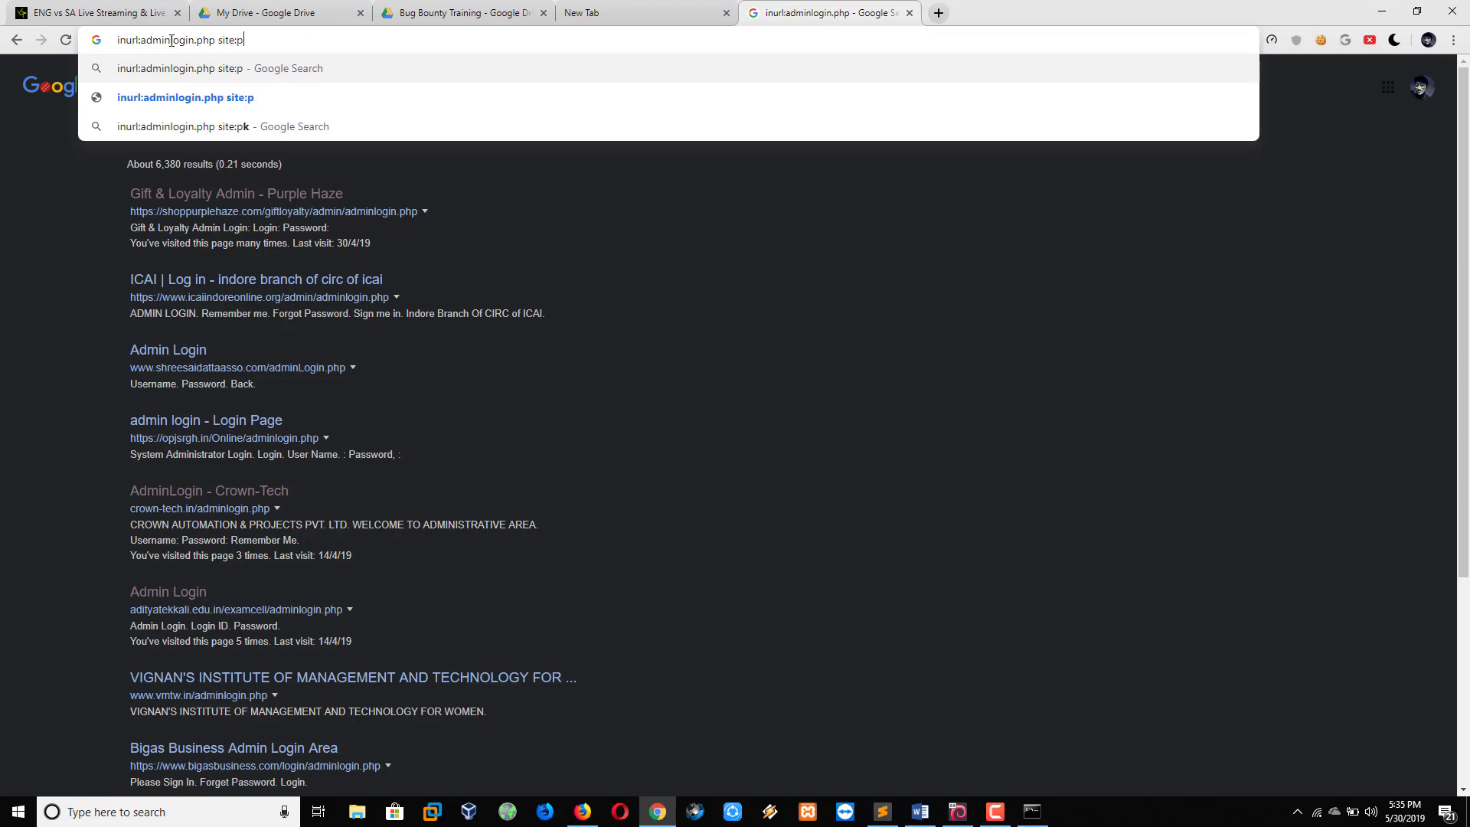
left_click(223, 126)
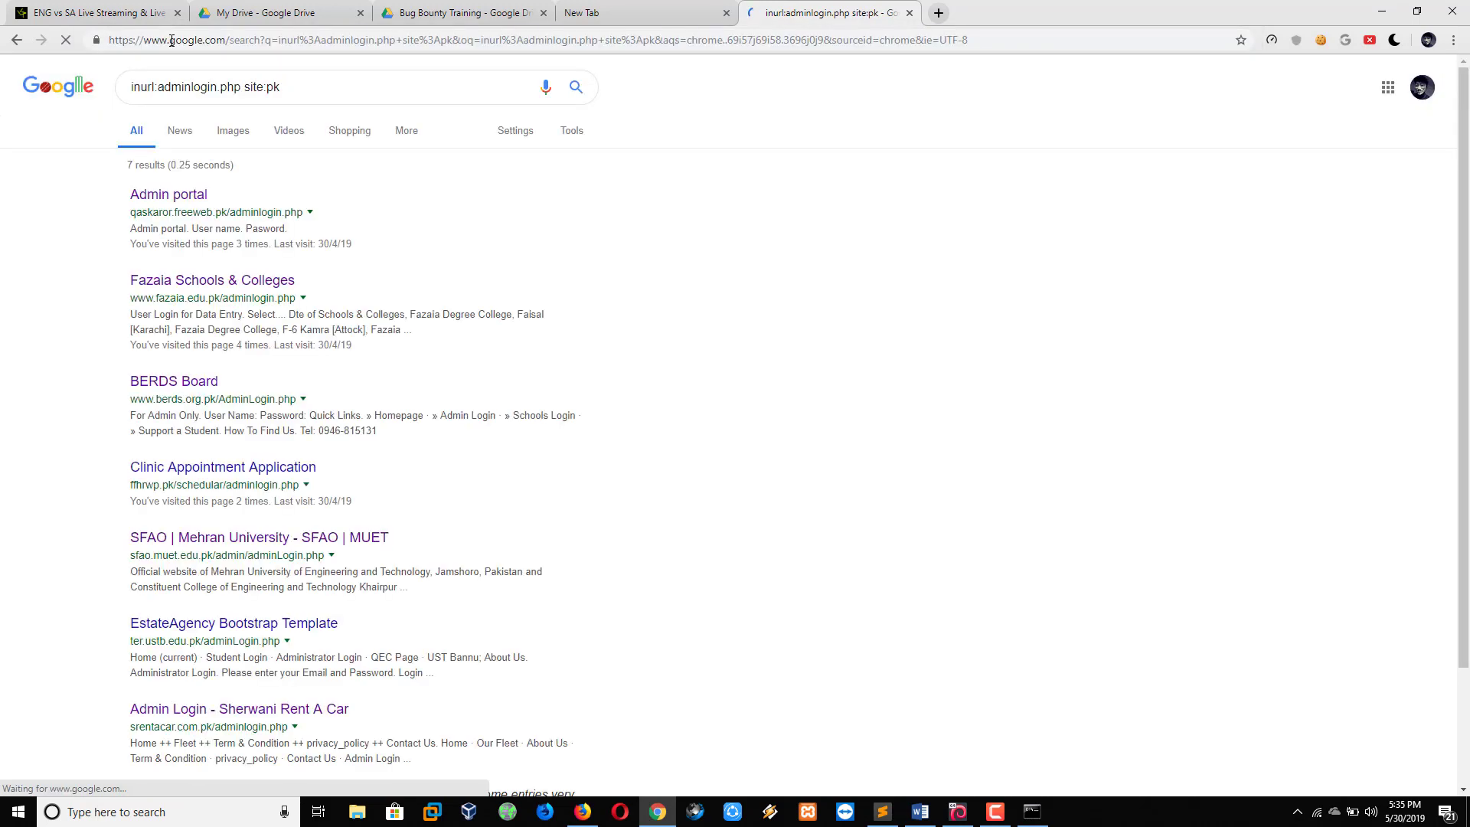
scroll("down", 3)
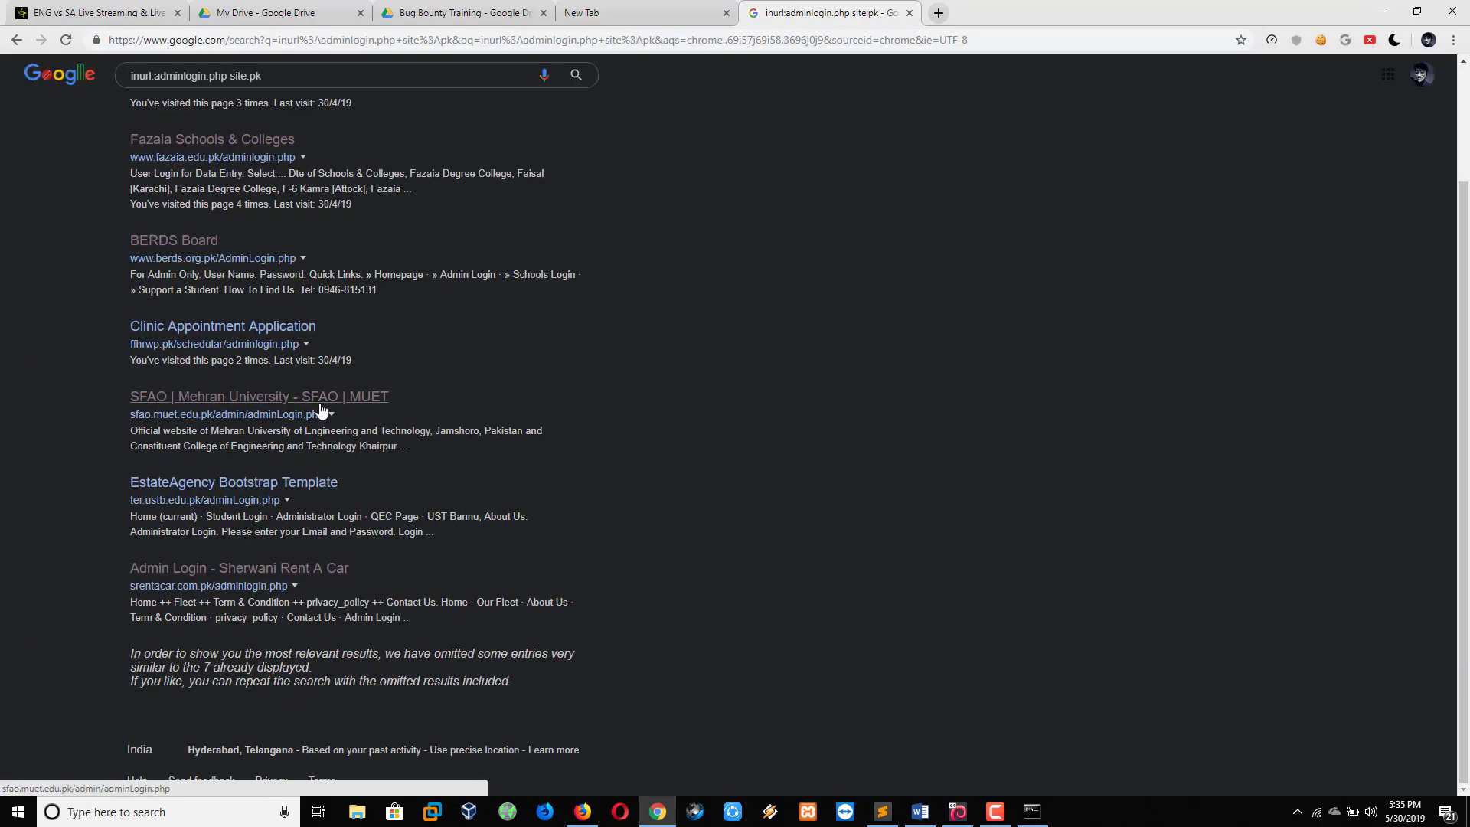
scroll("up", 3)
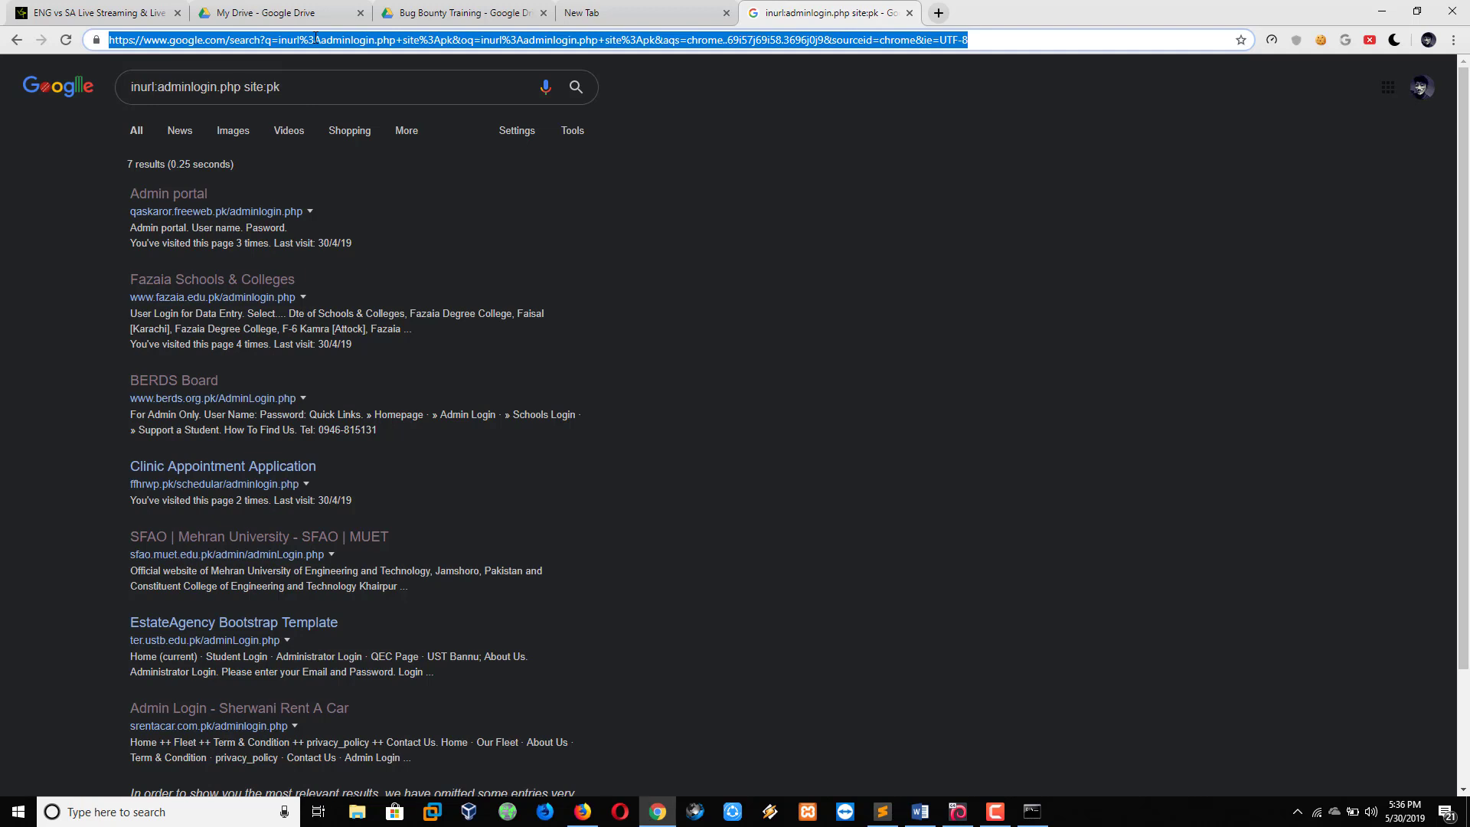
Search 'filetype:pdf bug hunting reports', checking the google hacking keywords notes before returning.
type("filetyp")
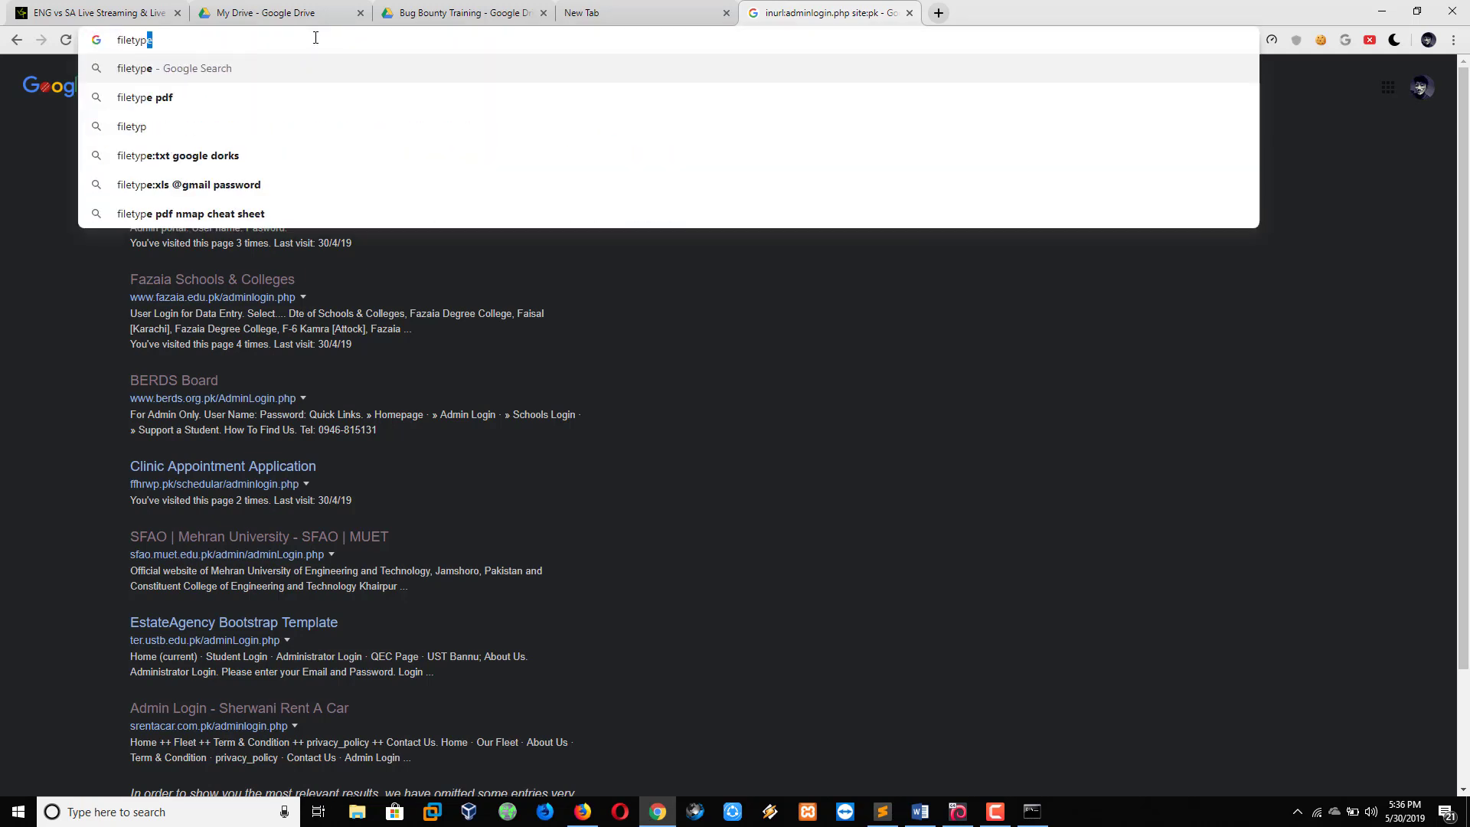
type("e:p")
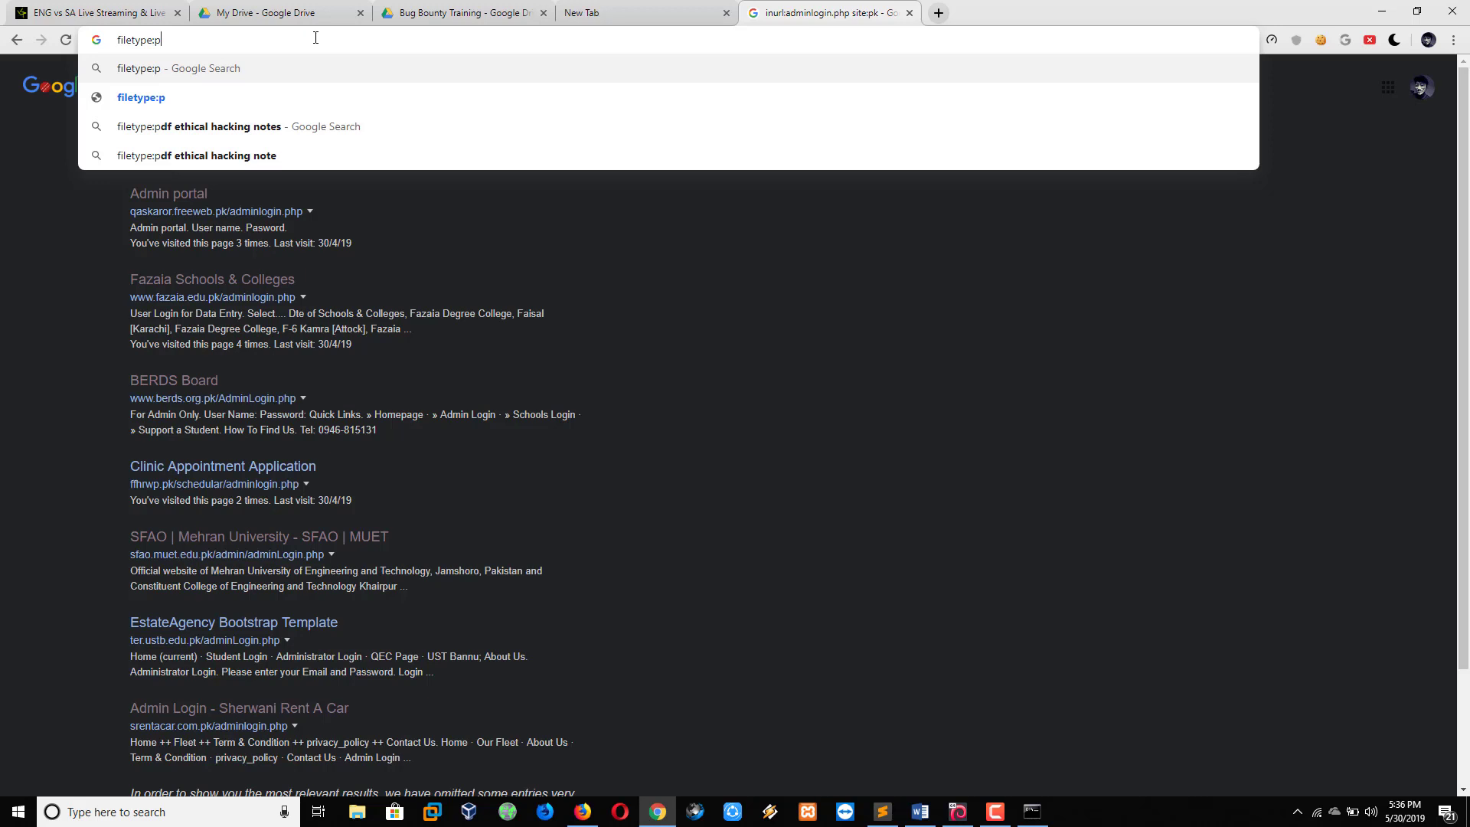
type("df")
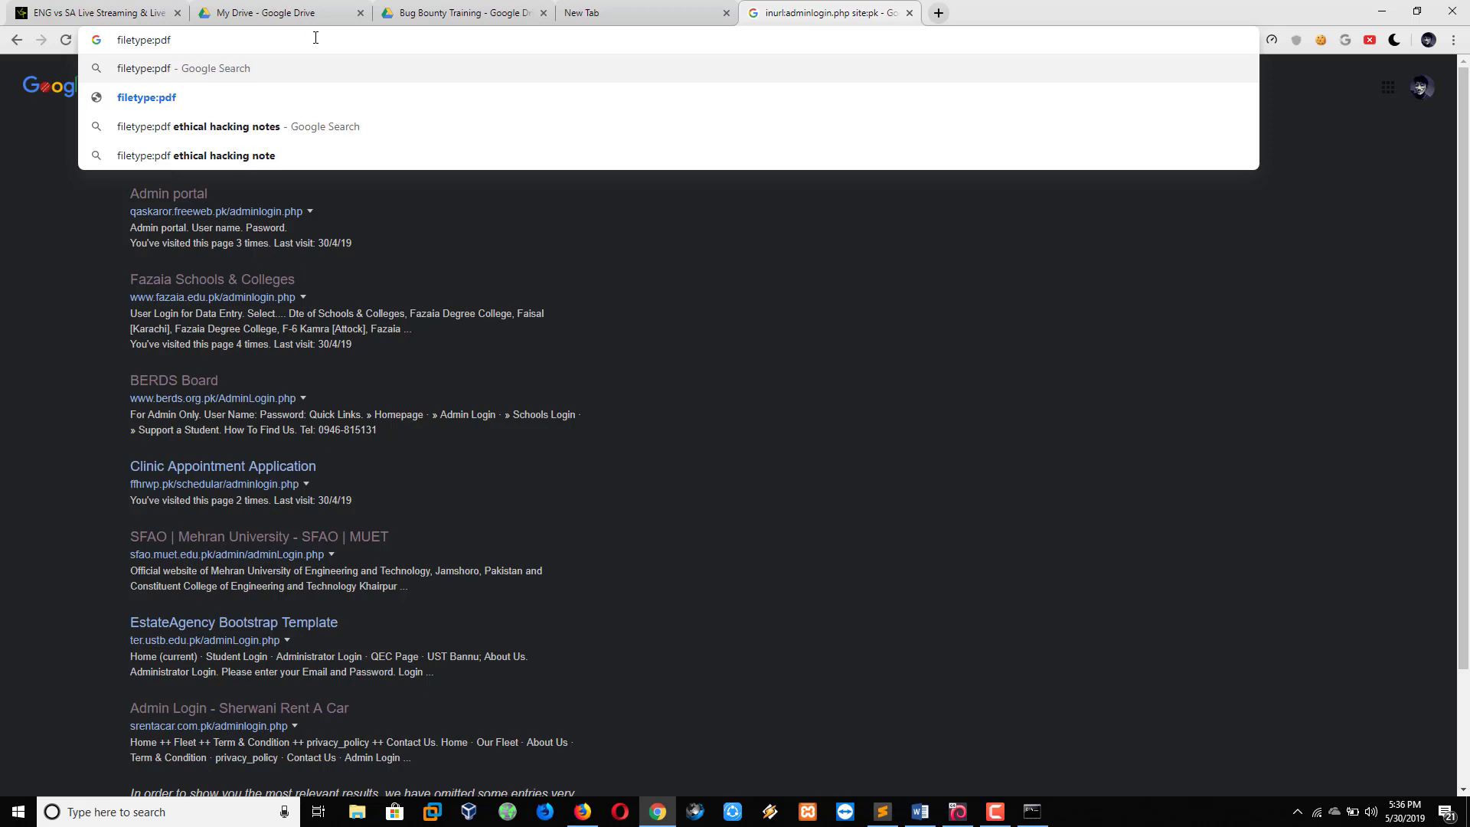
type("bug h")
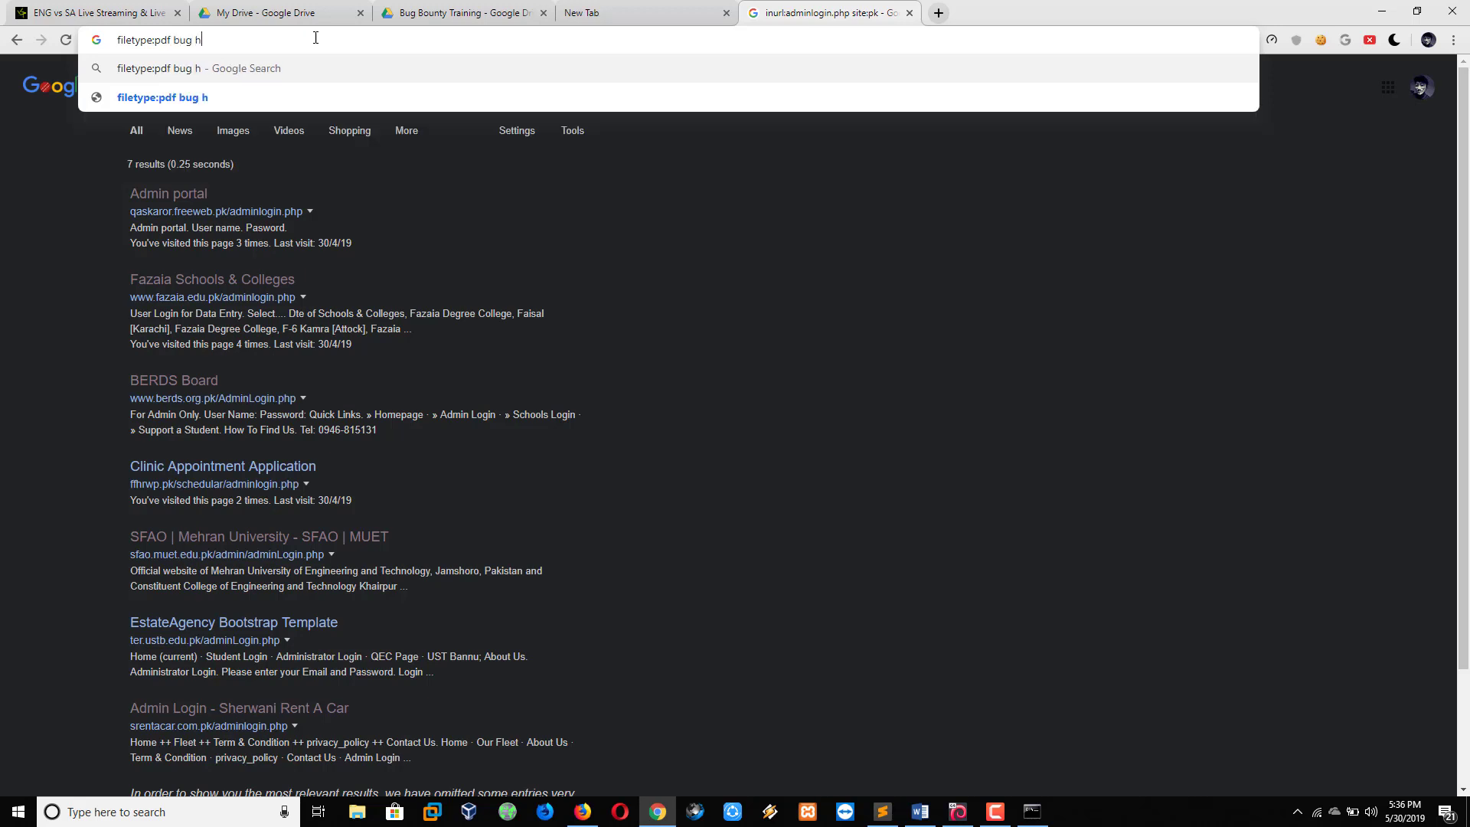
type("unting")
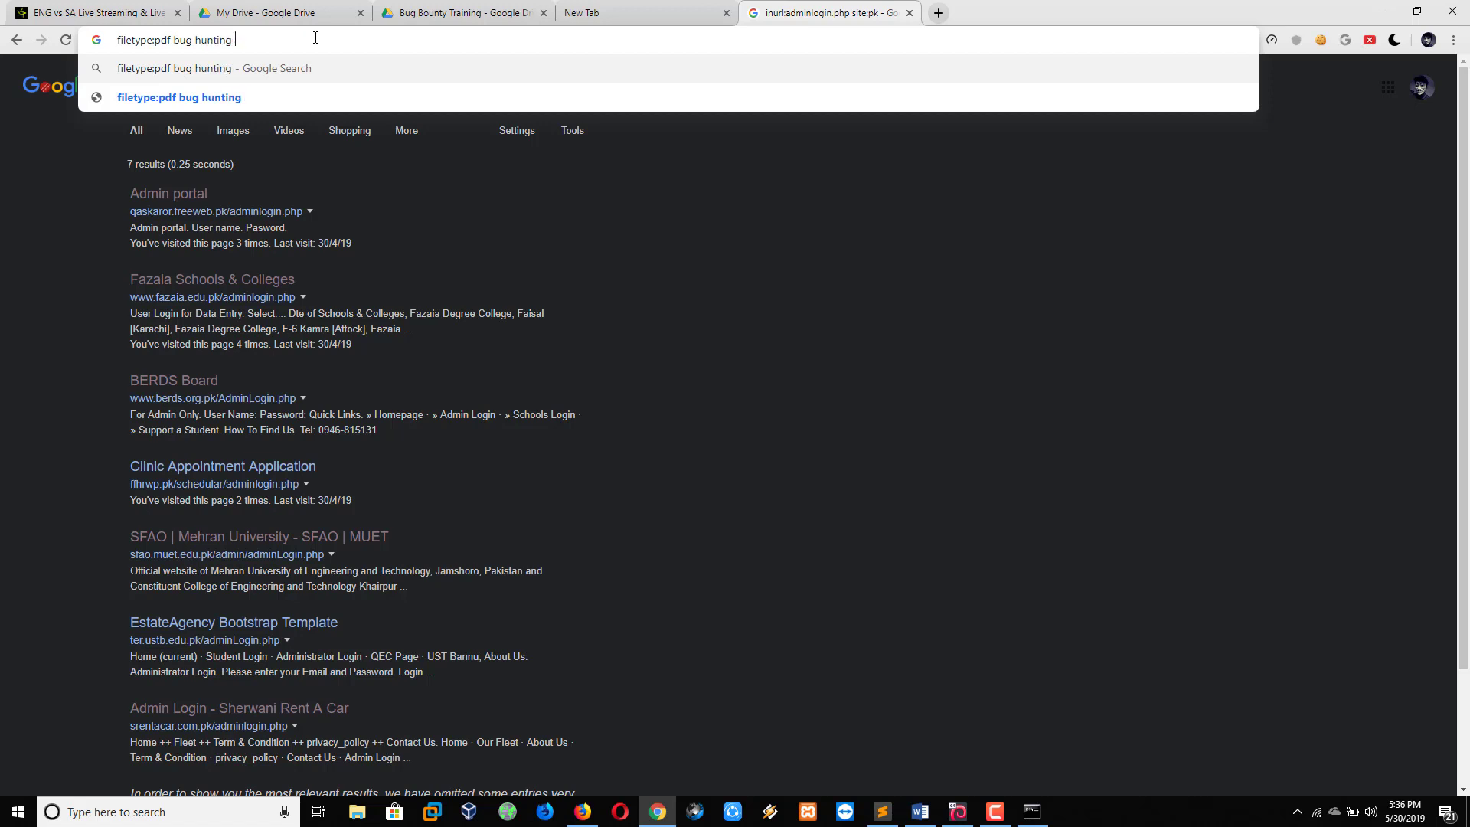
type("reports")
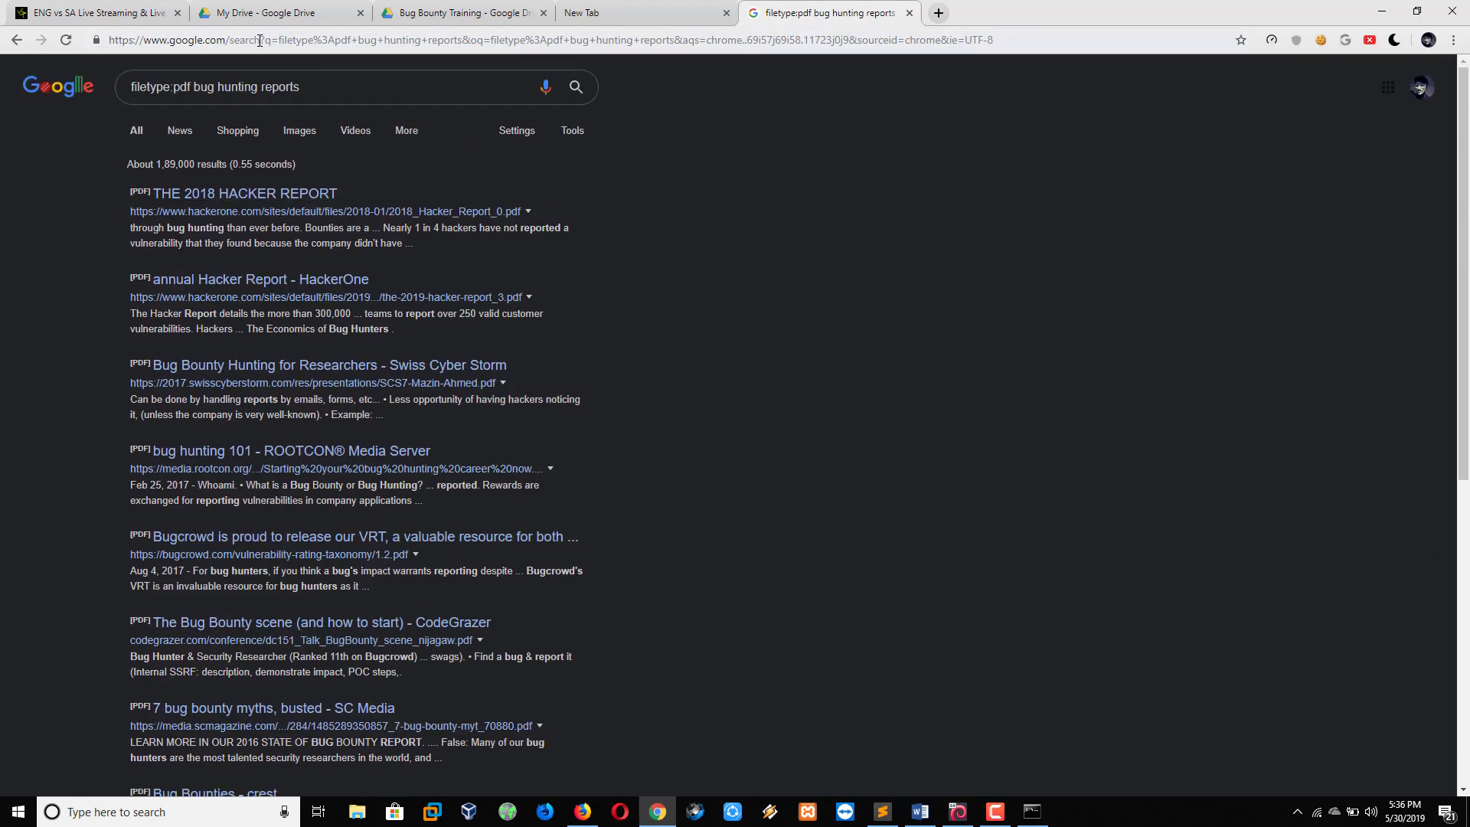
mouse_move(636, 677)
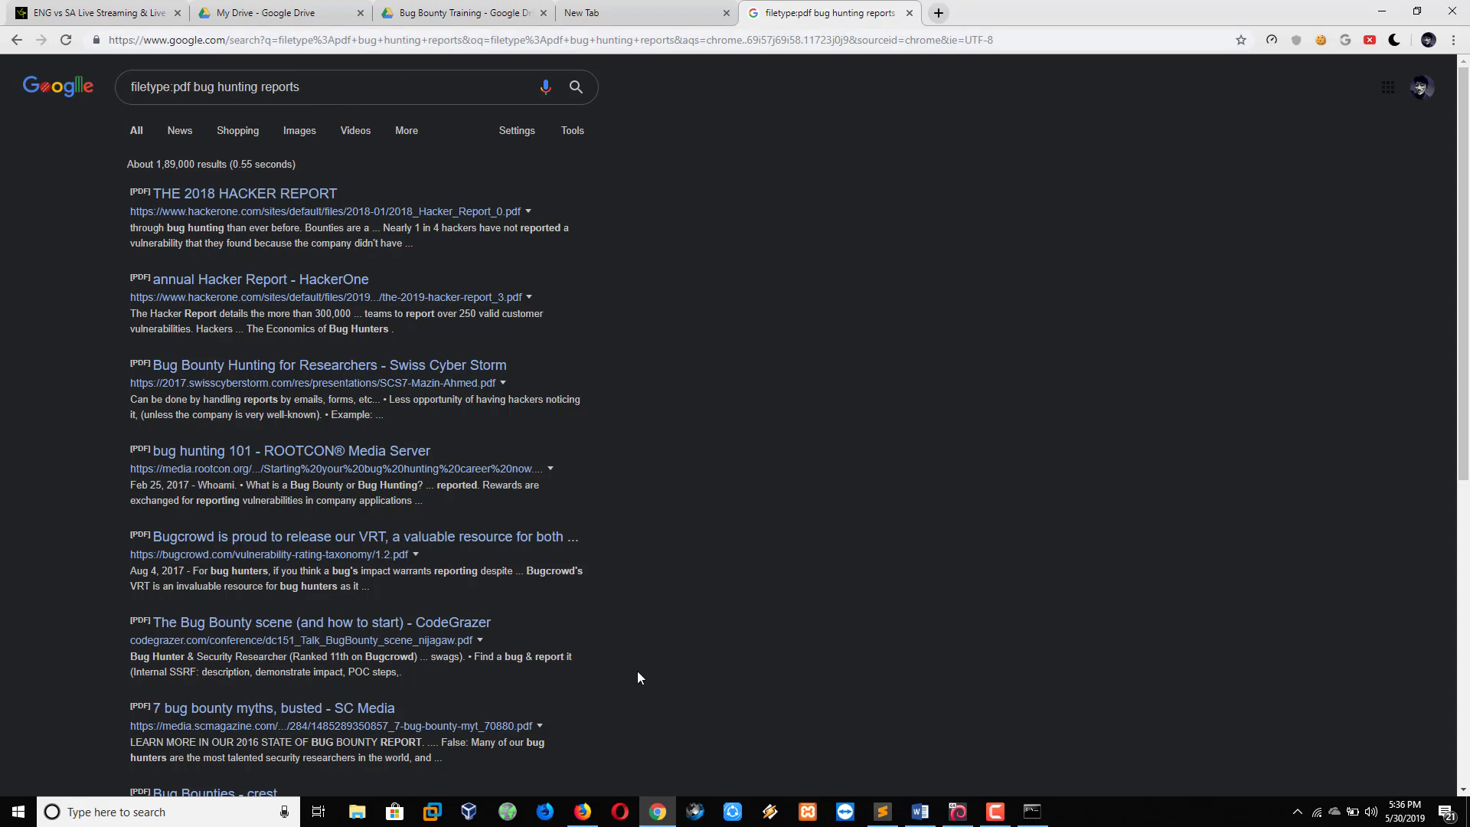
left_click(880, 812)
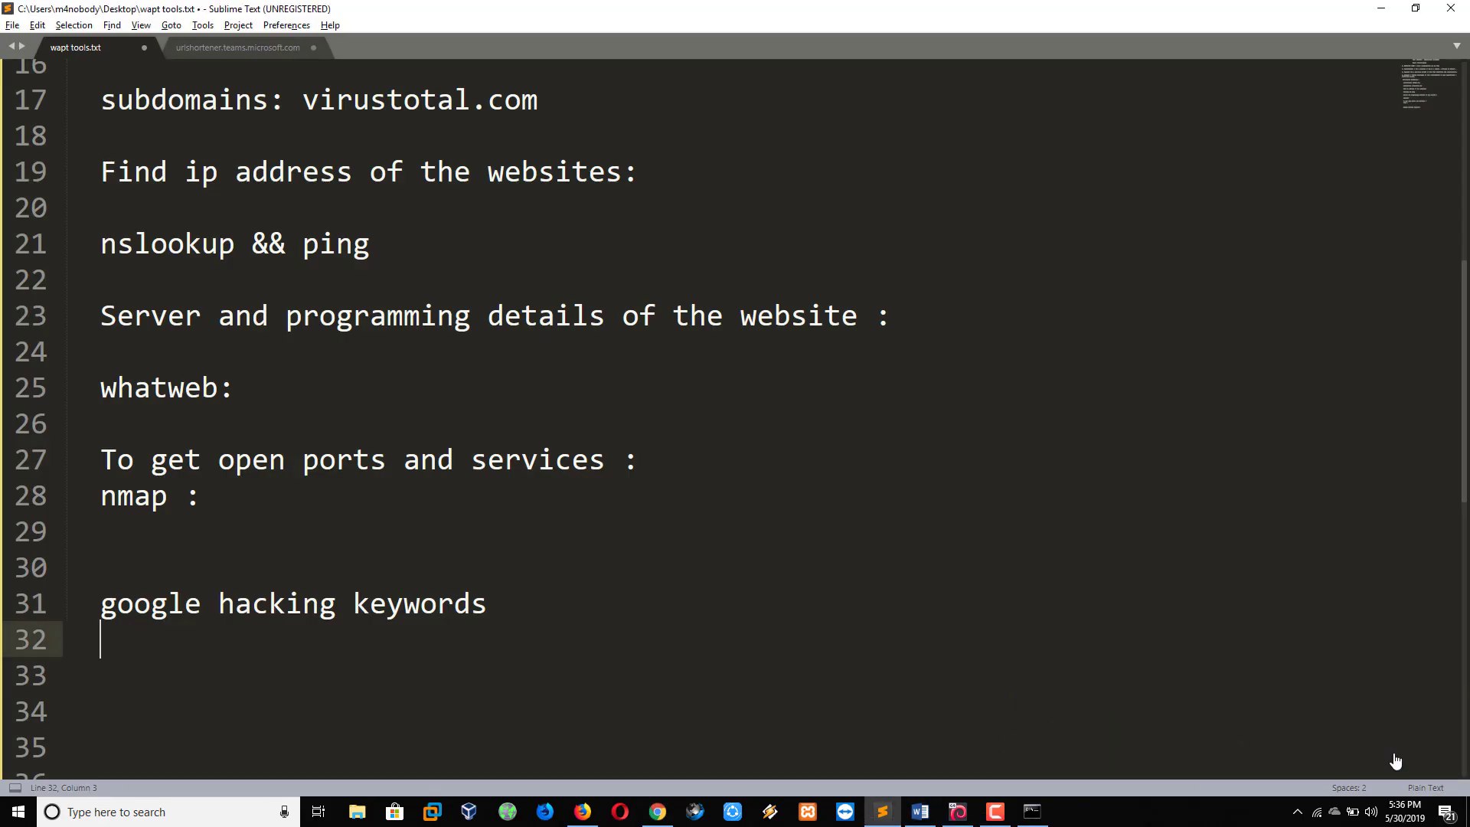
left_click(657, 811)
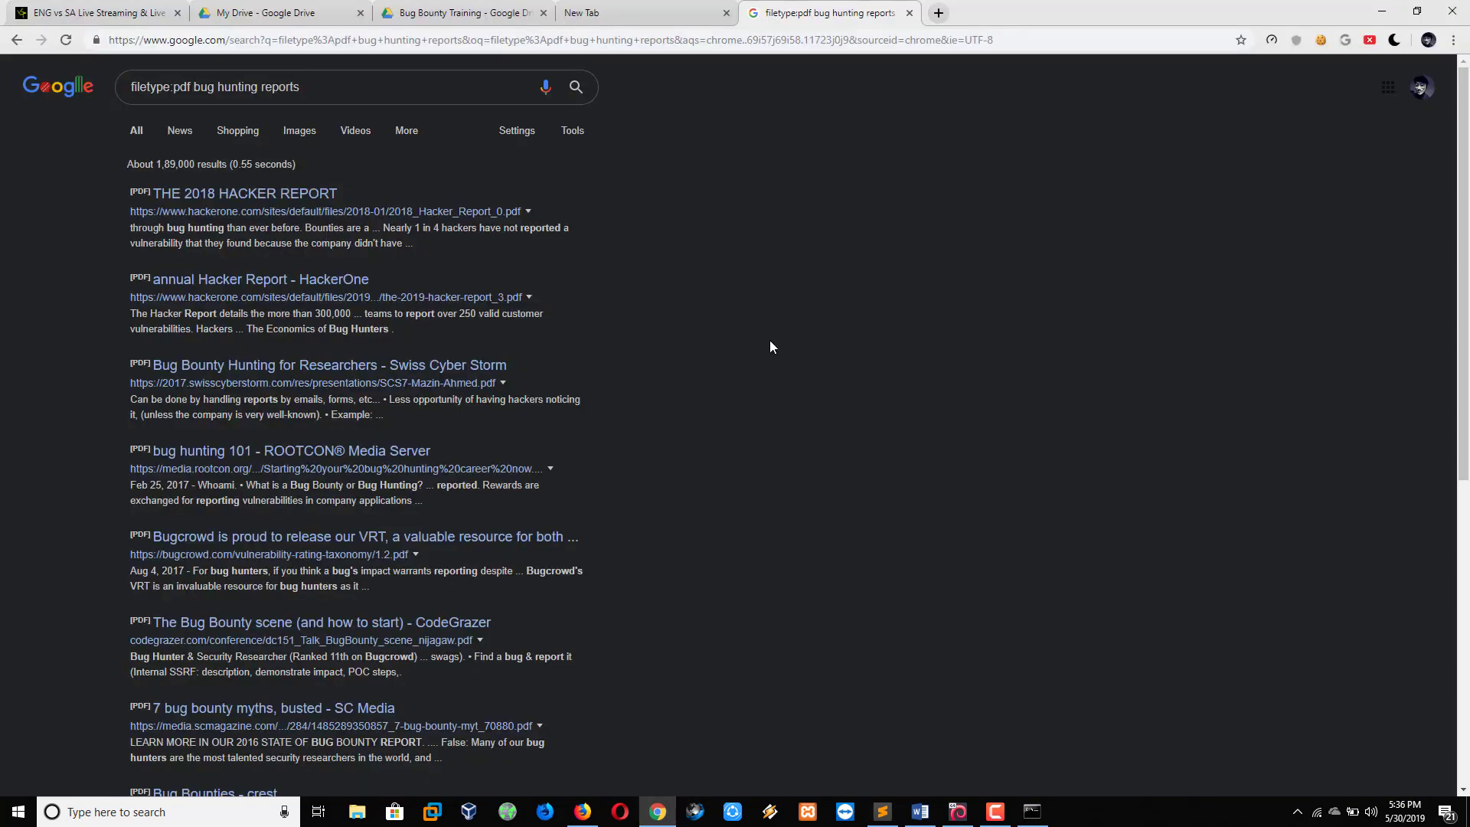
In a new tab, search for filetype:pdf nmap cheat sheet.
left_click(937, 13)
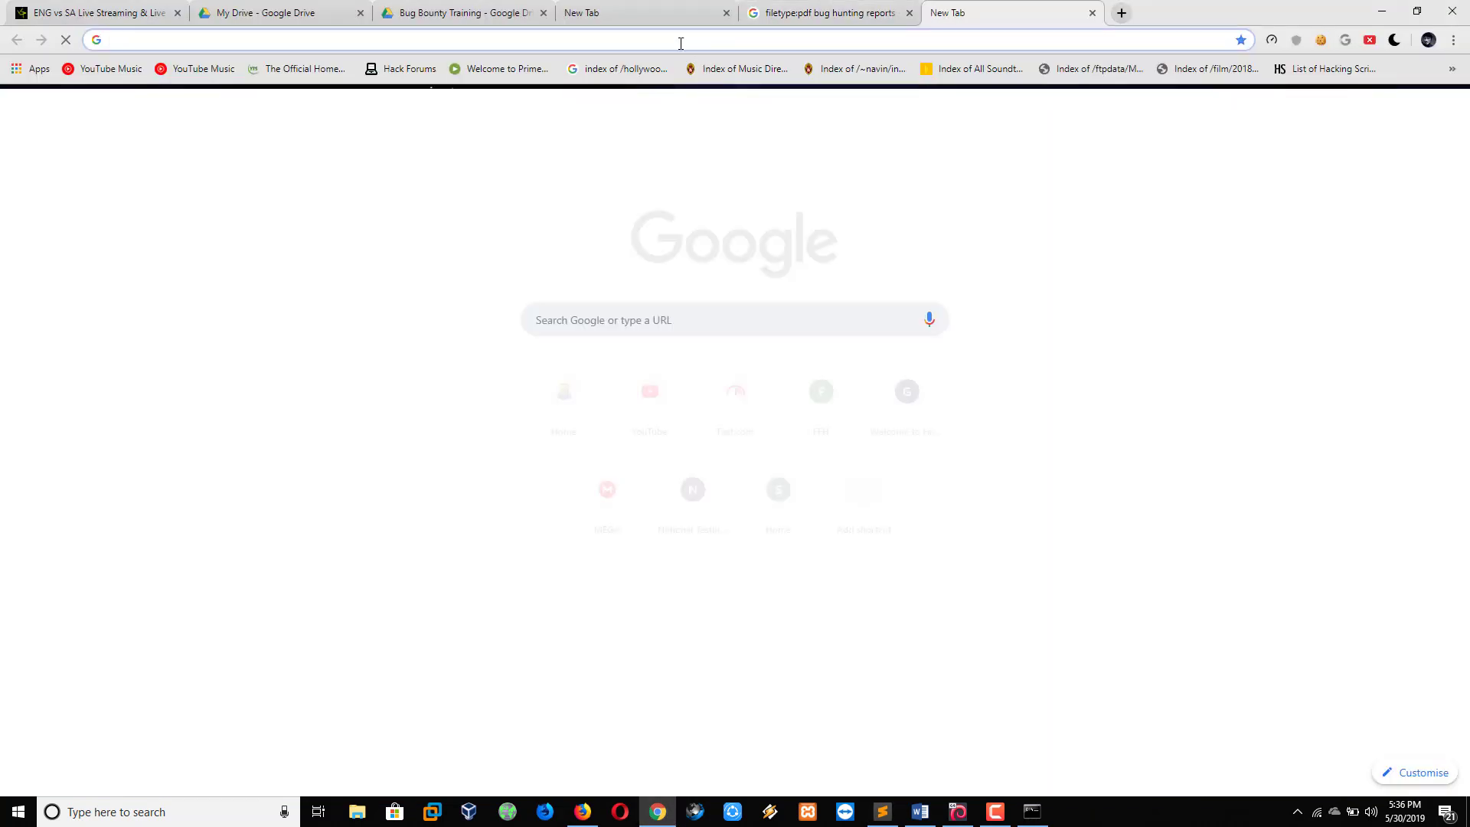
type("filetype:")
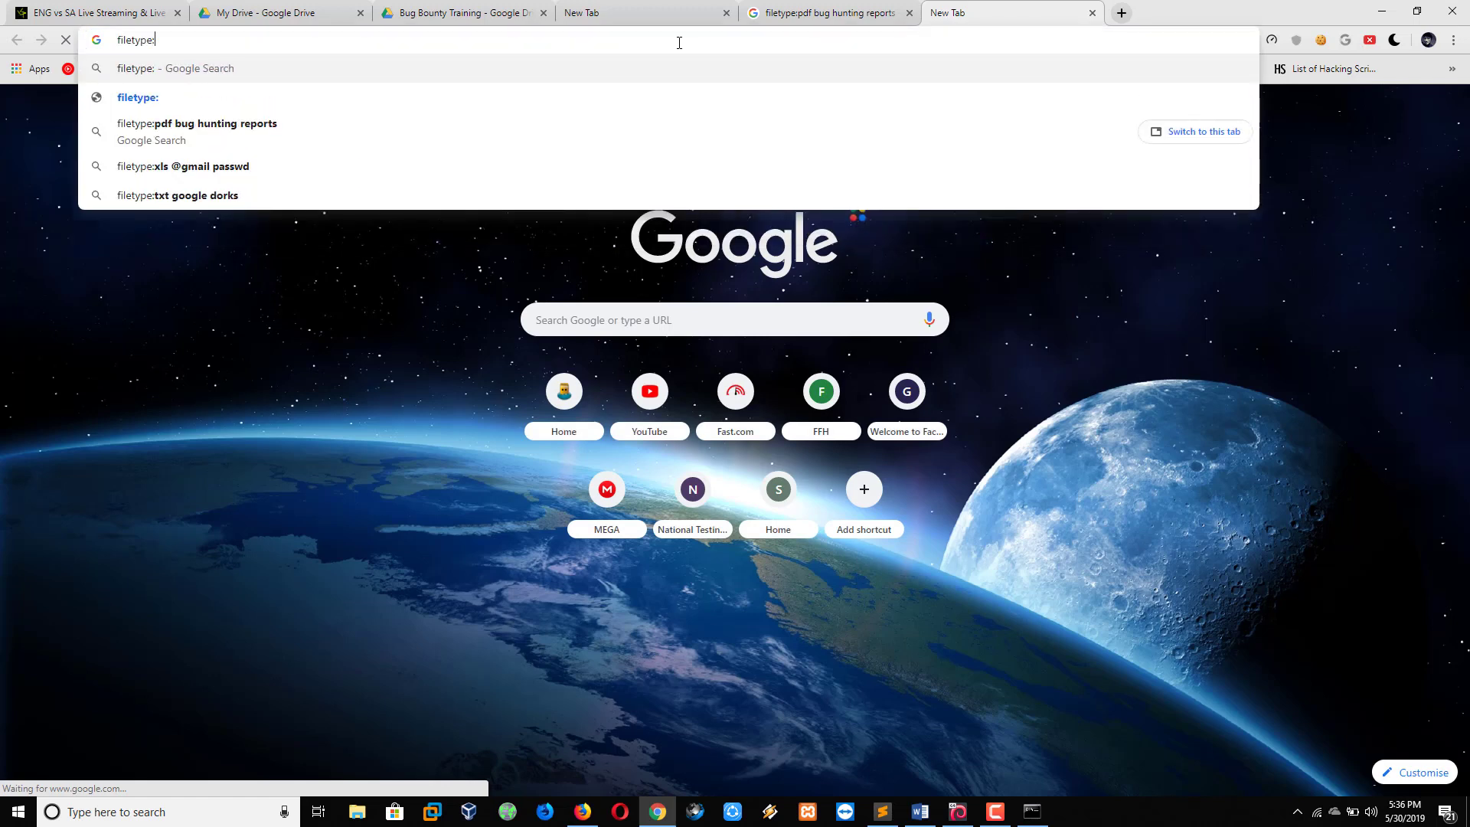
type("pdf nmap")
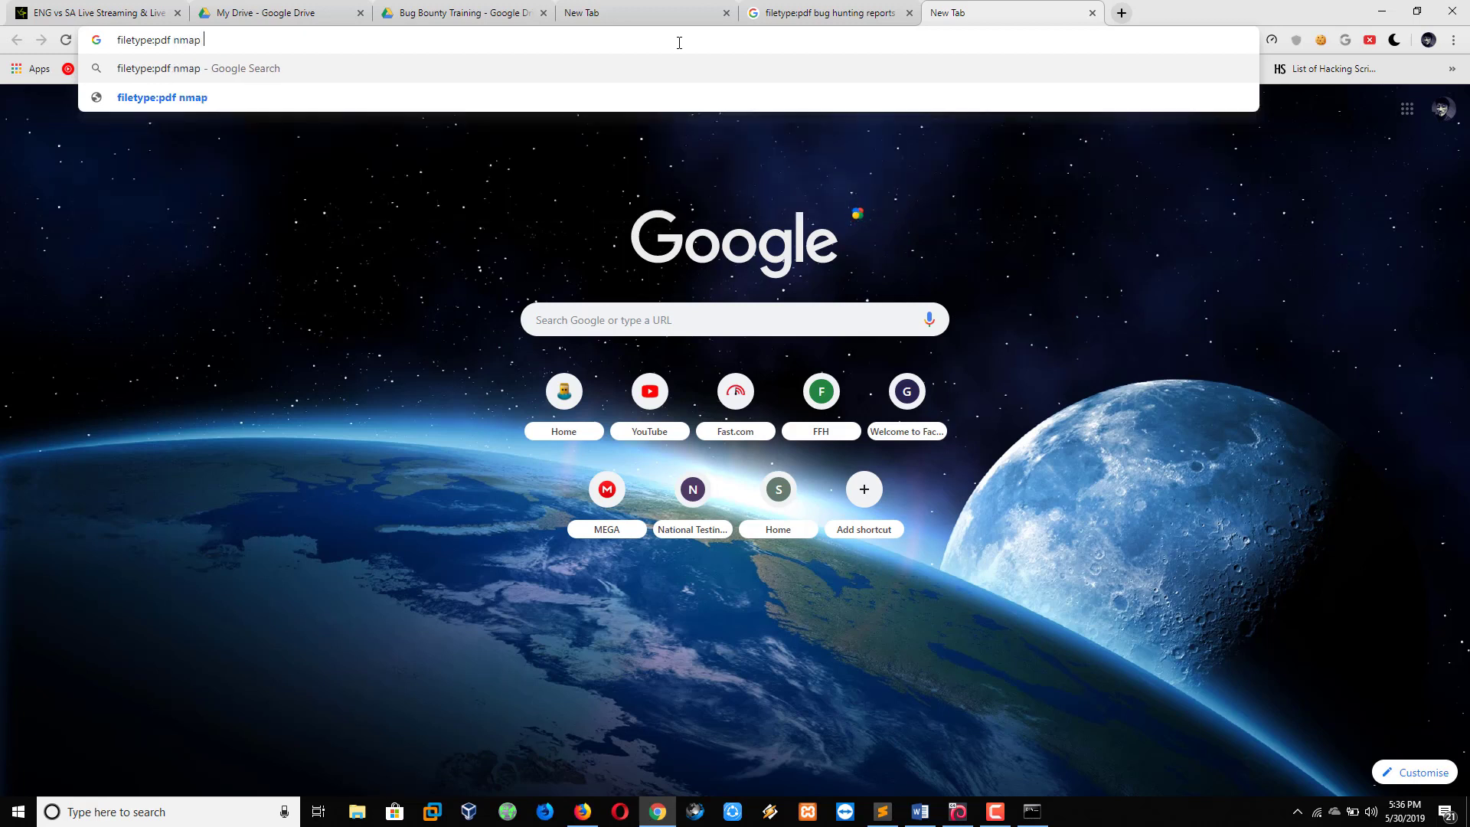
type("chea")
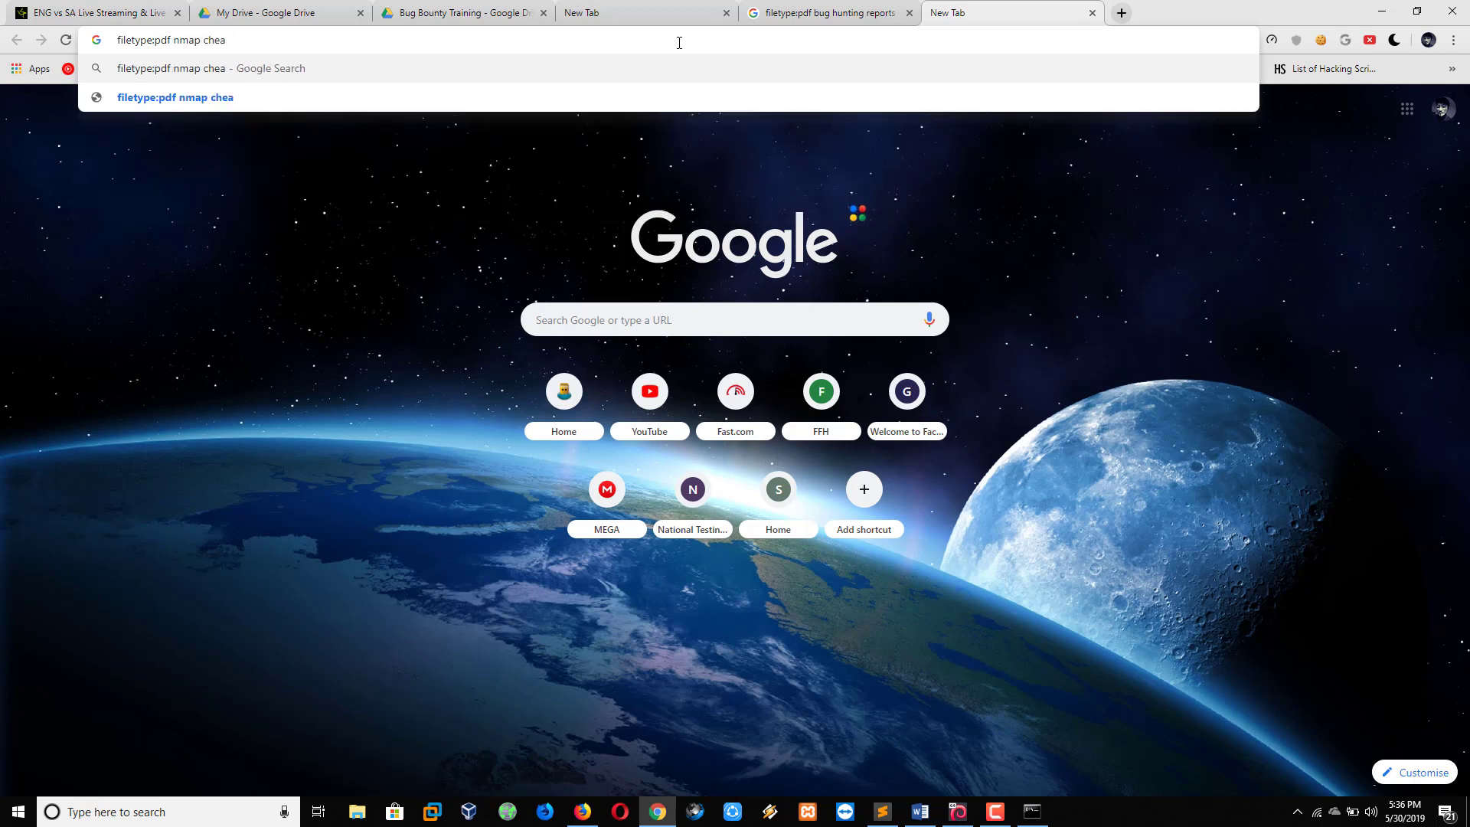
type("t sh")
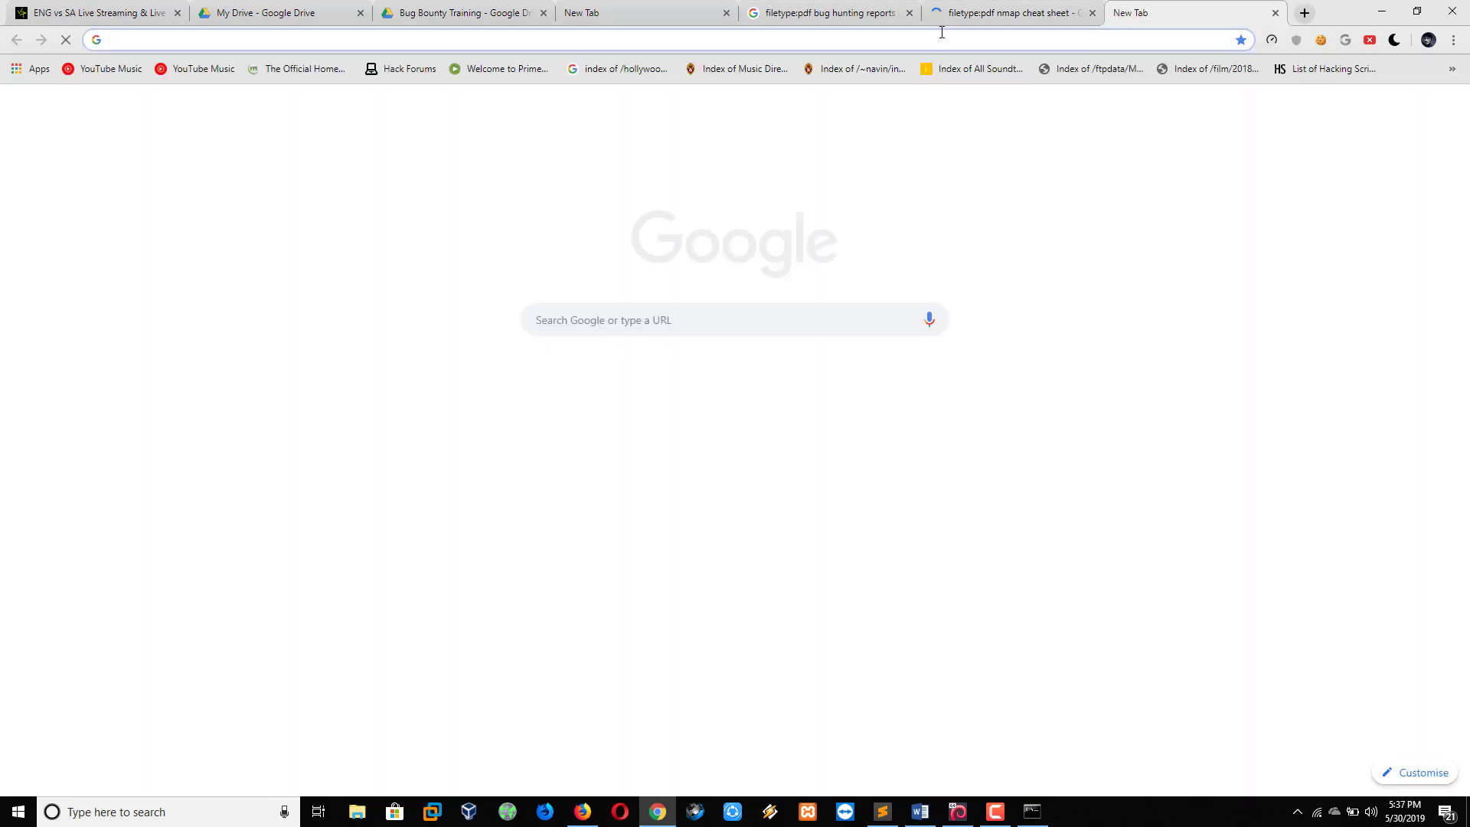
Search filetype:txt google hacking keywords and view those results.
type("filet")
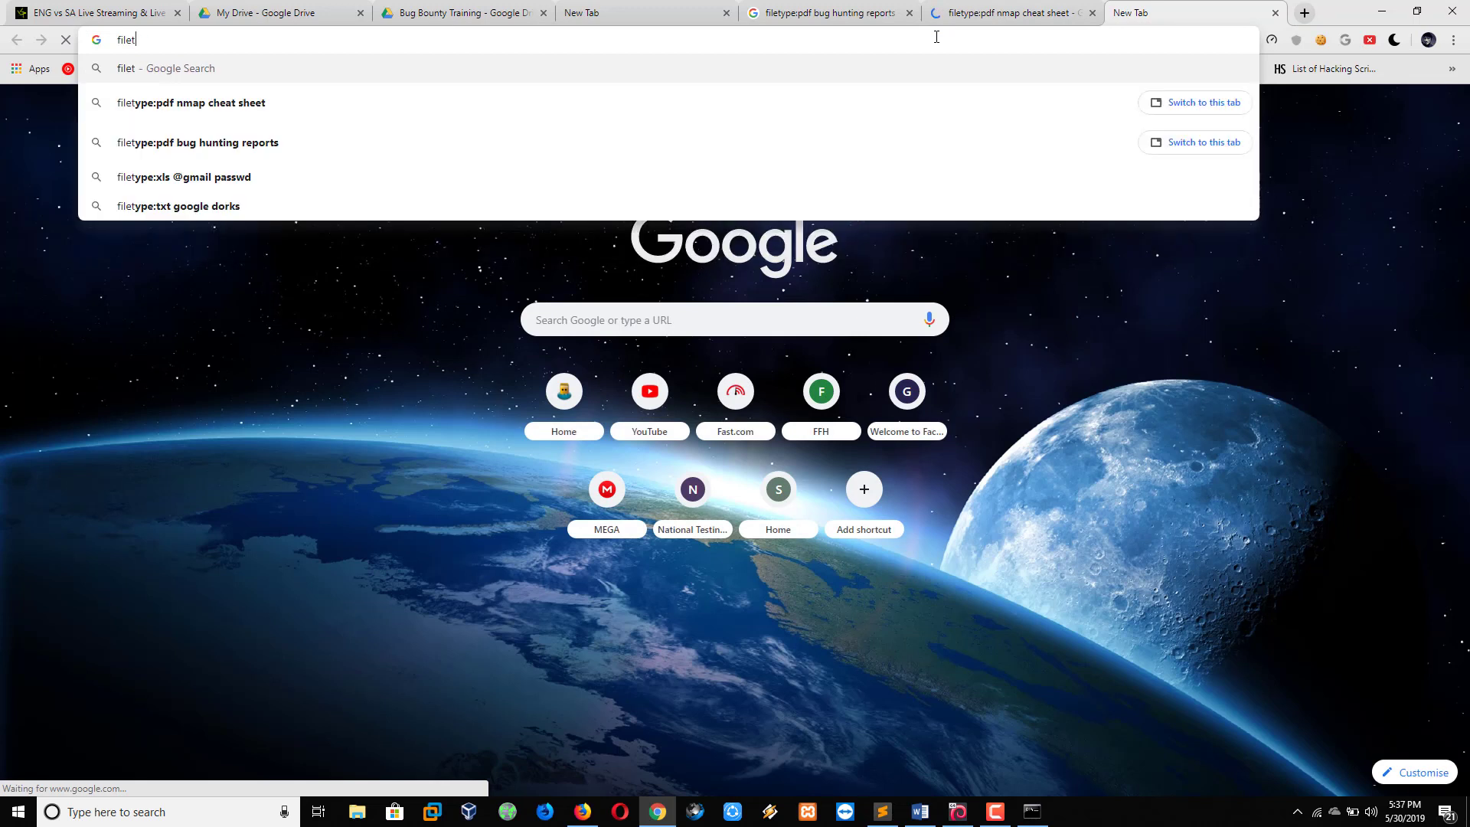
type("y")
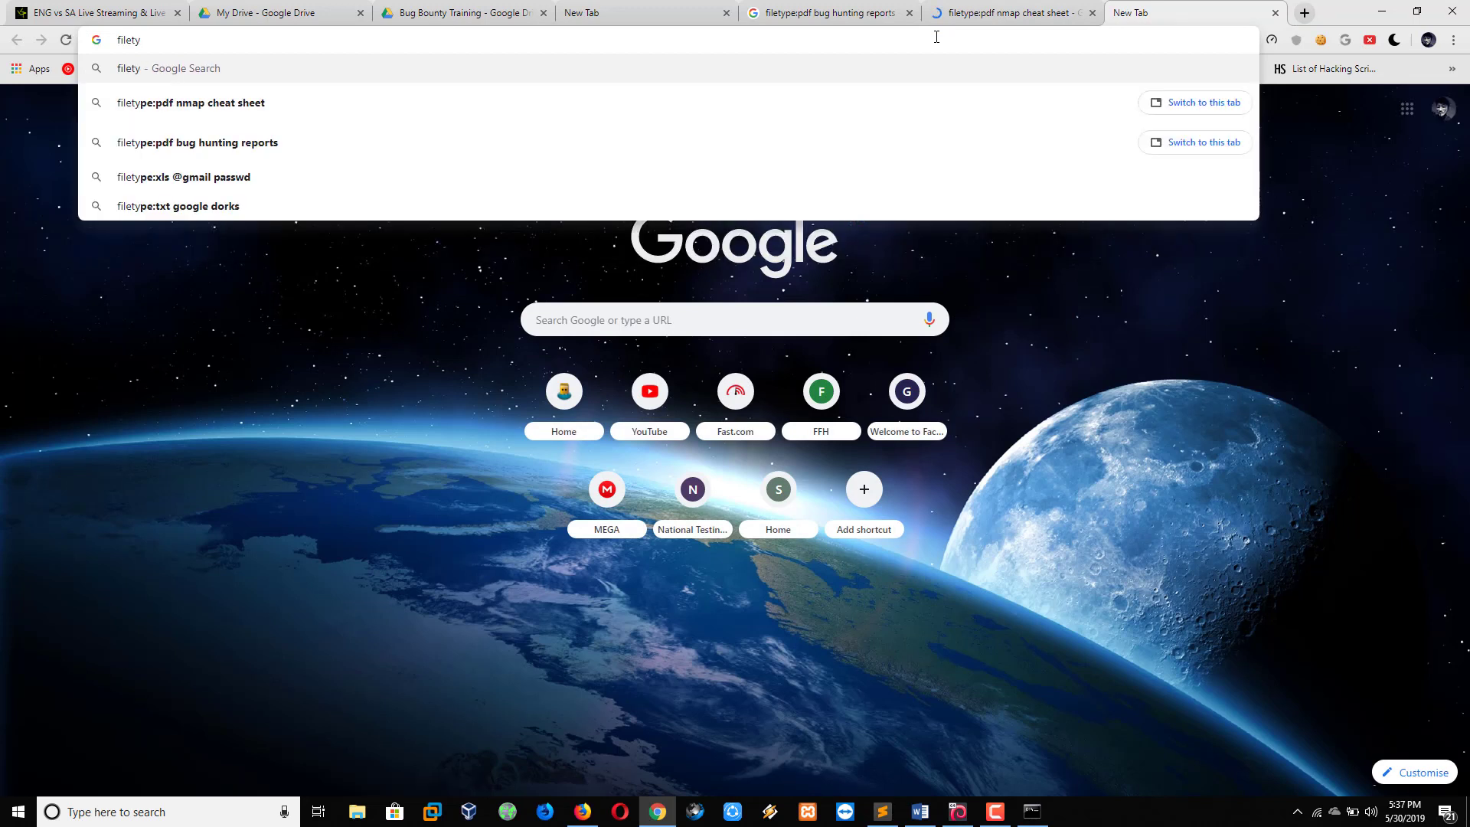
type("pe:")
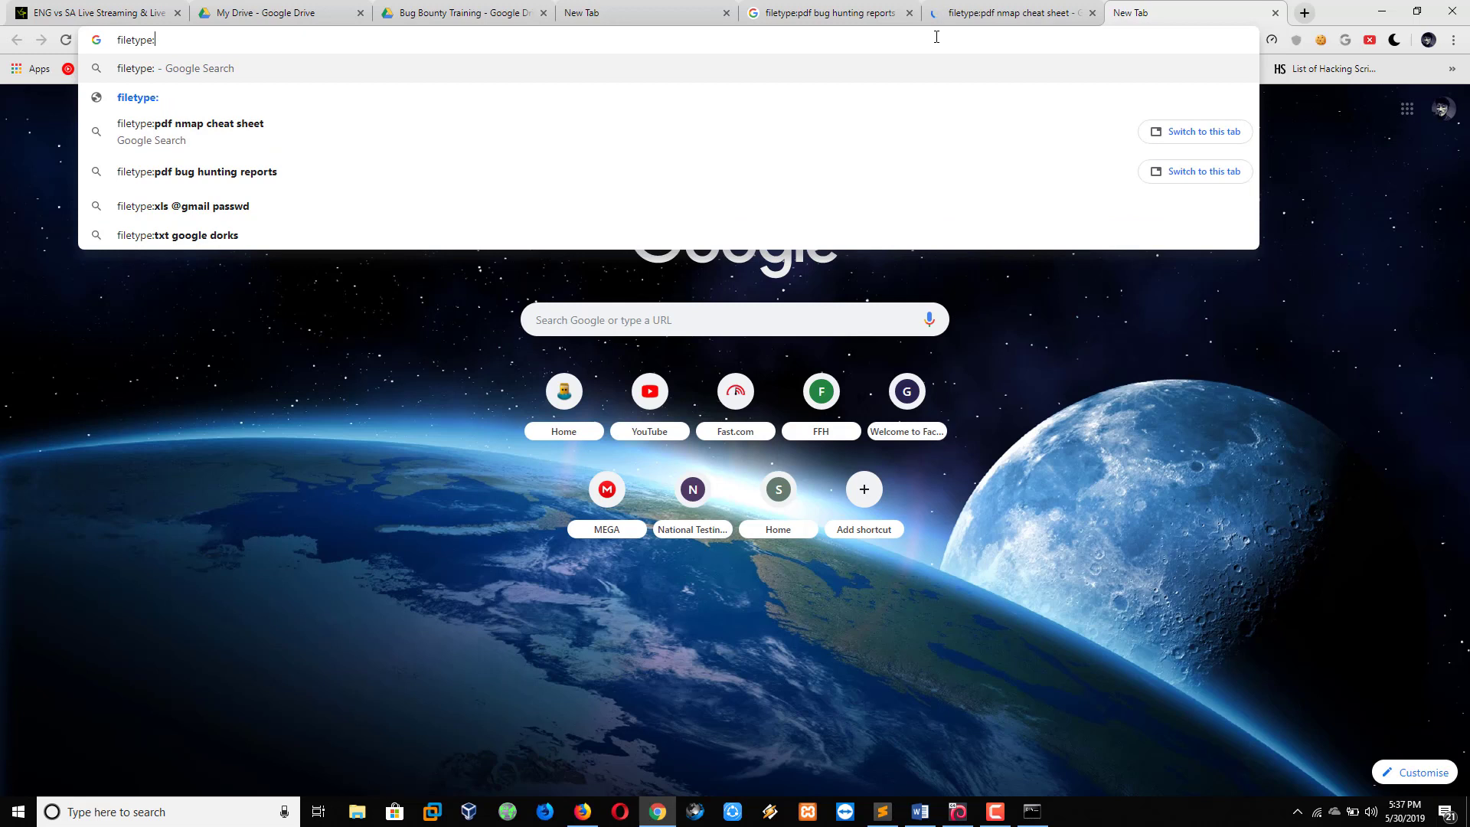
type("txt")
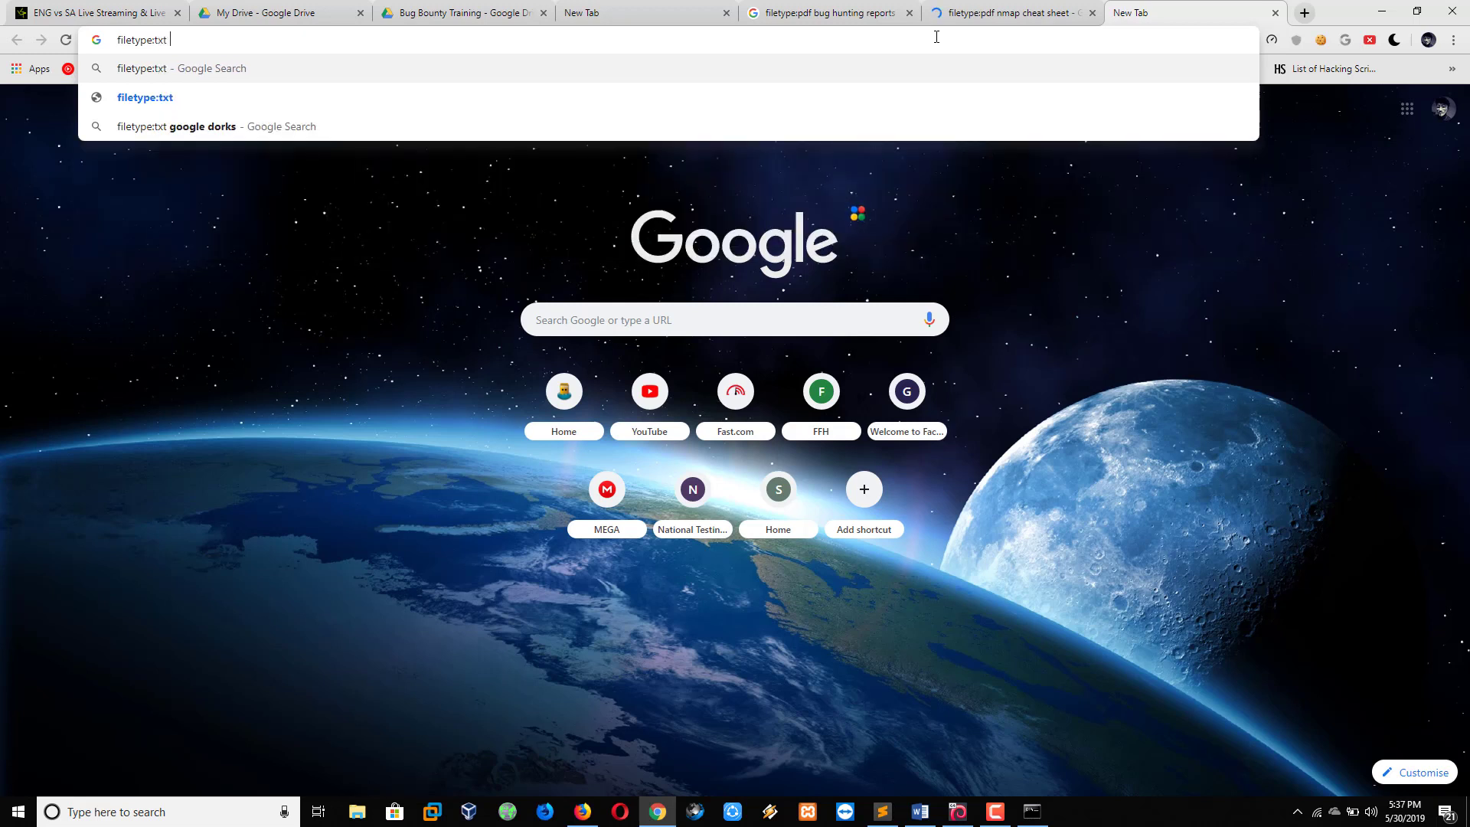
type("google")
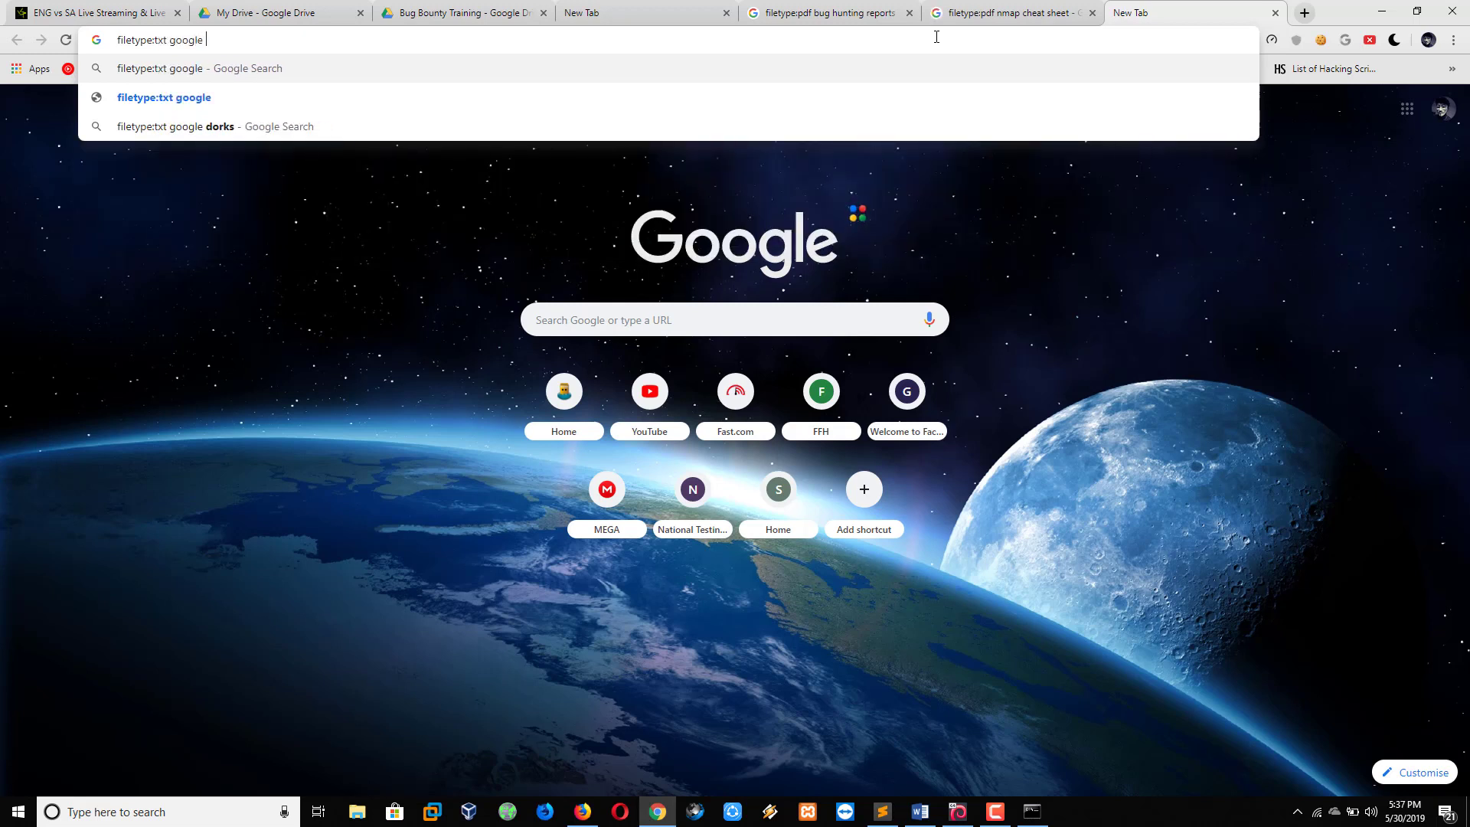
type("hacking")
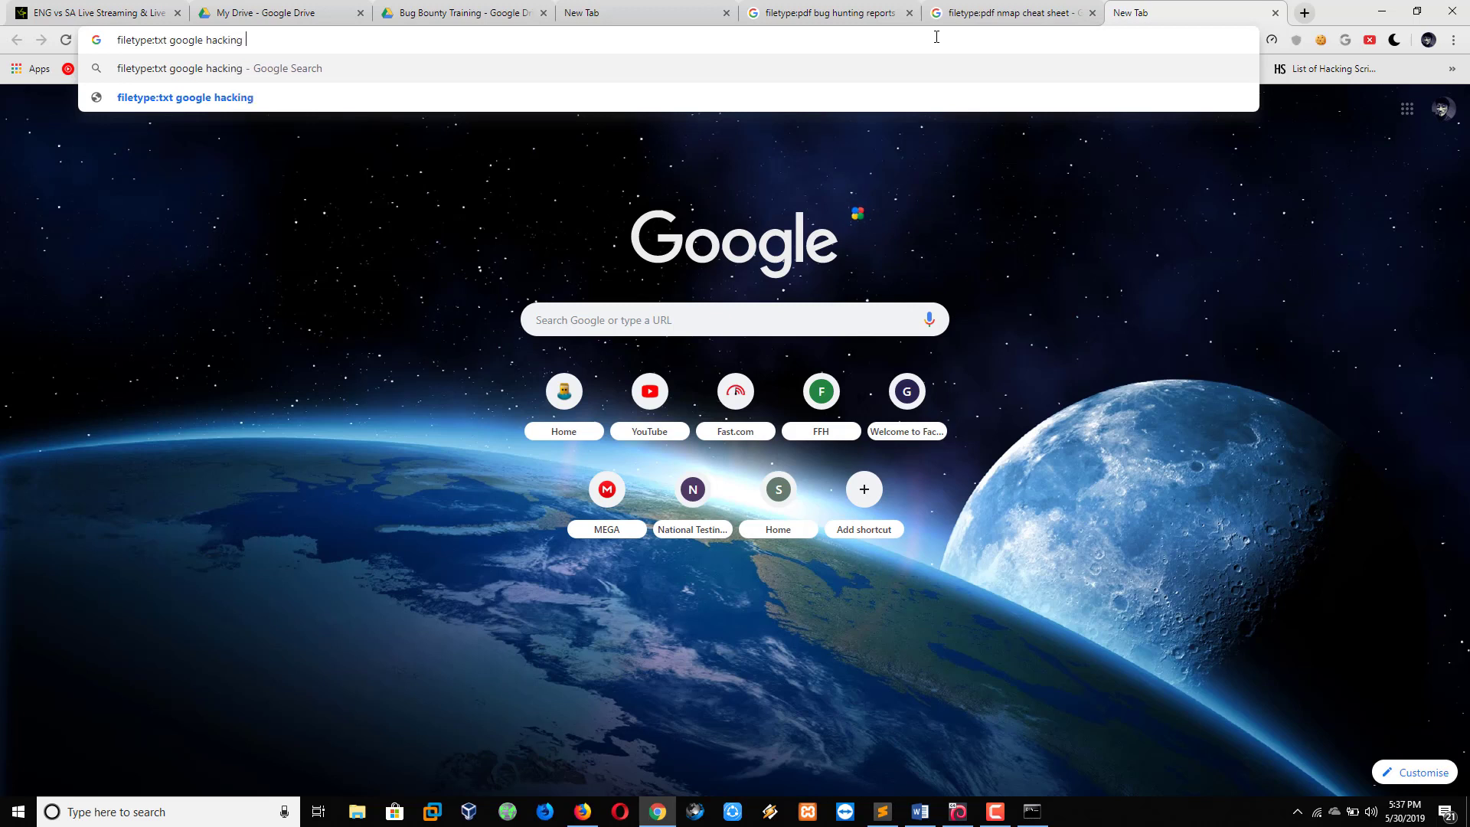
type("keywo")
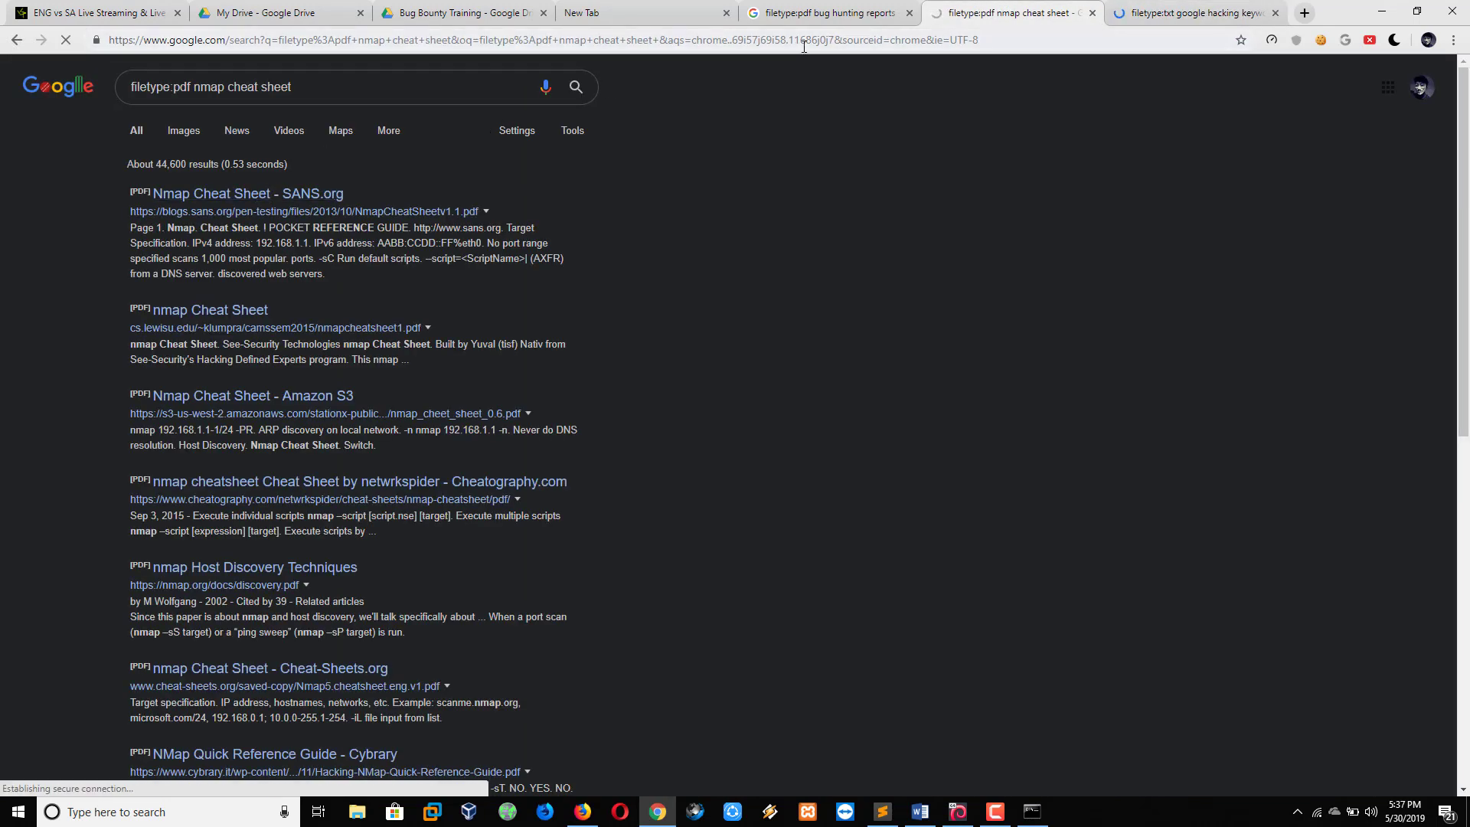
left_click(1191, 12)
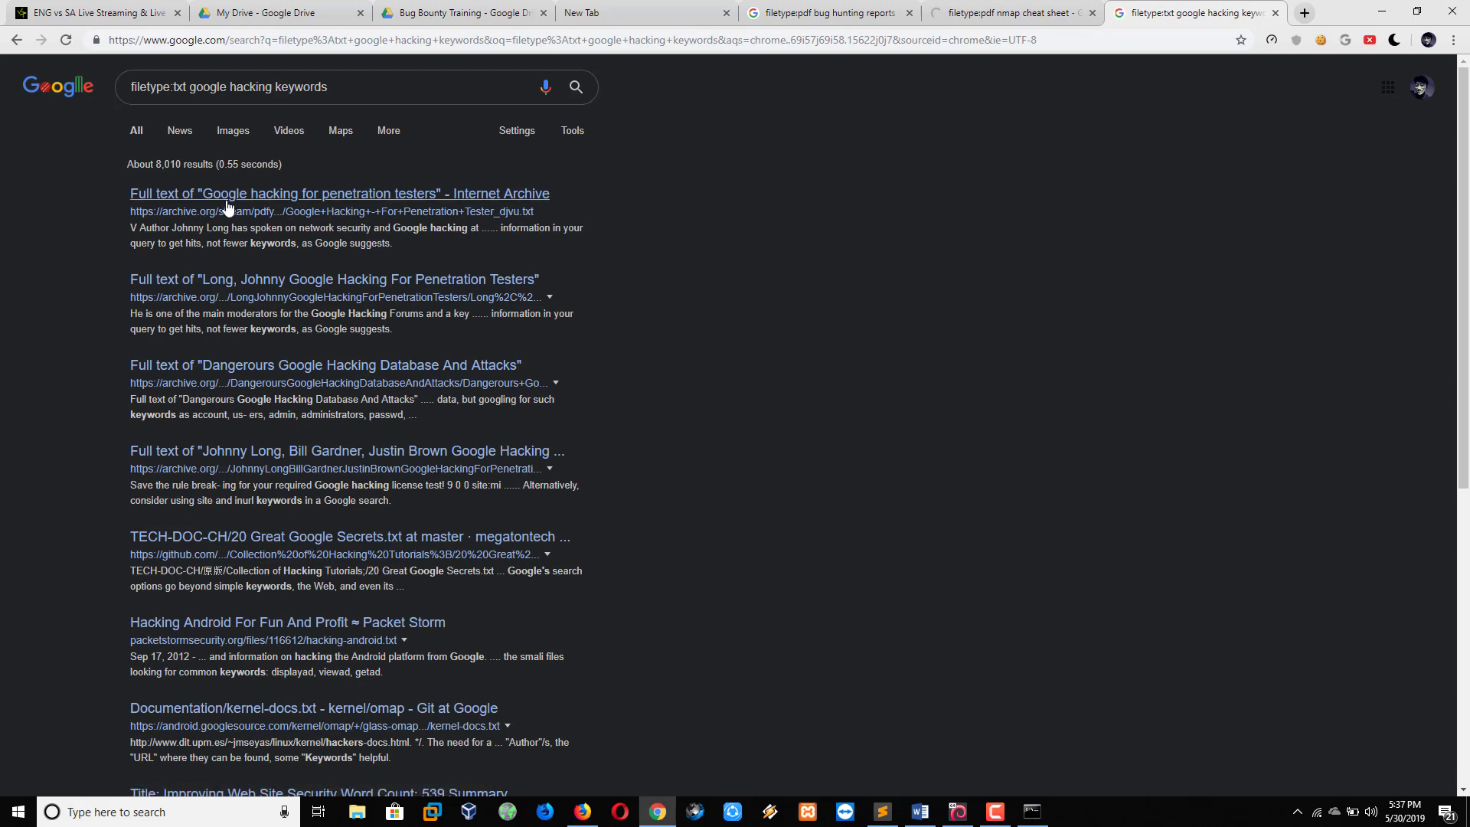
Bring the Kali Linux virtual machine's terminal back into view.
left_click(339, 193)
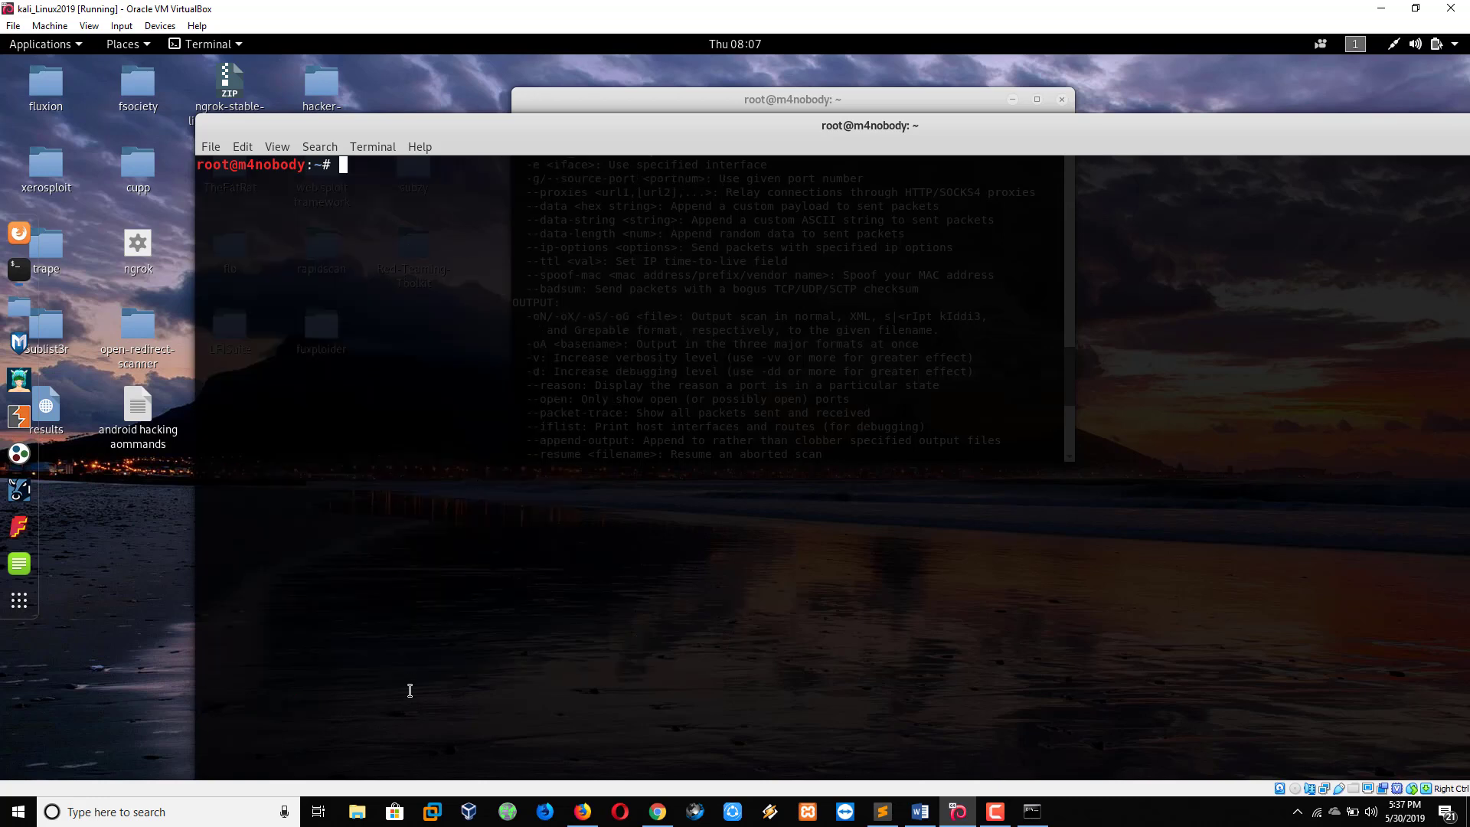
mouse_move(570, 685)
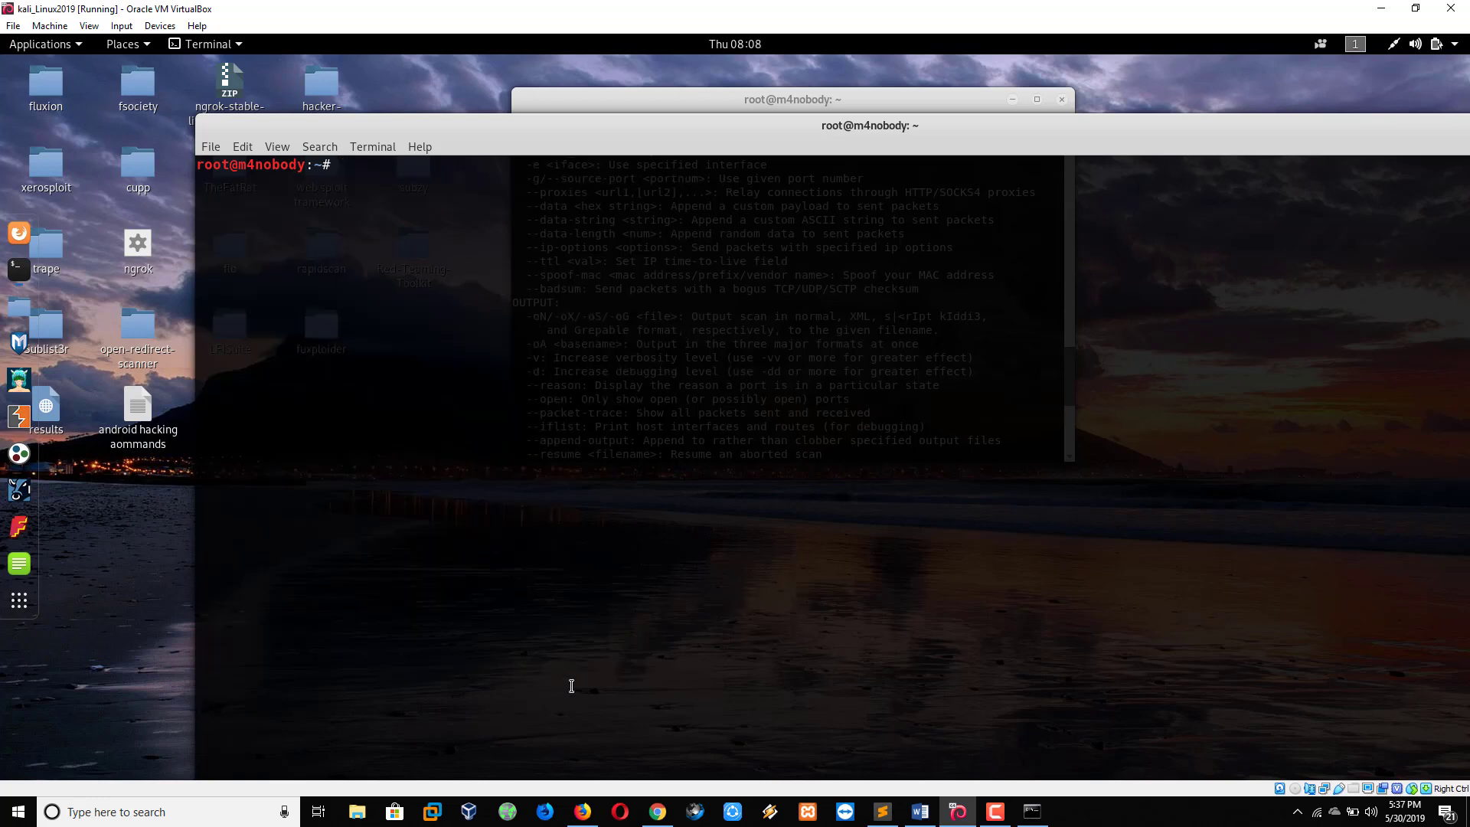
View the NmapCheatSheetv1.1 PDF, scrolling to probing, scan type and timing options.
left_click(658, 812)
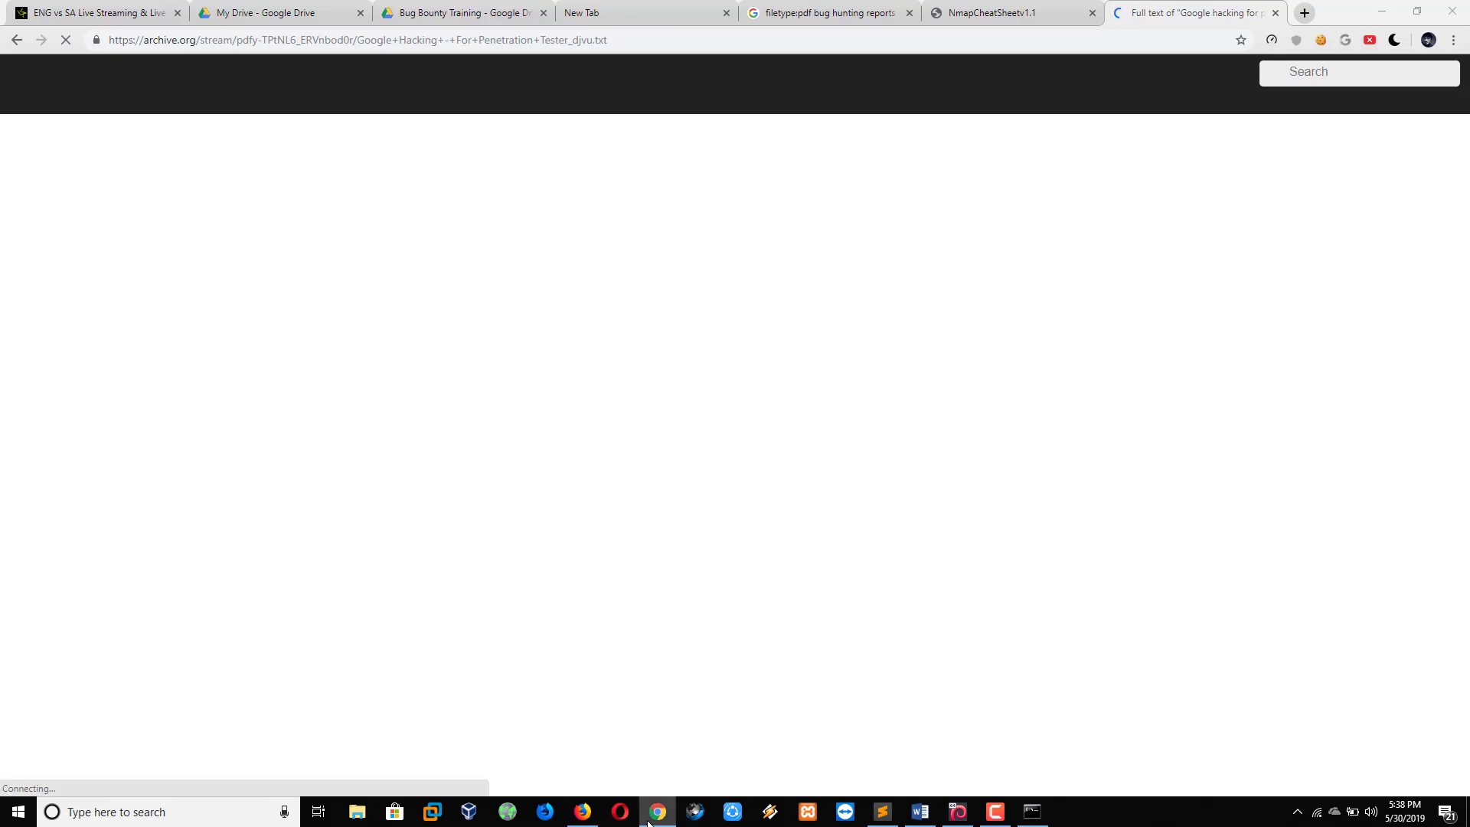
left_click(999, 12)
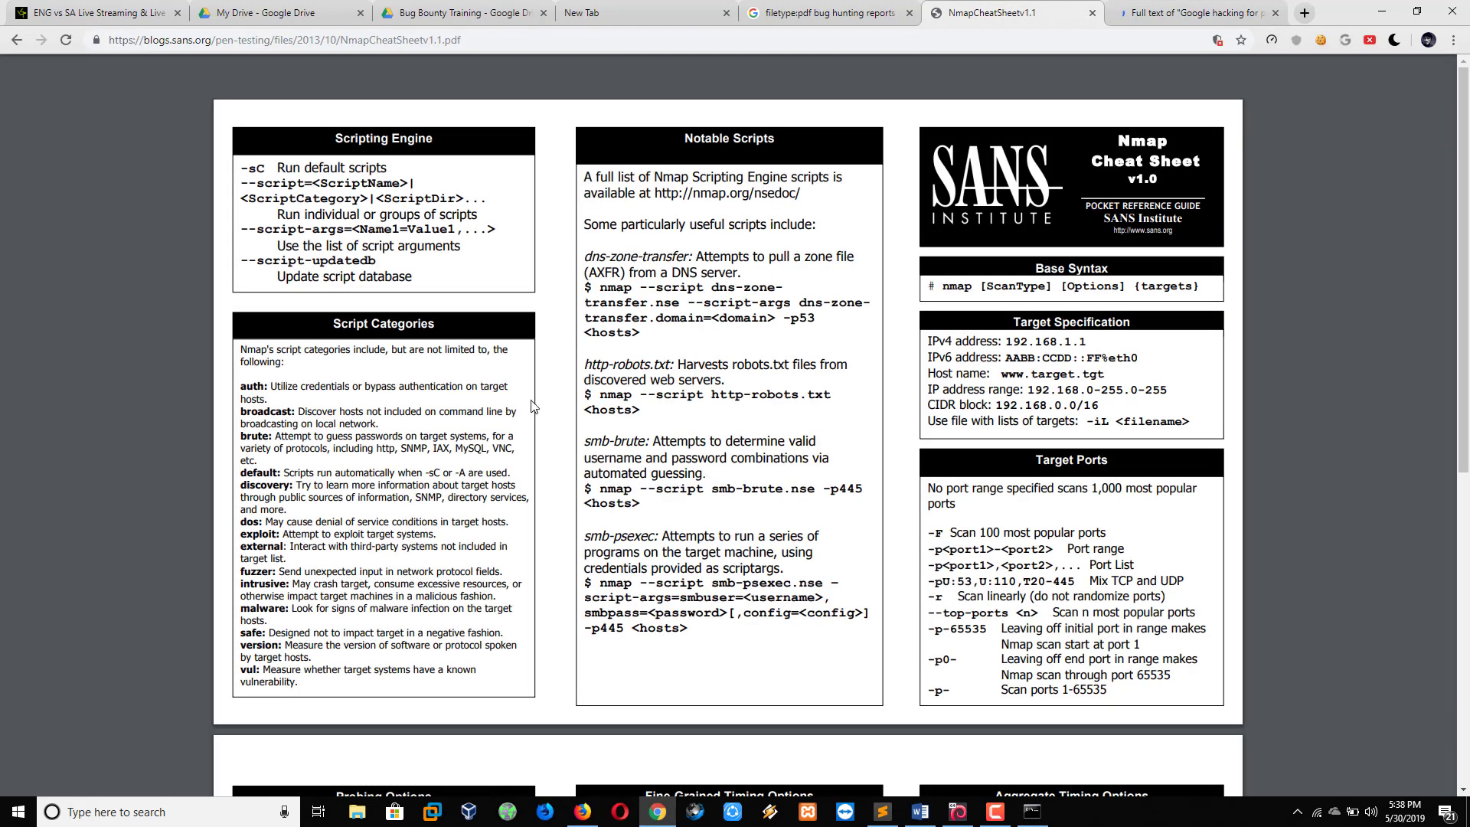
scroll("down", 3)
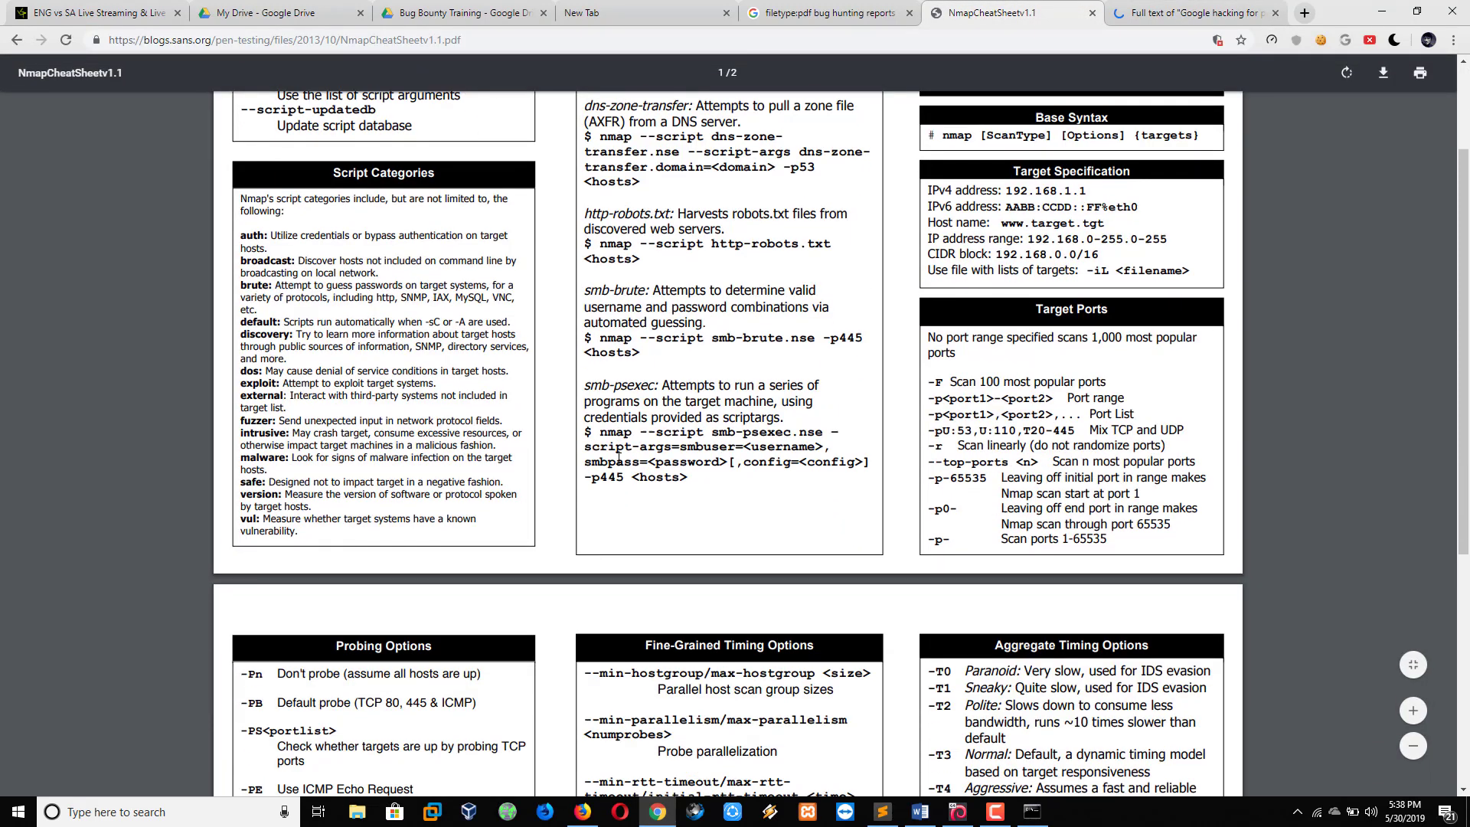
scroll("down", 3)
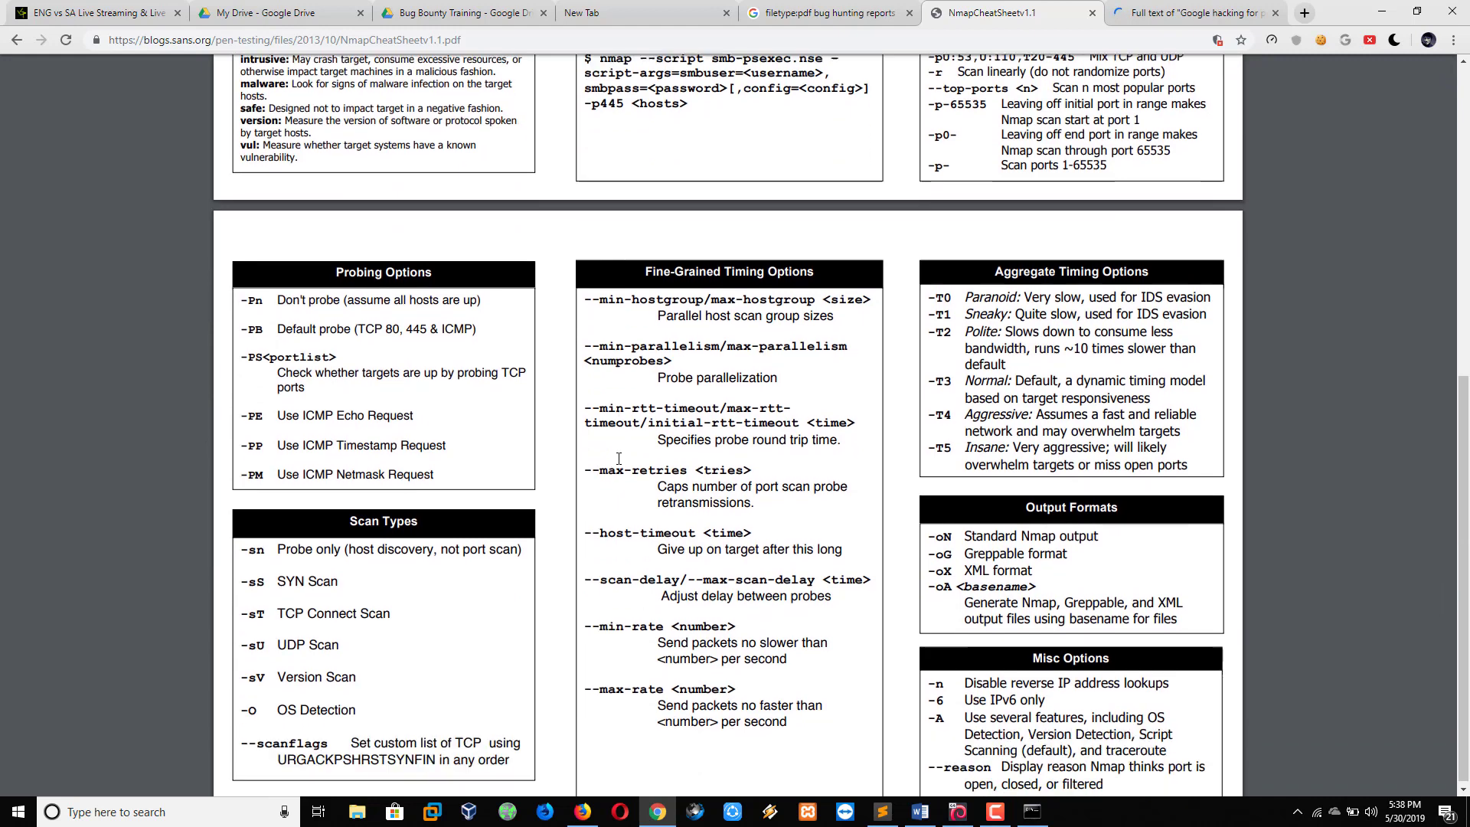
scroll("down", 3)
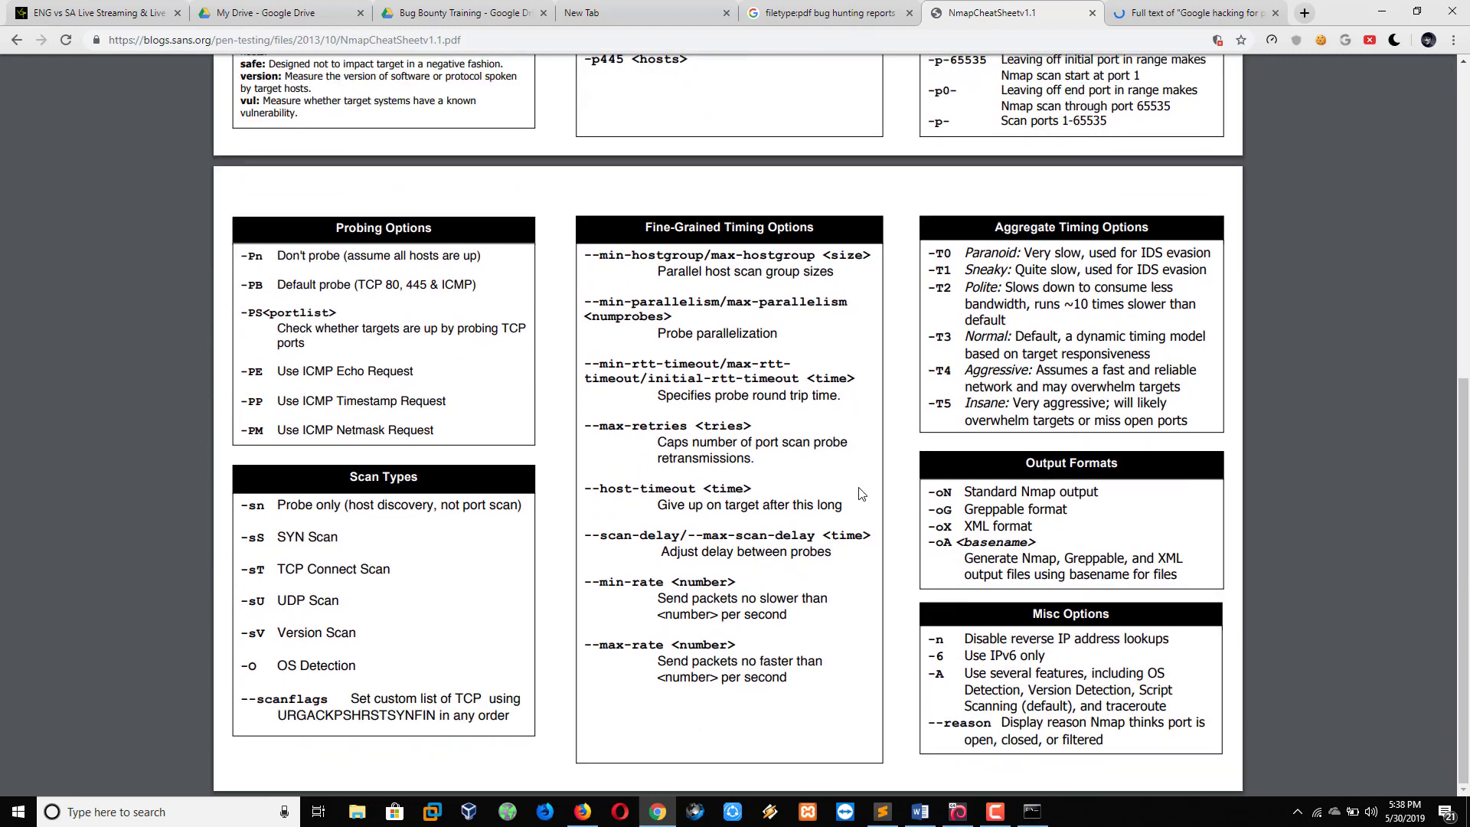